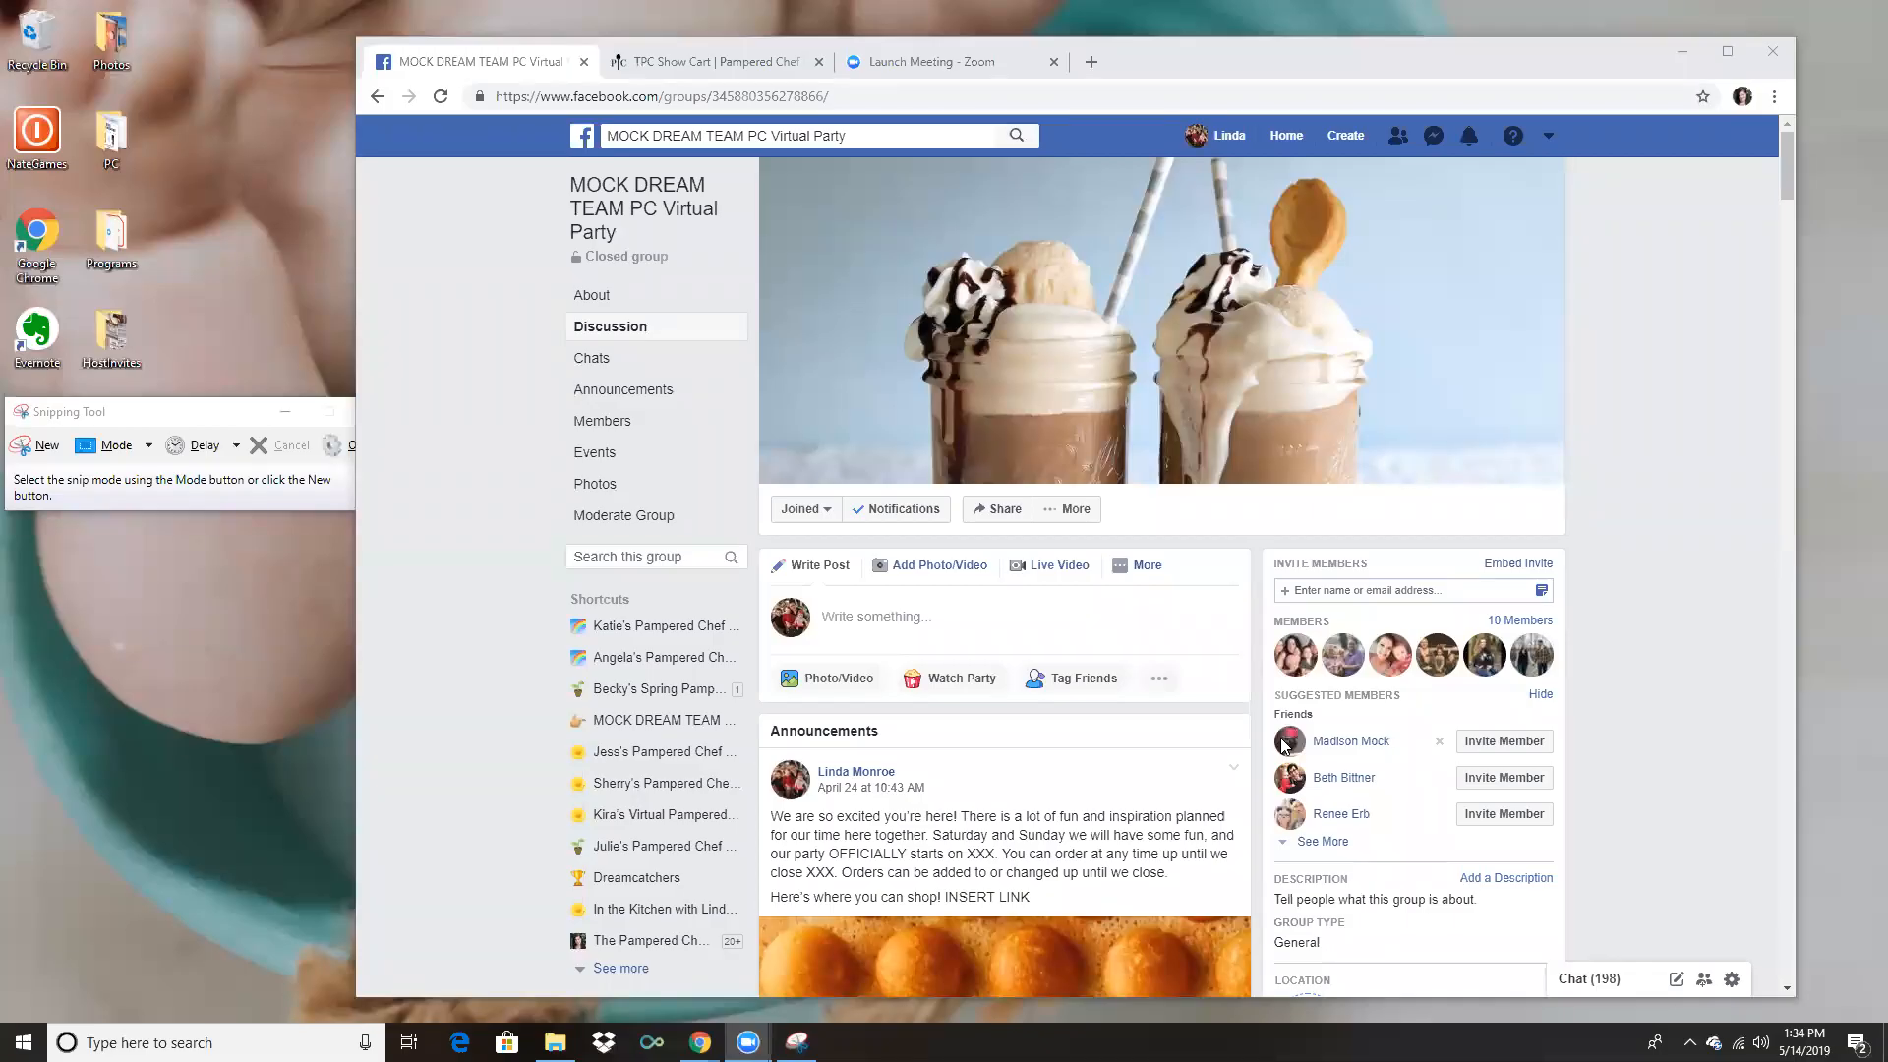
{"action": "mouse_move", "coordinate": [1325, 540]}
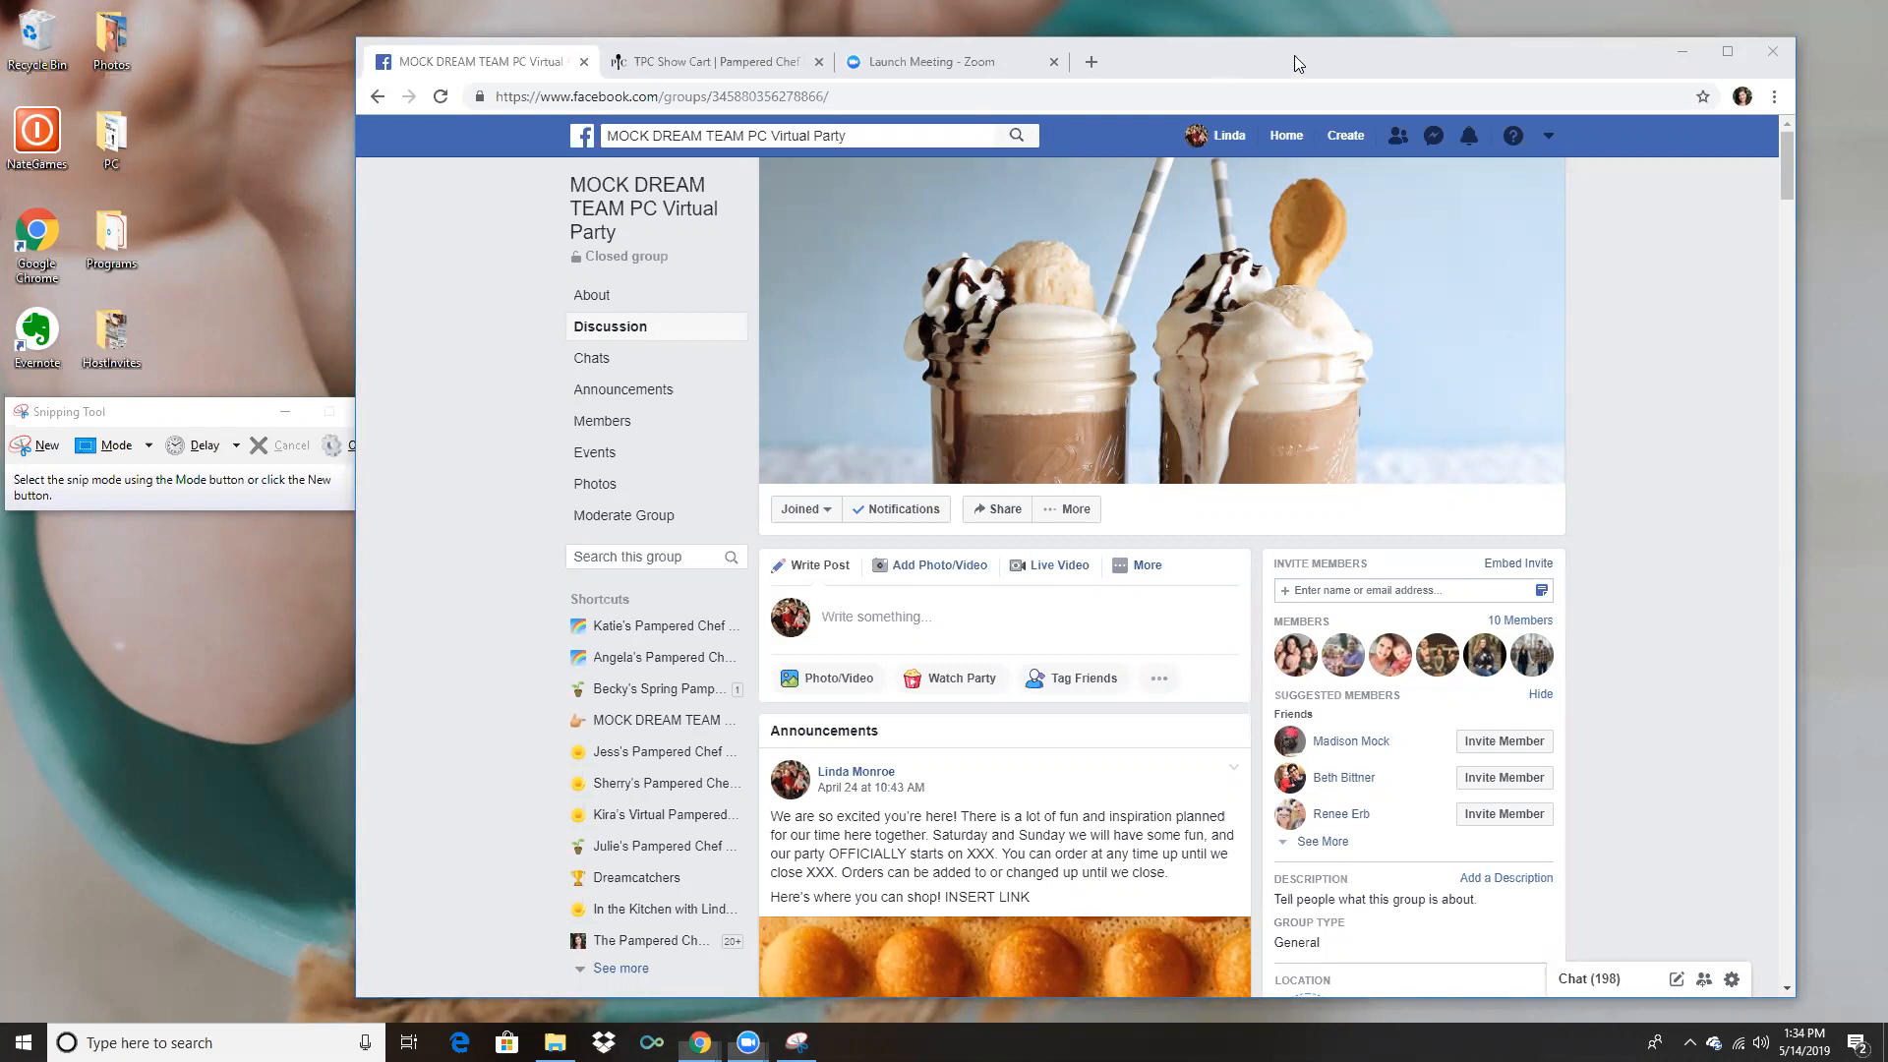
Bring up the TPC Show Cart tab and review the Filler Order items and $84.01 total.
{"action": "left_click", "coordinate": [710, 54]}
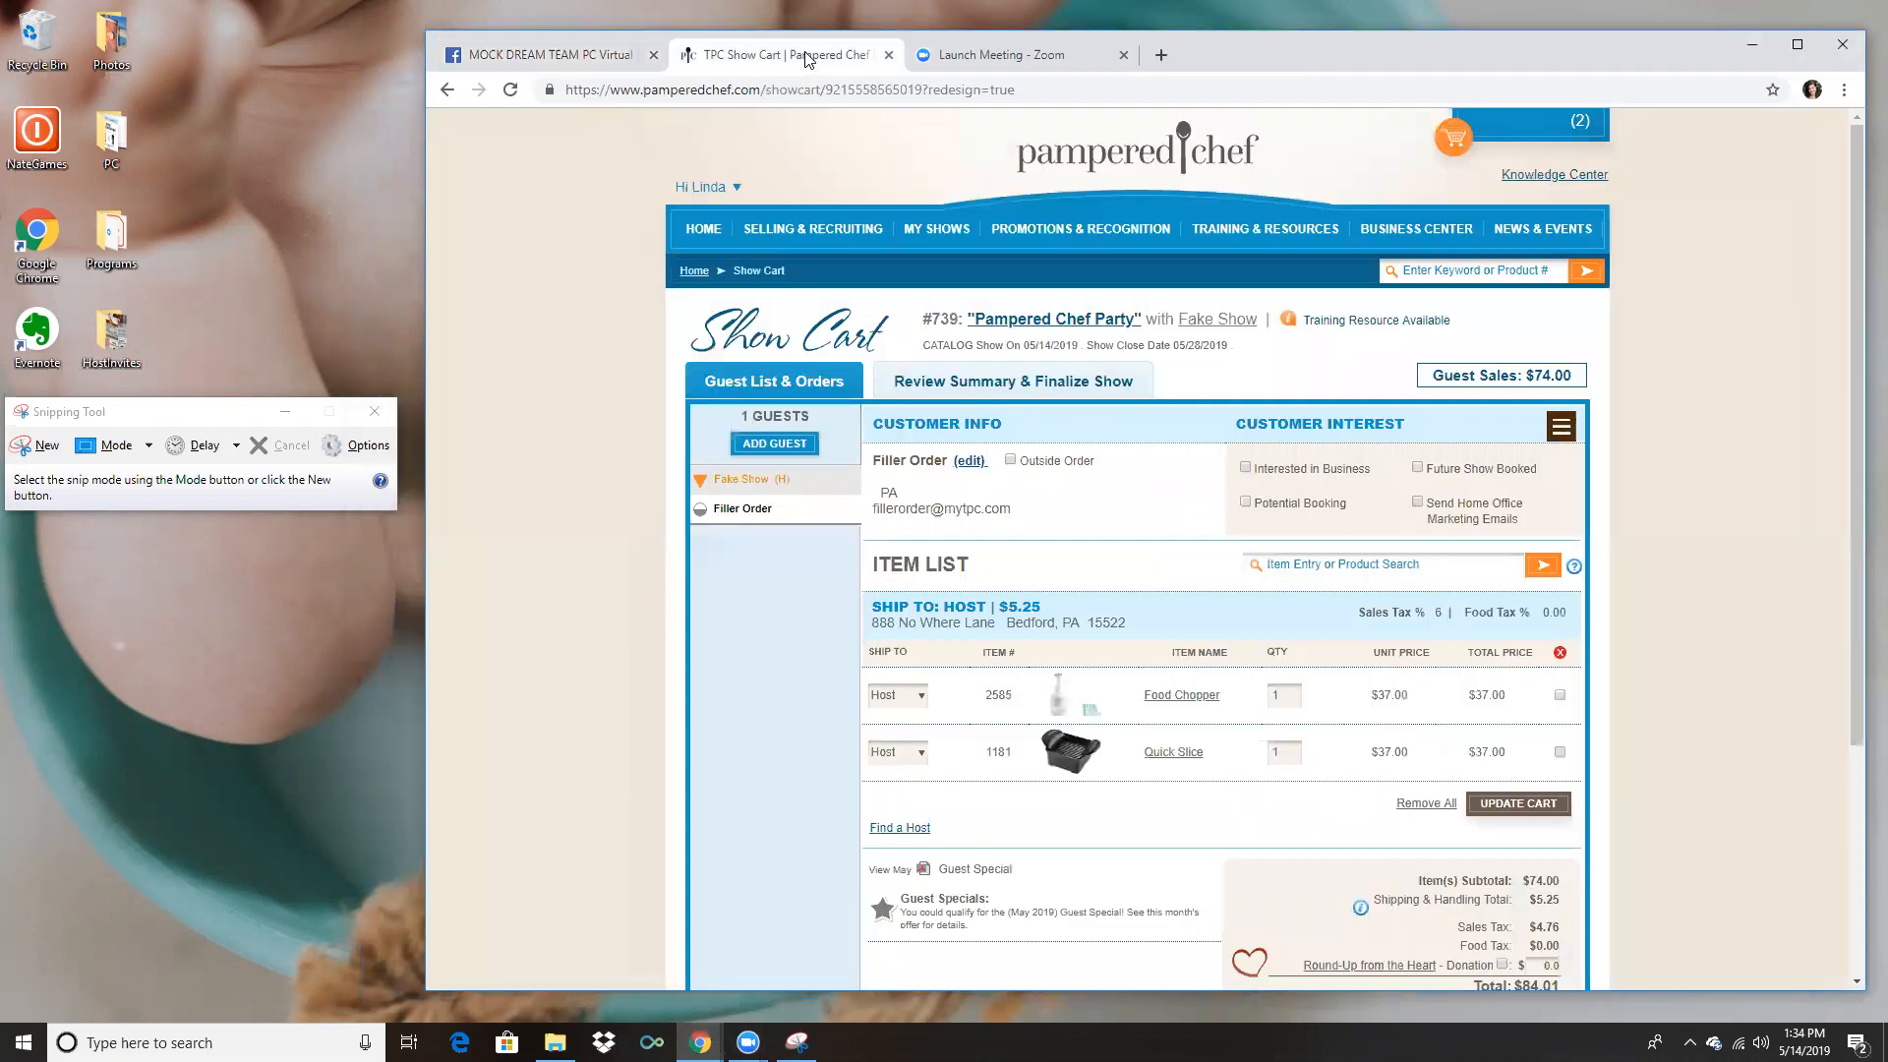
{"action": "mouse_move", "coordinate": [1117, 167]}
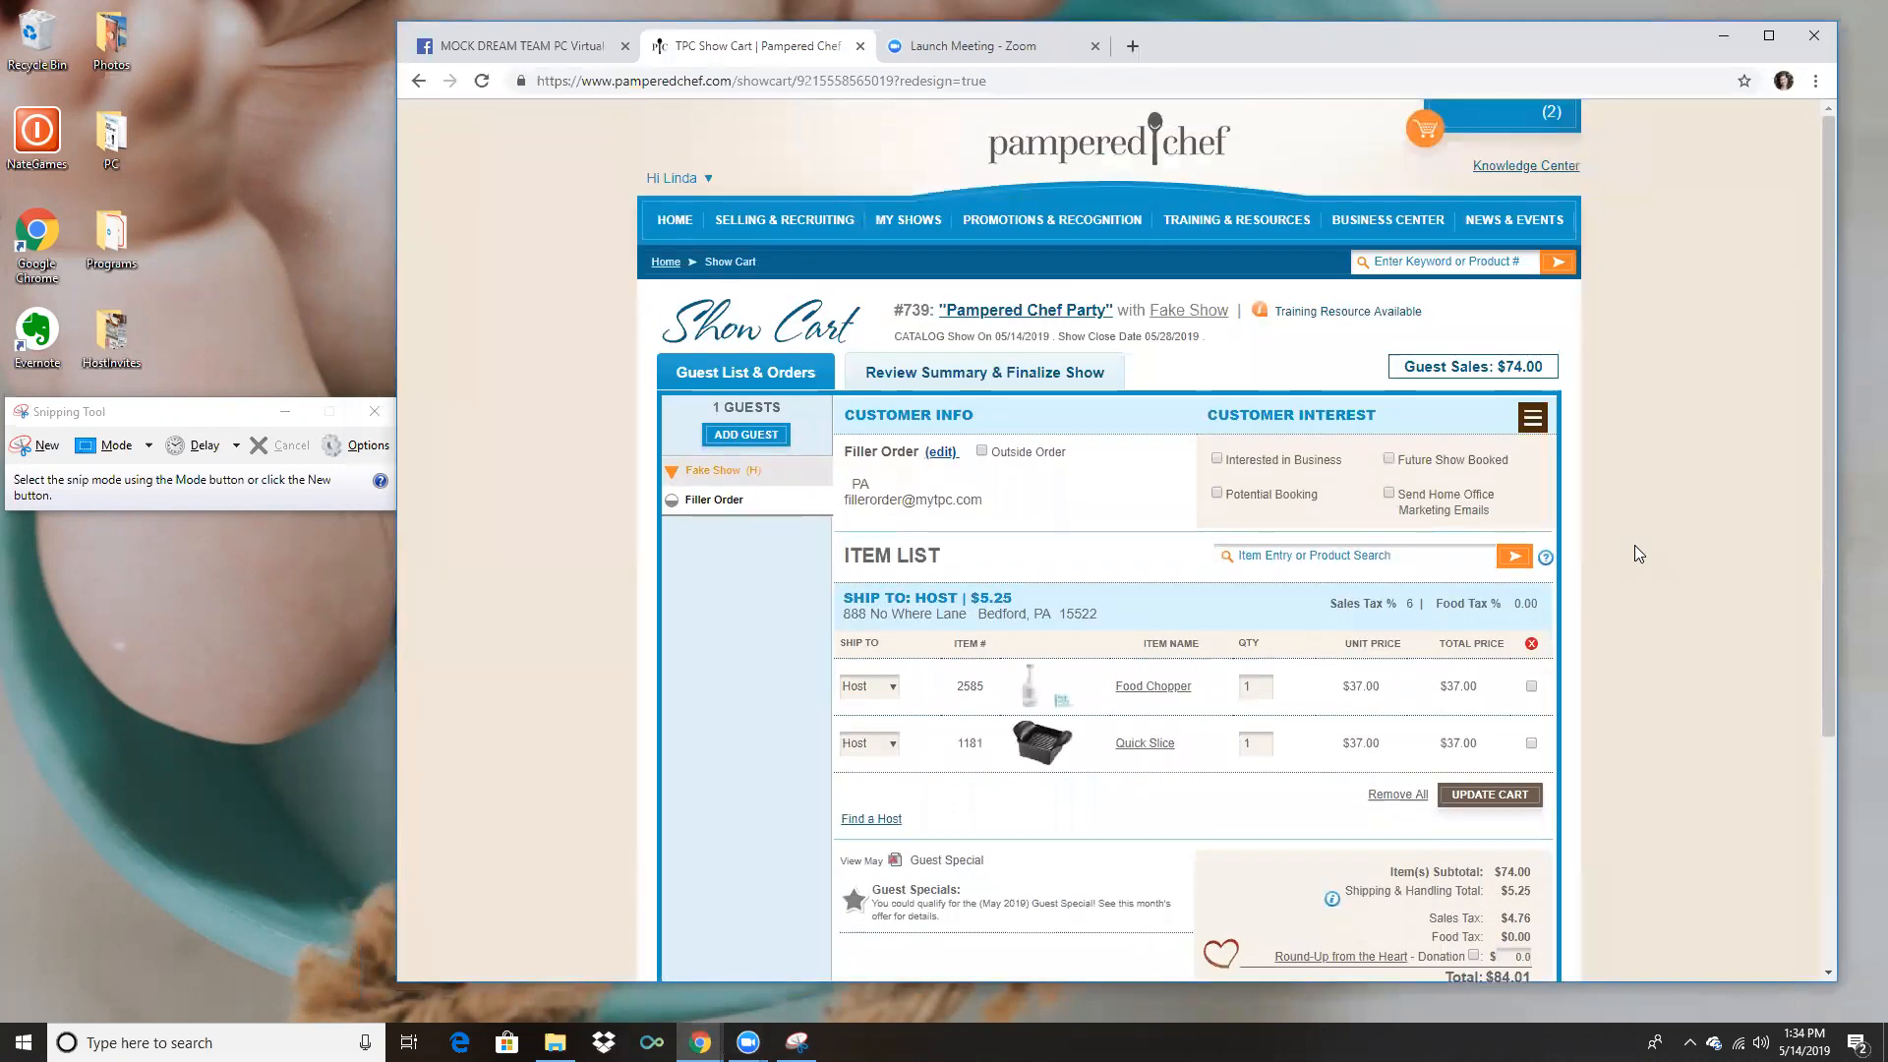
{"action": "scroll", "scroll_direction": "down", "scroll_amount": 3}
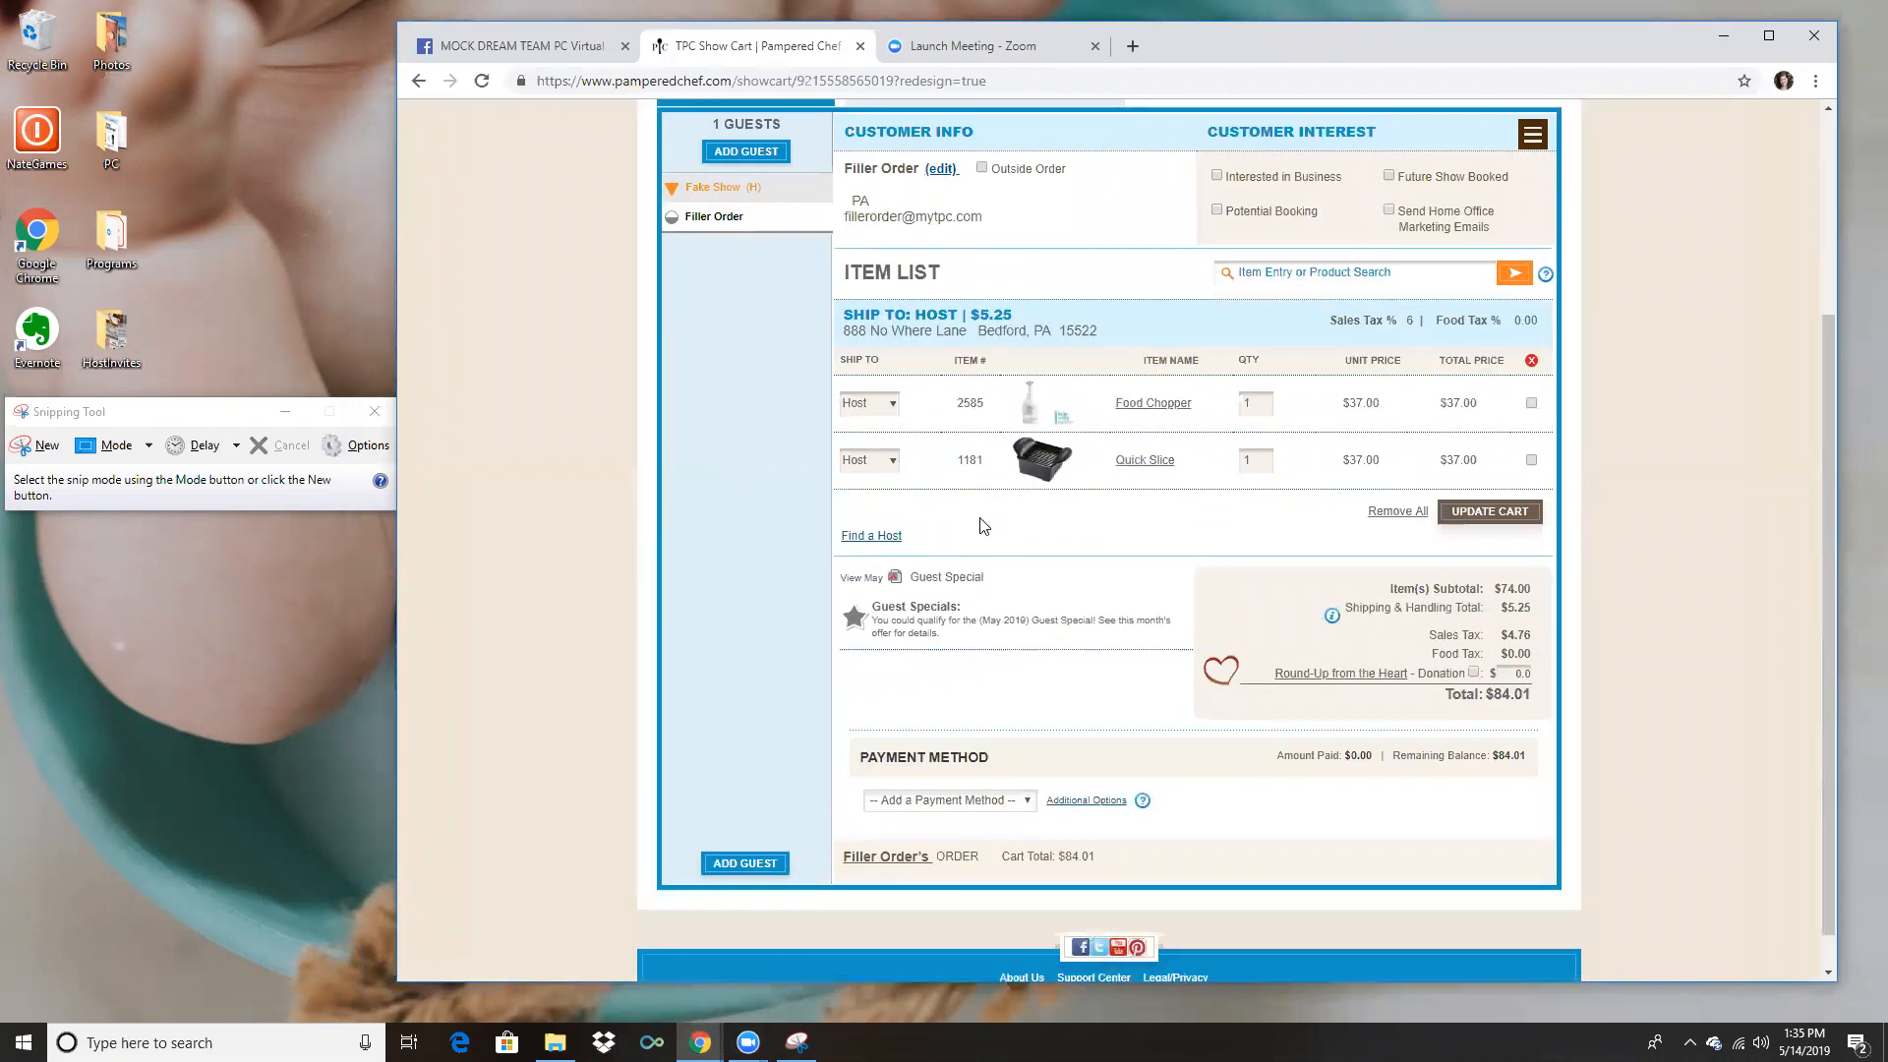
{"action": "scroll", "scroll_direction": "down", "scroll_amount": 3}
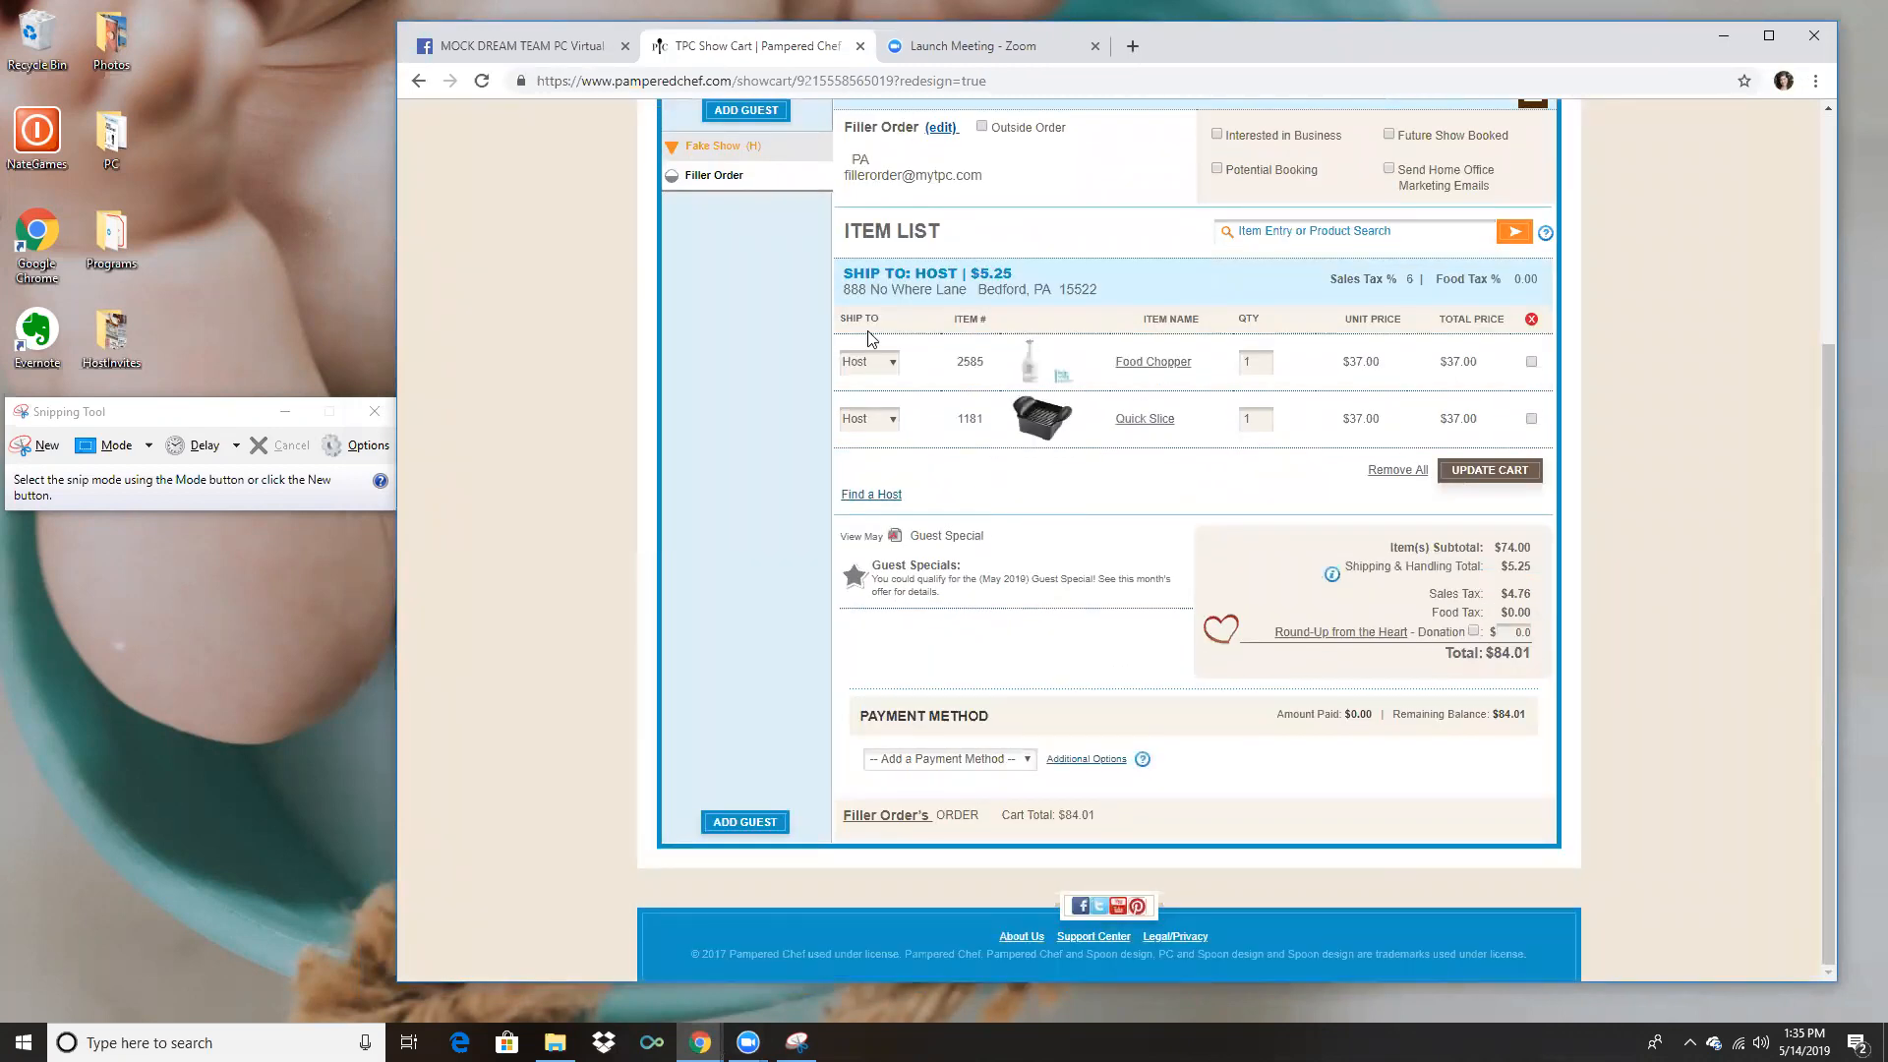
{"action": "scroll", "scroll_direction": "up", "scroll_amount": 3}
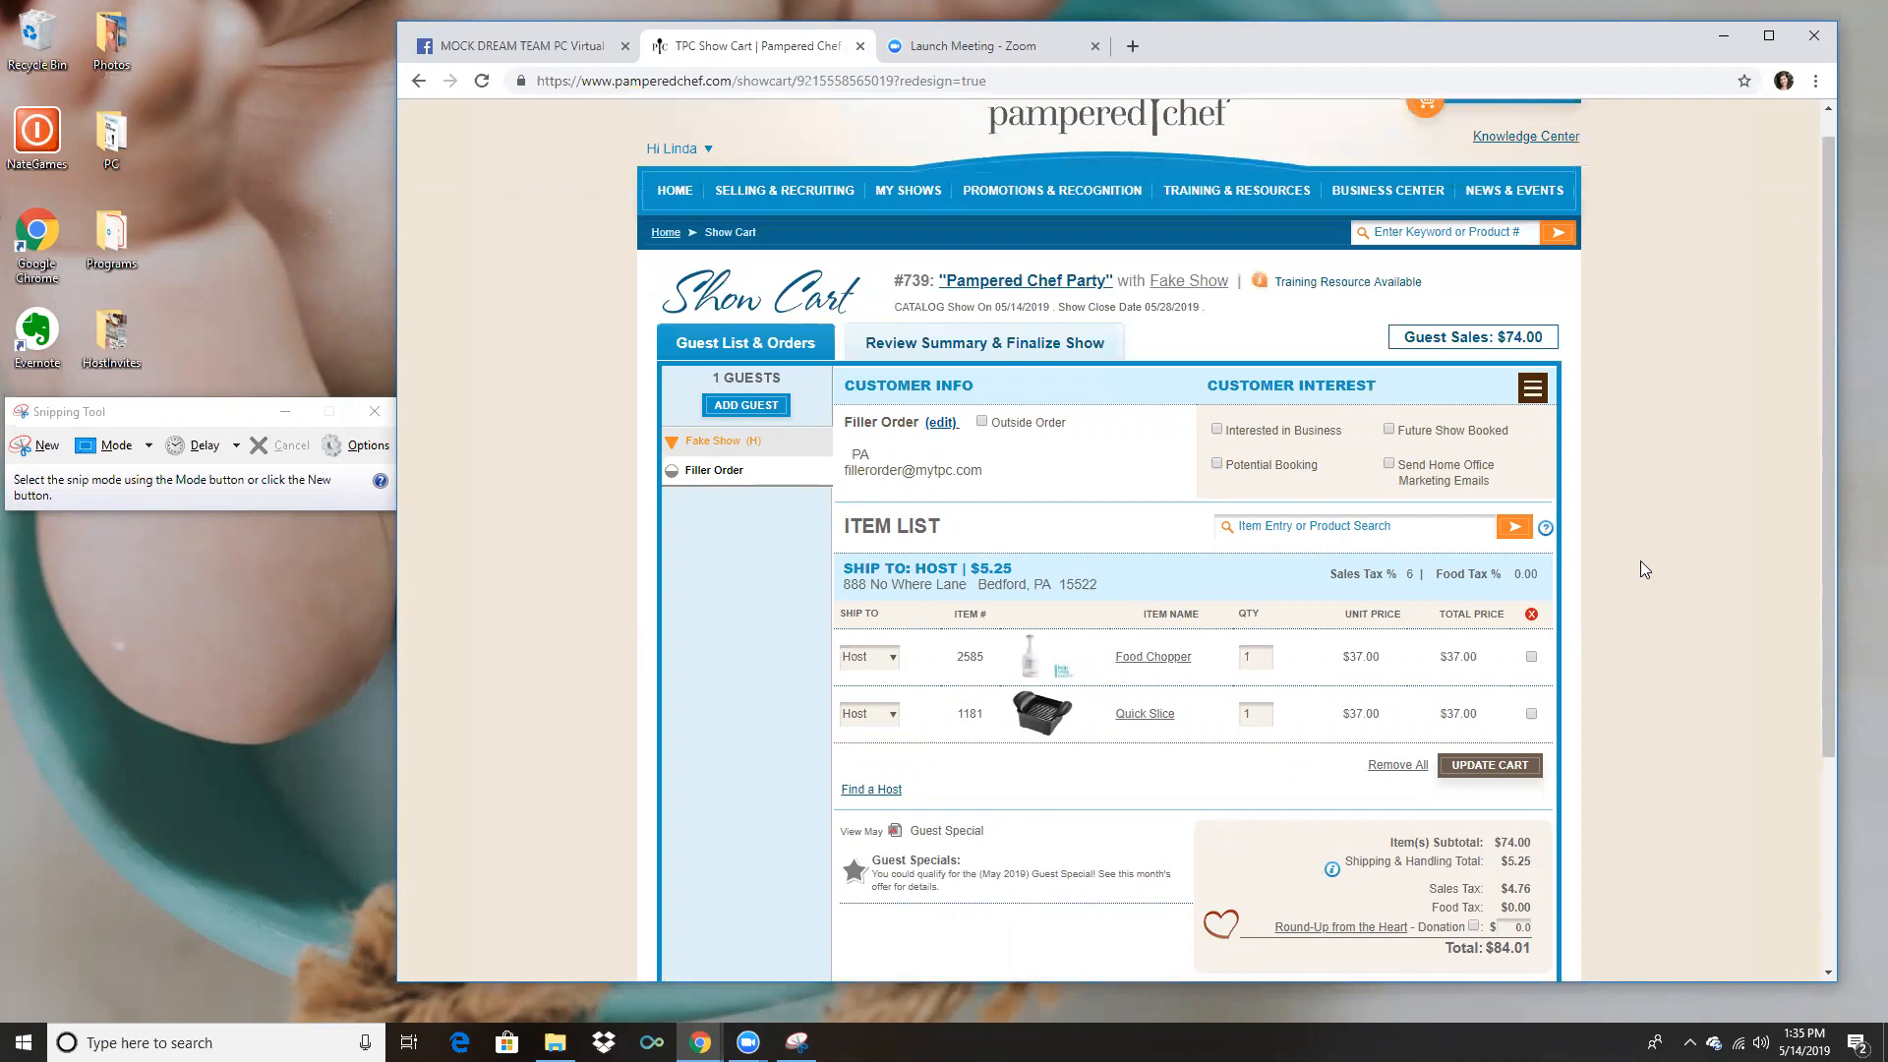
{"action": "scroll", "scroll_direction": "down", "scroll_amount": 3}
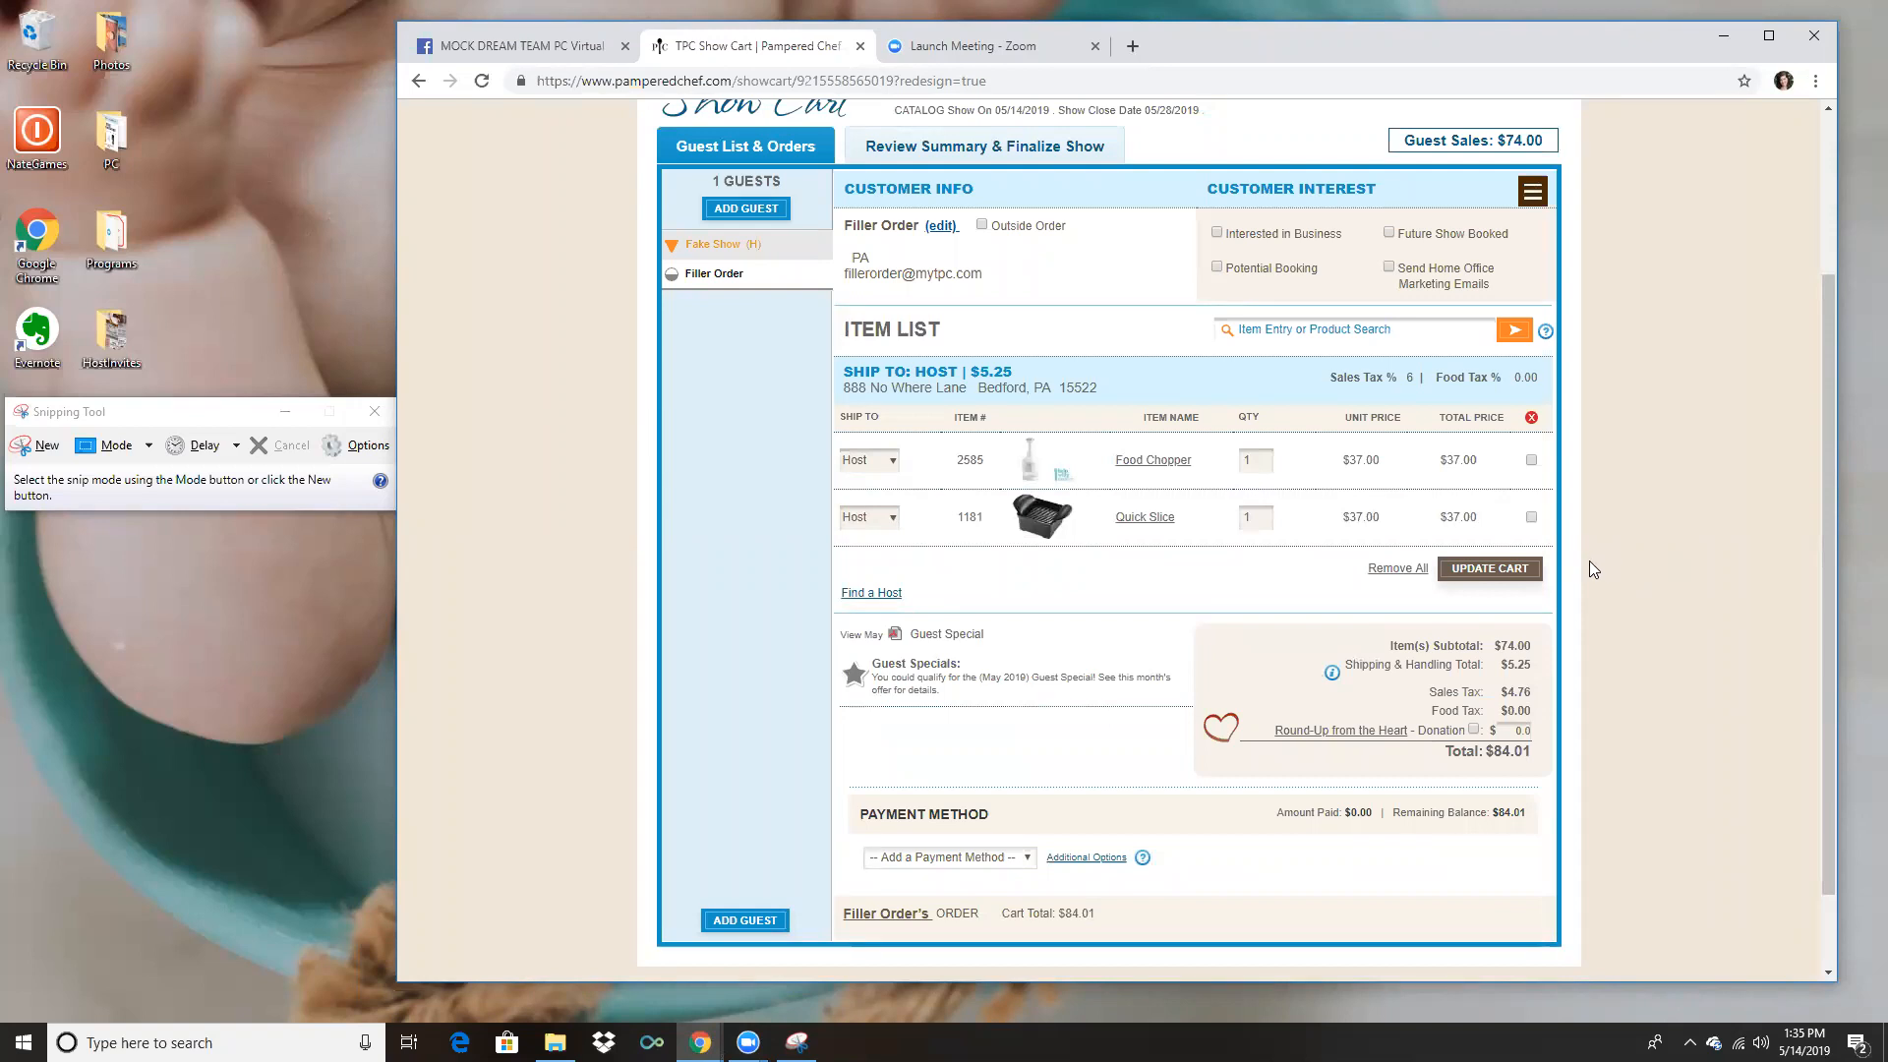
{"action": "mouse_move", "coordinate": [1582, 567]}
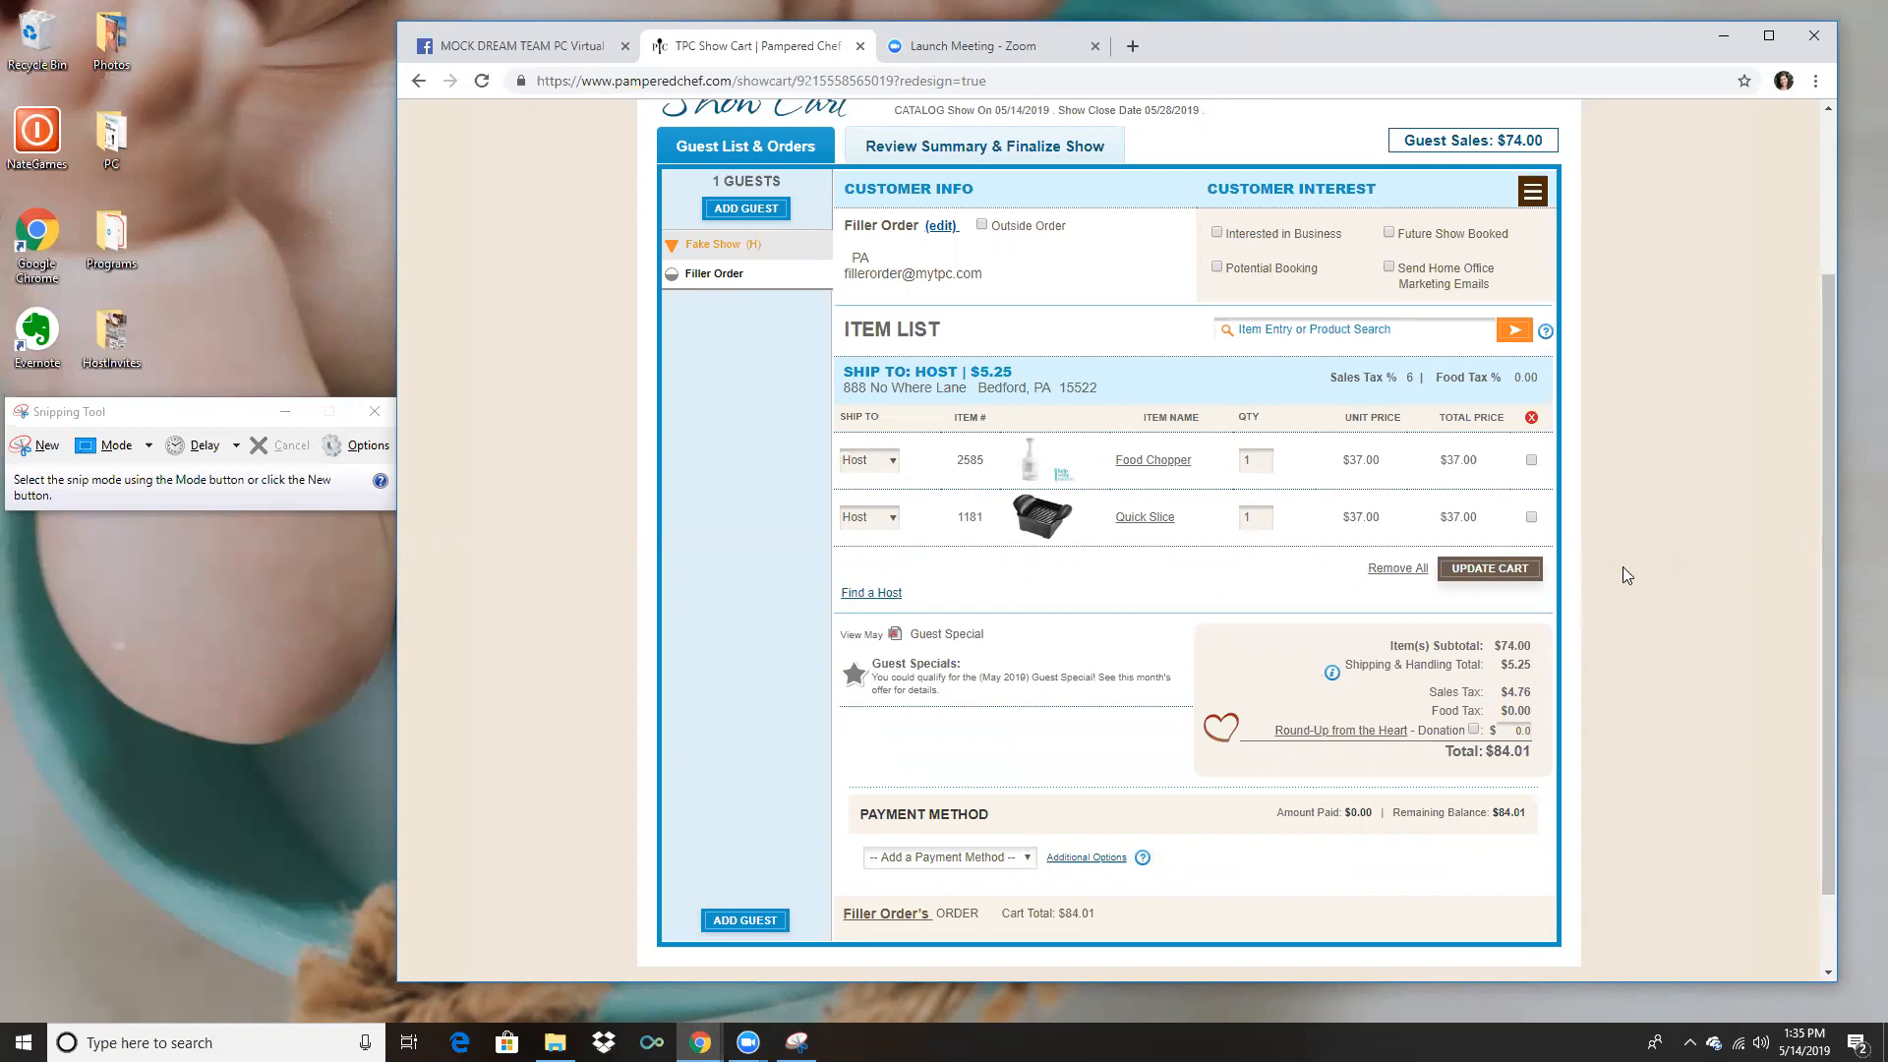
{"action": "mouse_move", "coordinate": [1627, 584]}
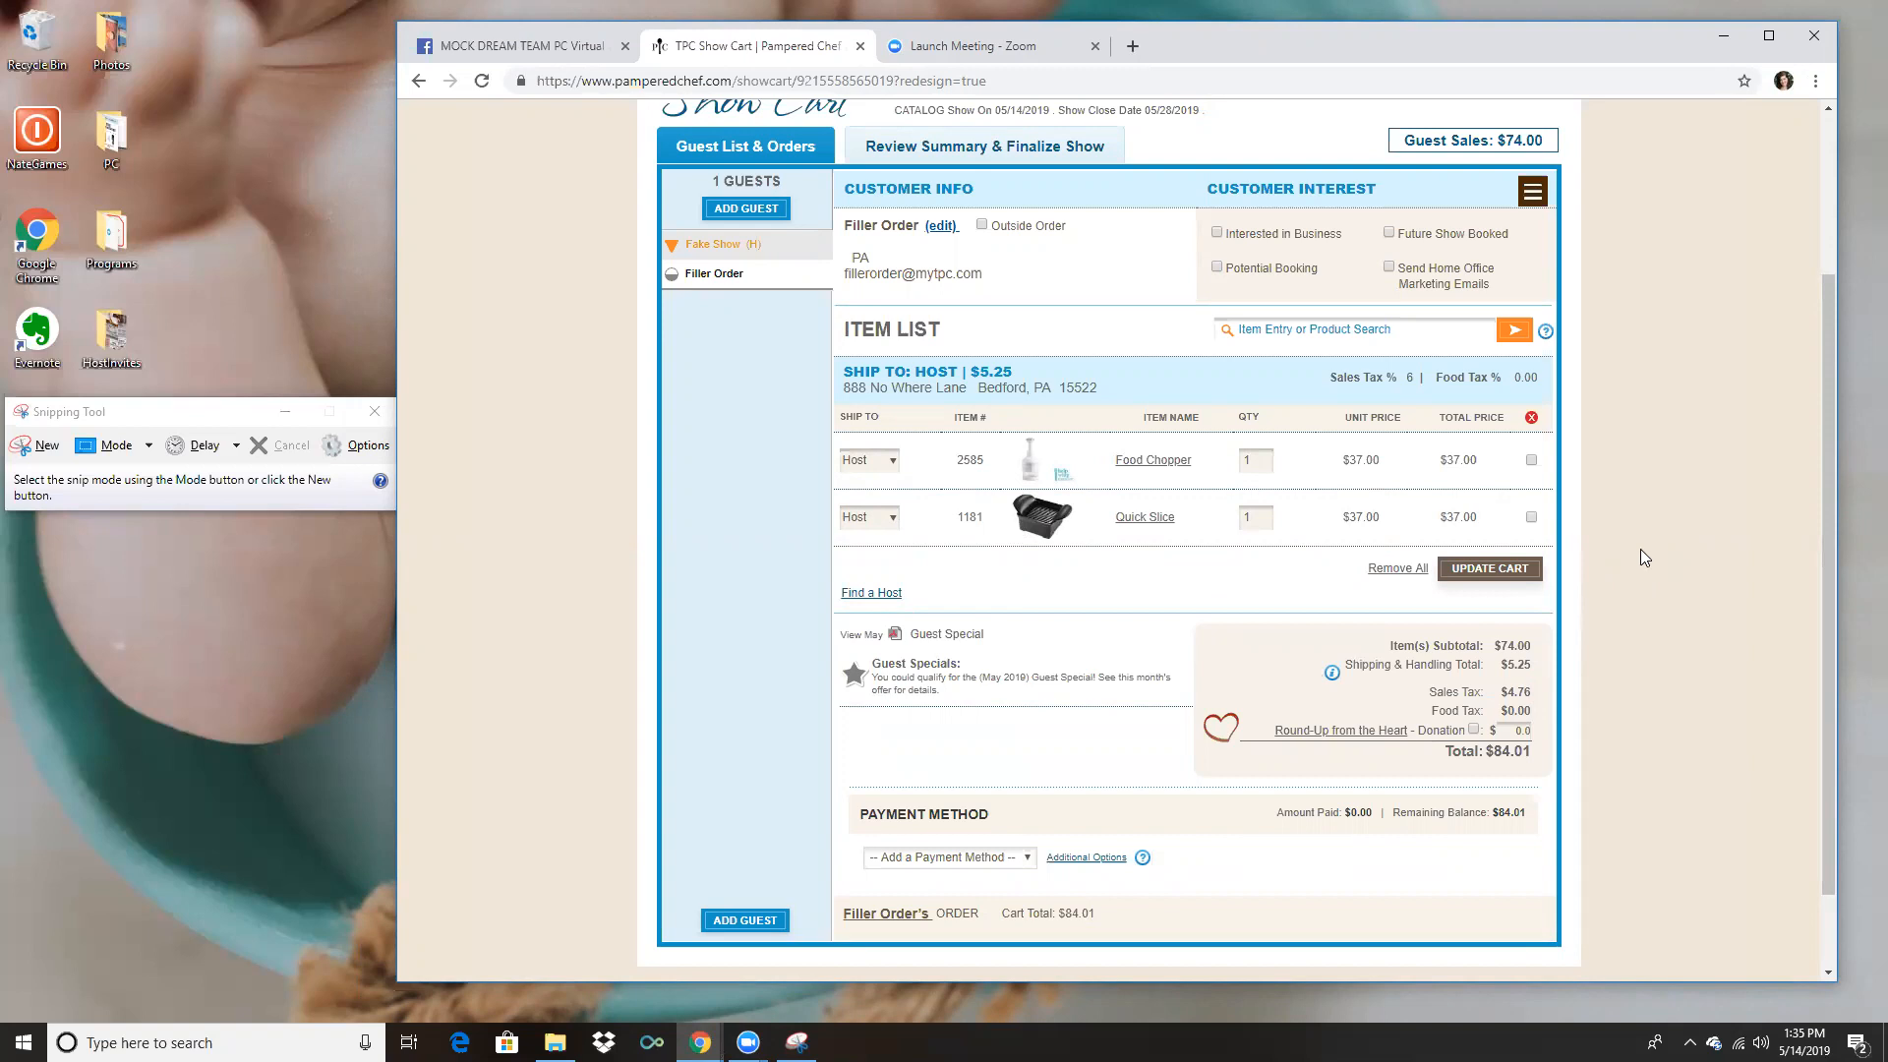
{"action": "mouse_move", "coordinate": [1685, 558]}
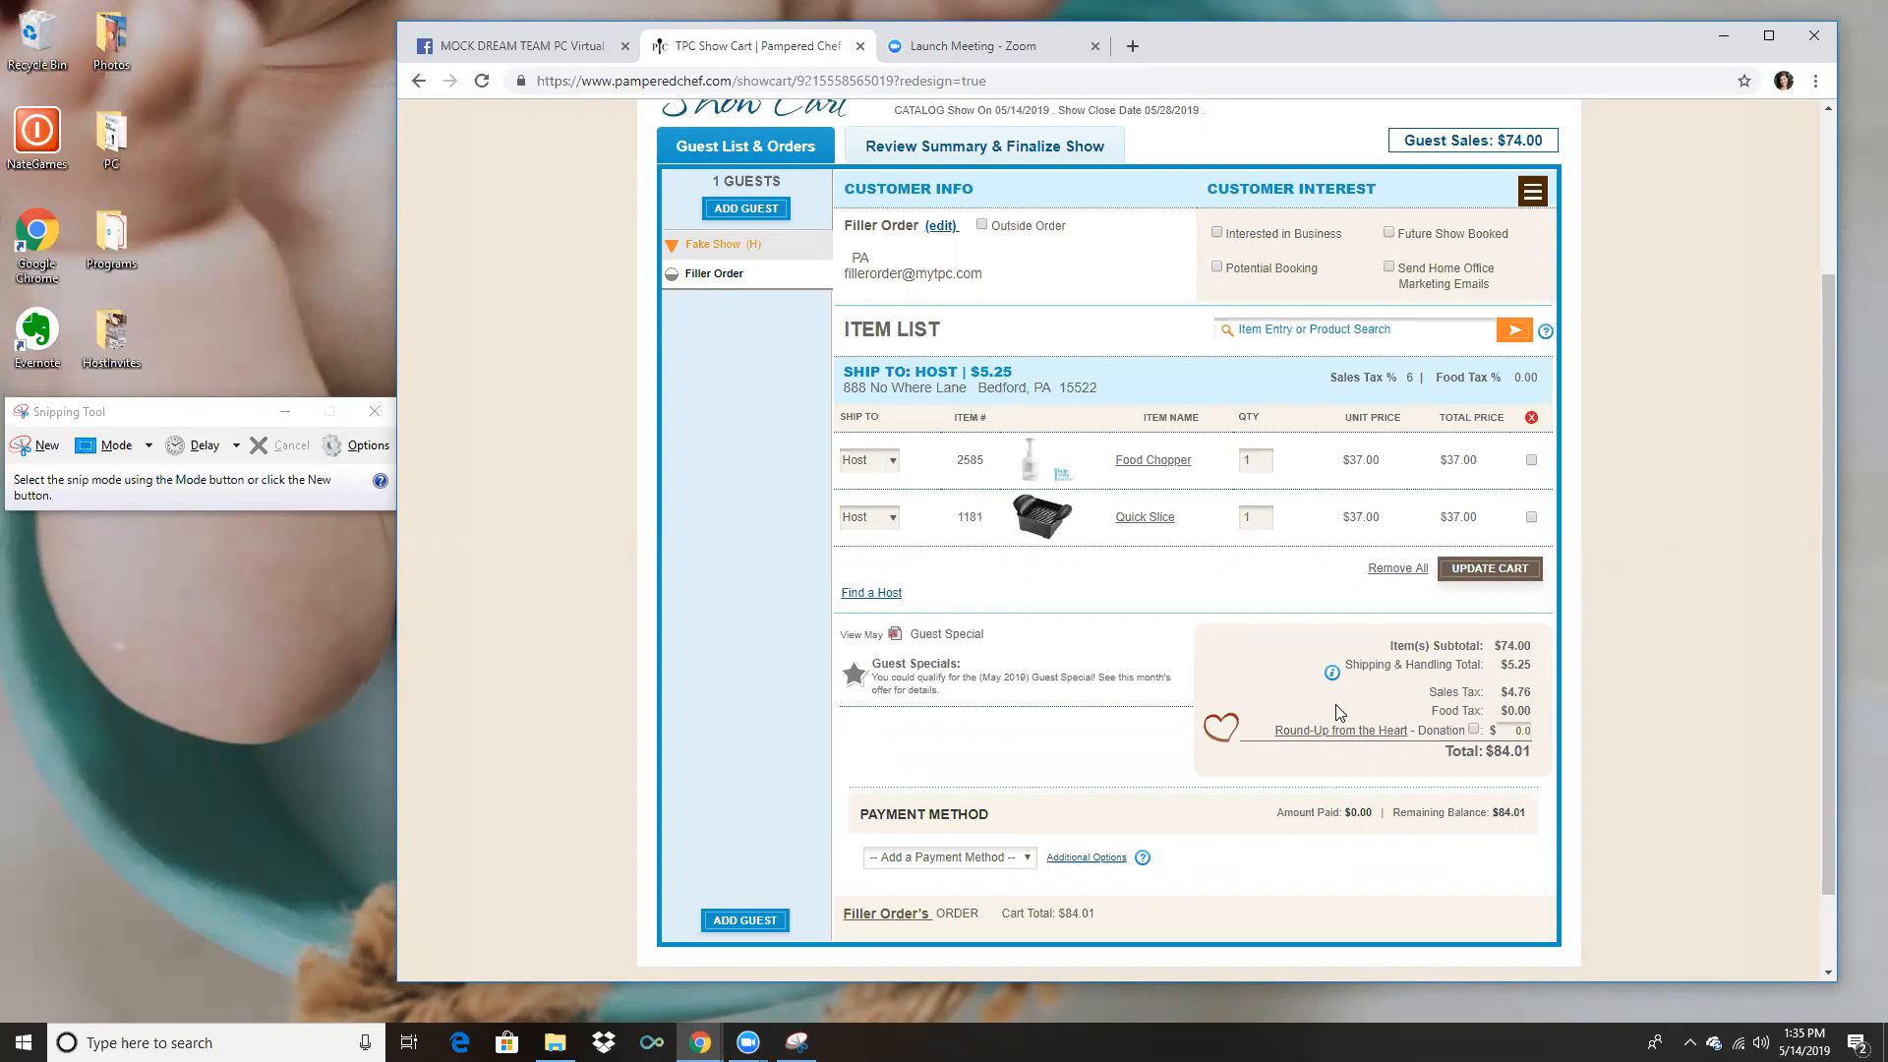
{"action": "mouse_move", "coordinate": [1362, 660]}
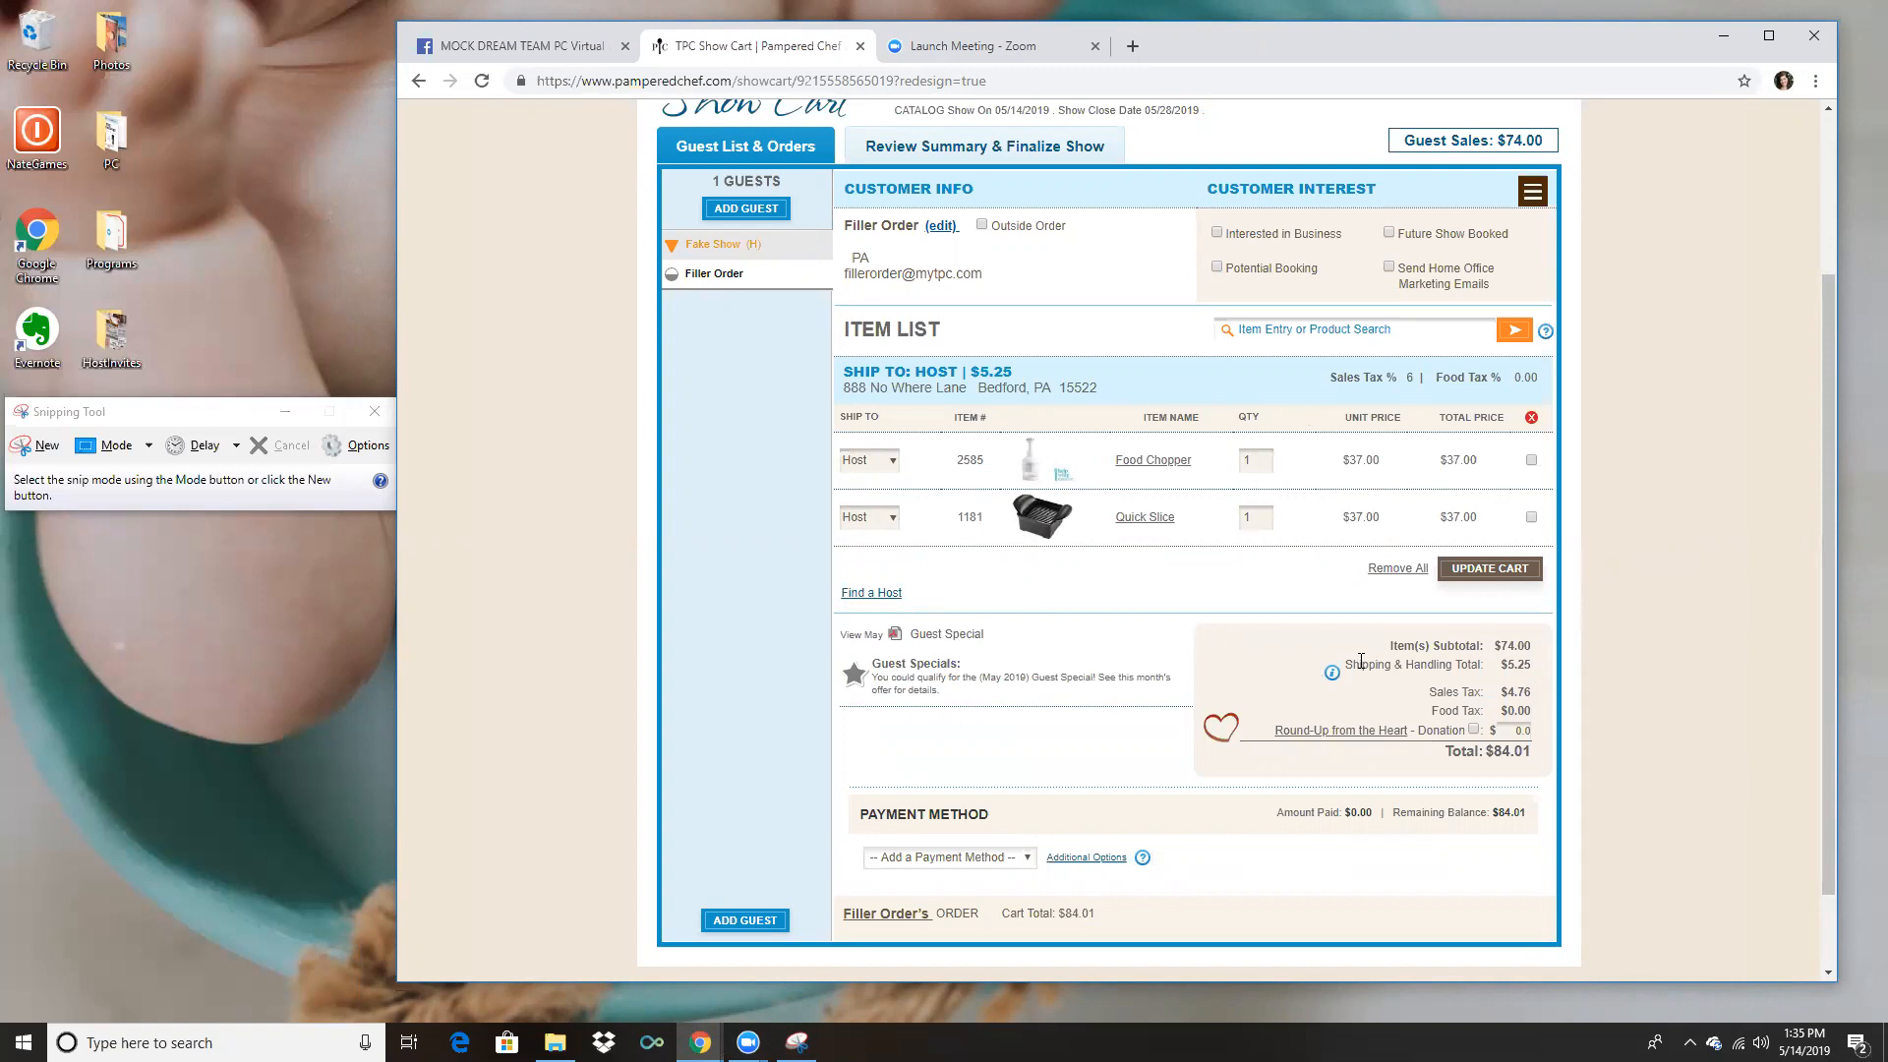
{"action": "mouse_move", "coordinate": [1346, 660]}
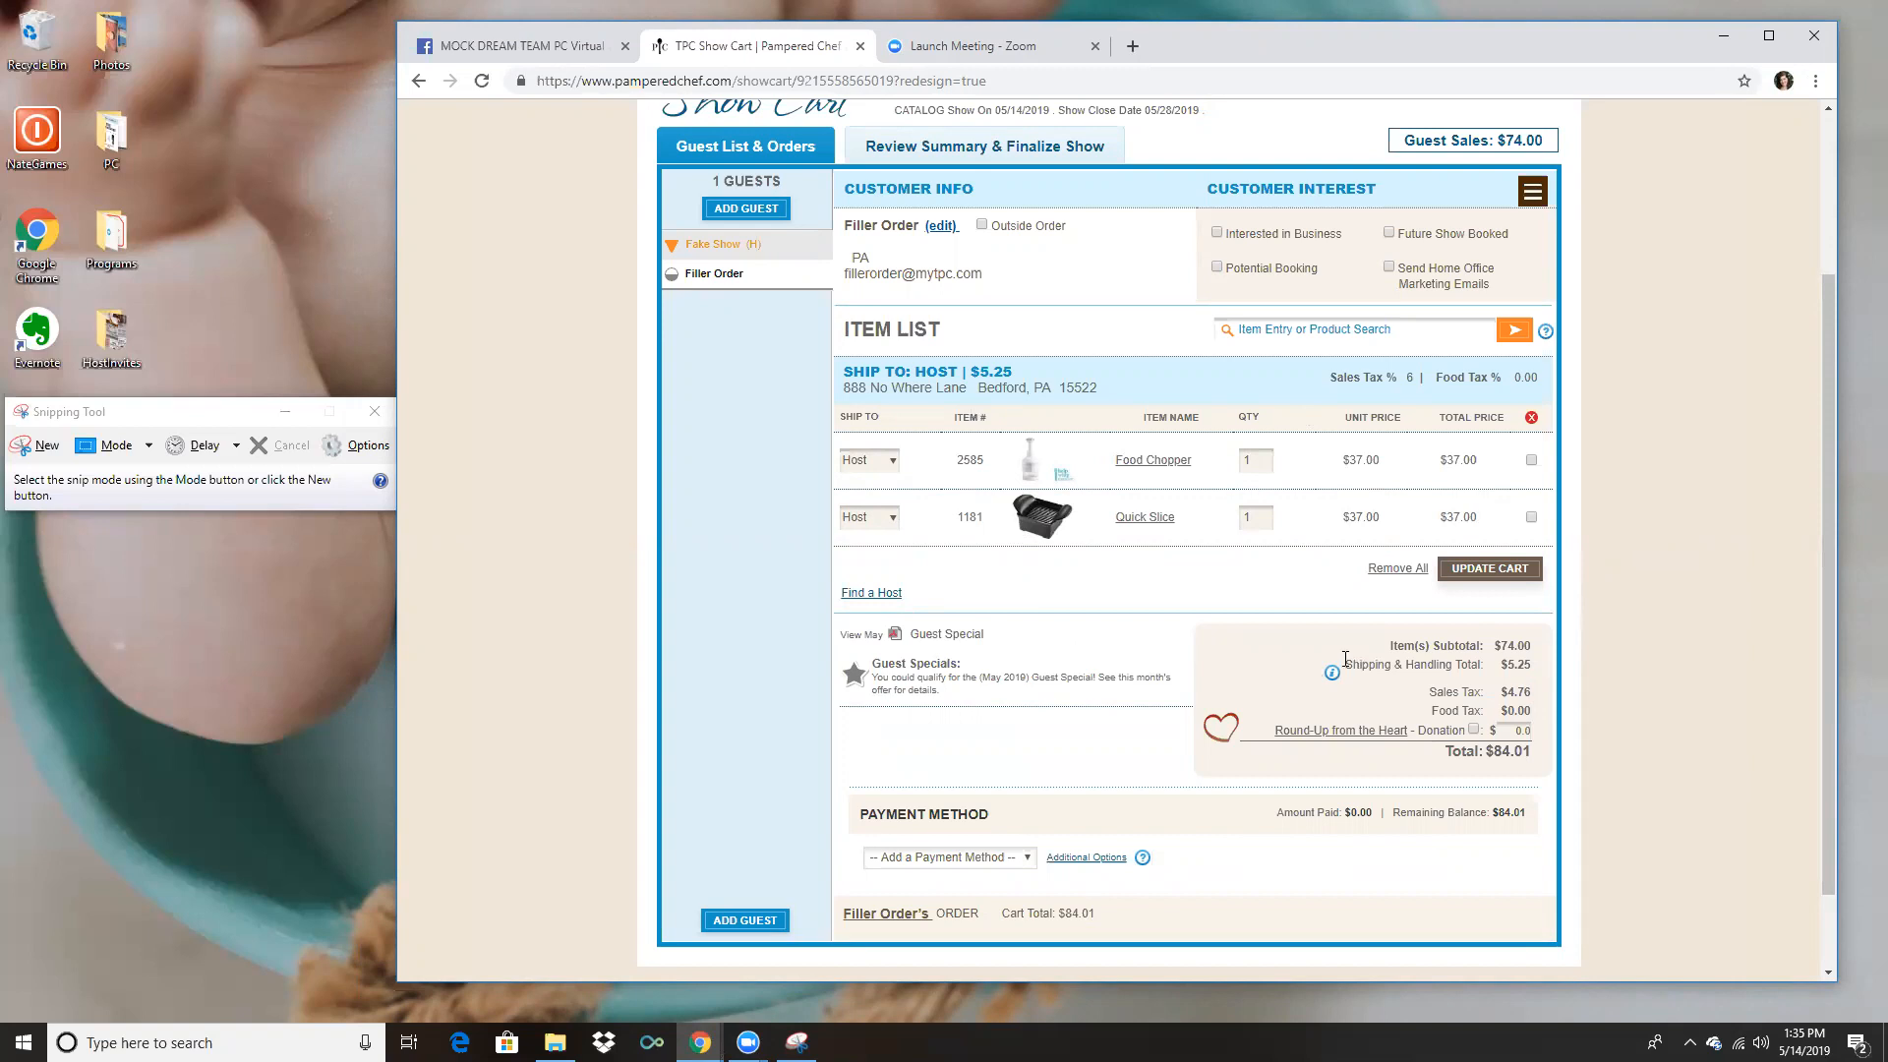
{"action": "mouse_move", "coordinate": [1299, 171]}
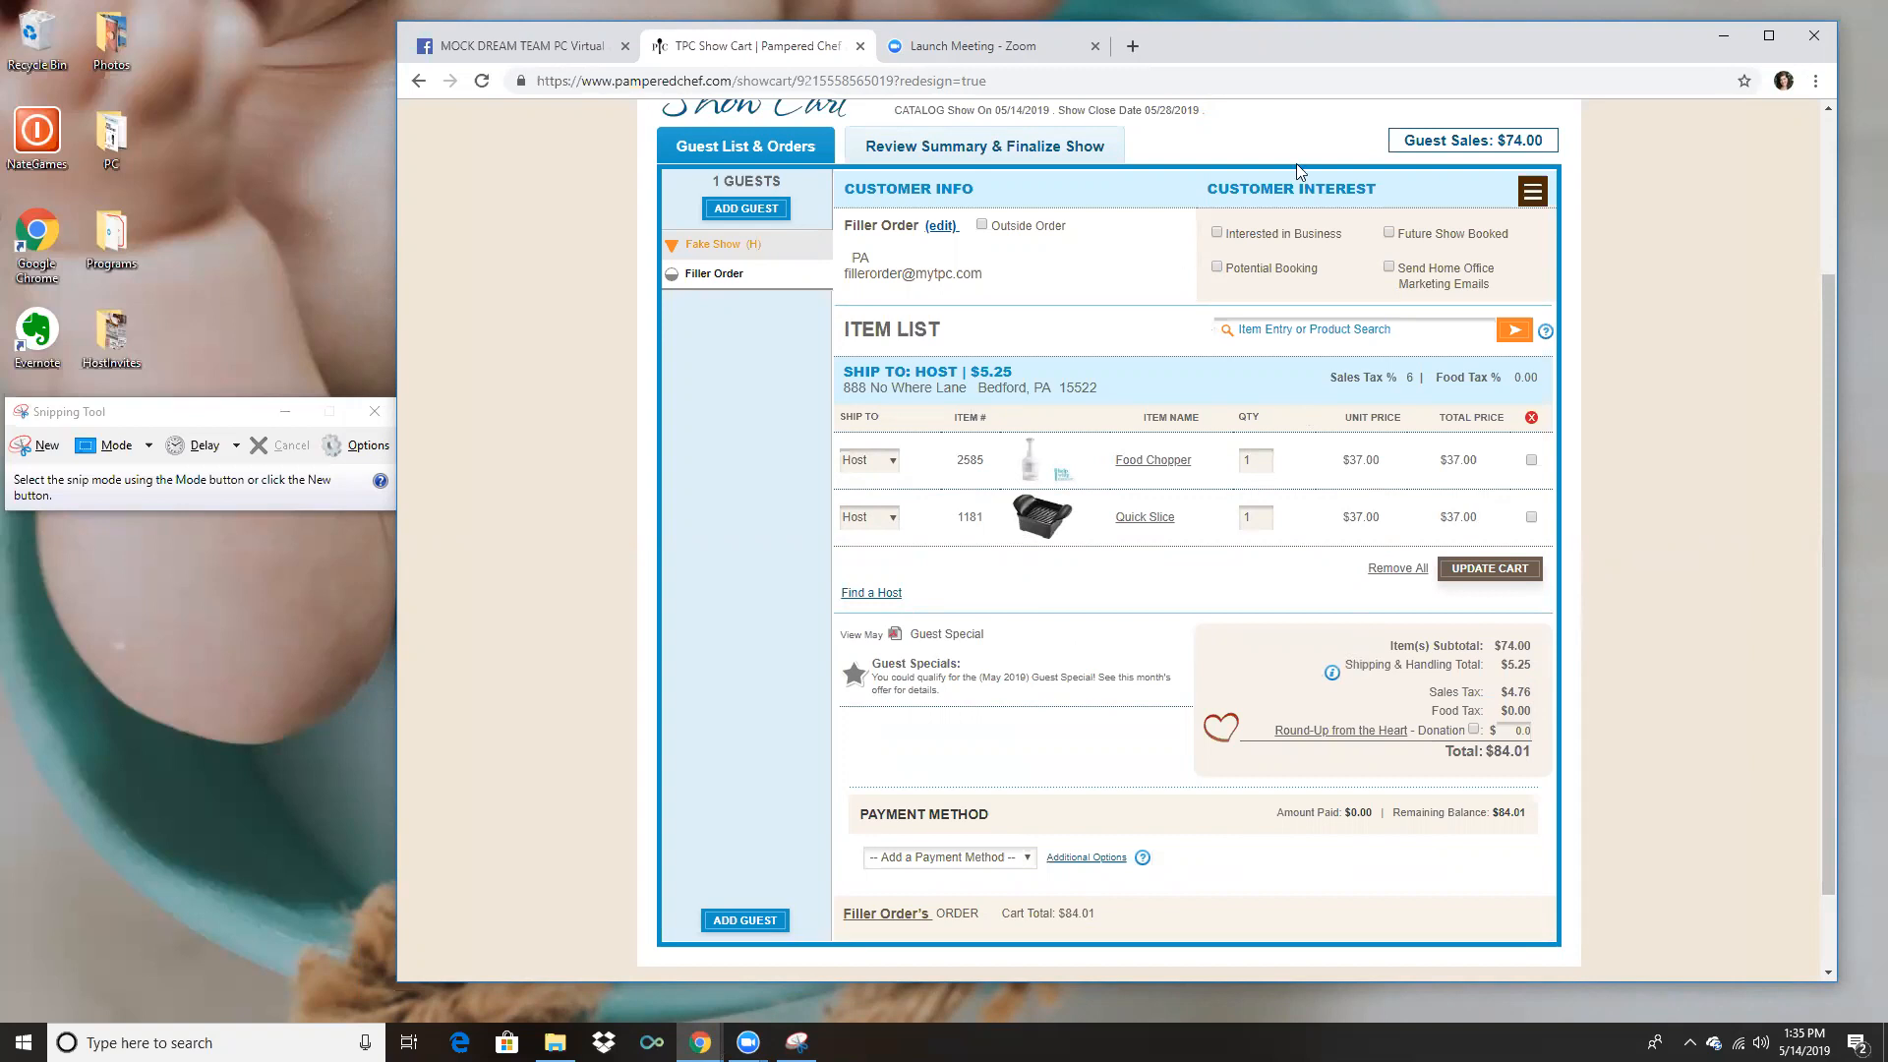
Tick 'Send Home Office Marketing Emails' under the Filler Order's Customer Interest.
{"action": "left_click", "coordinate": [1532, 190]}
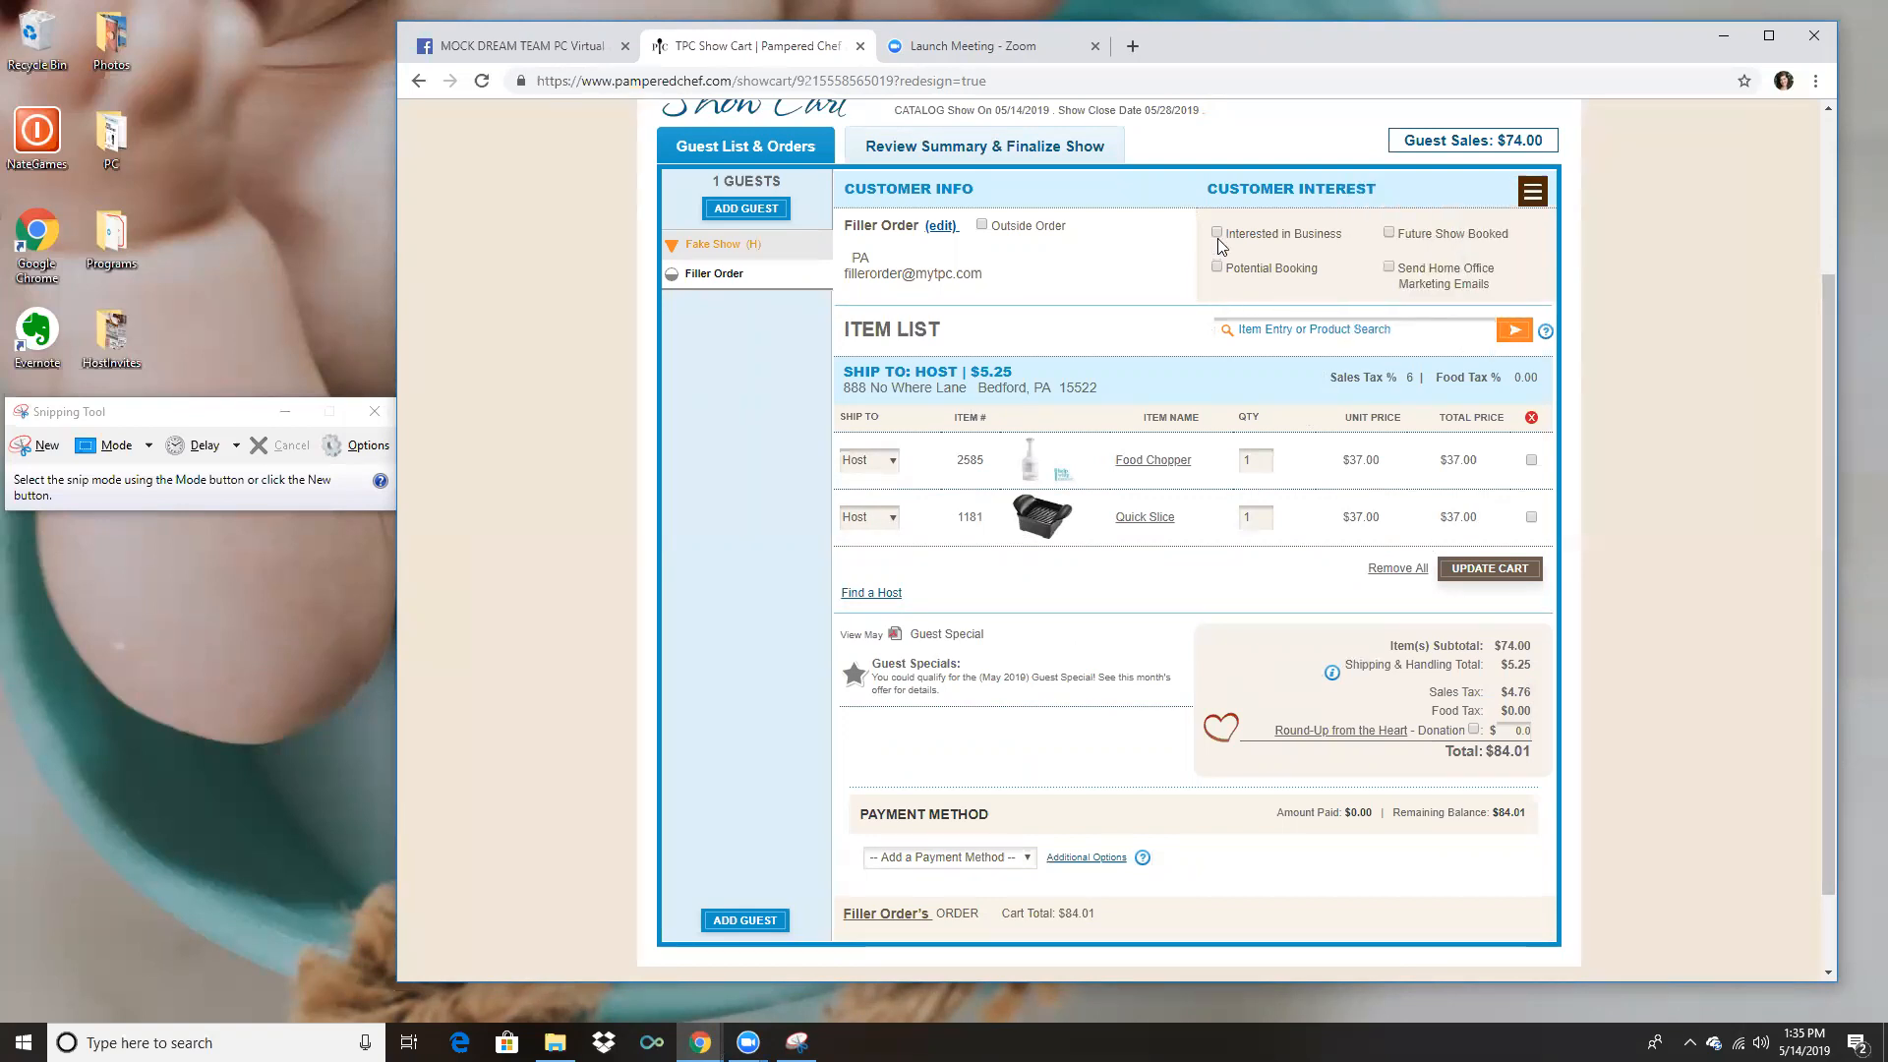
{"action": "mouse_move", "coordinate": [1367, 248]}
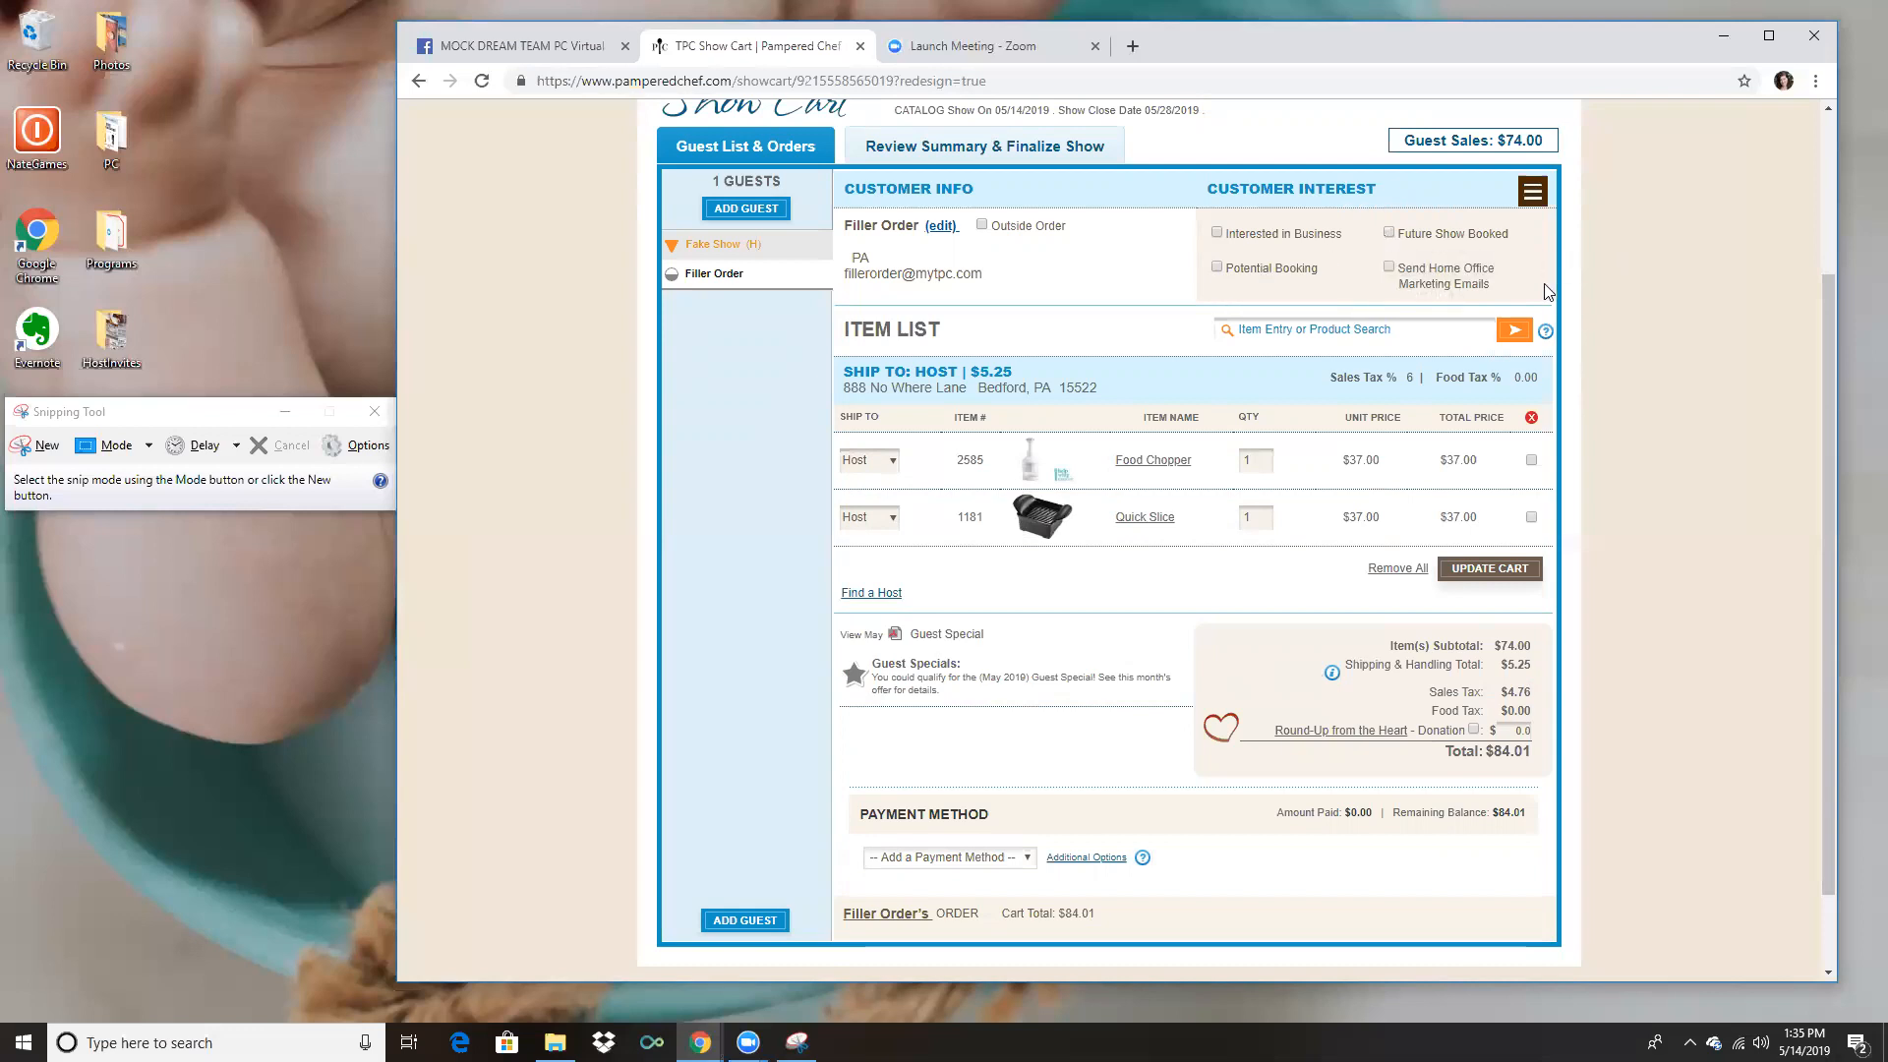
{"action": "mouse_move", "coordinate": [1578, 290]}
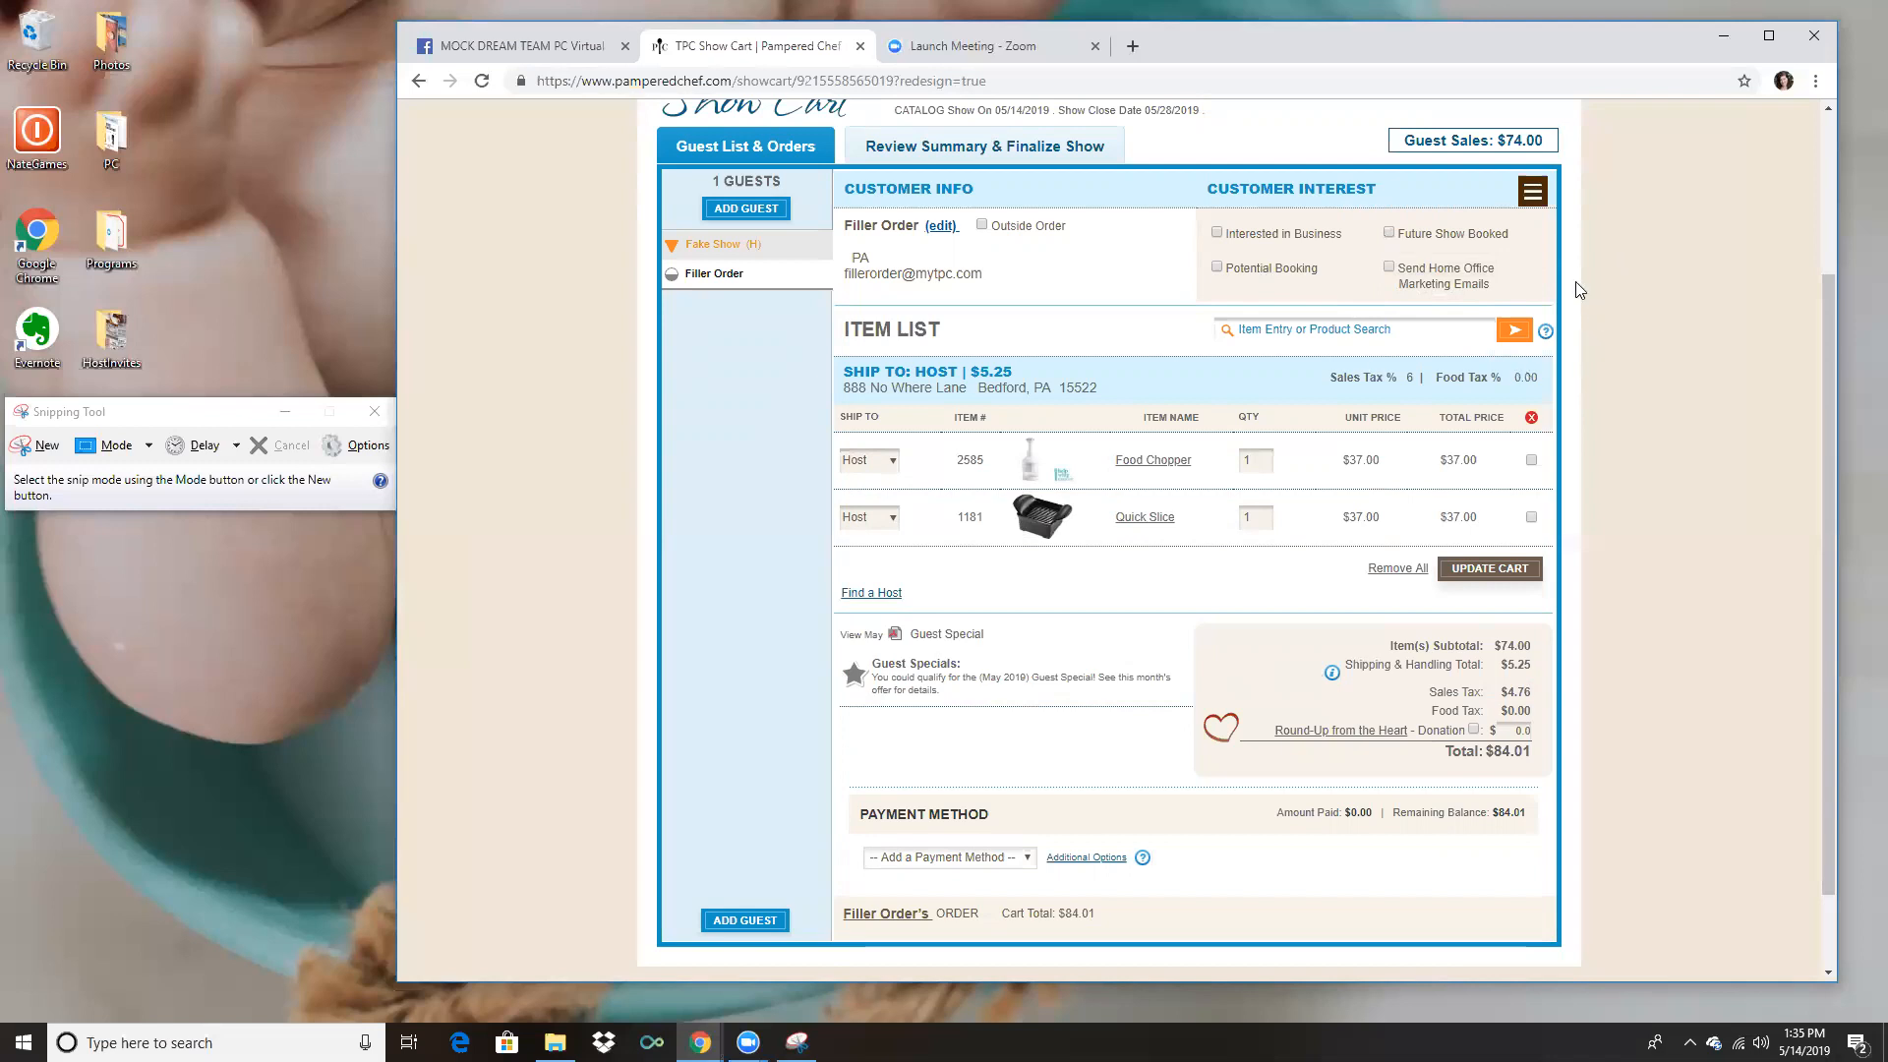
{"action": "mouse_move", "coordinate": [1392, 277]}
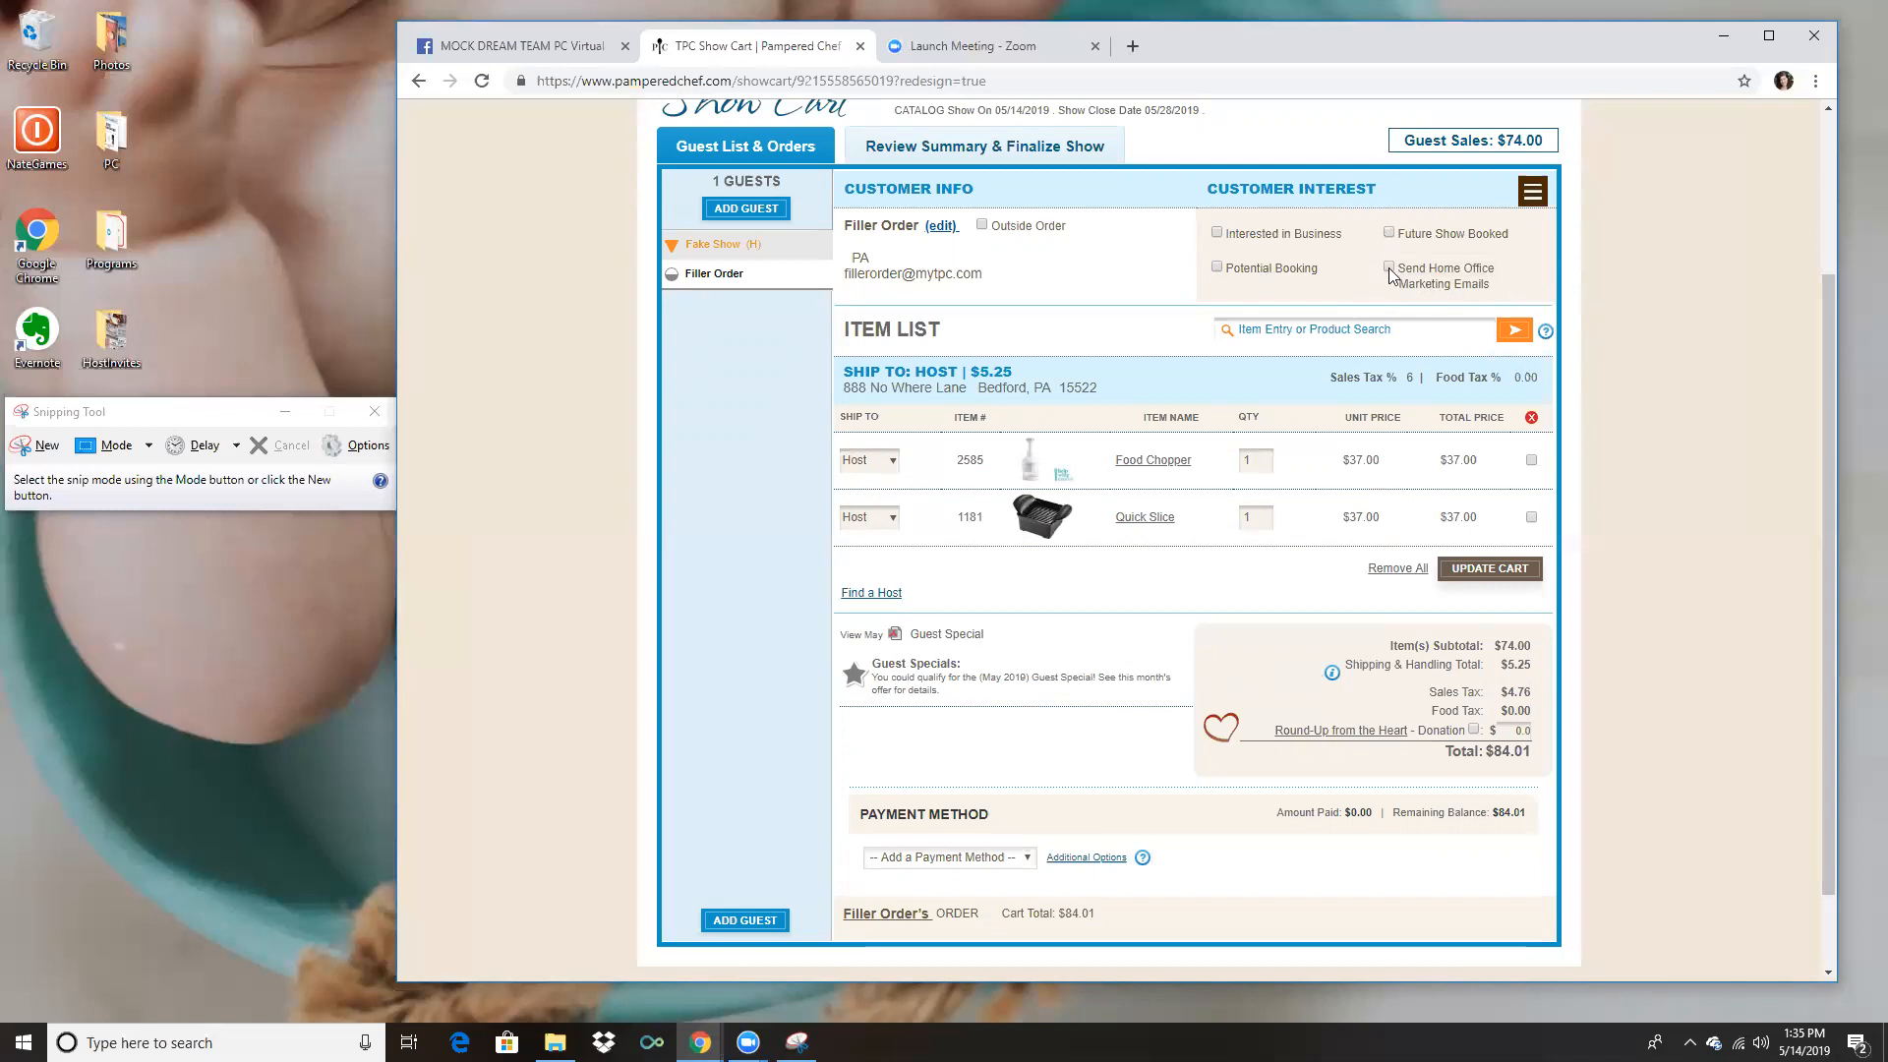
{"action": "left_click", "coordinate": [1389, 268]}
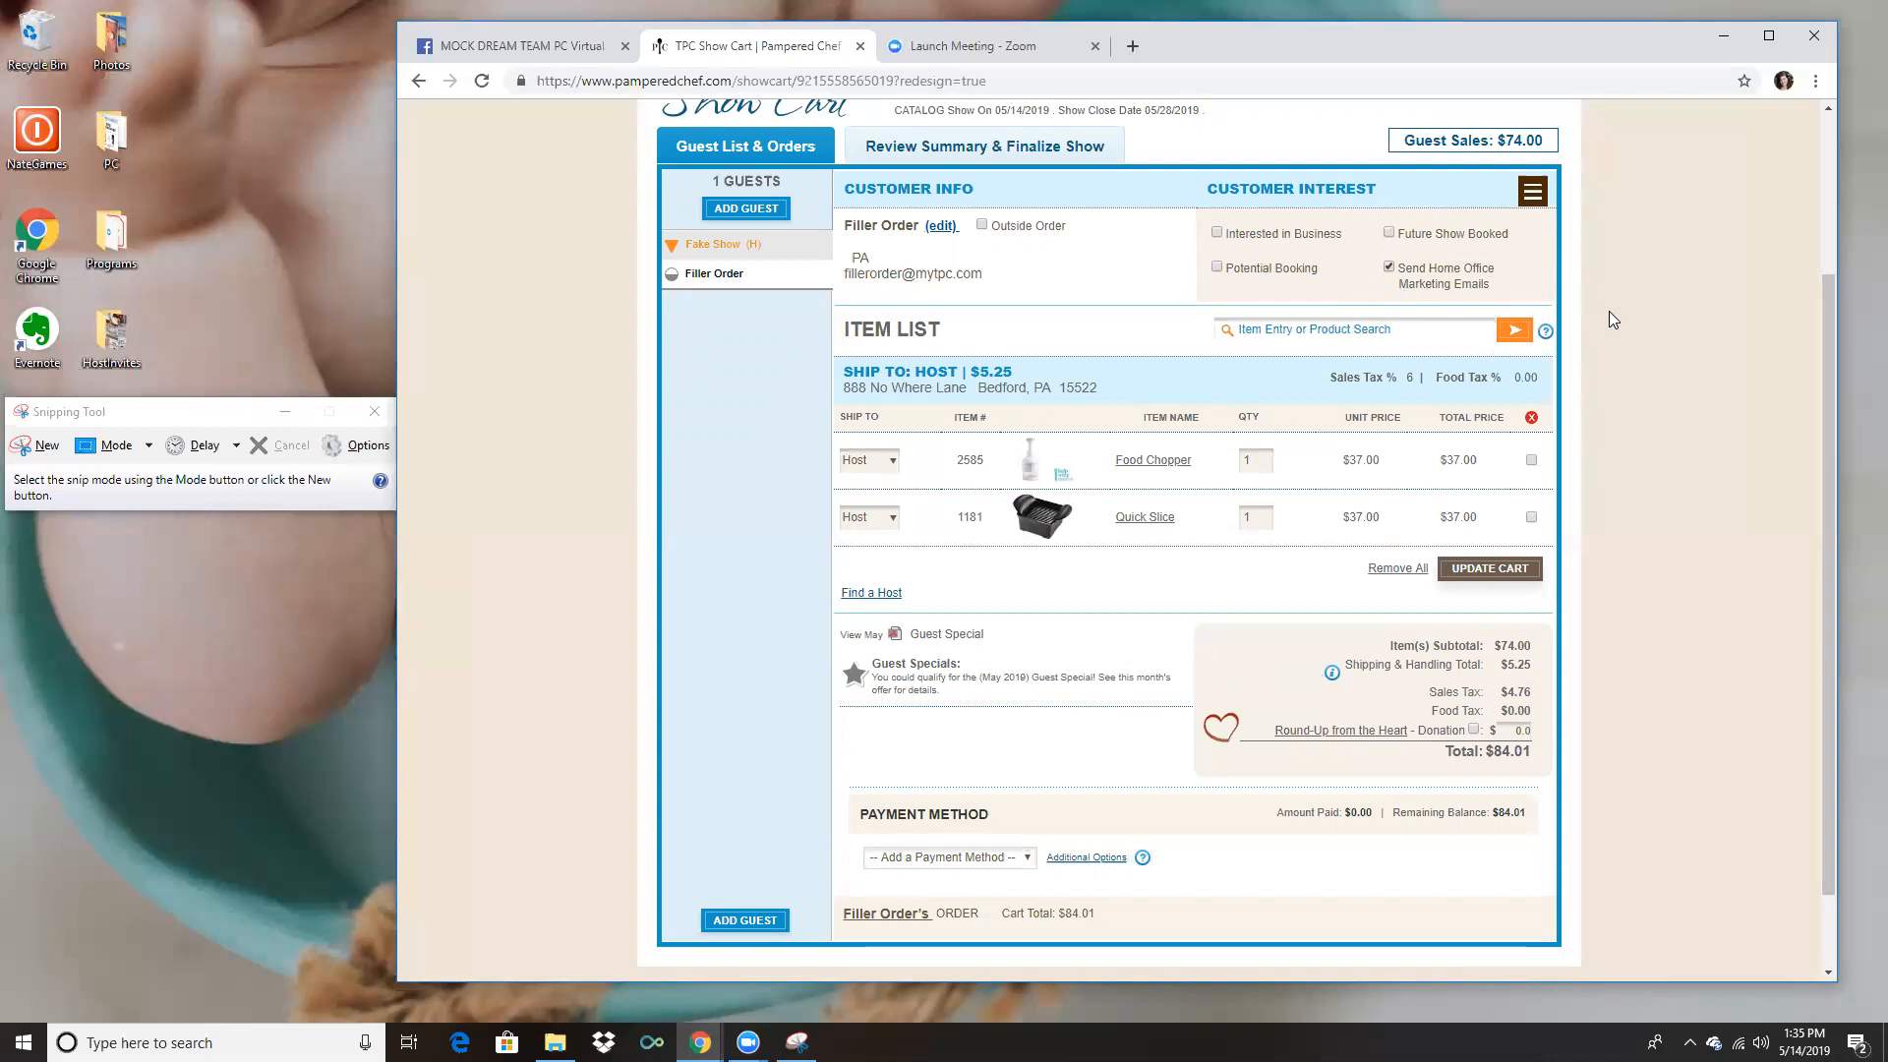
{"action": "mouse_move", "coordinate": [1532, 321]}
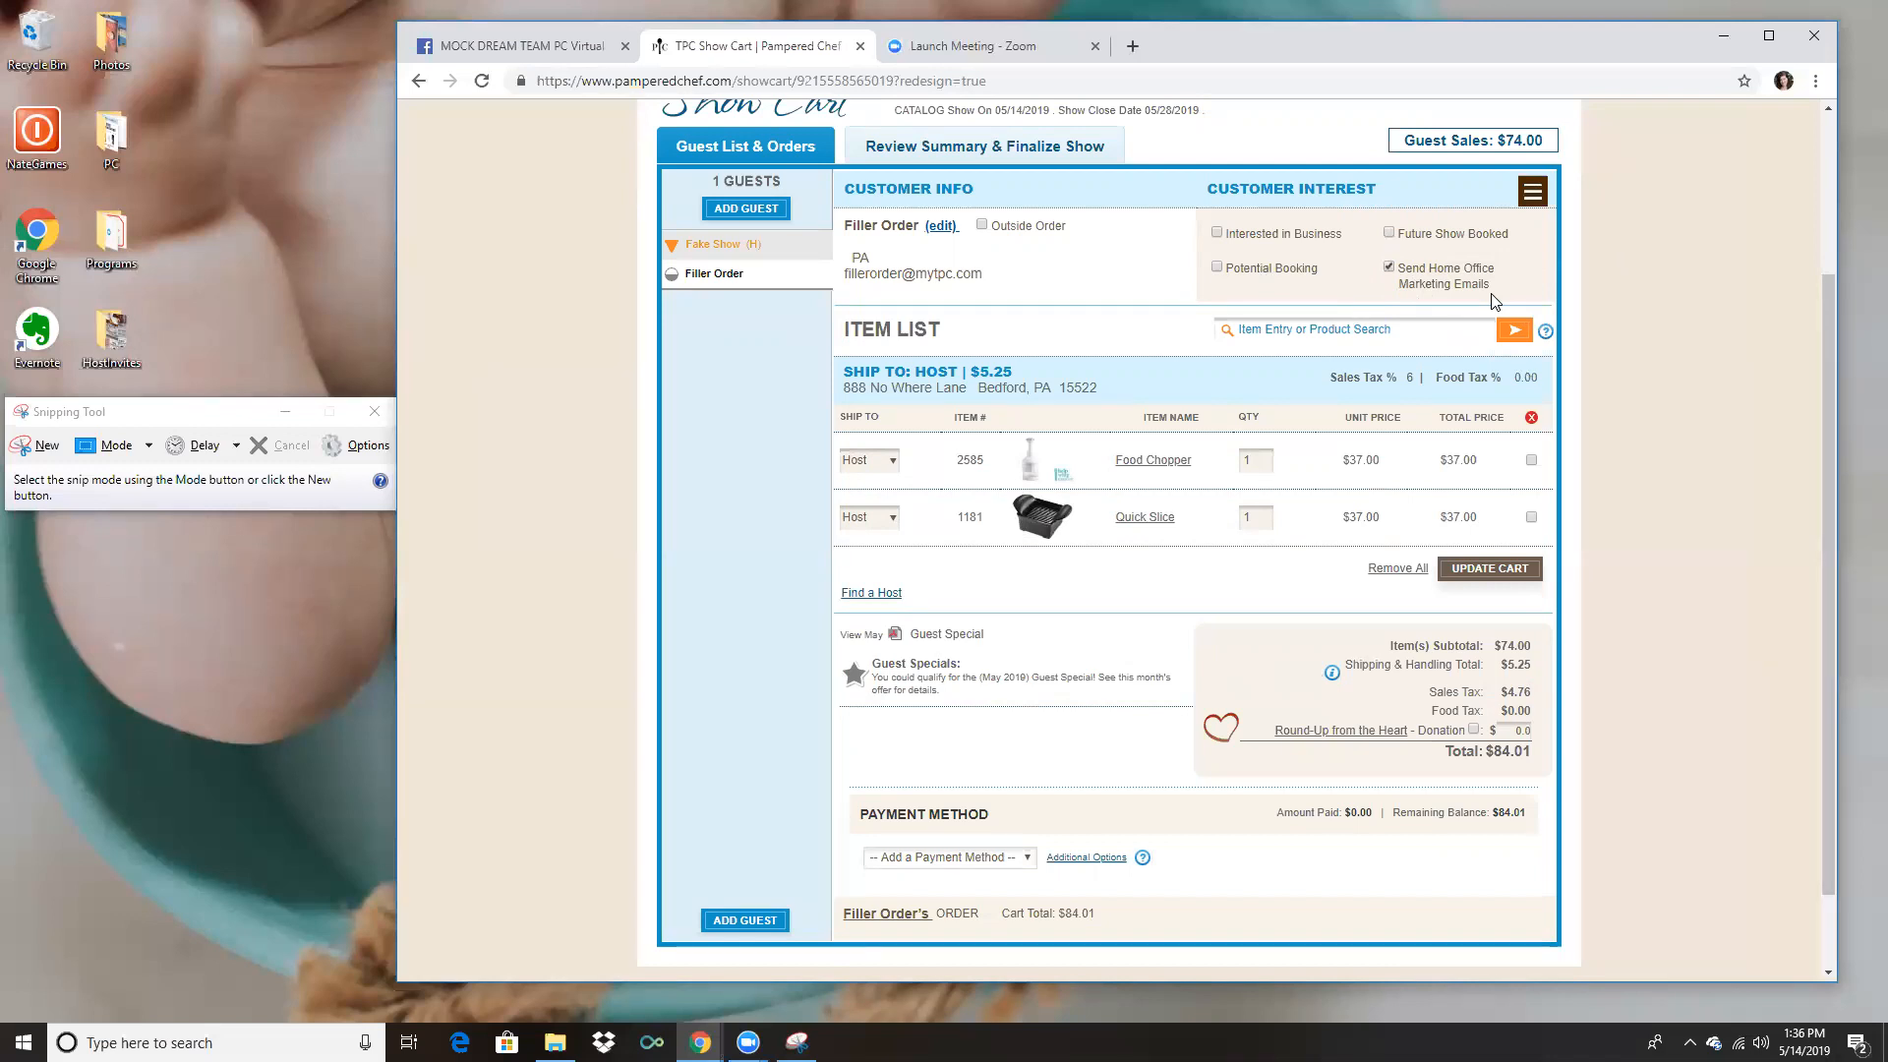
{"action": "mouse_move", "coordinate": [1497, 304]}
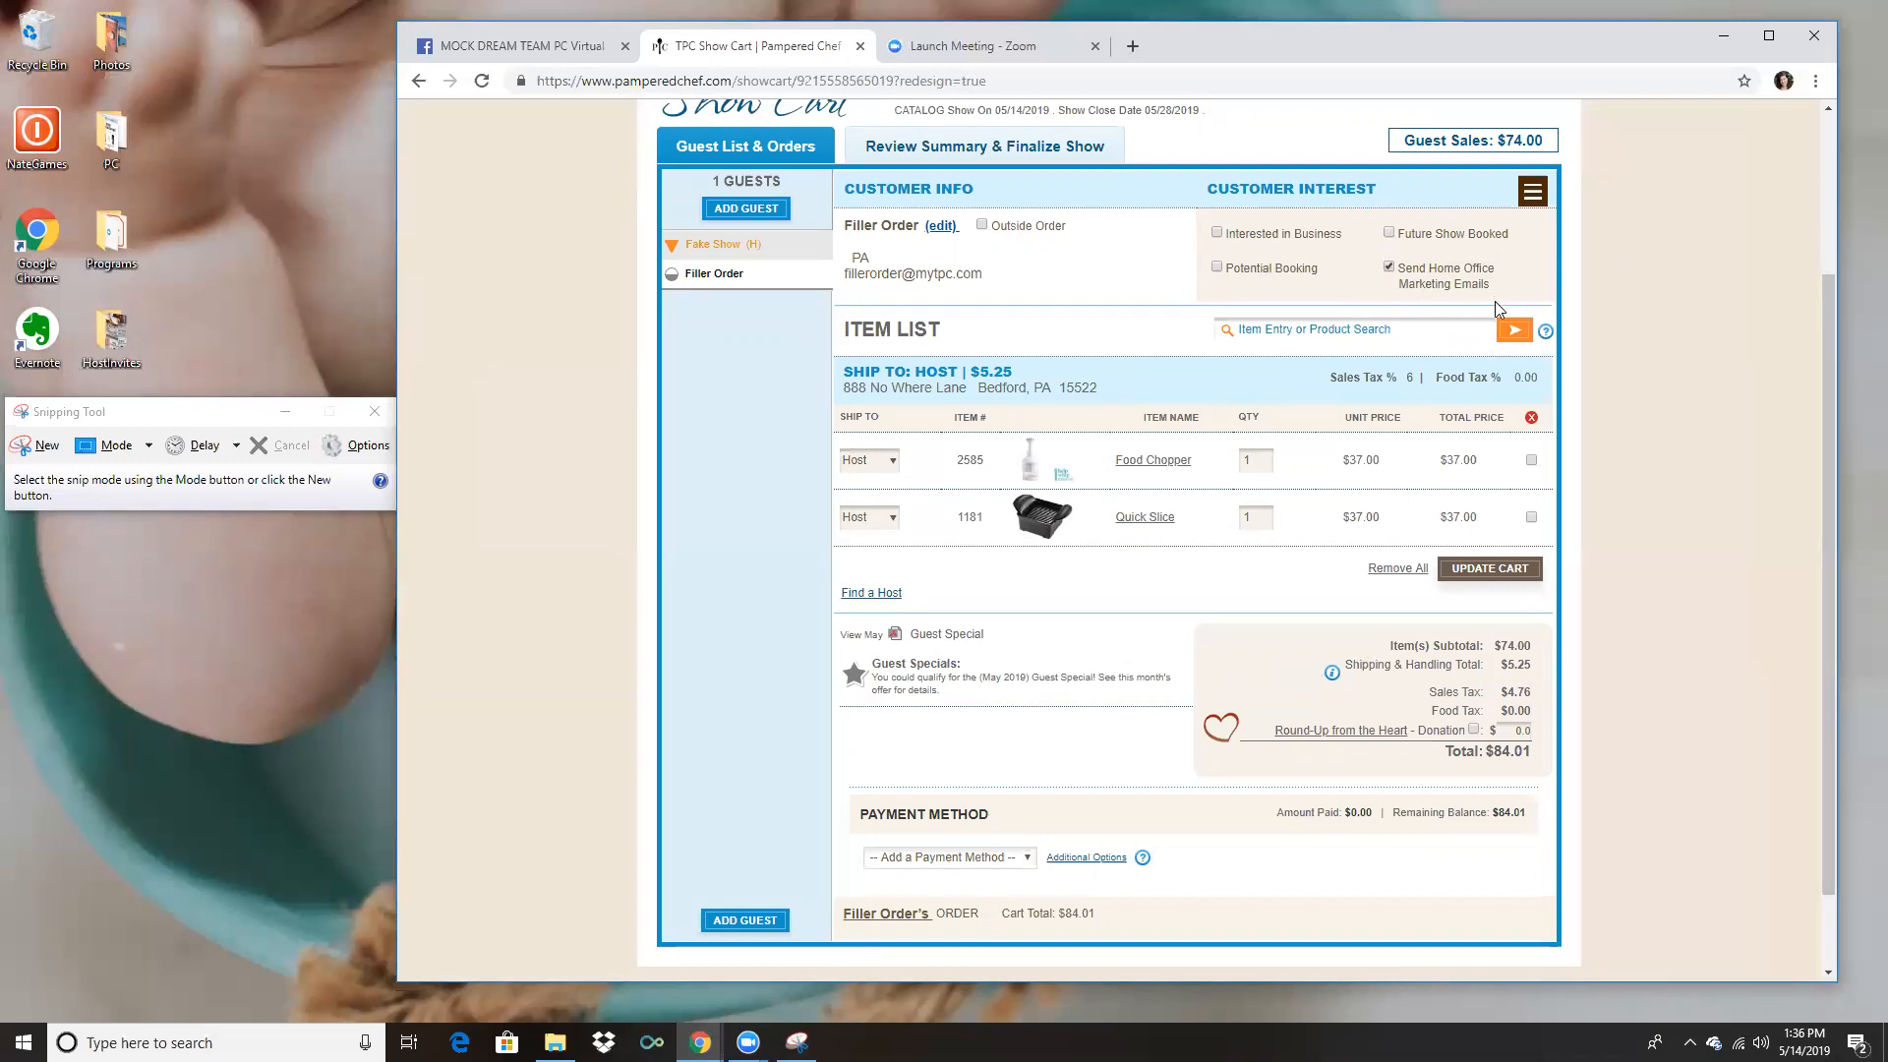
{"action": "mouse_move", "coordinate": [1445, 313]}
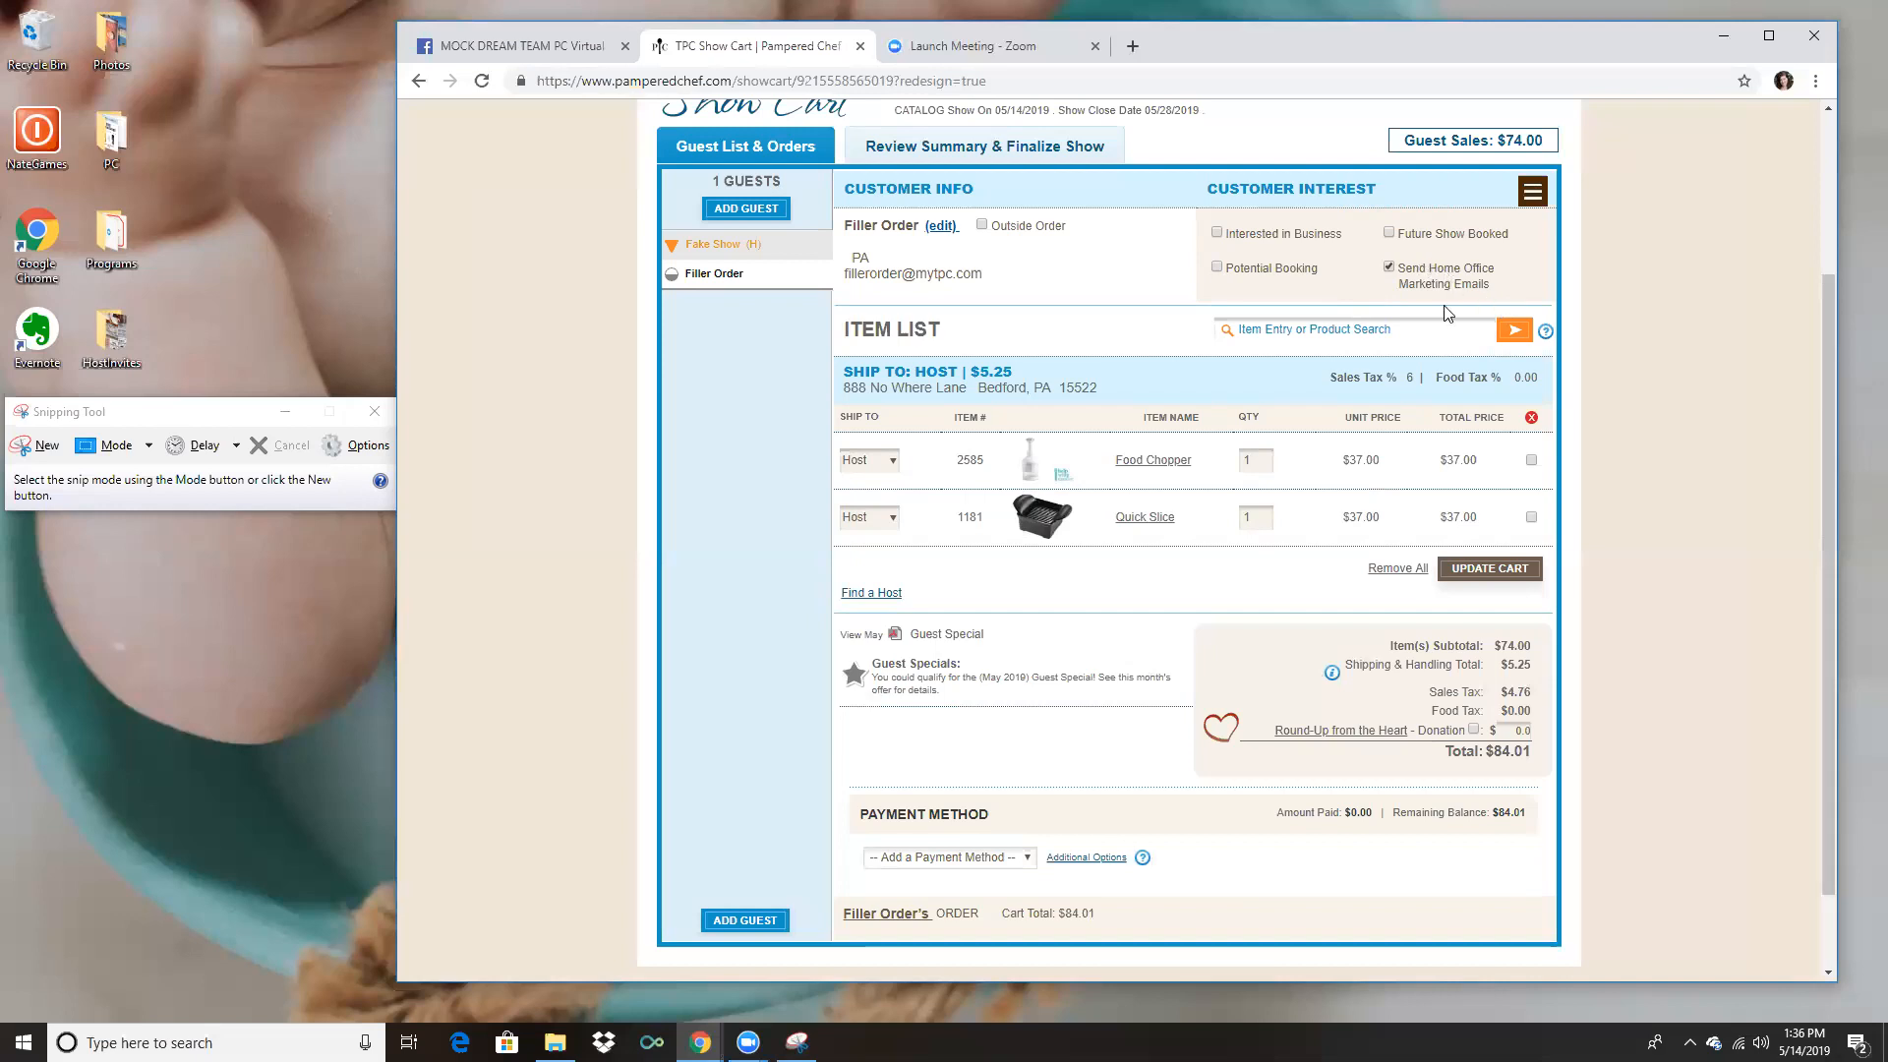
{"action": "scroll", "scroll_direction": "down", "scroll_amount": 3}
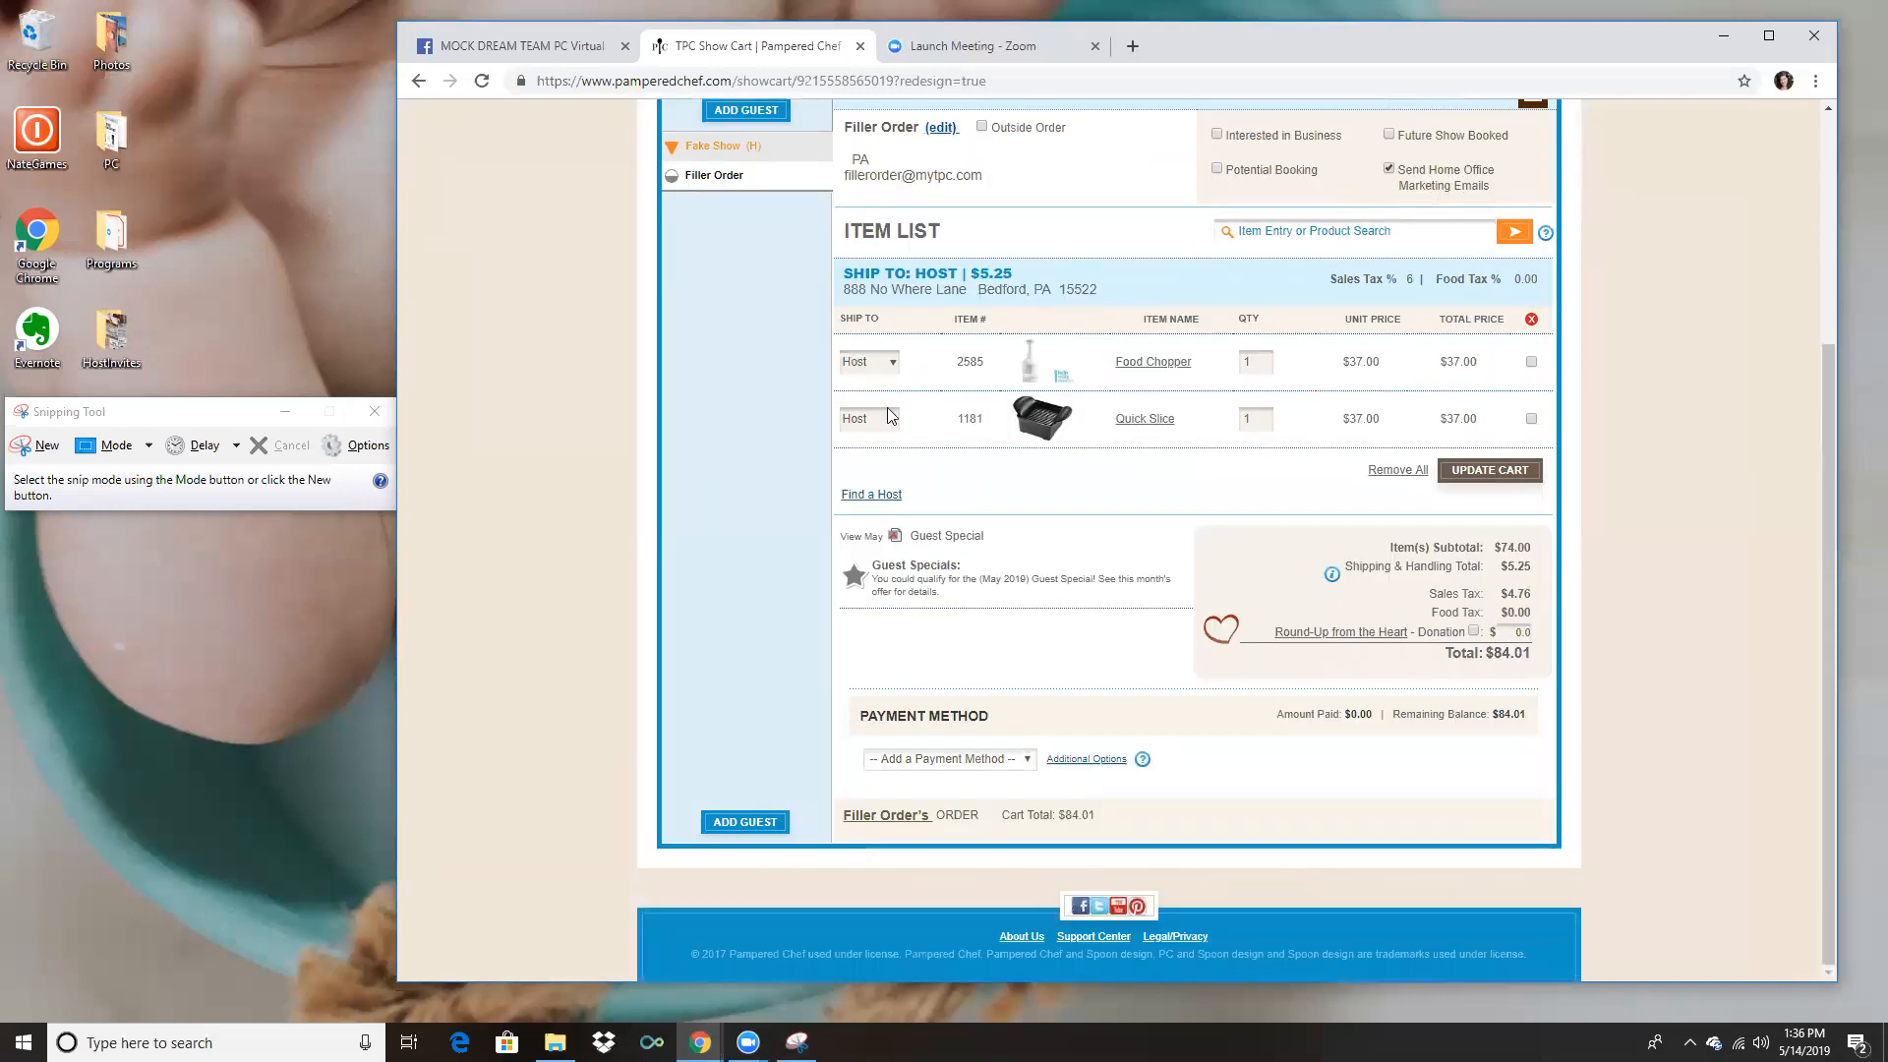
{"action": "mouse_move", "coordinate": [825, 486]}
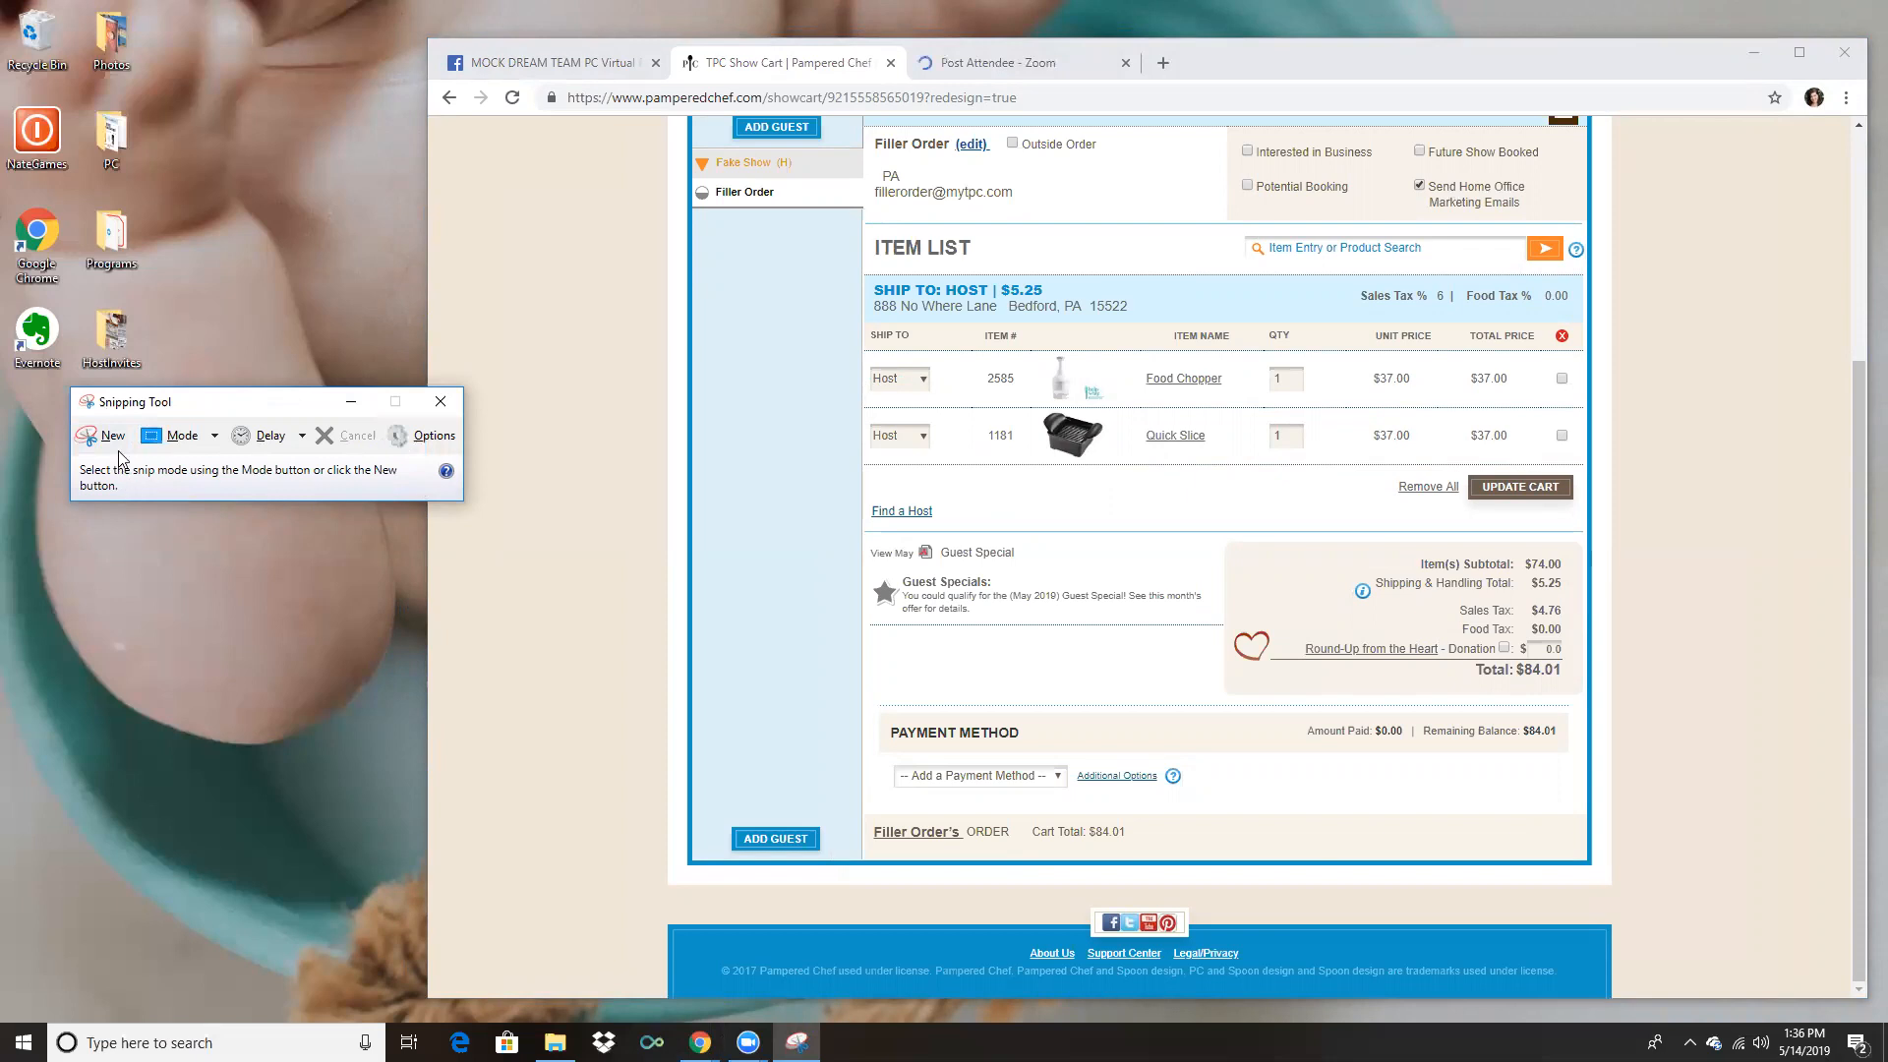
{"action": "mouse_move", "coordinate": [206, 380]}
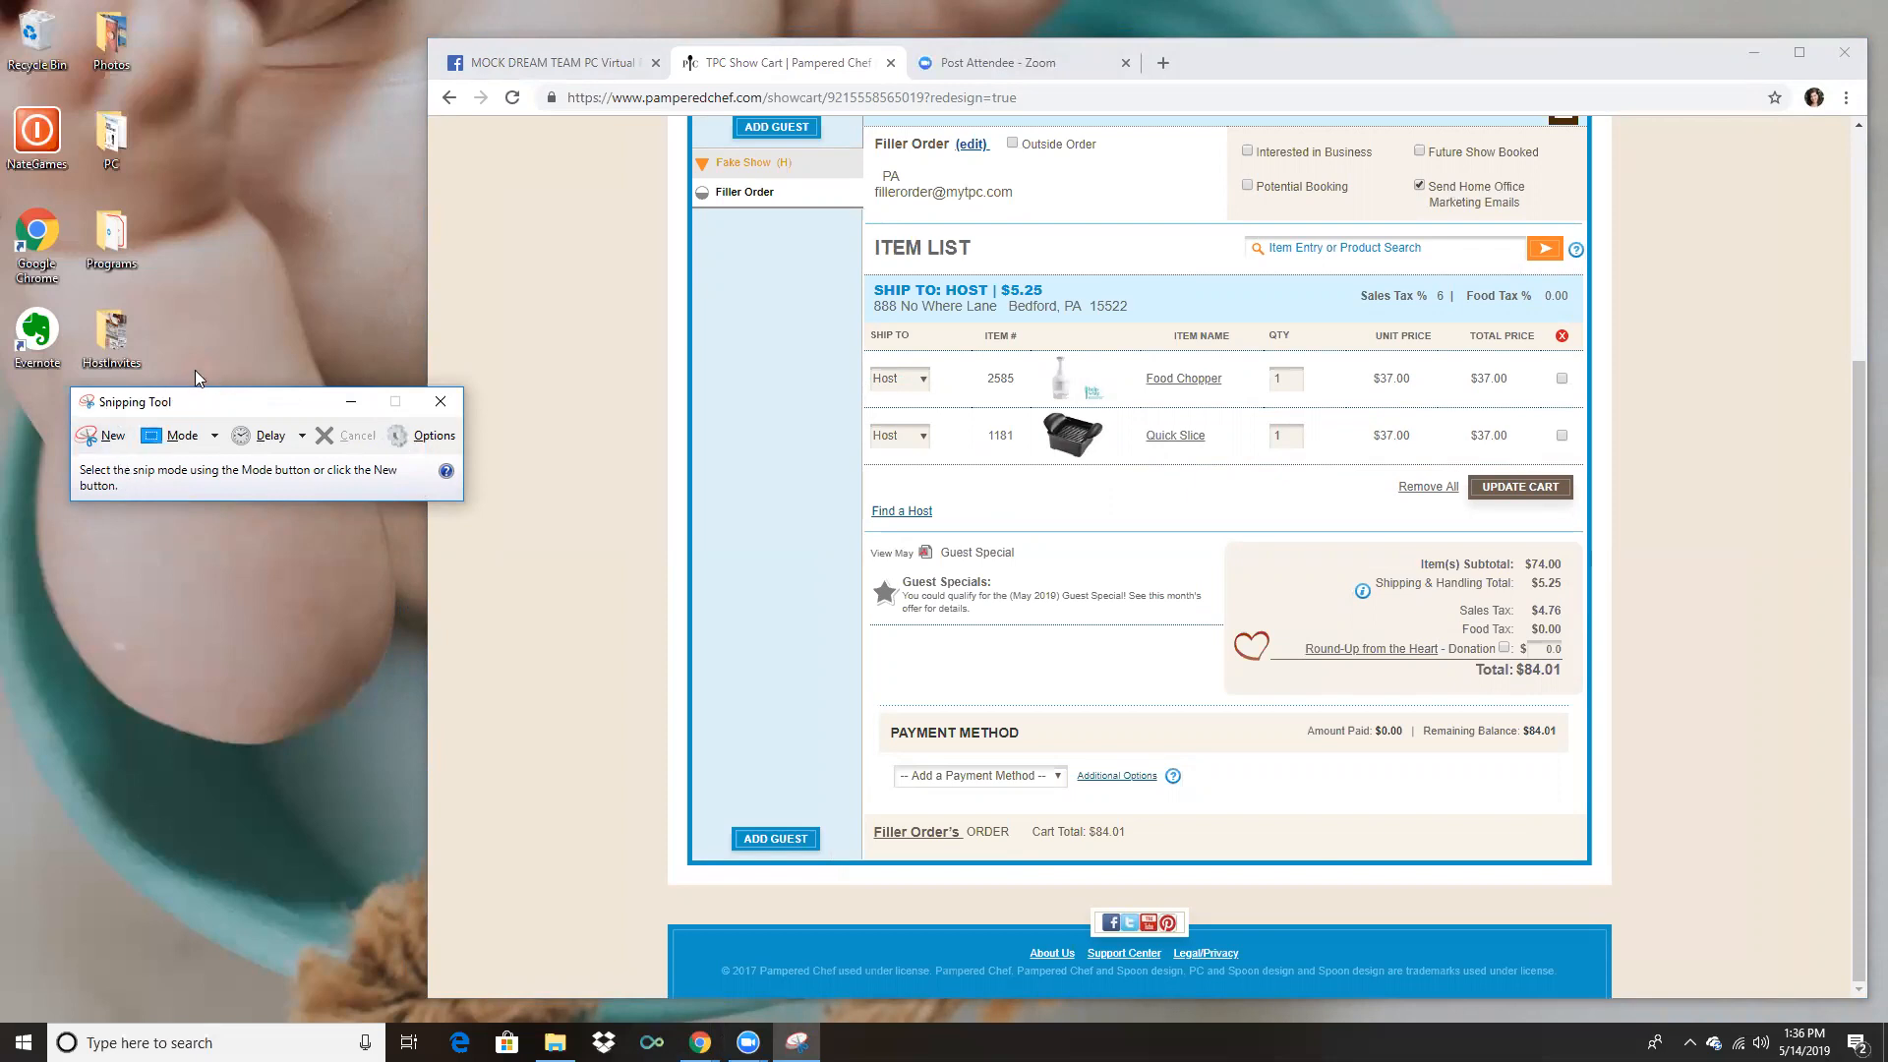
{"action": "mouse_move", "coordinate": [177, 359]}
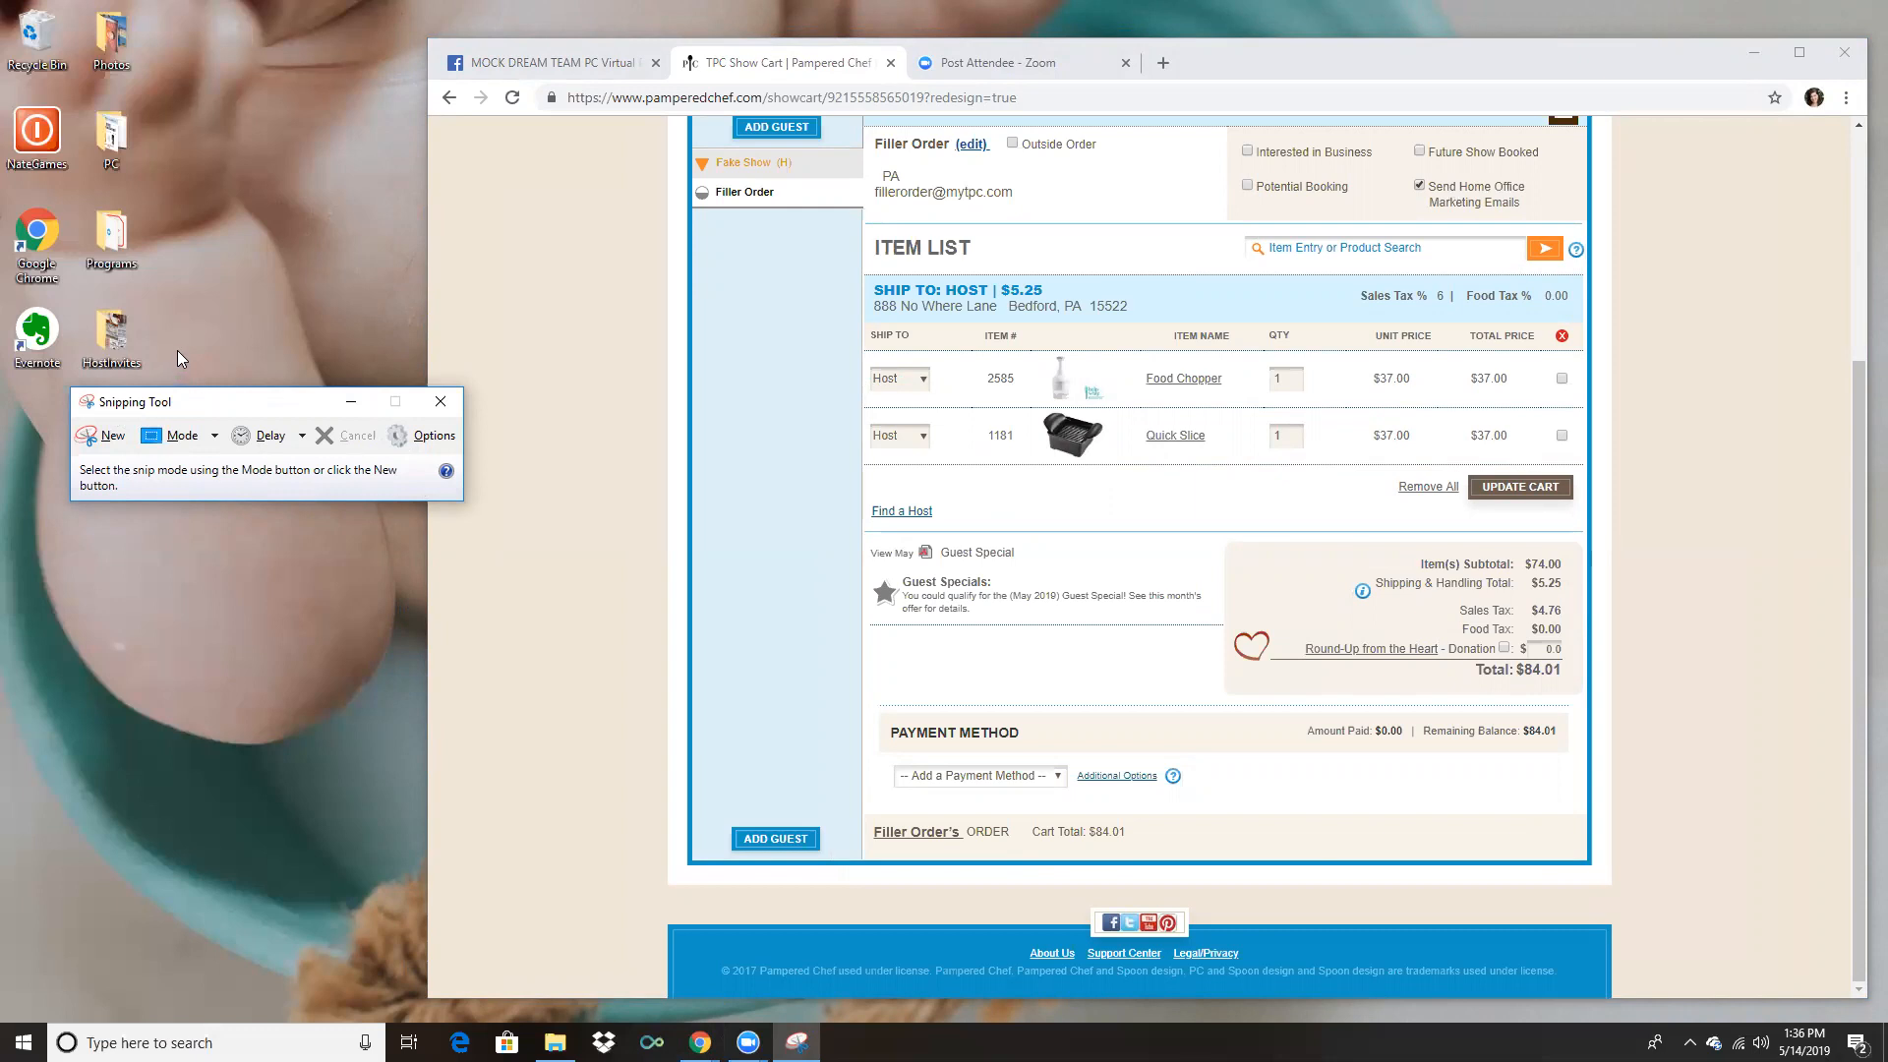
{"action": "mouse_move", "coordinate": [94, 434]}
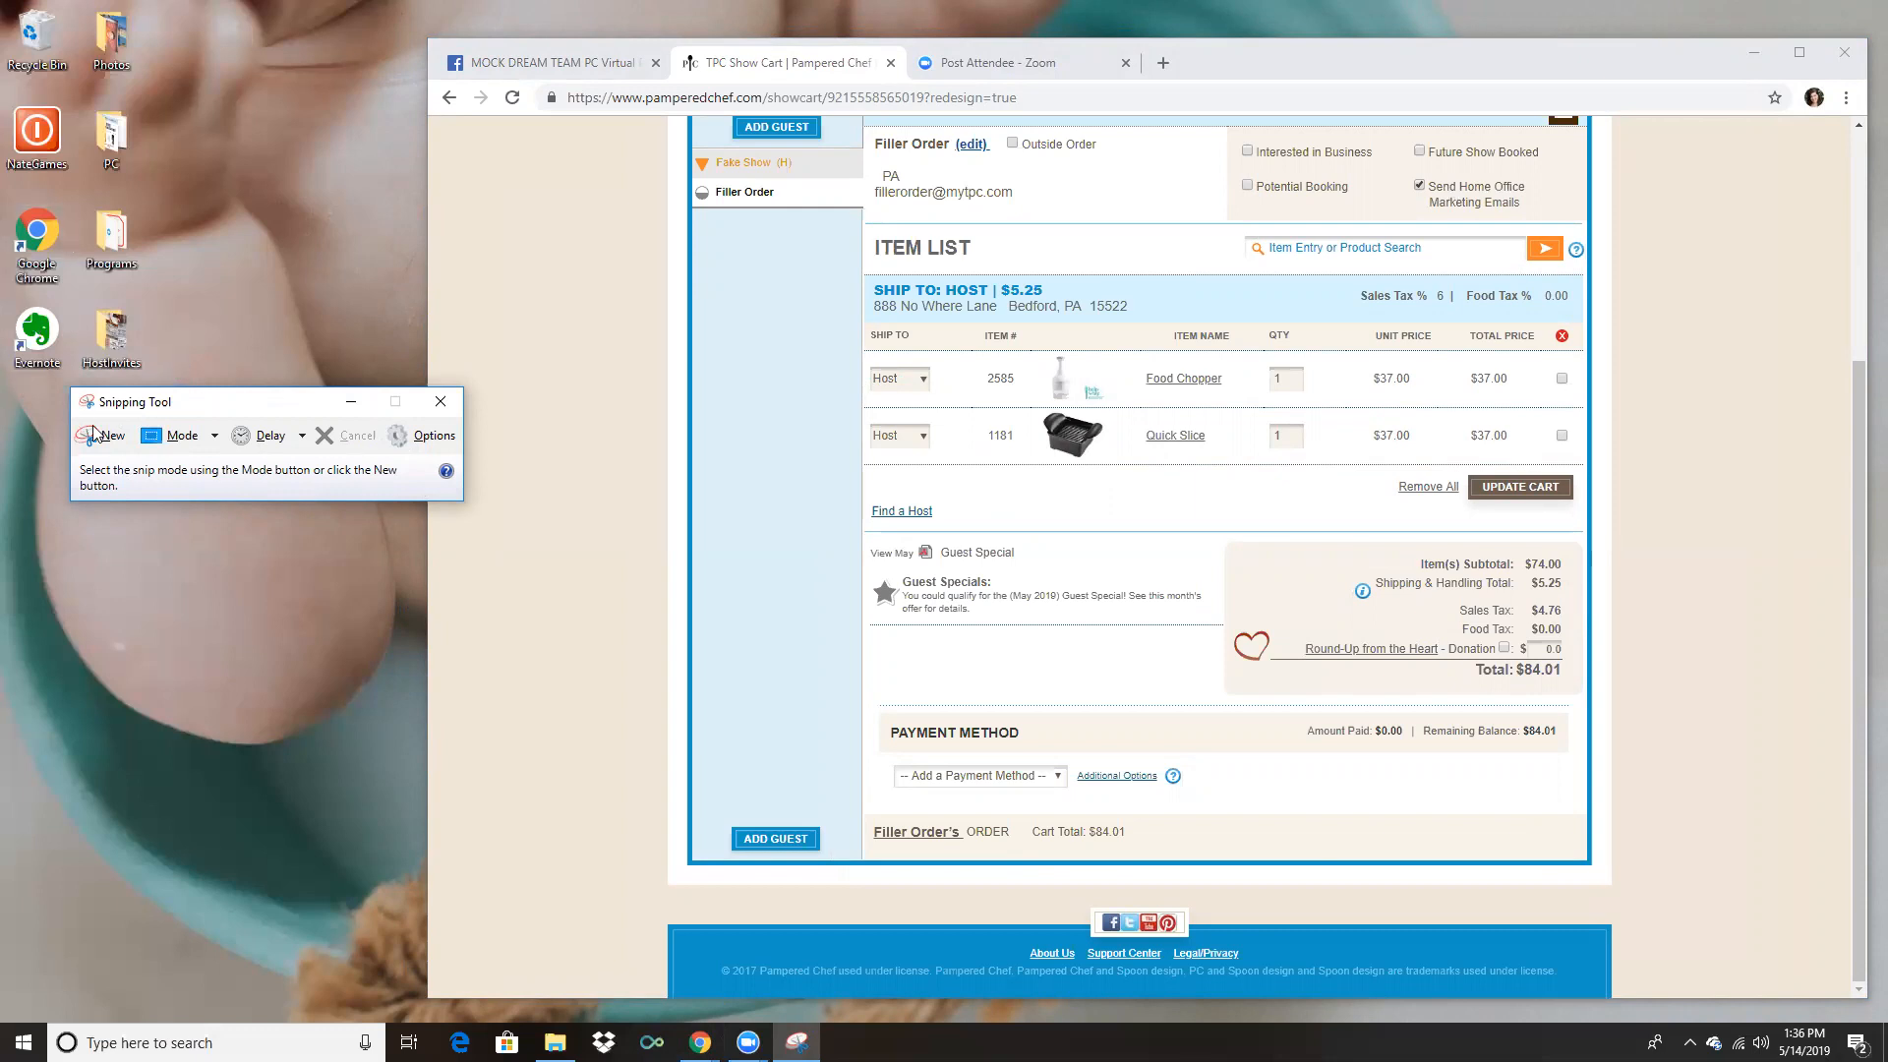
{"action": "mouse_move", "coordinate": [105, 435]}
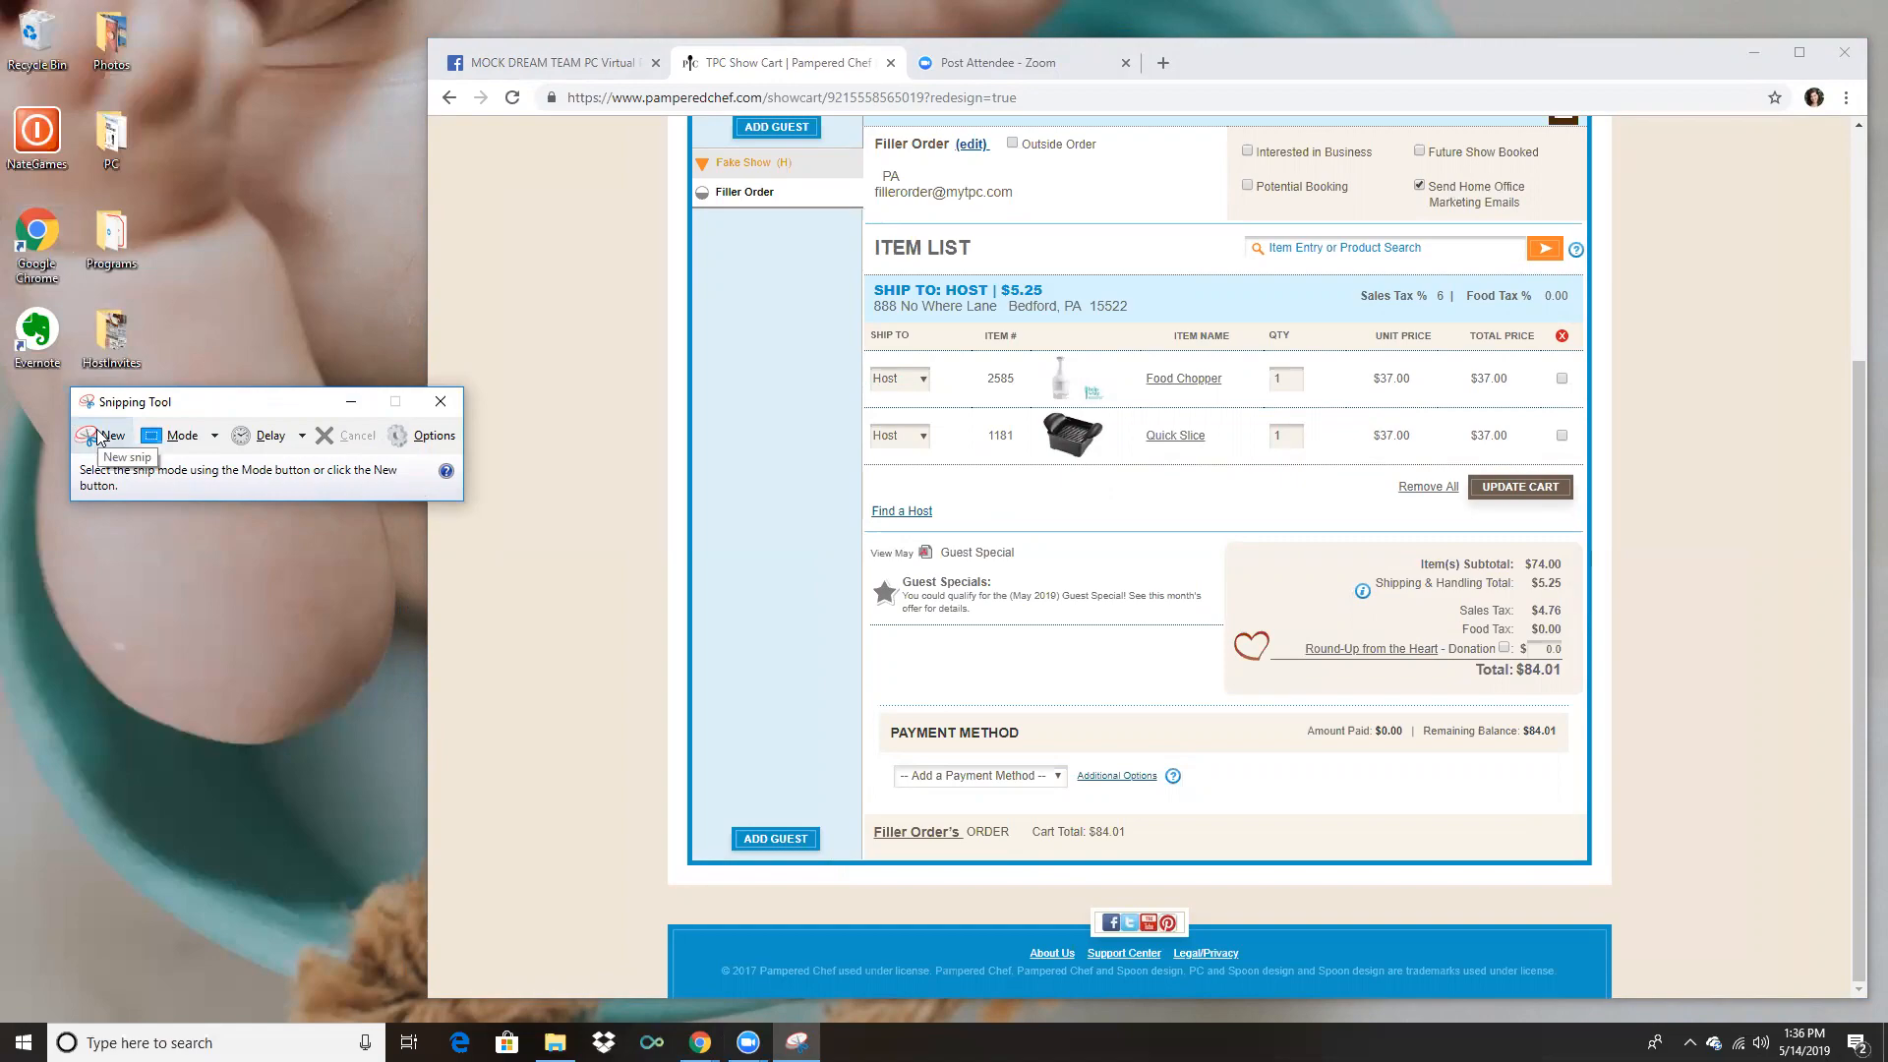
Capture the order region and save it to the Desktop as FillerOrderOrder.png, then close.
{"action": "left_click", "coordinate": [103, 435]}
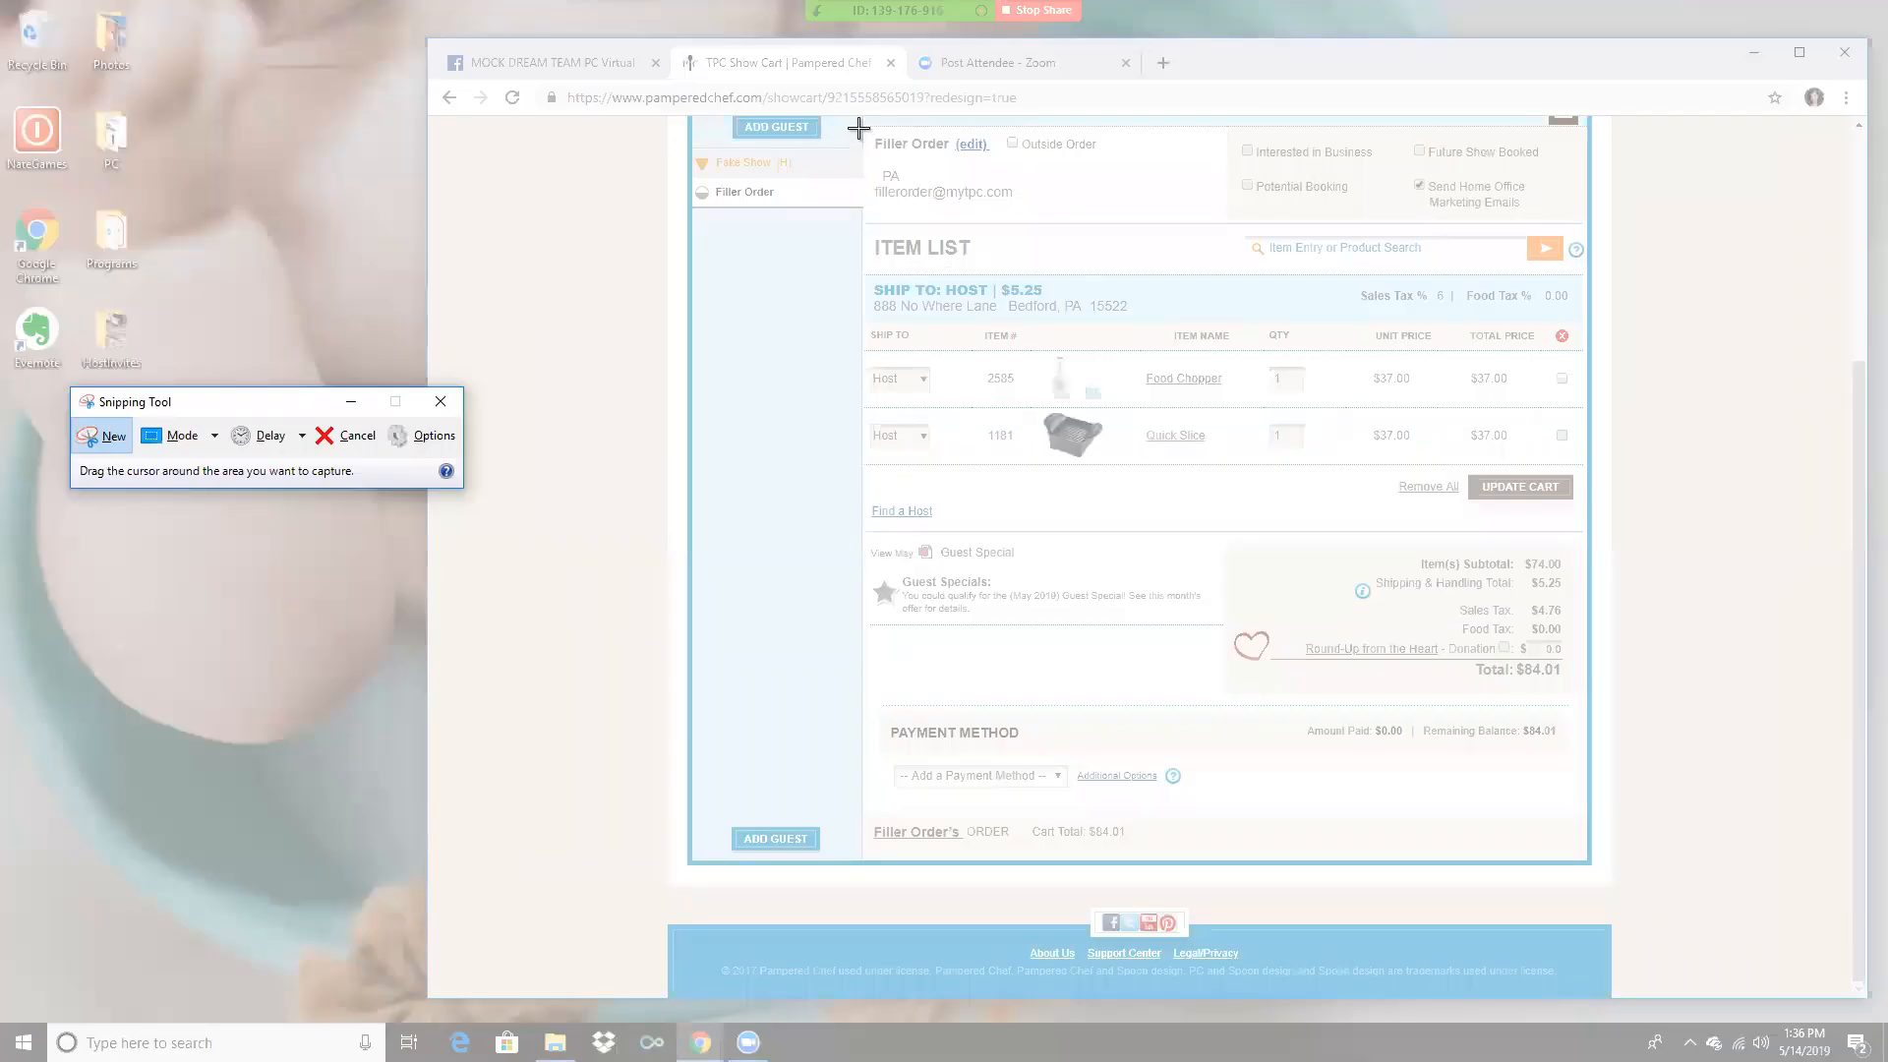
{"action": "mouse_move", "coordinate": [855, 257]}
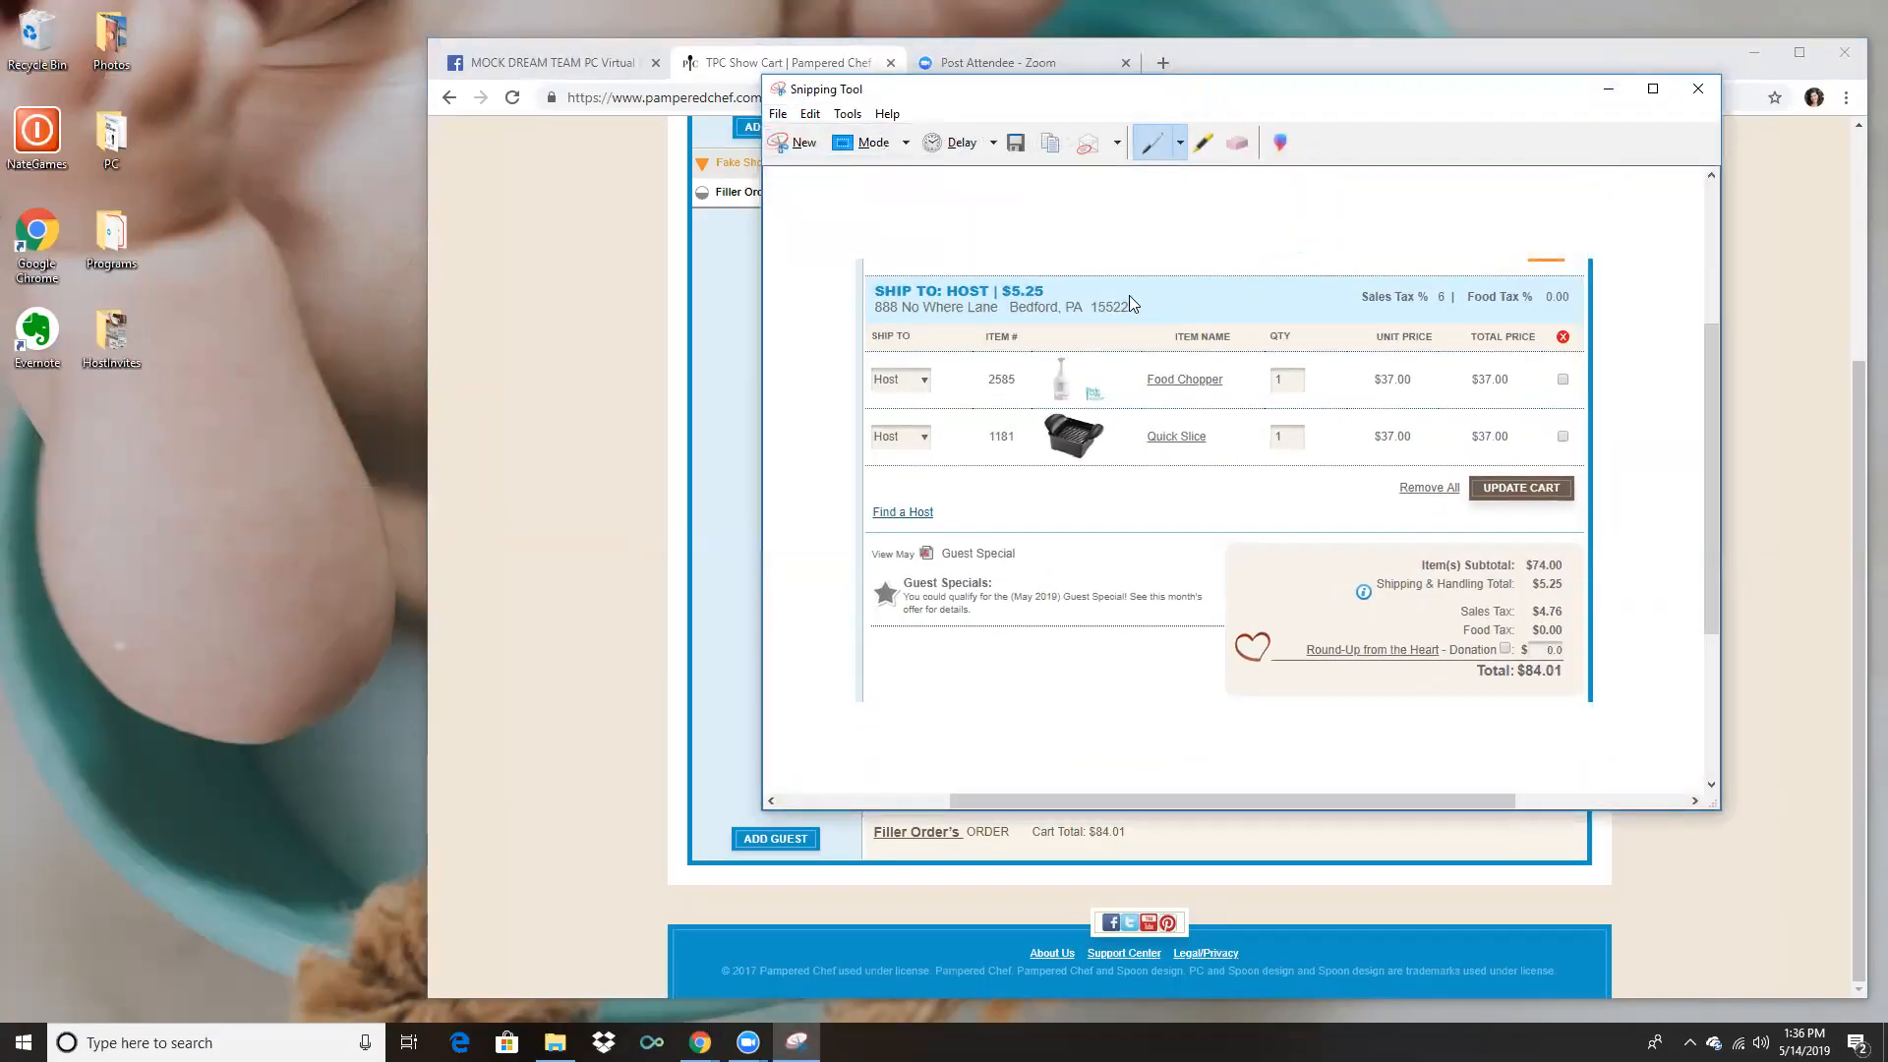
{"action": "left_click", "coordinate": [1014, 142]}
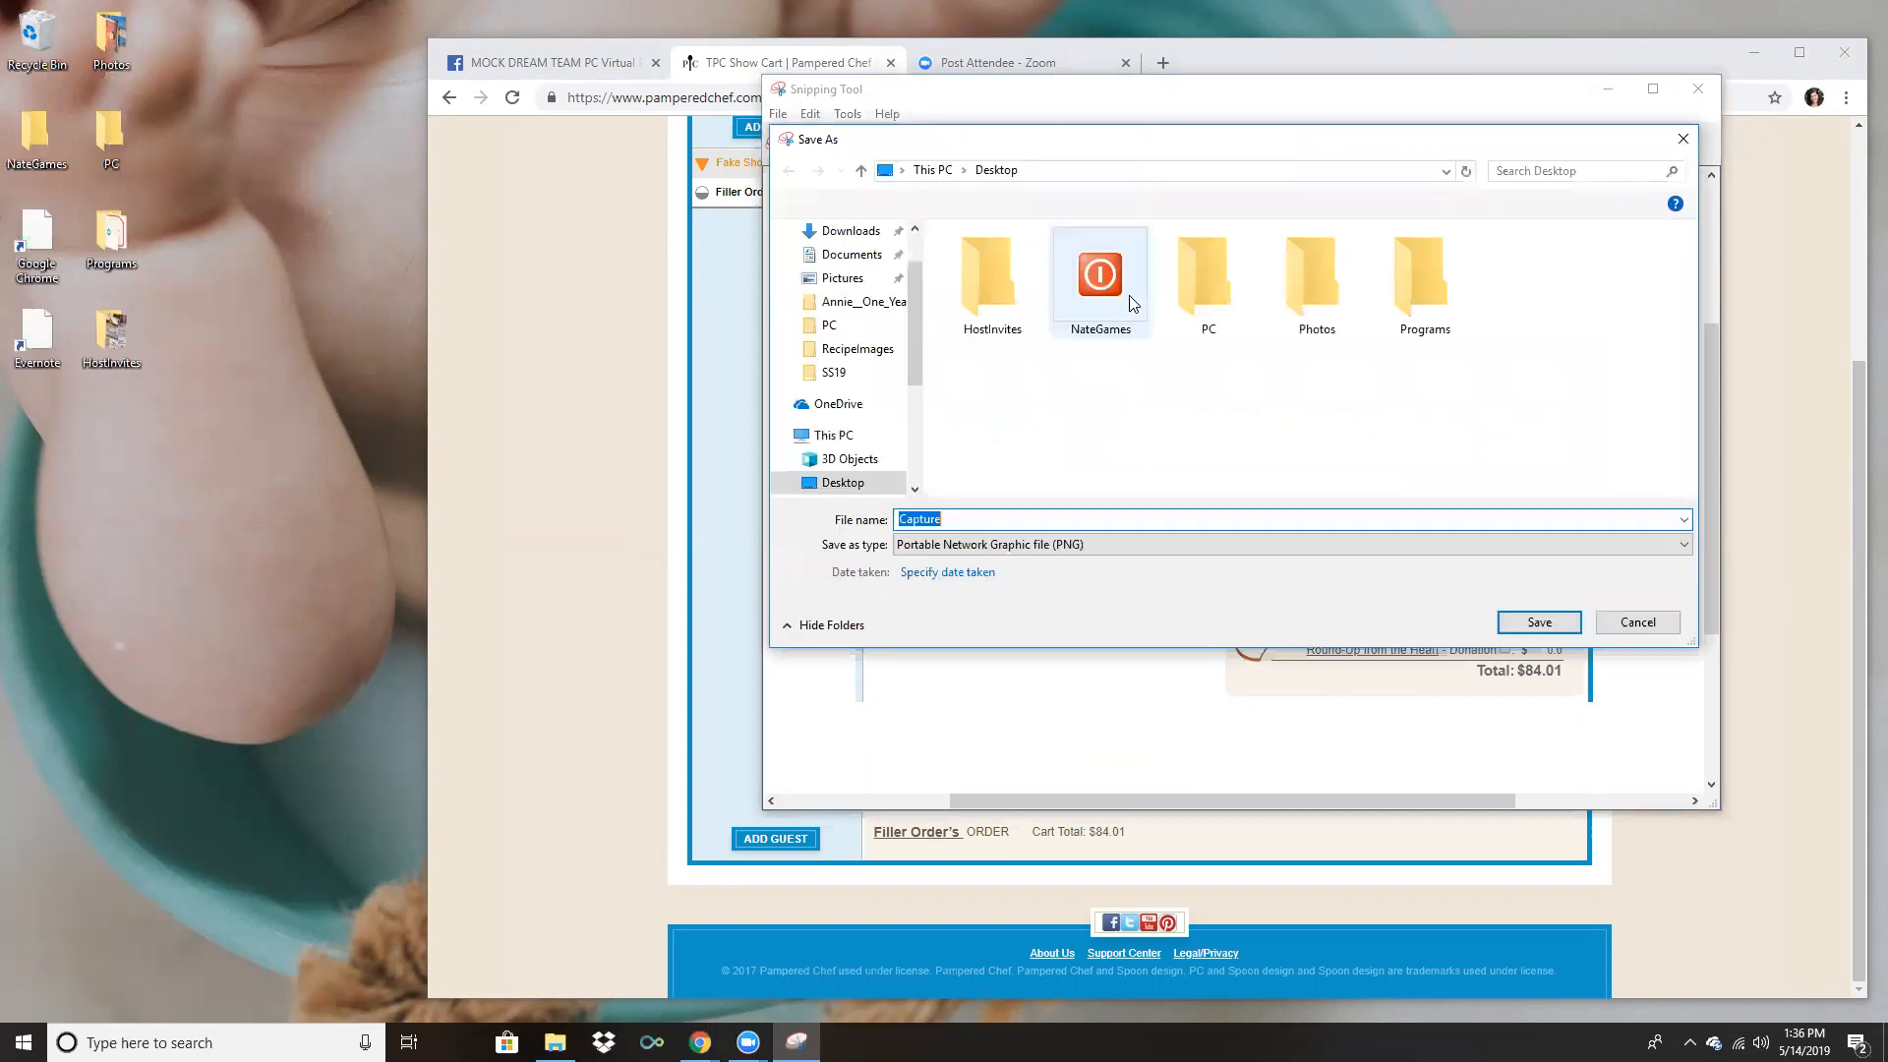
{"action": "type", "text": "Fillero"}
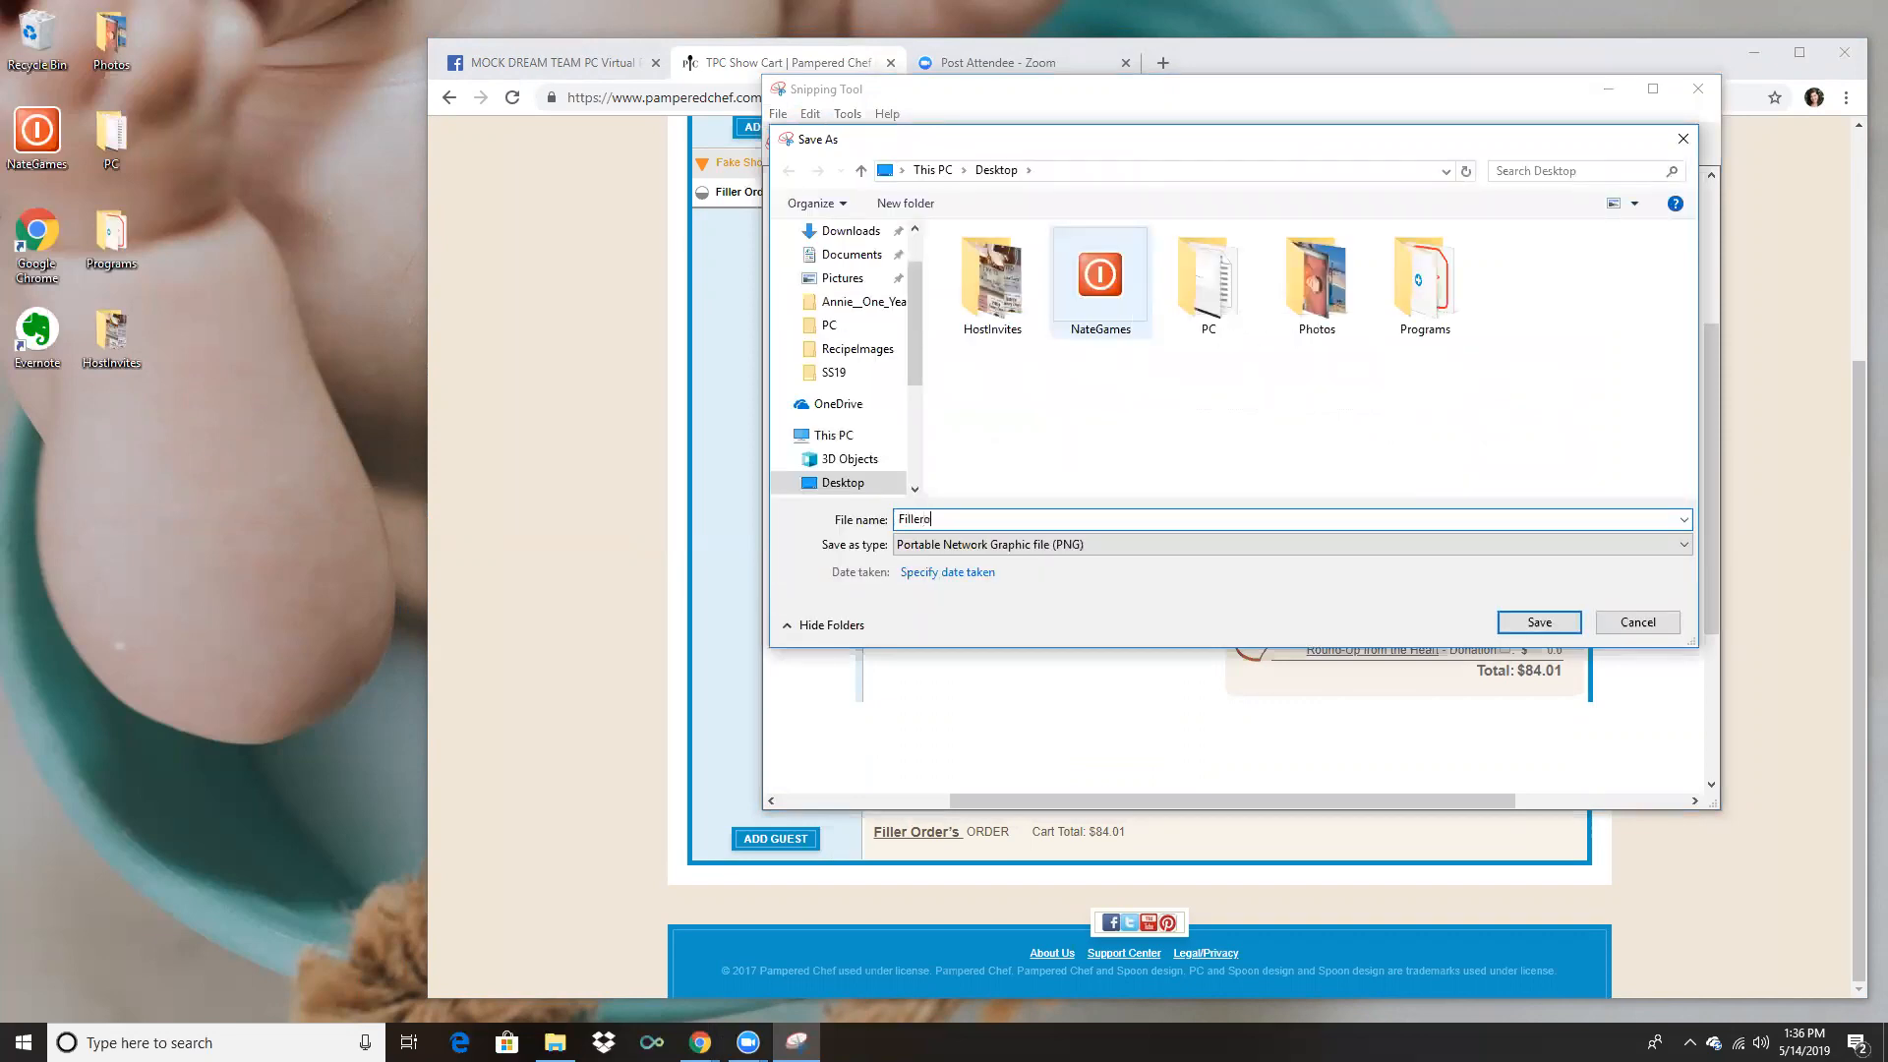
{"action": "type", "text": "OrderOrder"}
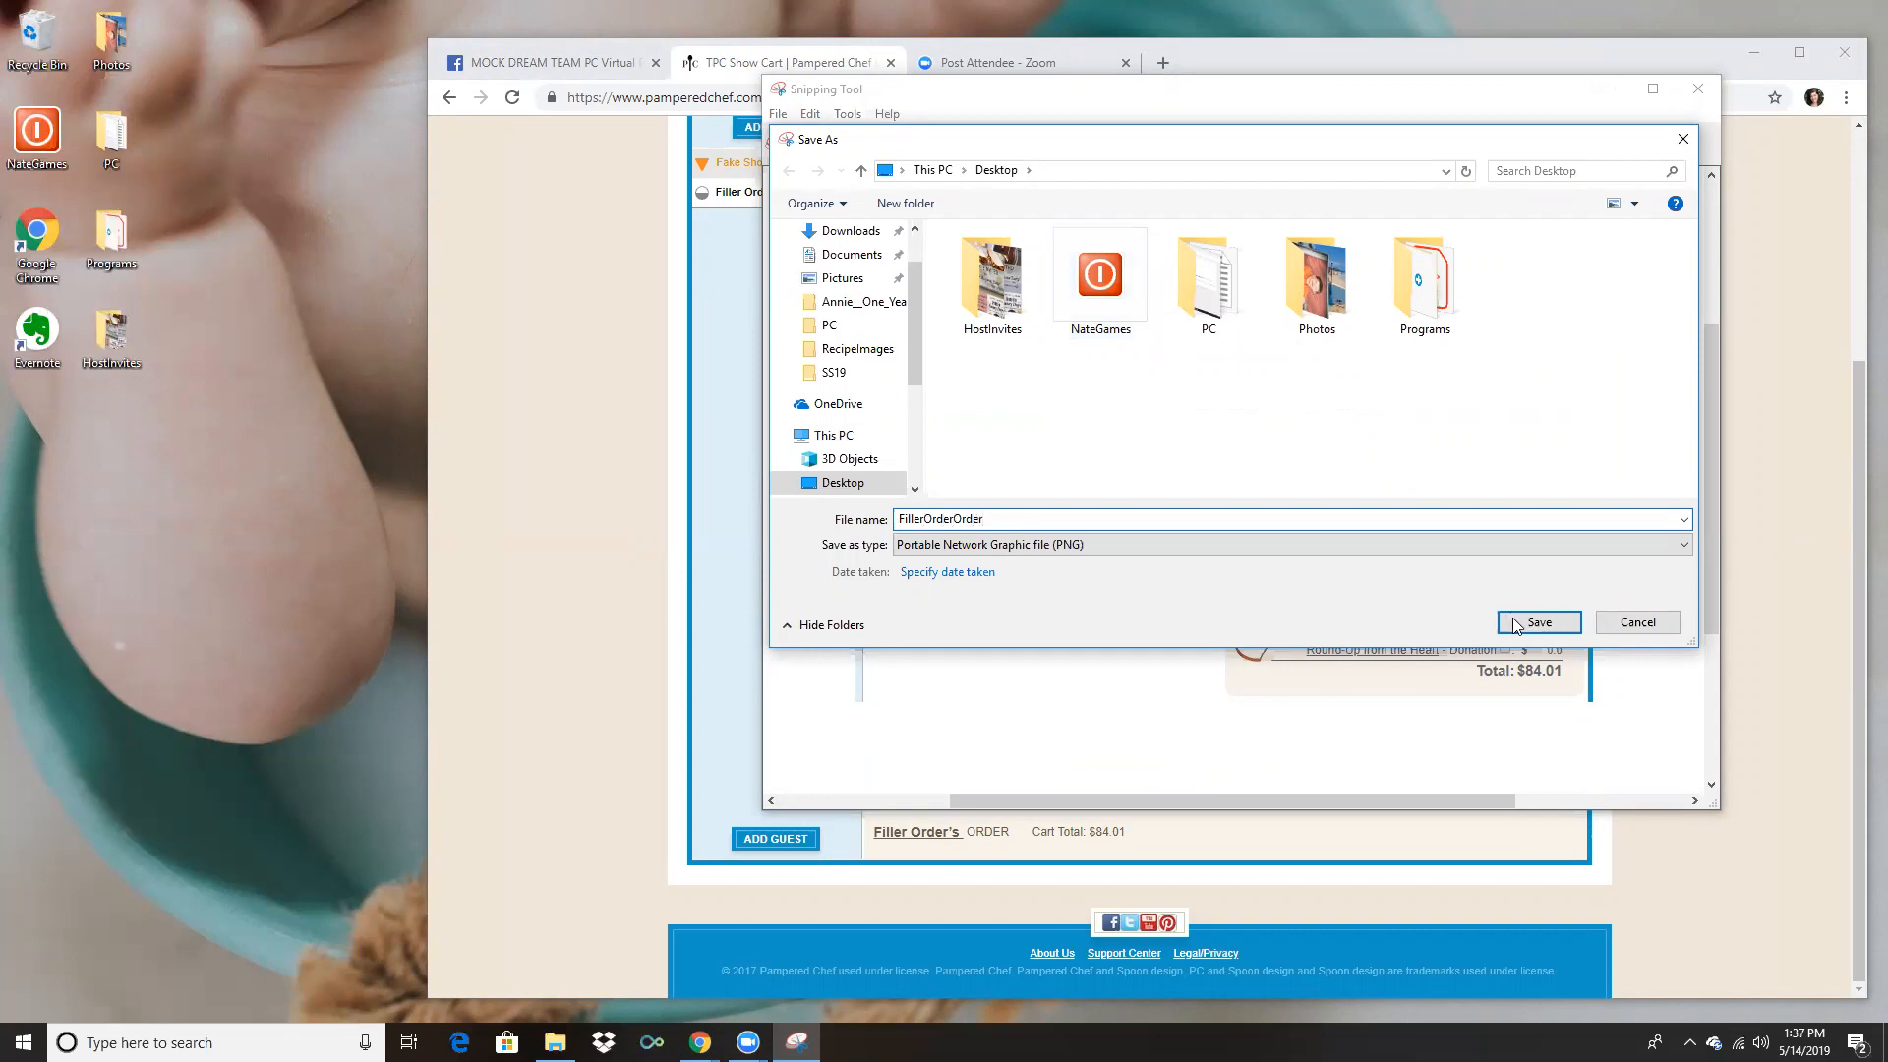
{"action": "left_click", "coordinate": [1538, 622]}
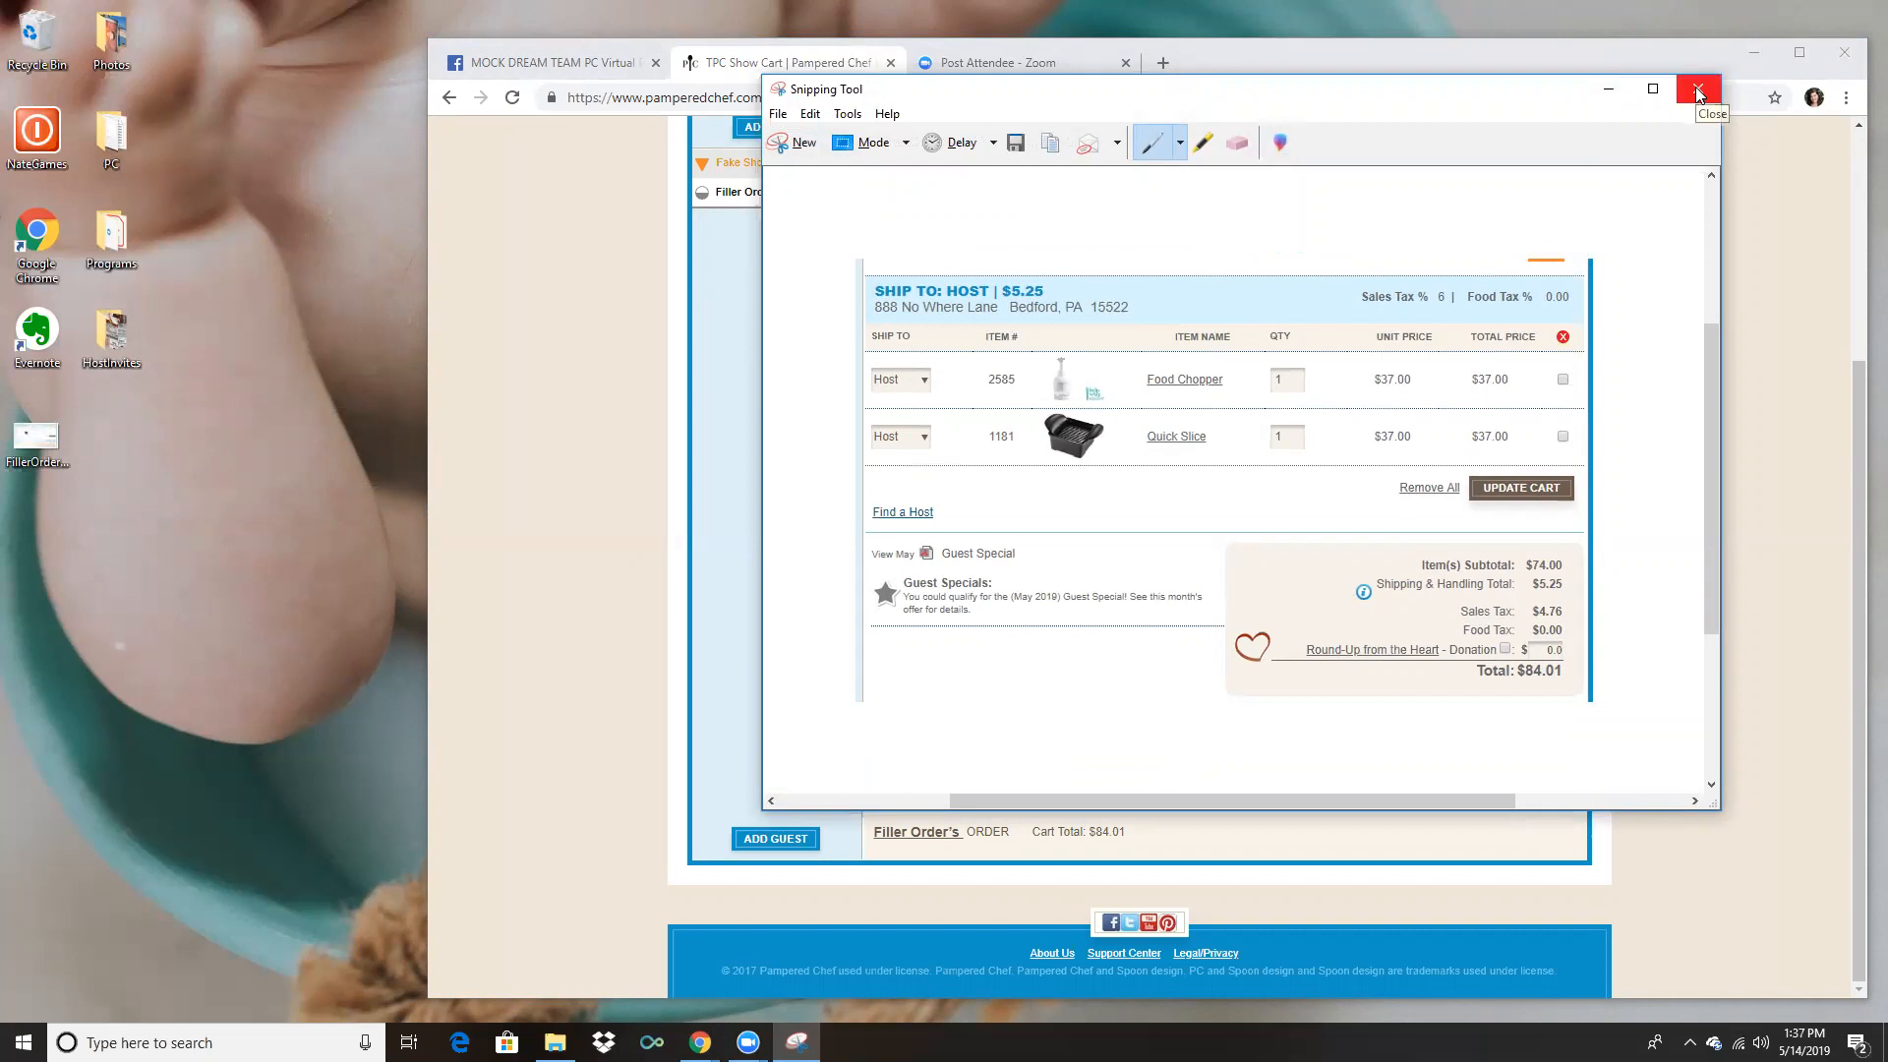
{"action": "left_click", "coordinate": [1699, 89]}
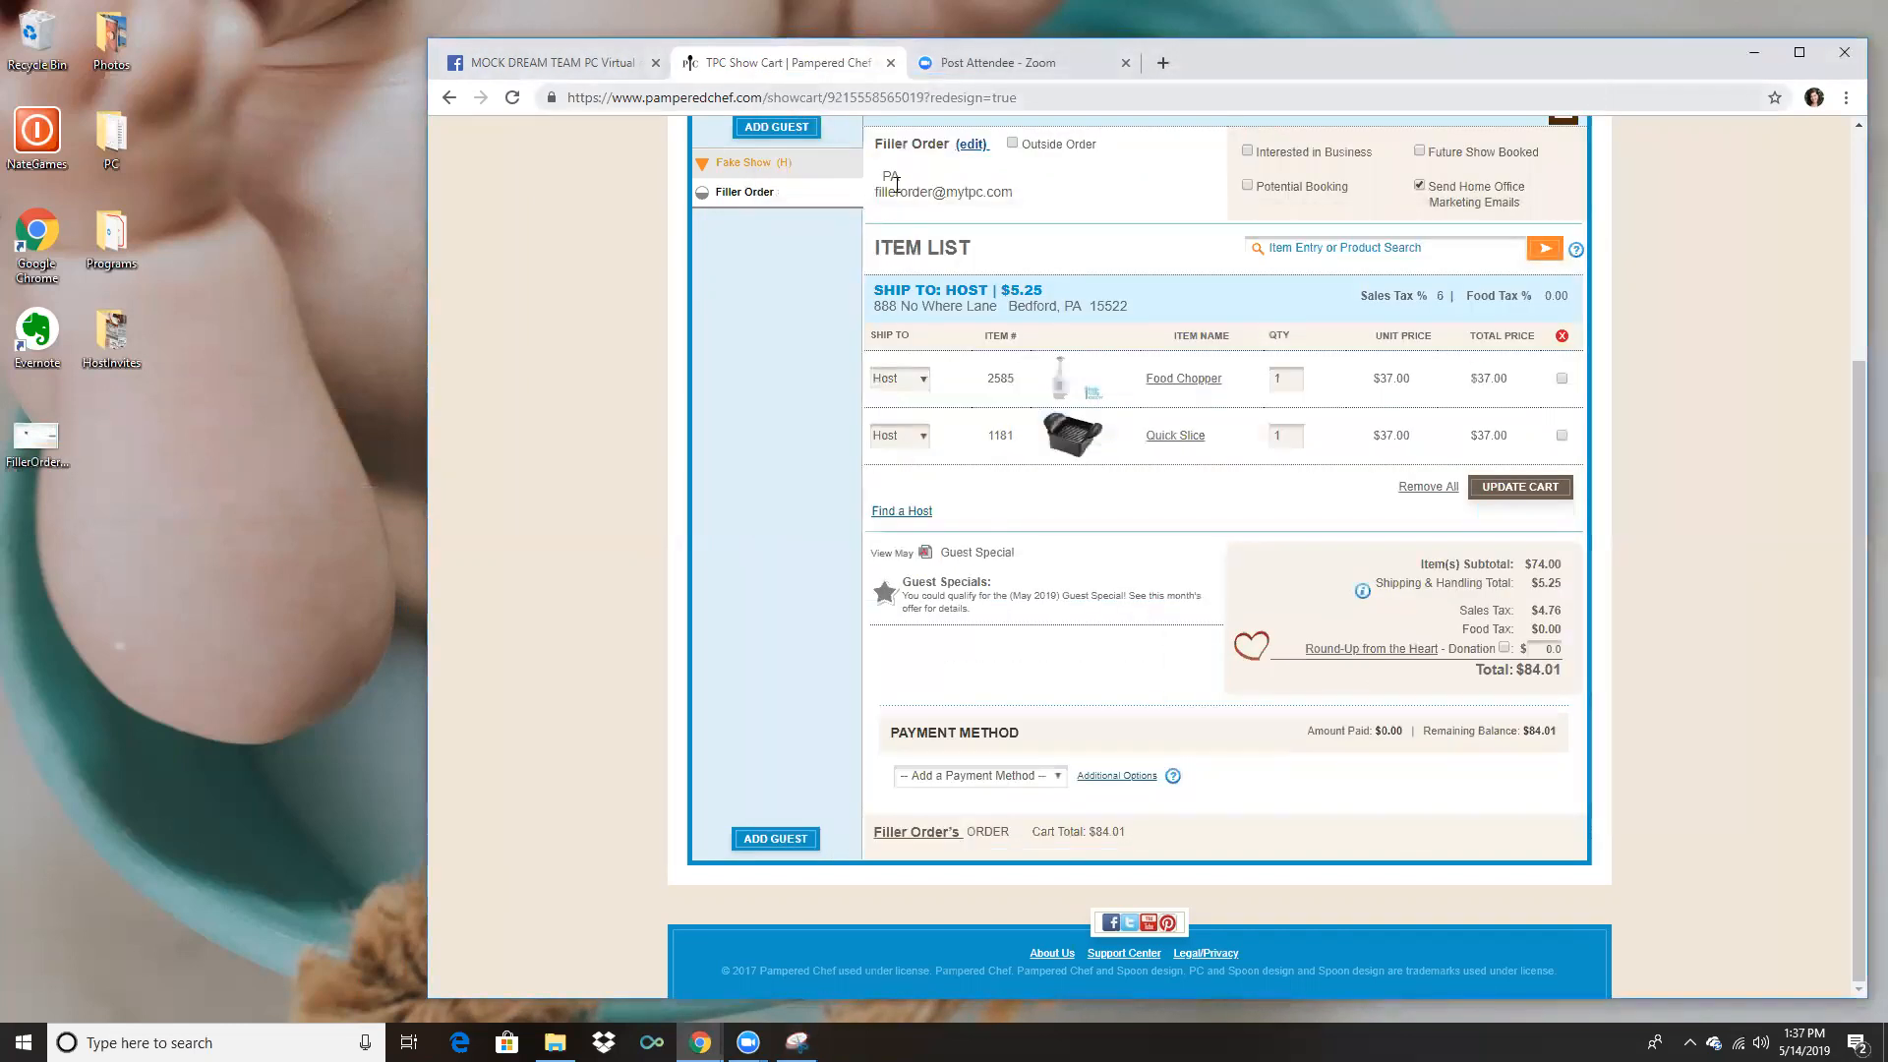
Return to the MOCK DREAM TEAM PC Virtual Party group and view its 10 members.
{"action": "left_click", "coordinate": [542, 61]}
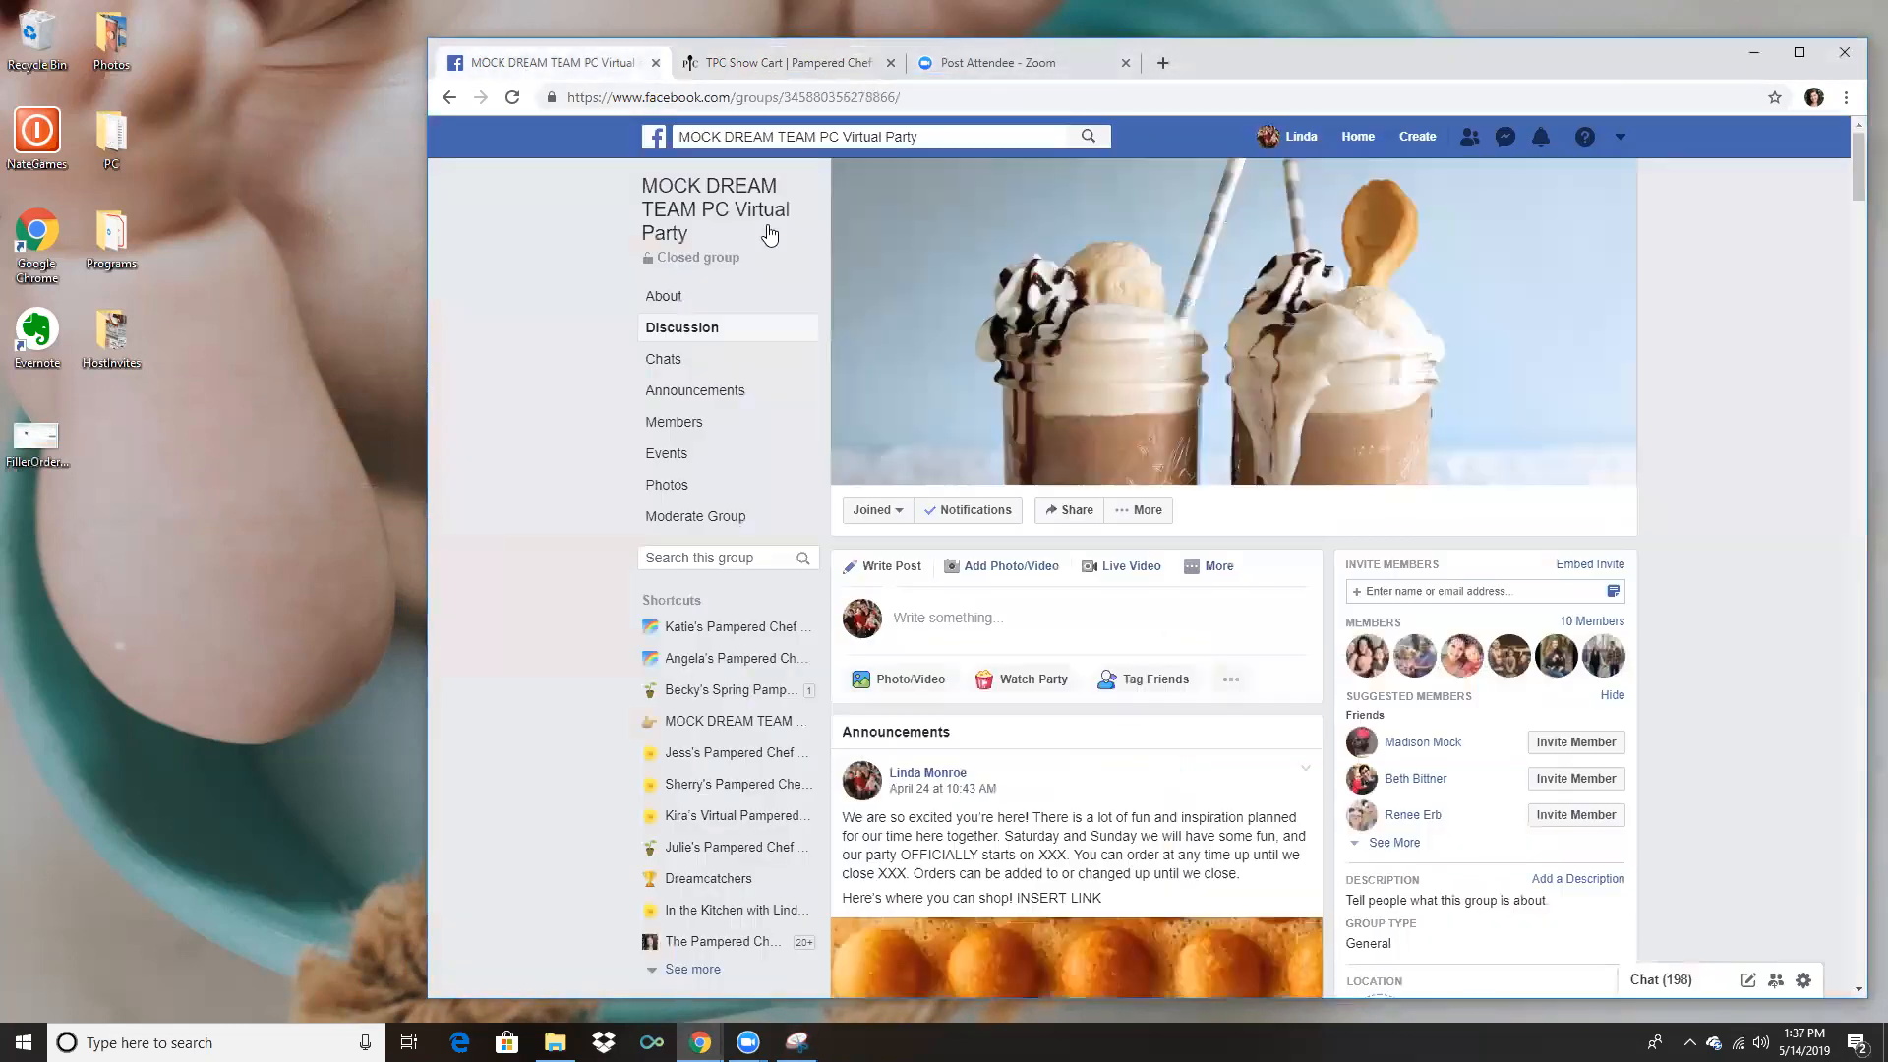
{"action": "scroll", "scroll_direction": "down", "scroll_amount": 3}
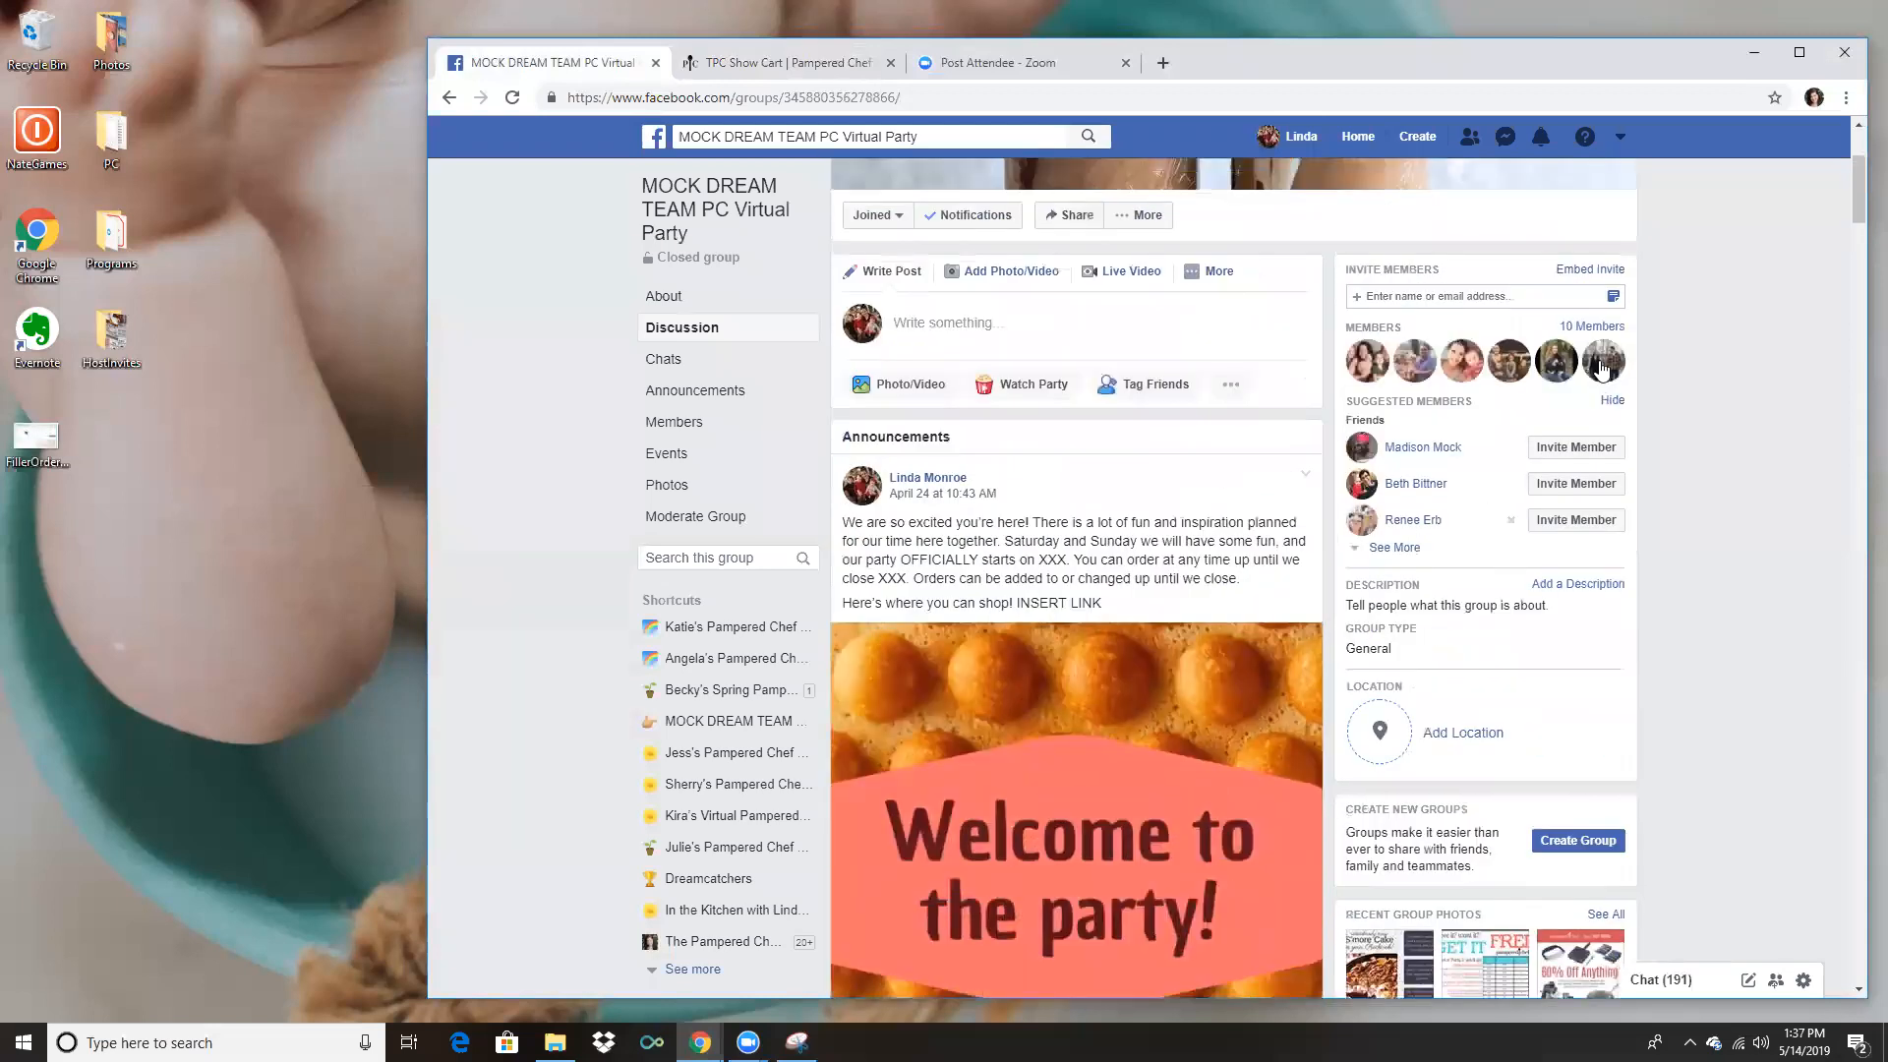
{"action": "scroll", "scroll_direction": "down", "scroll_amount": 3}
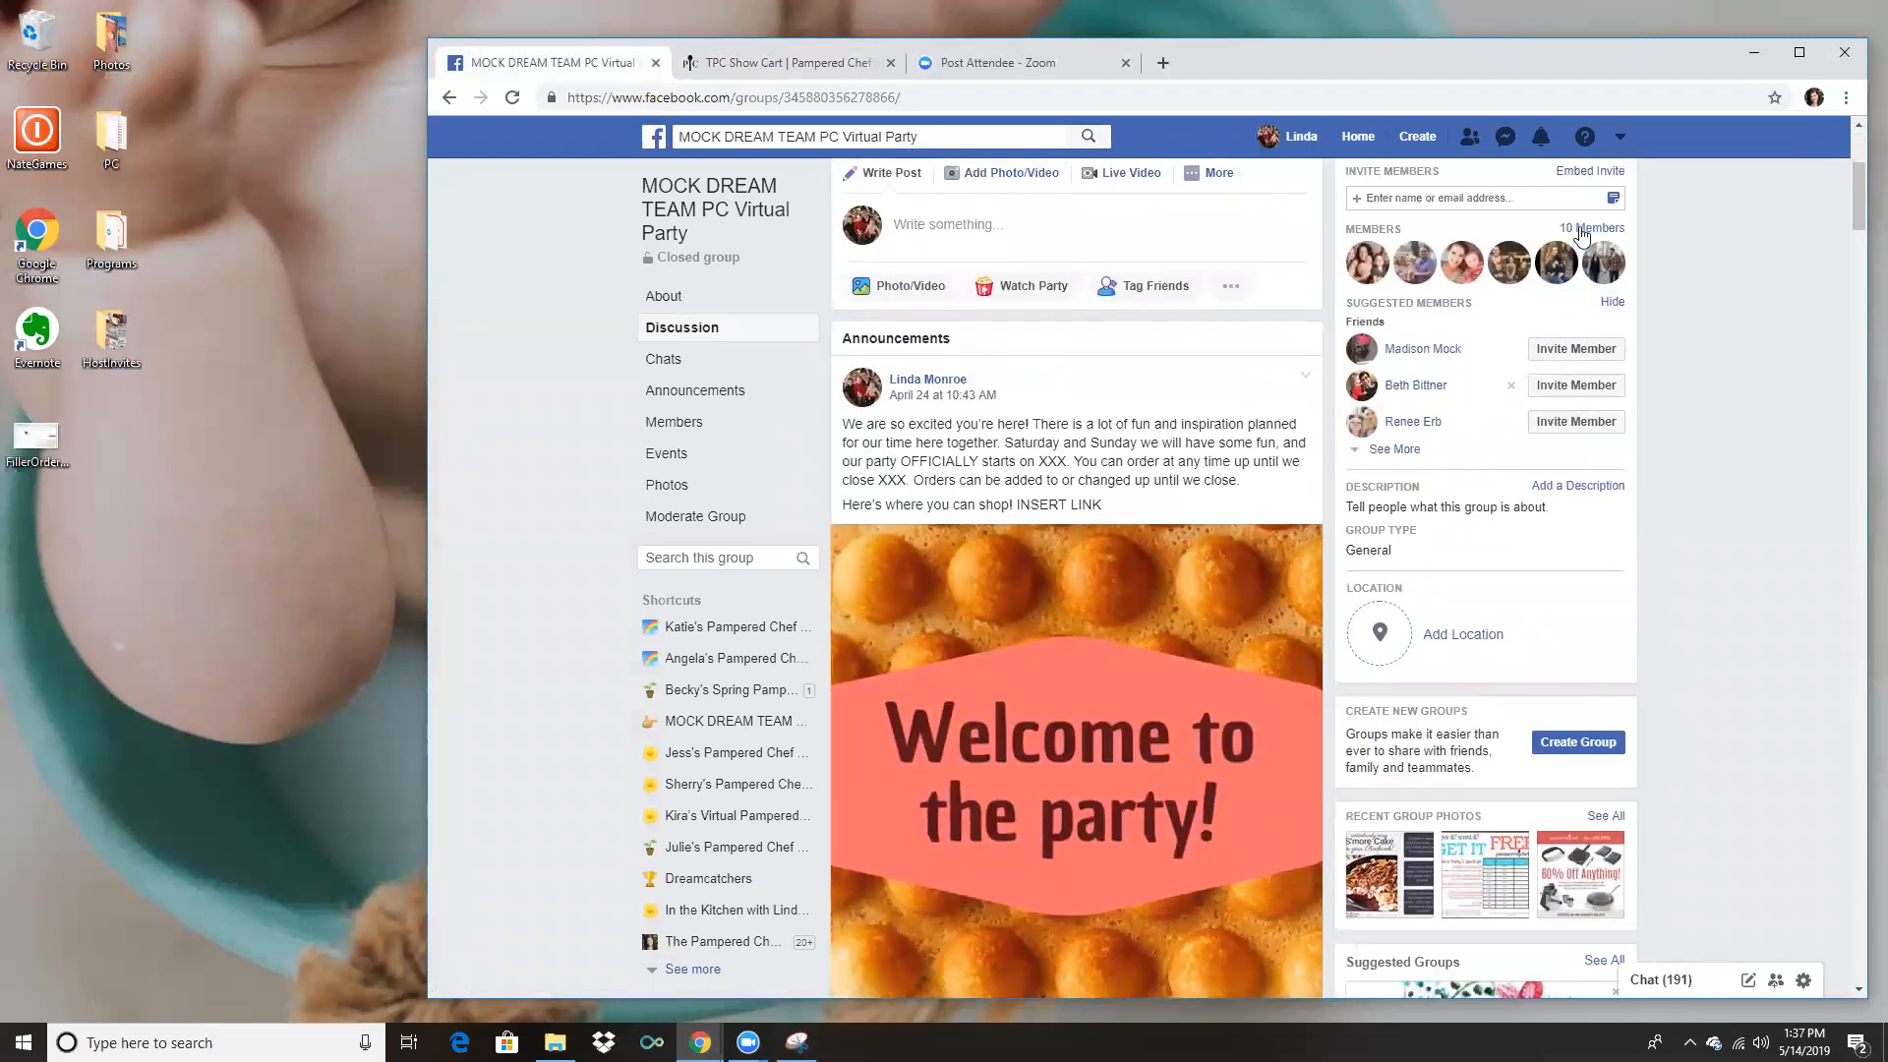
{"action": "left_click", "coordinate": [675, 422]}
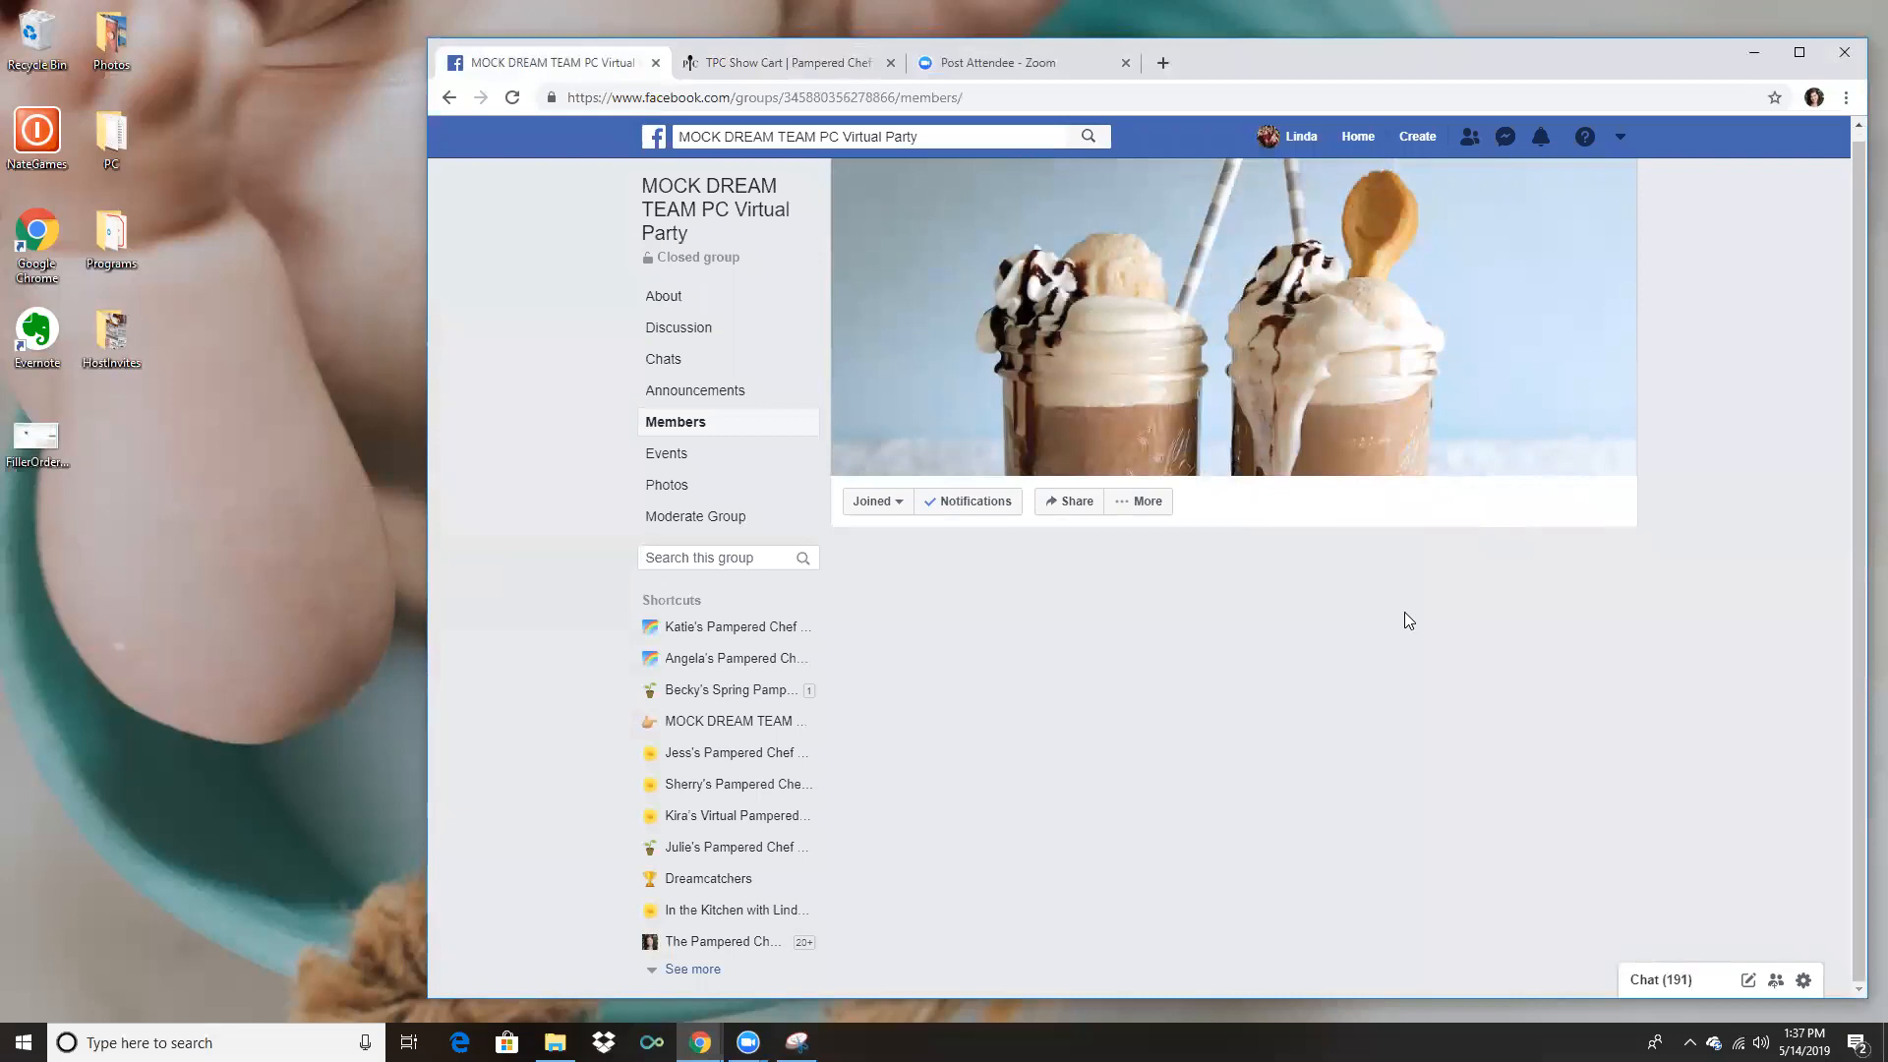
{"action": "scroll", "scroll_direction": "down", "scroll_amount": 3}
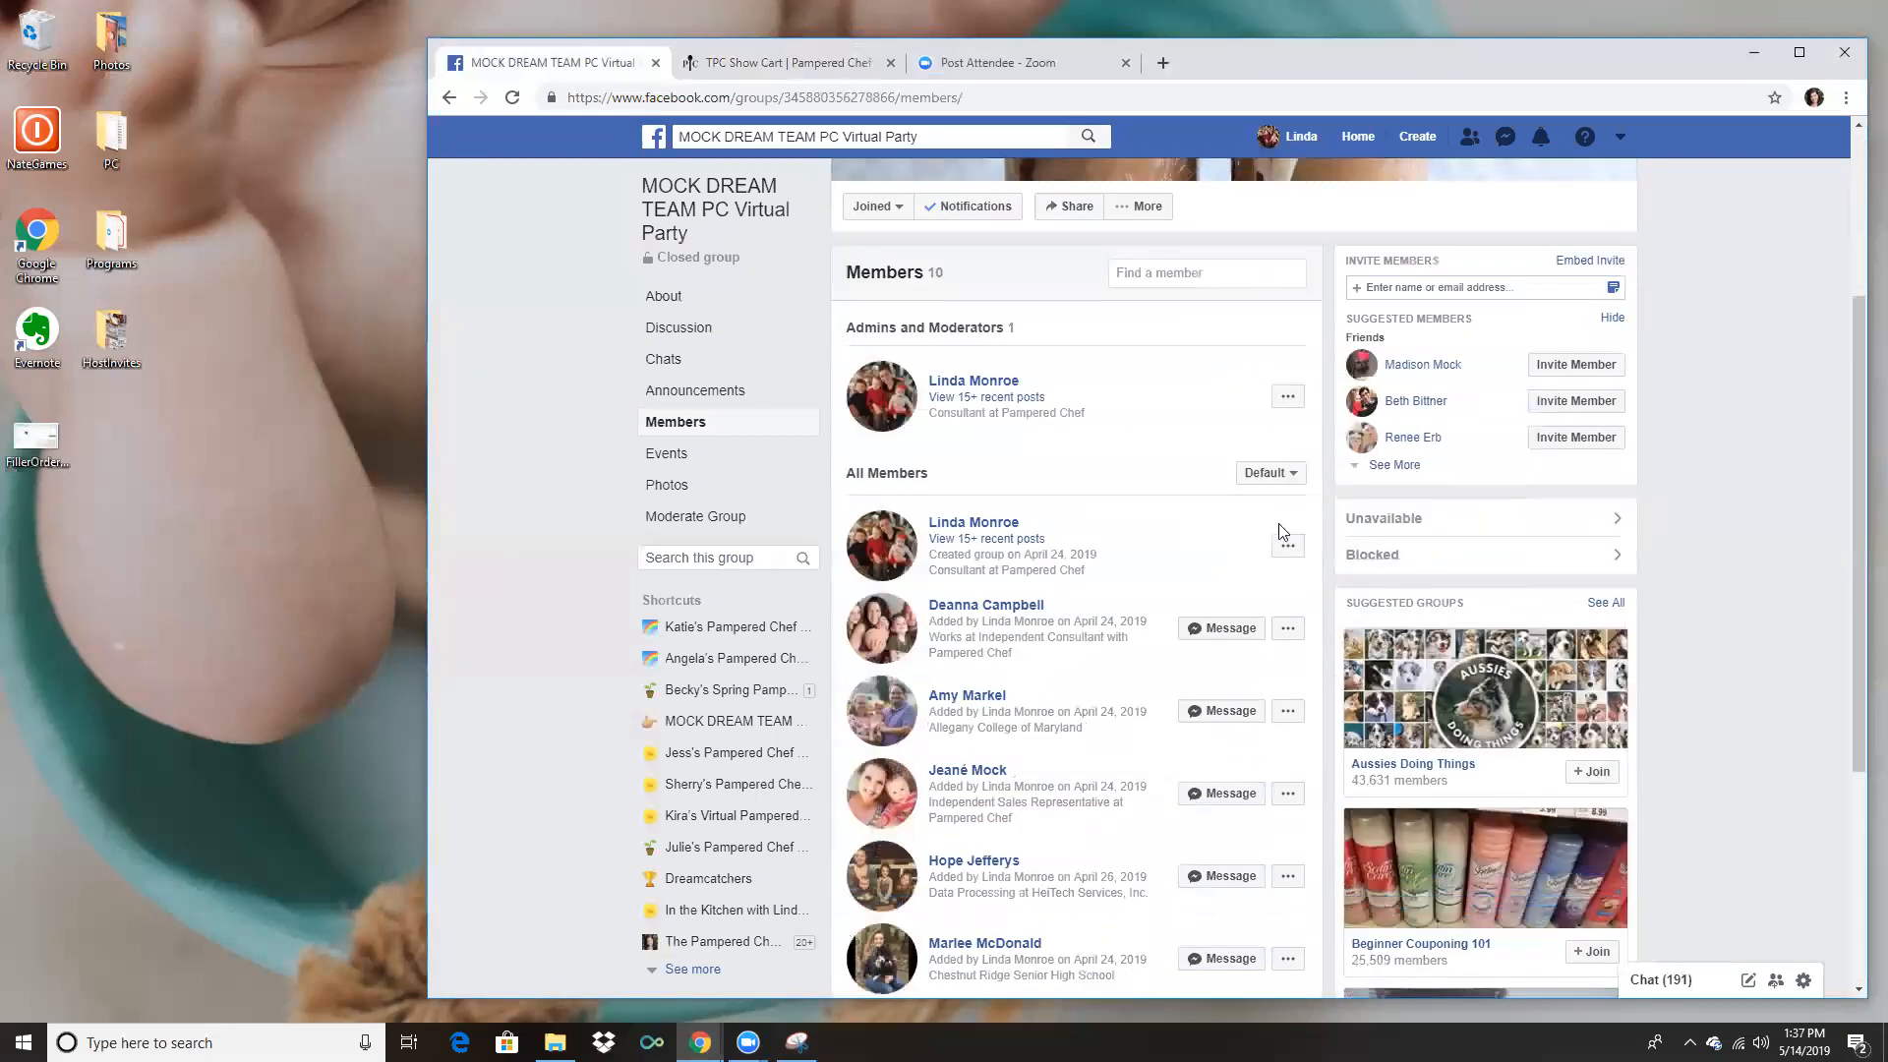
{"action": "mouse_move", "coordinate": [1345, 548]}
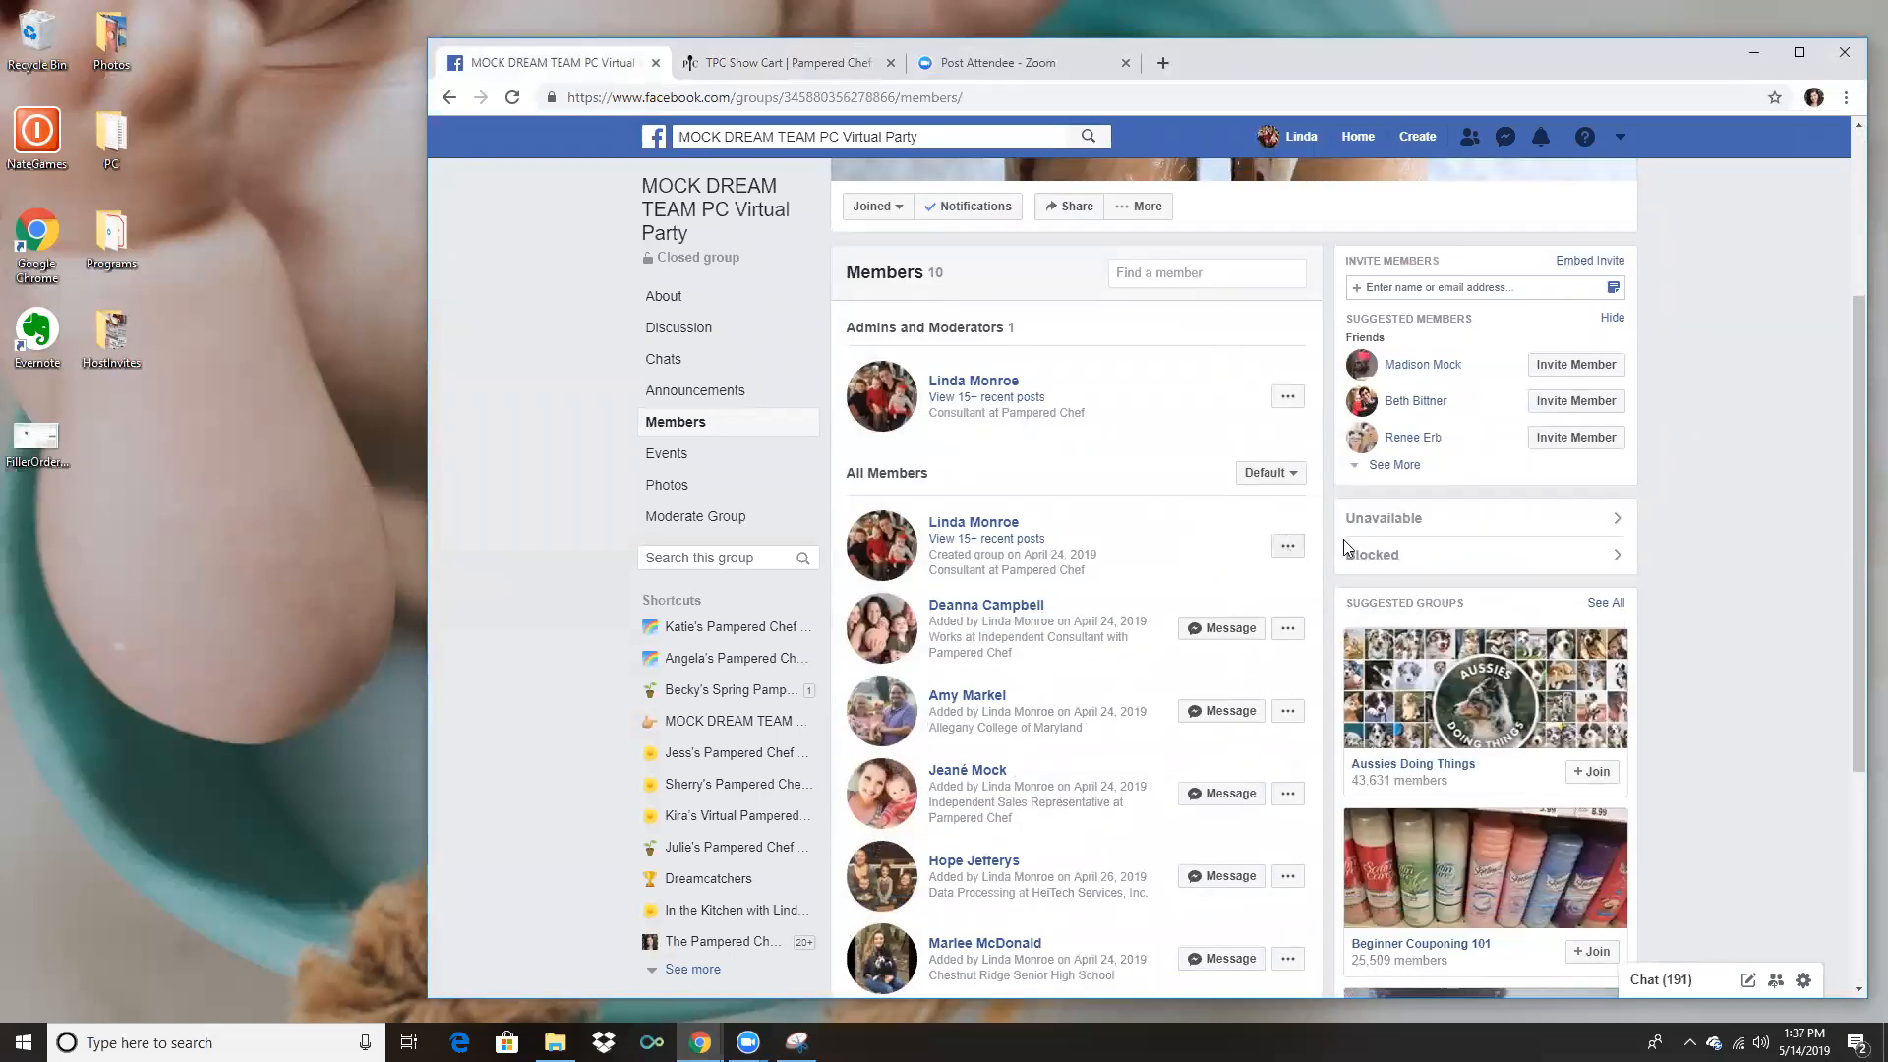
{"action": "left_click", "coordinate": [1504, 136]}
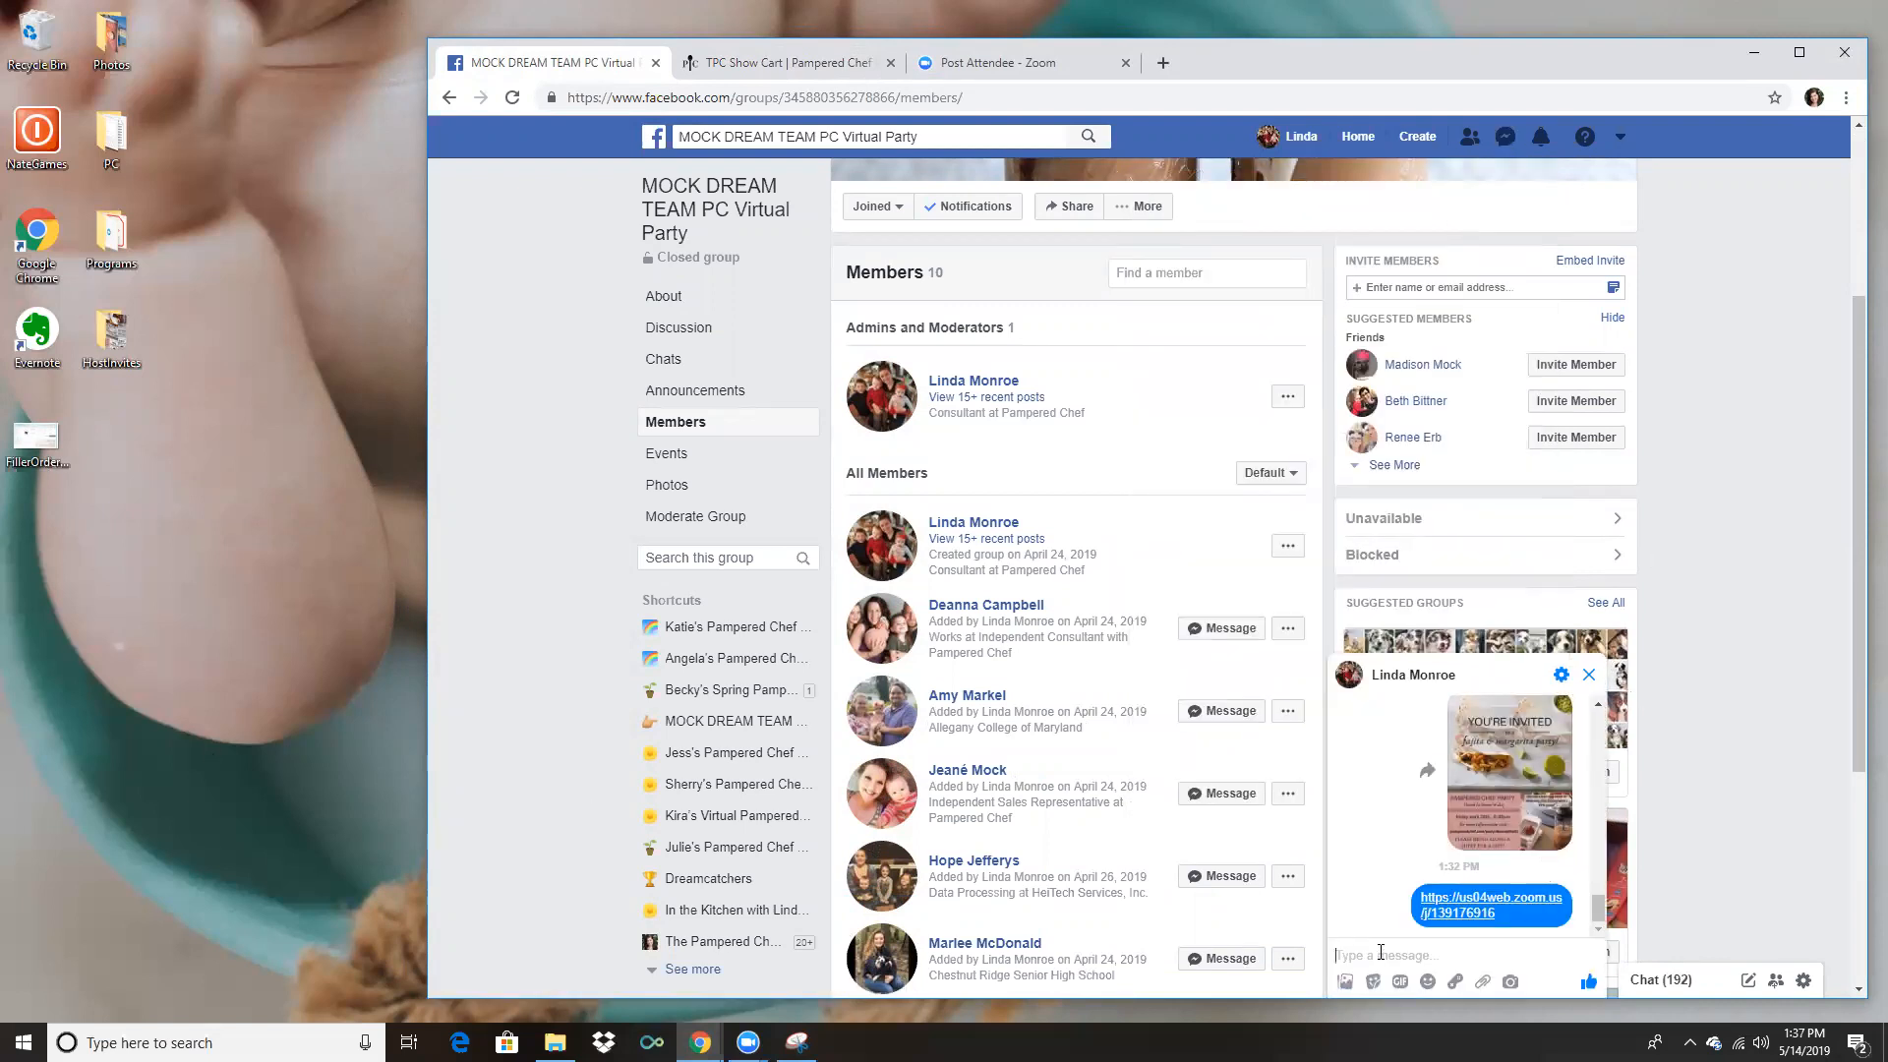
{"action": "type", "text": "H"}
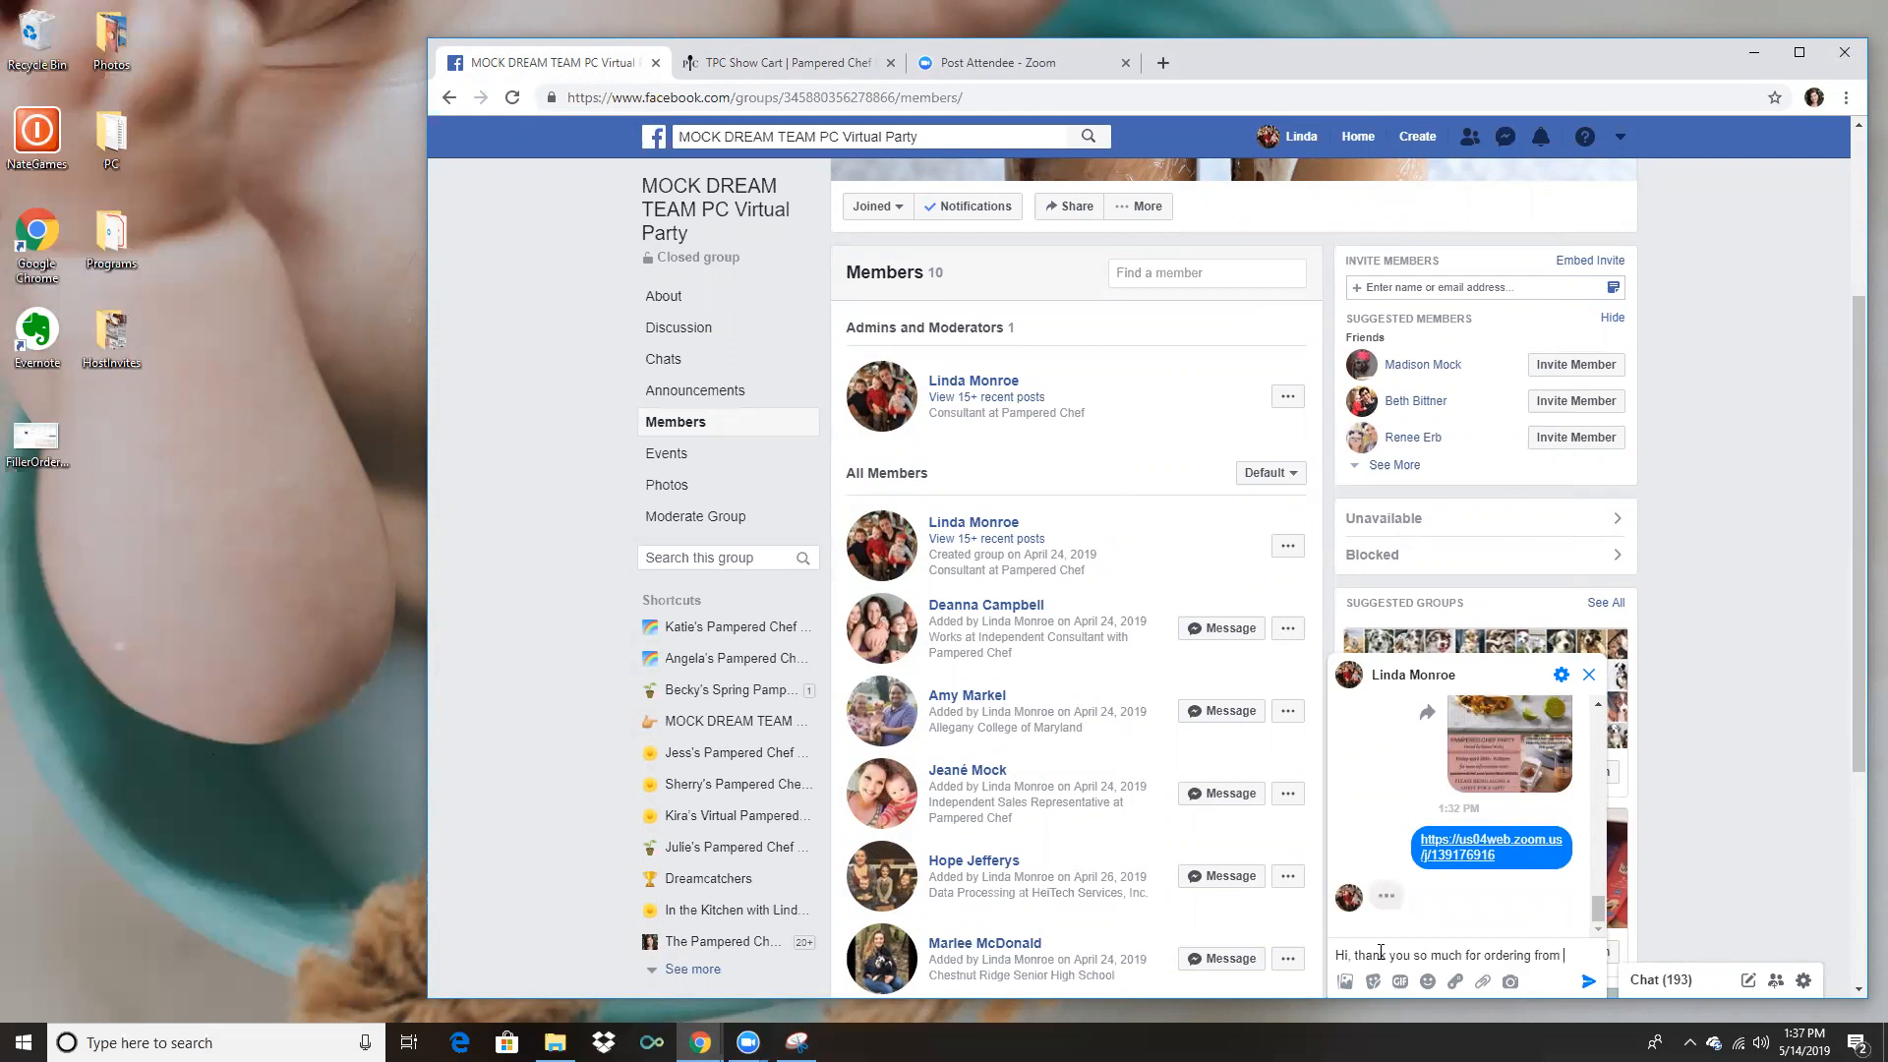
{"action": "type", "text": "HOST"}
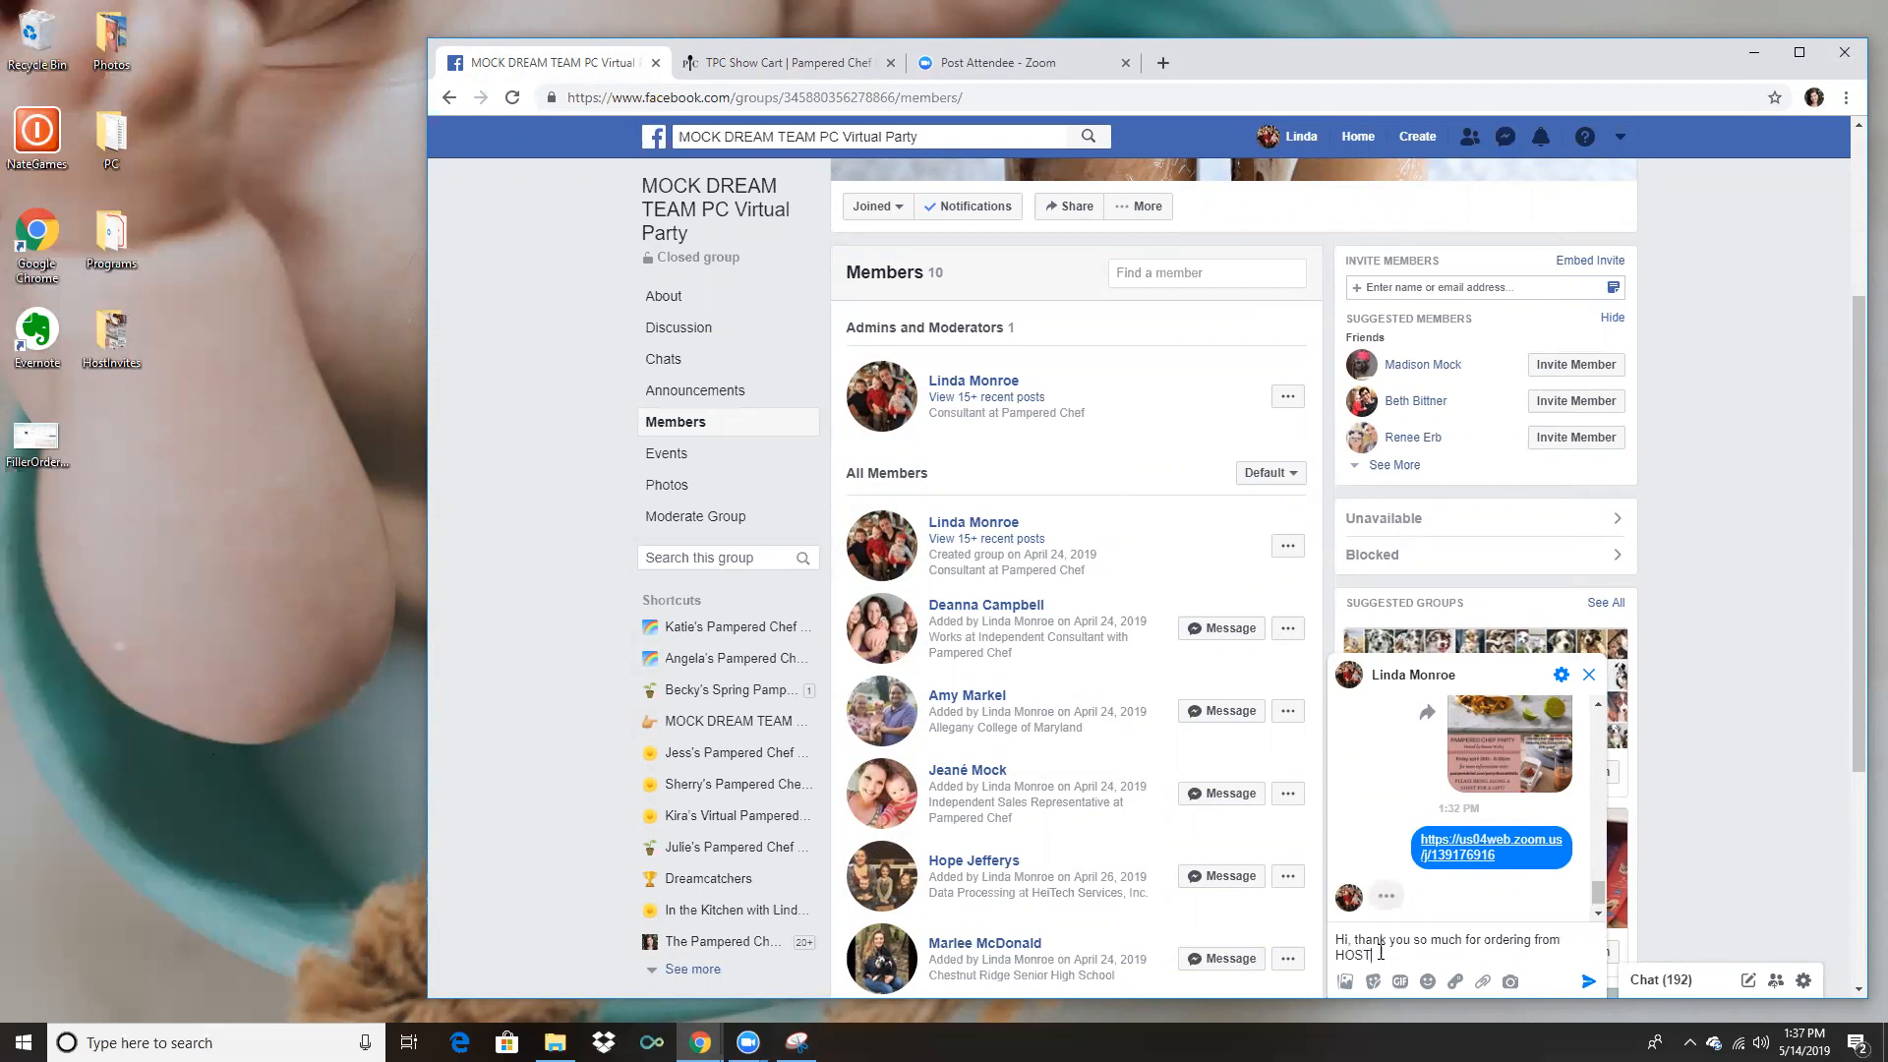
{"action": "type", "text": "S"}
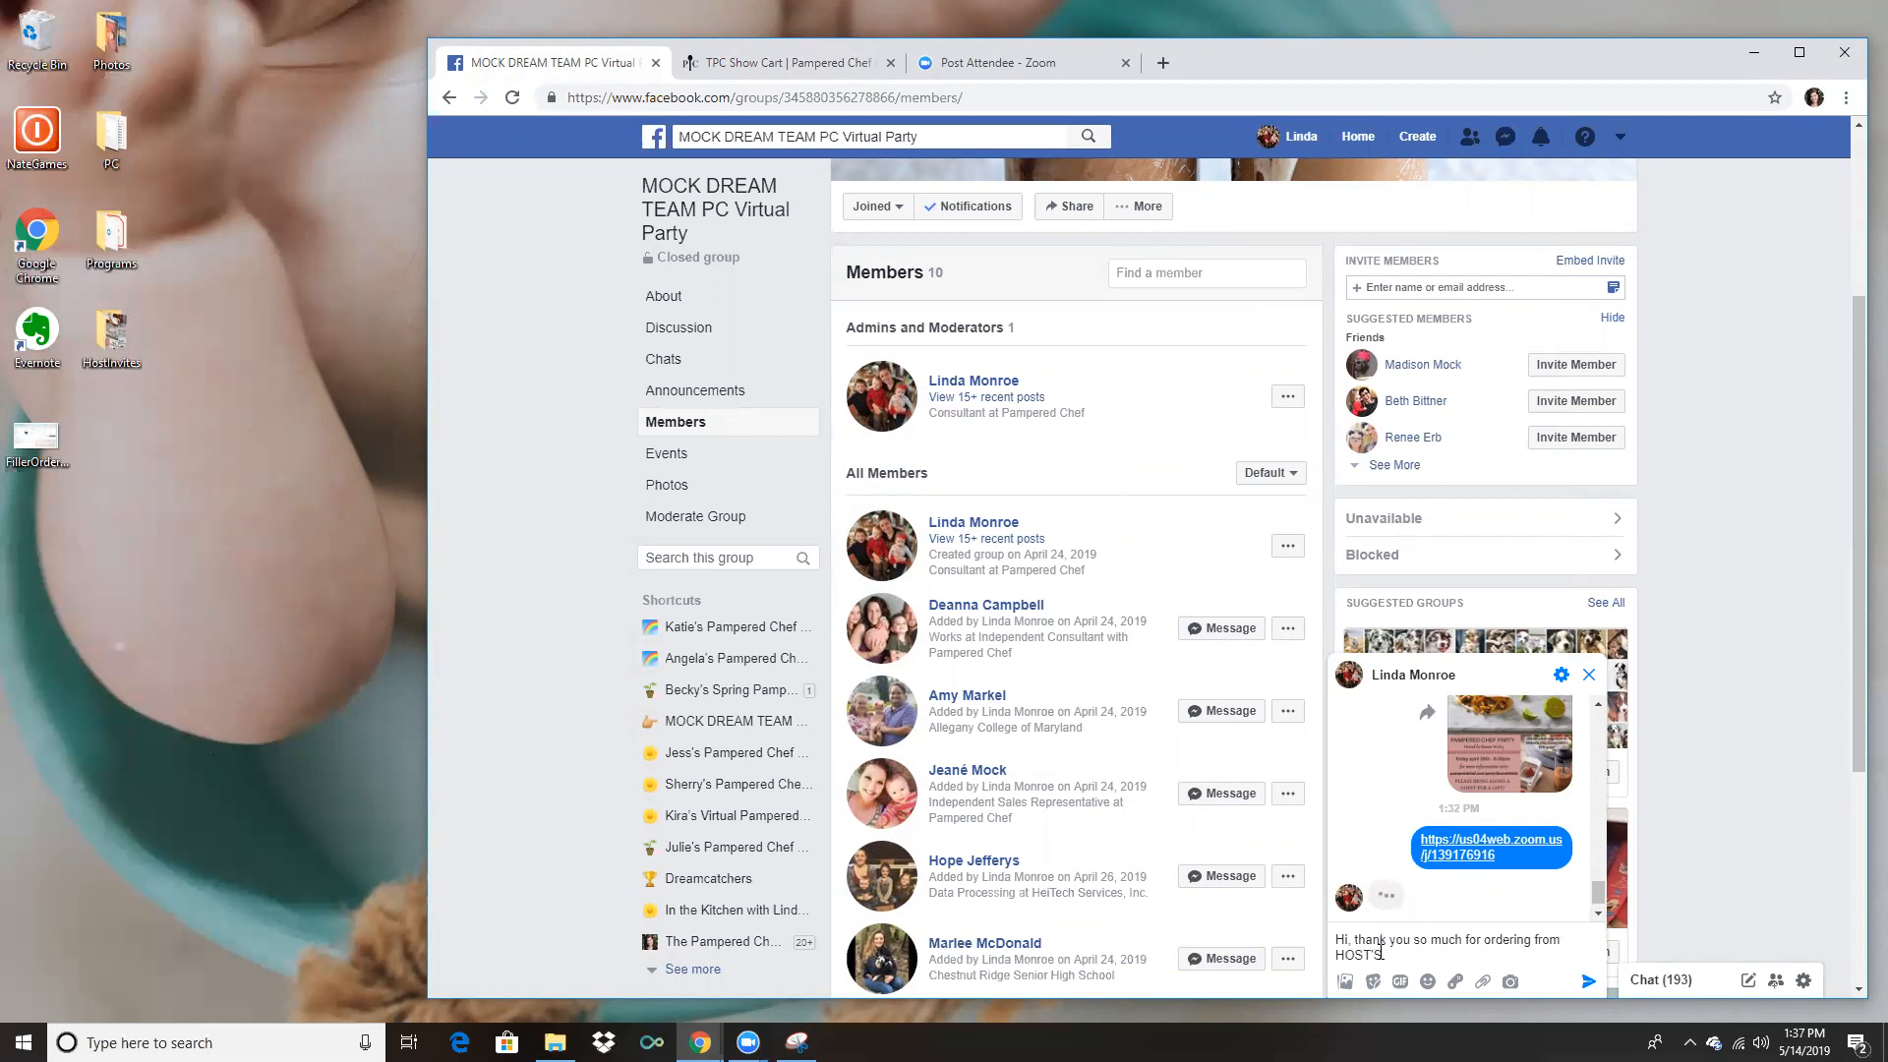
{"action": "type", "text": "party!  Here's what"}
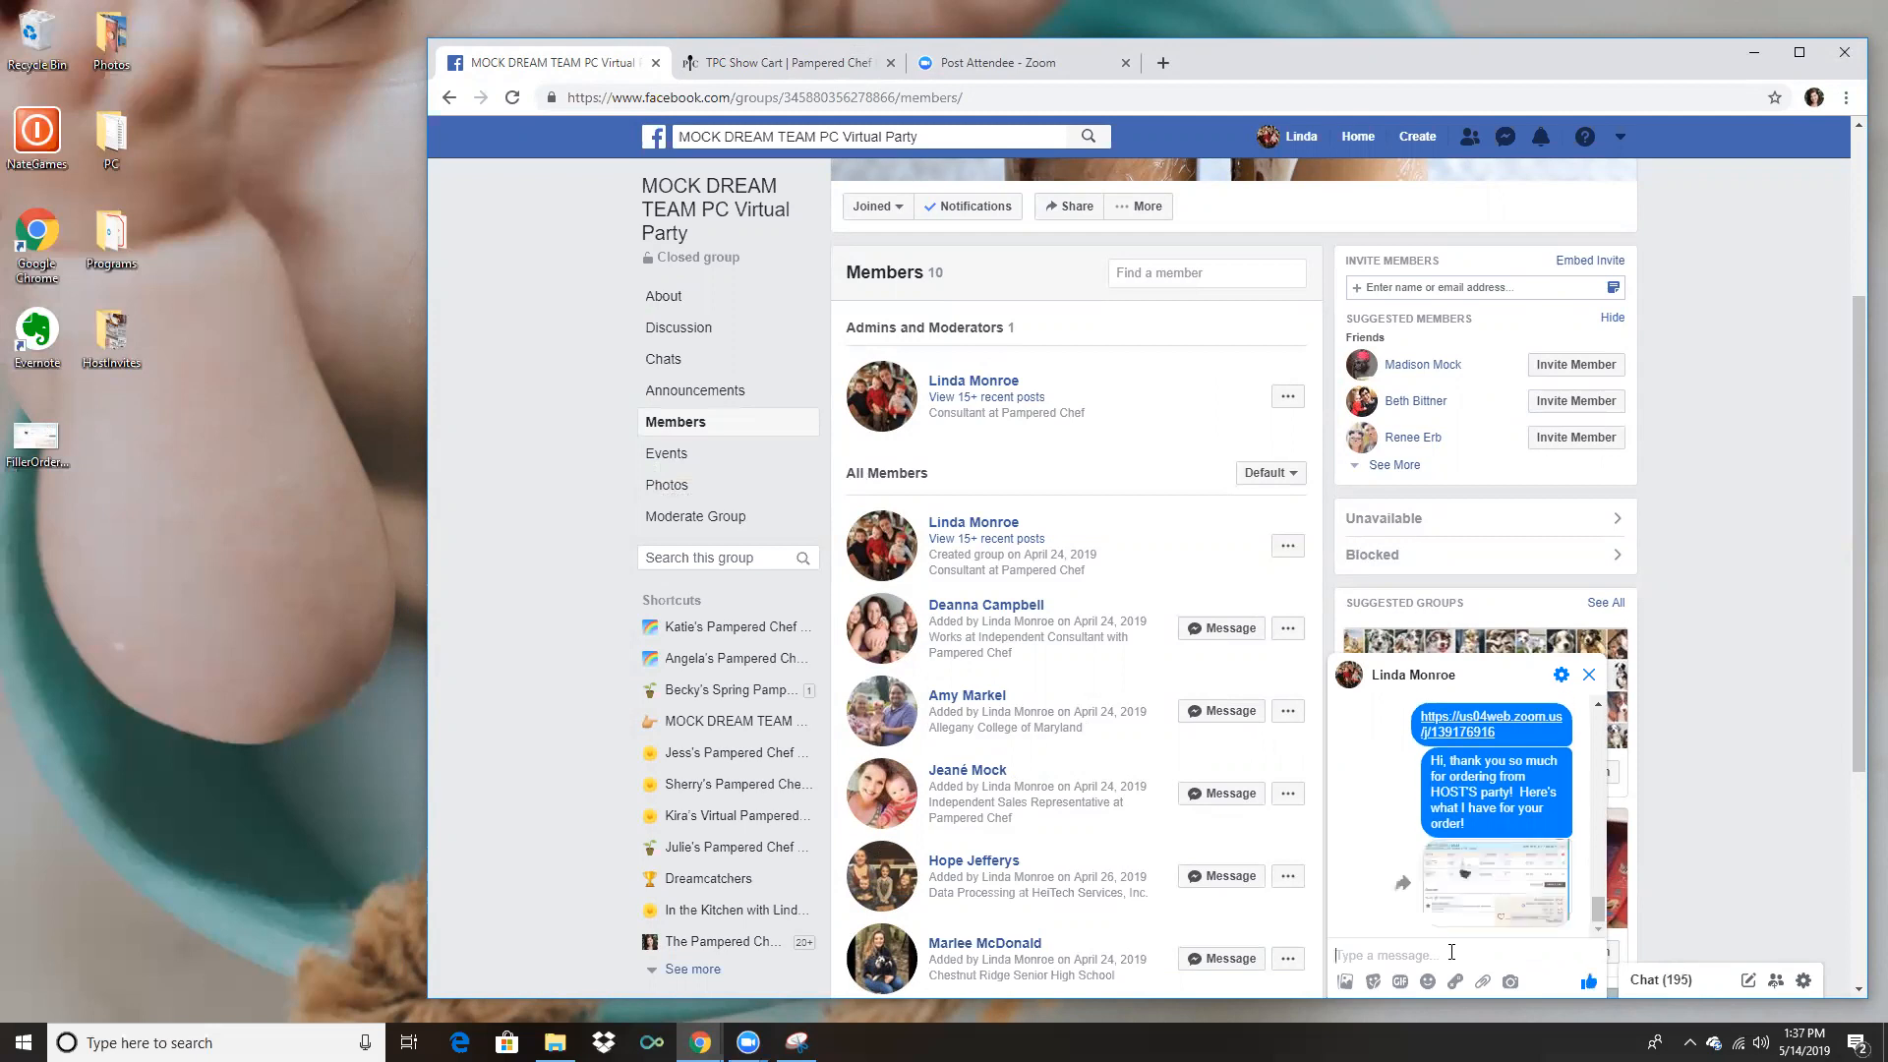
{"action": "mouse_move", "coordinate": [1514, 889]}
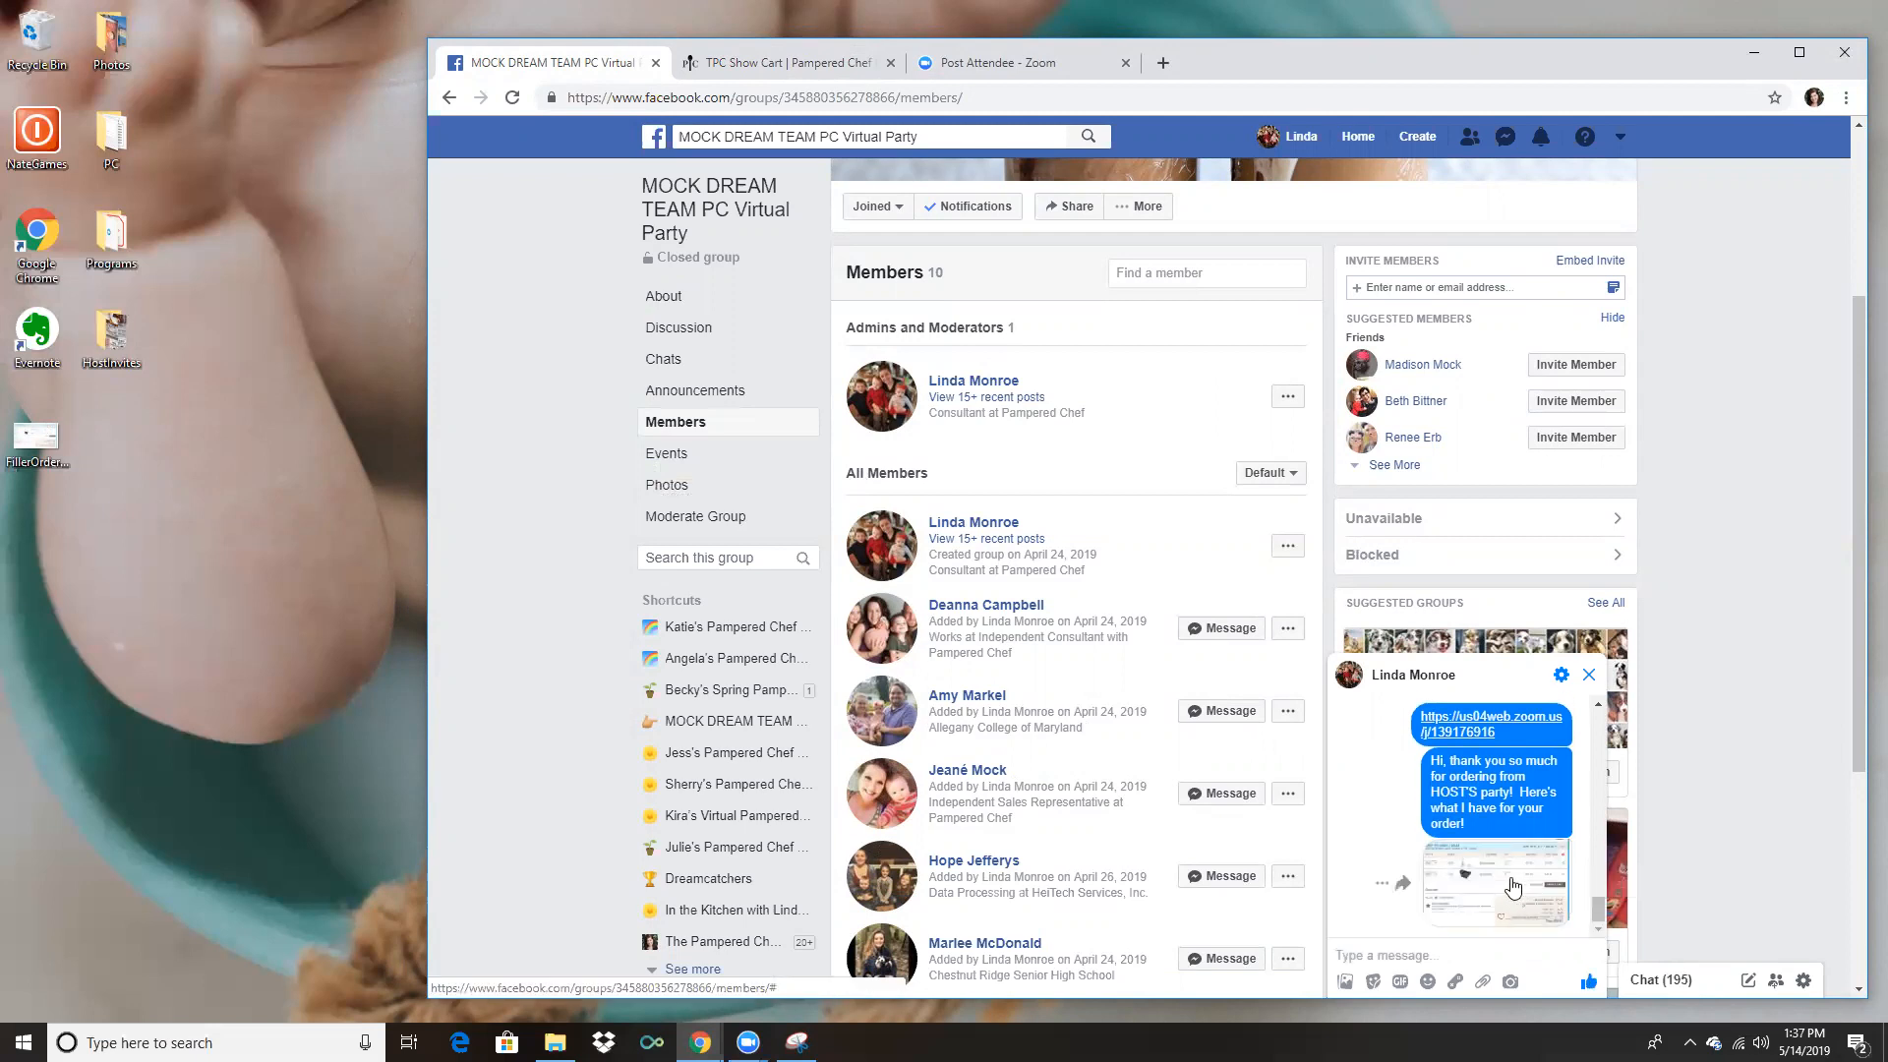
{"action": "left_click", "coordinate": [1493, 885]}
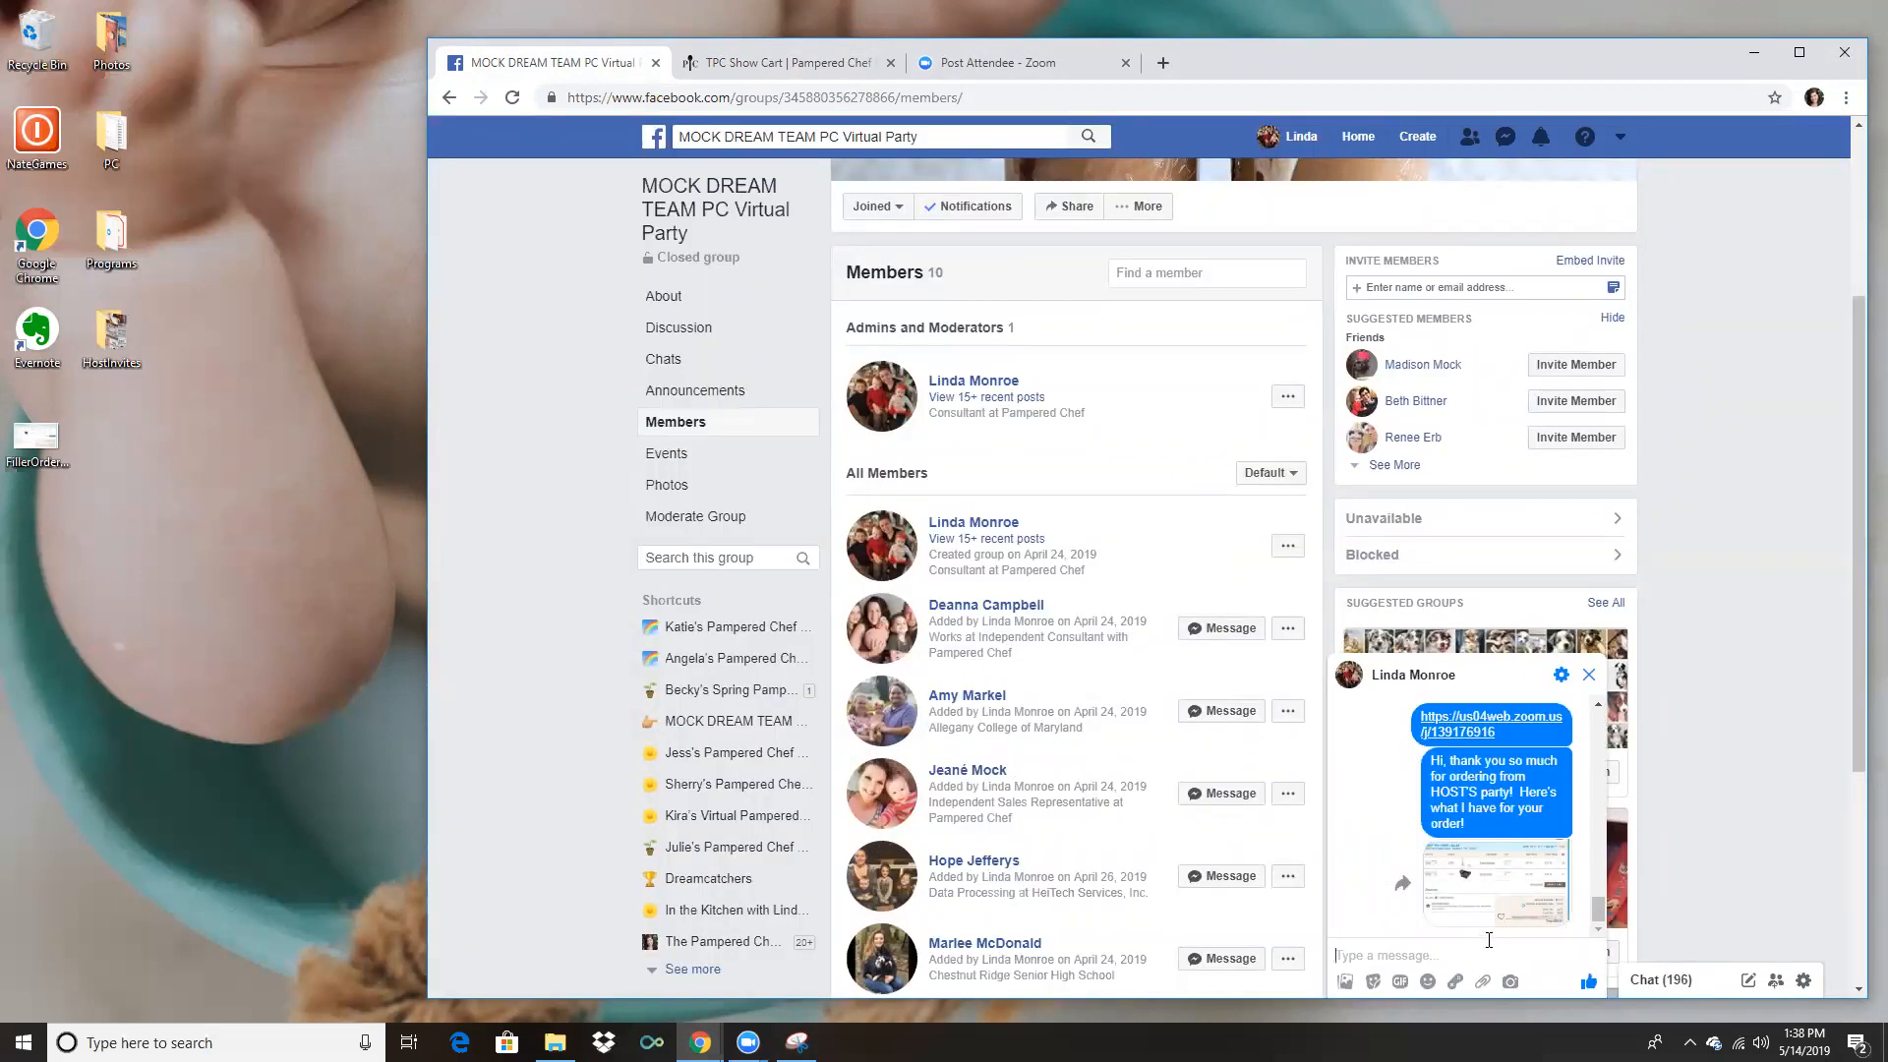
Ask whether she has any questions, and dismiss another contact's pop-up chat.
{"action": "type", "text": "Do you have"}
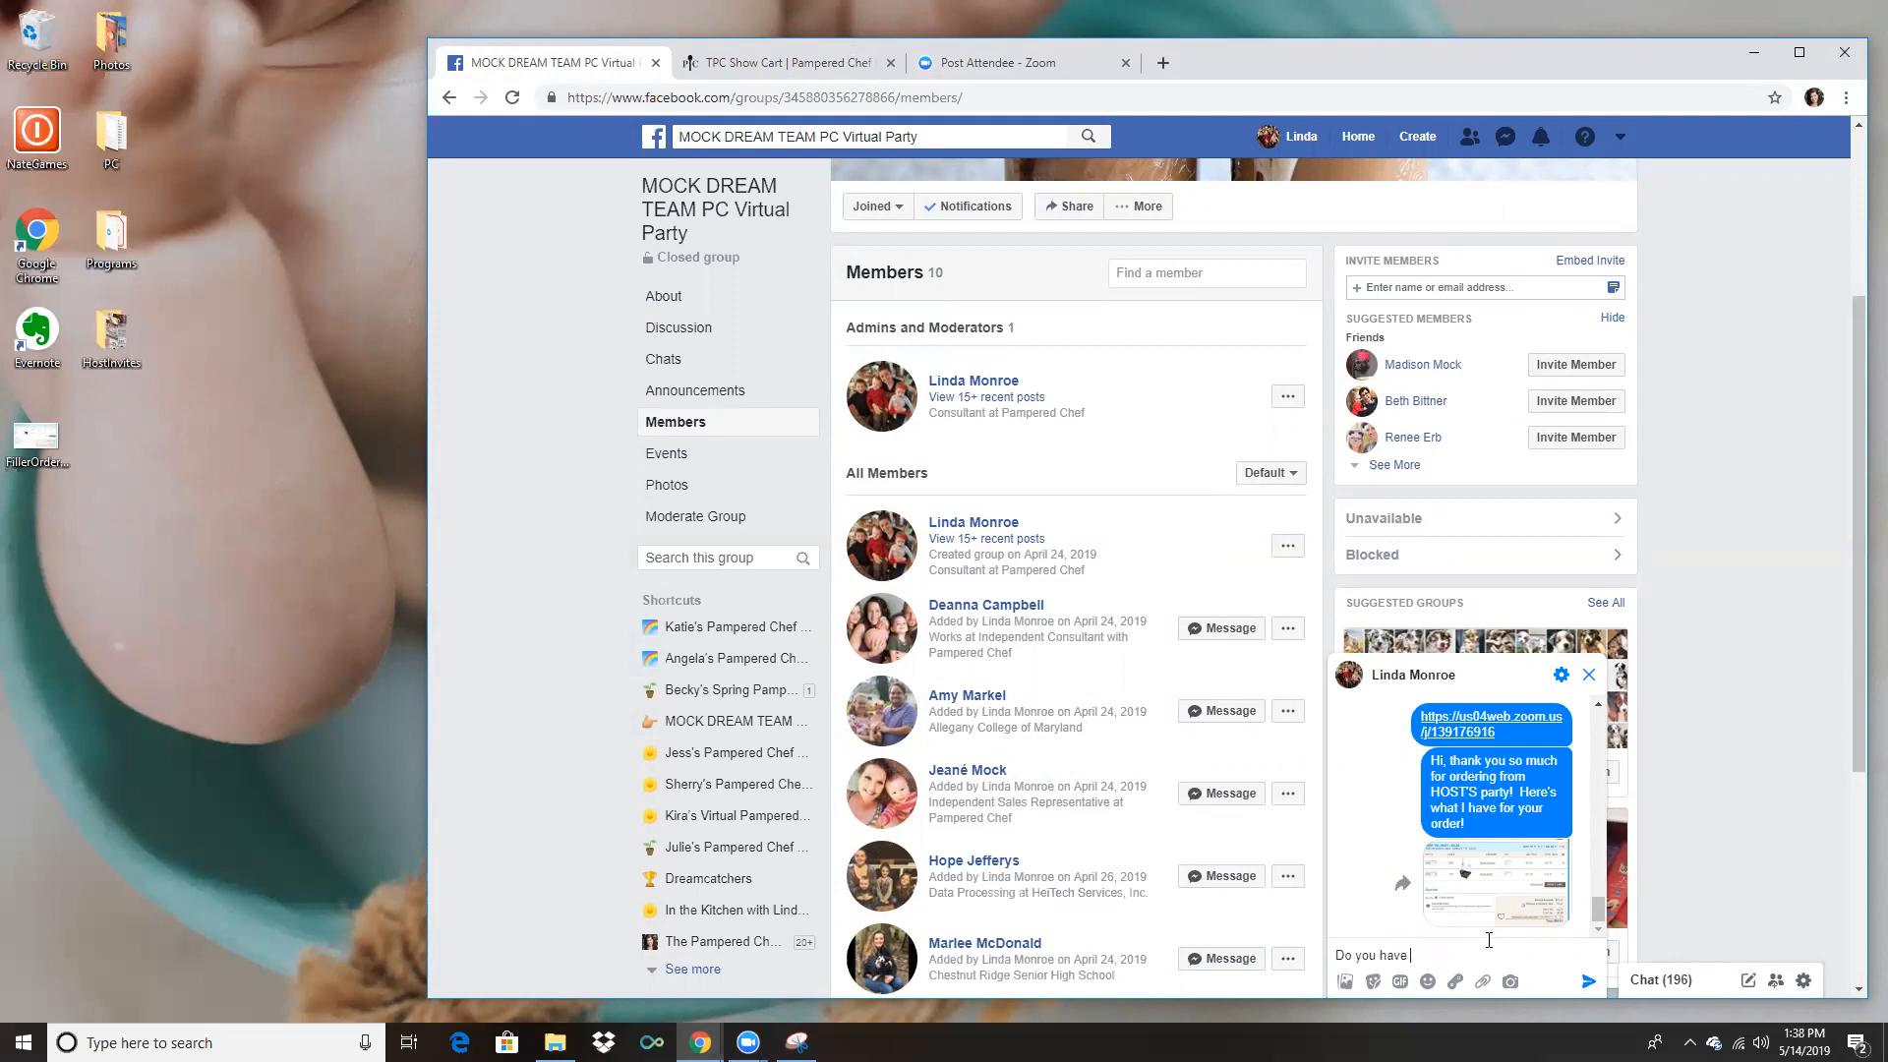
{"action": "type", "text": "any questions?  Would you like"}
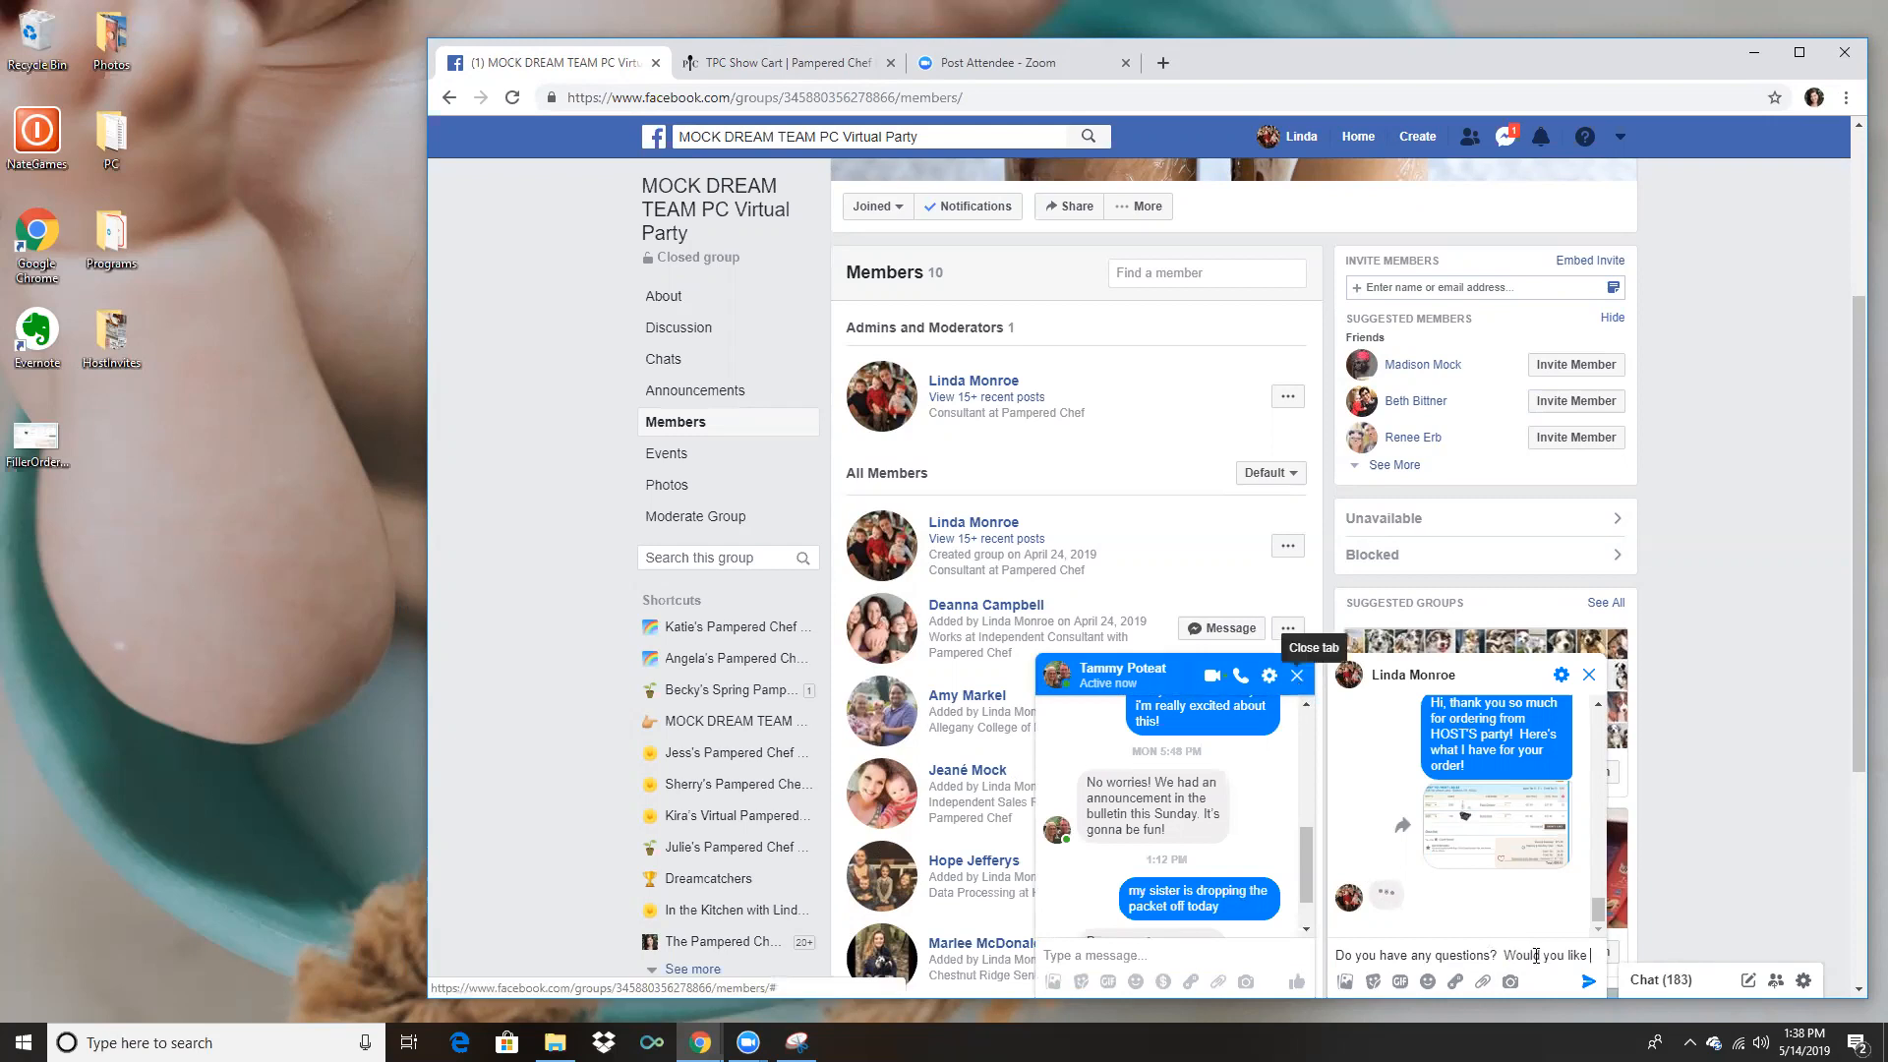
{"action": "left_click", "coordinate": [1297, 676]}
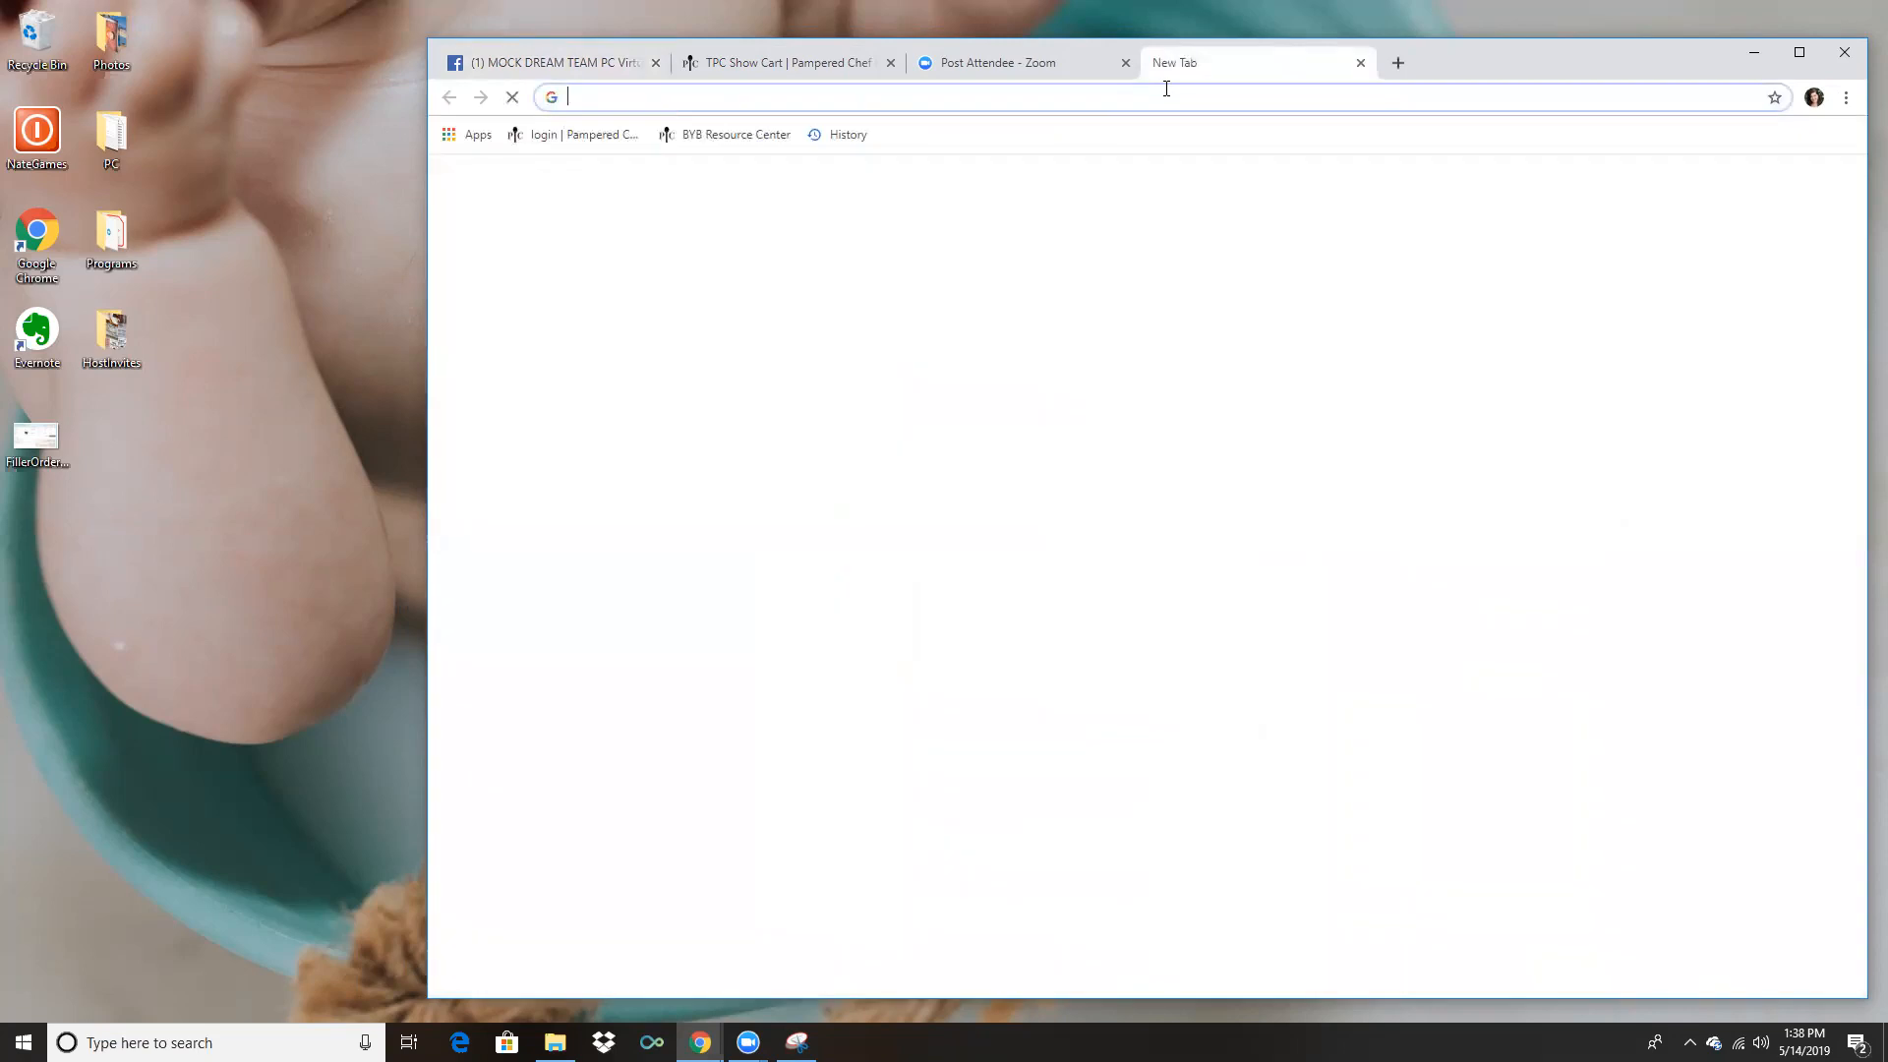
Load the 'Home | Pampered Chef US Site' suggestion from typing 'pampere'.
{"action": "type", "text": "pampered"}
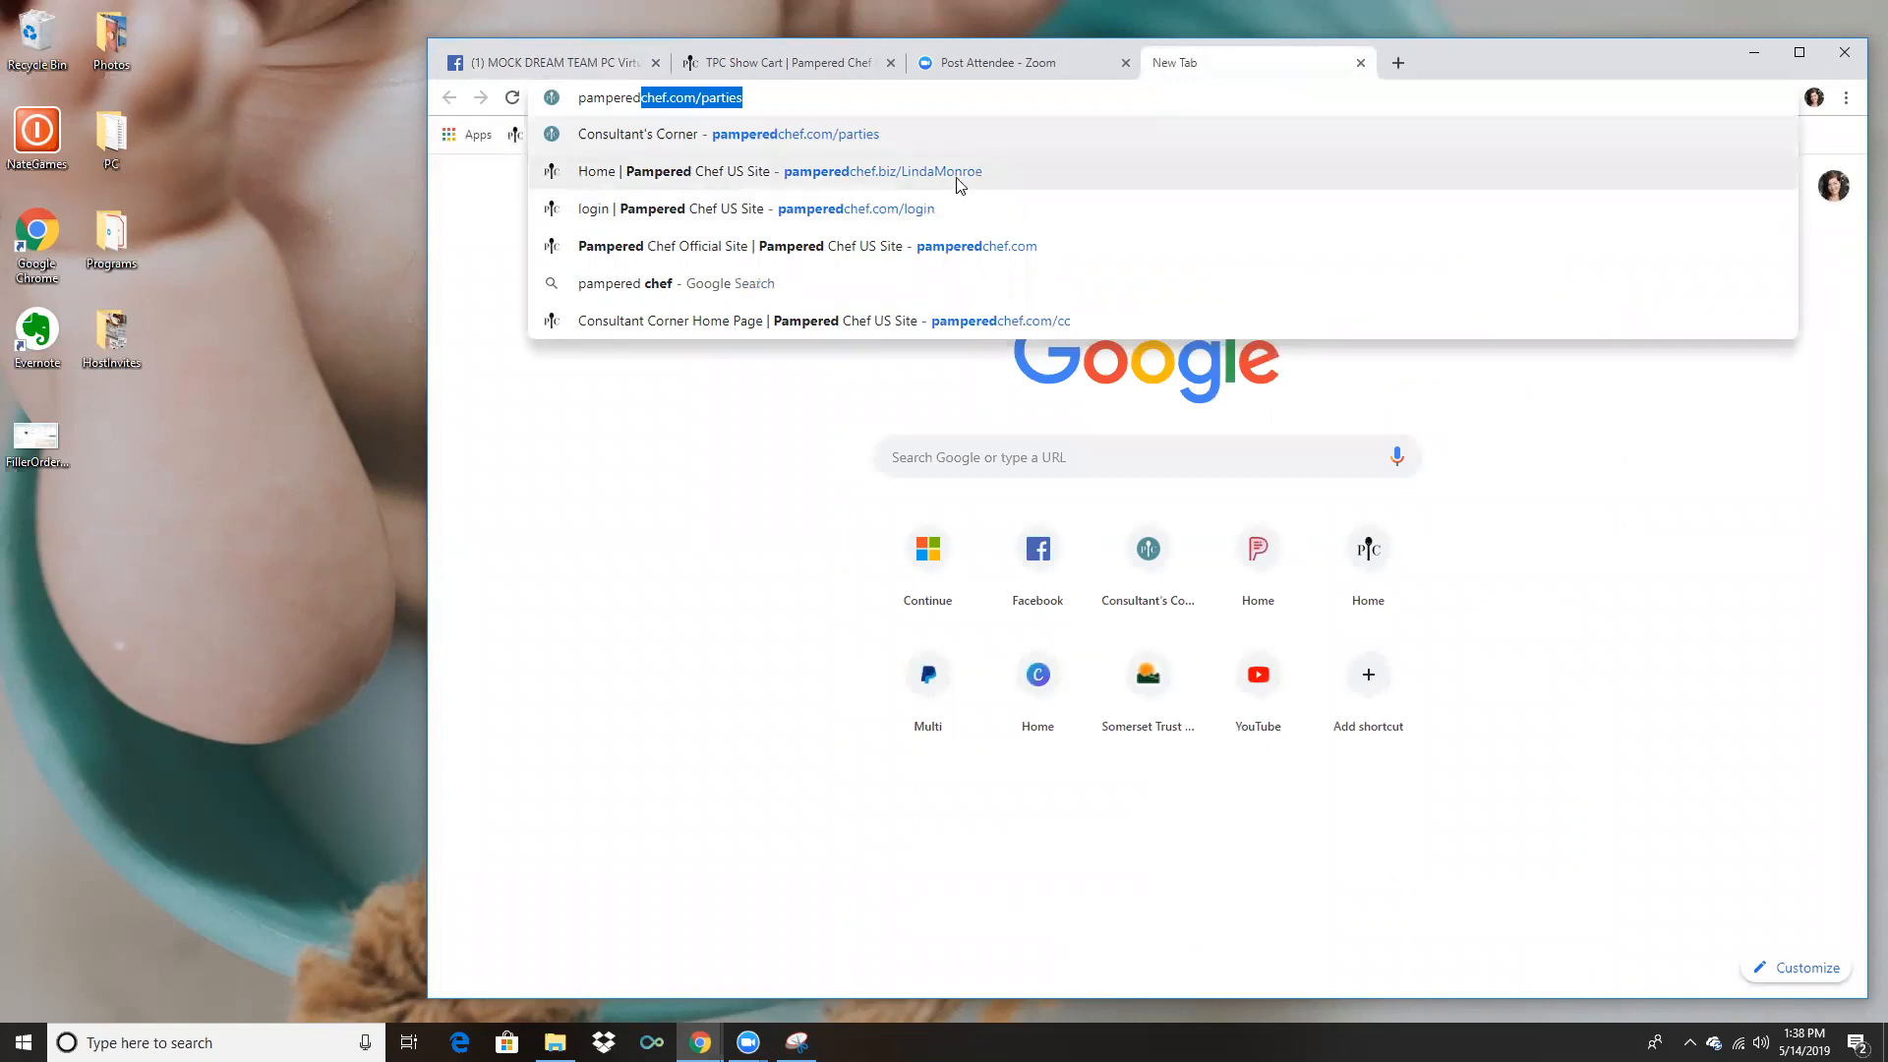
{"action": "left_click", "coordinate": [800, 172]}
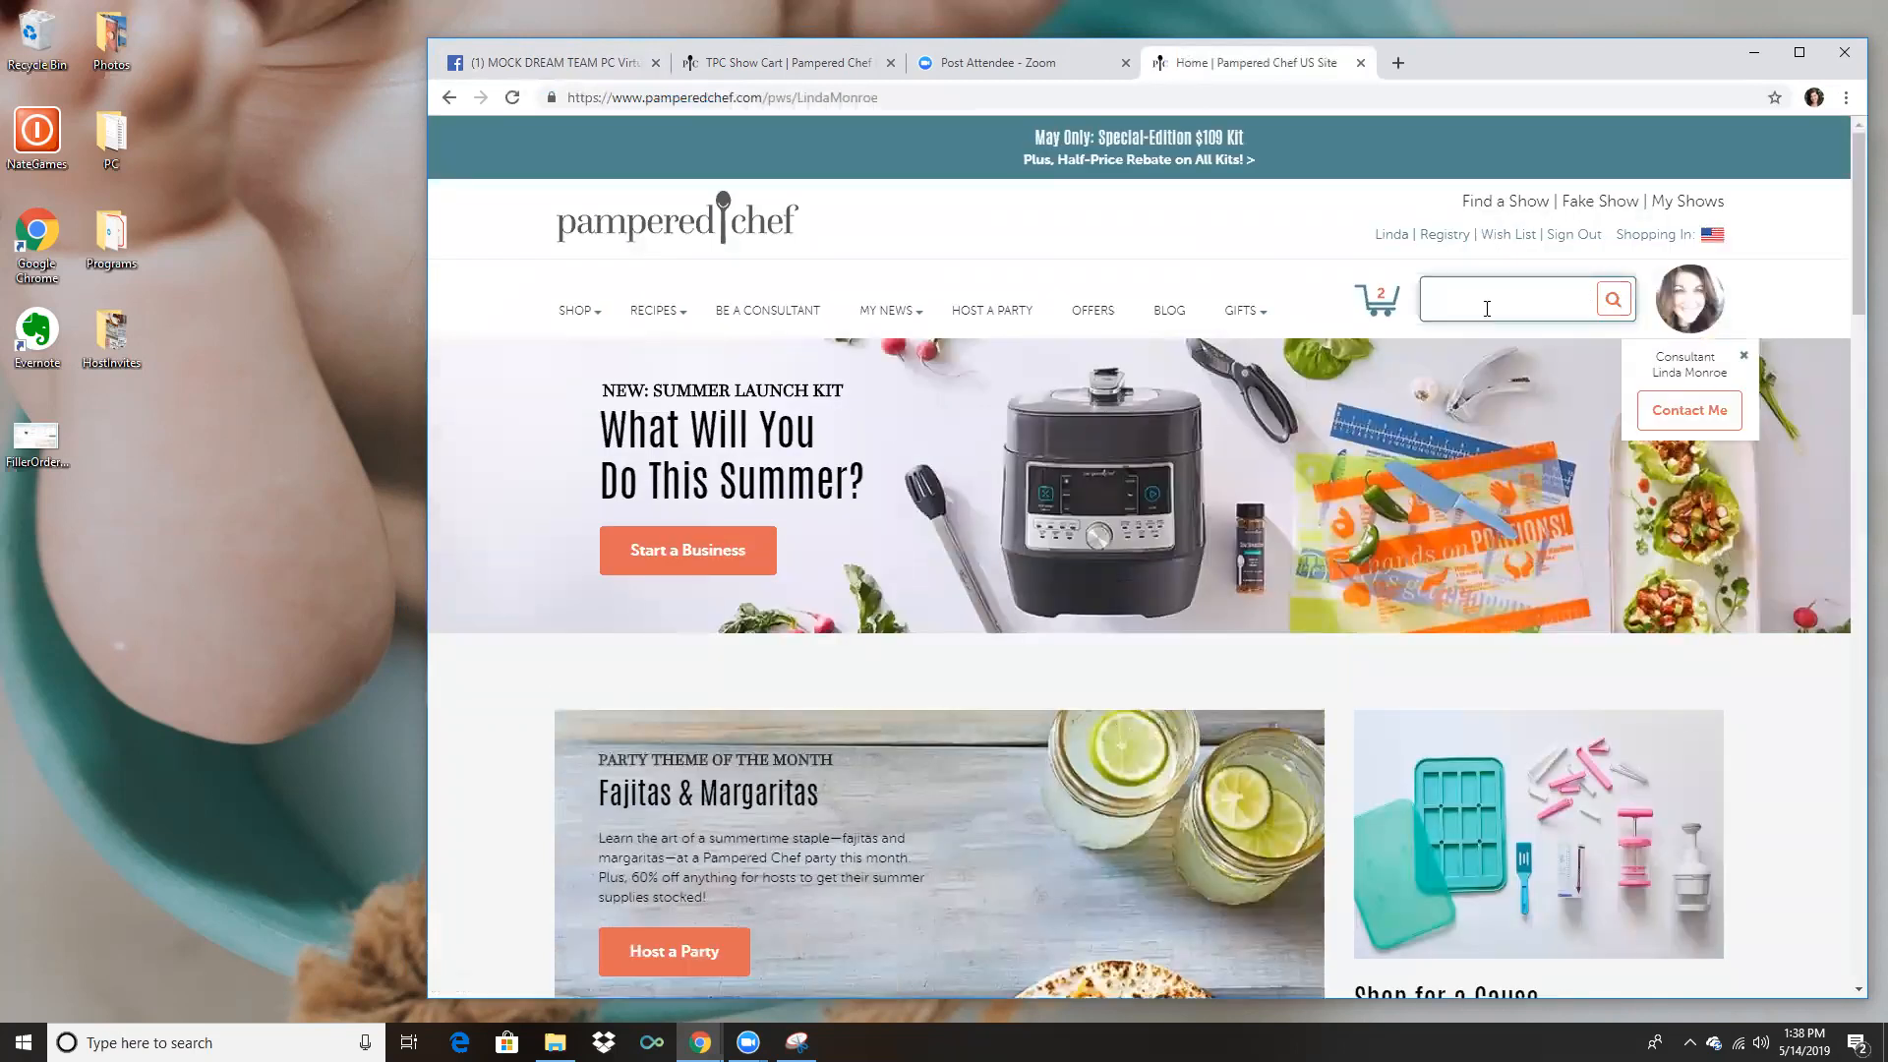
Search the Pampered Chef site for 'quick slice' recipes.
{"action": "type", "text": "quickslice"}
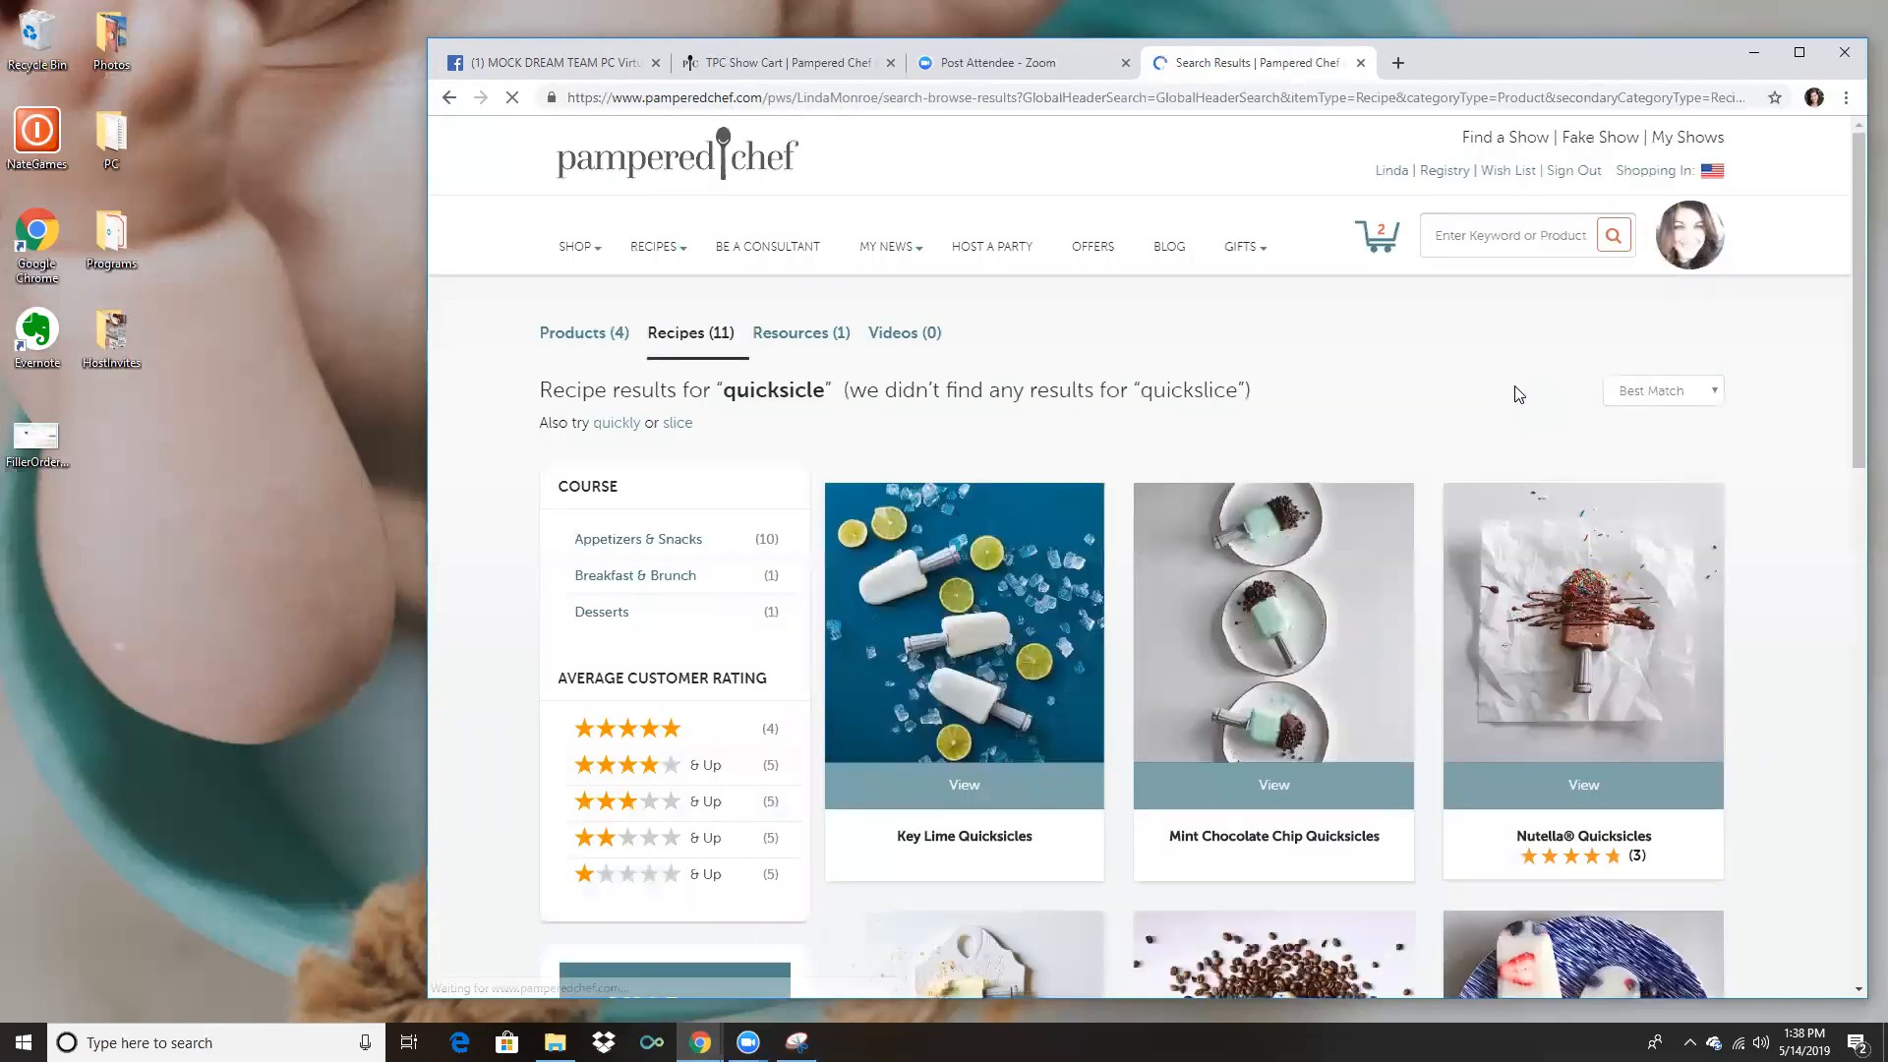
{"action": "scroll", "scroll_direction": "down", "scroll_amount": 3}
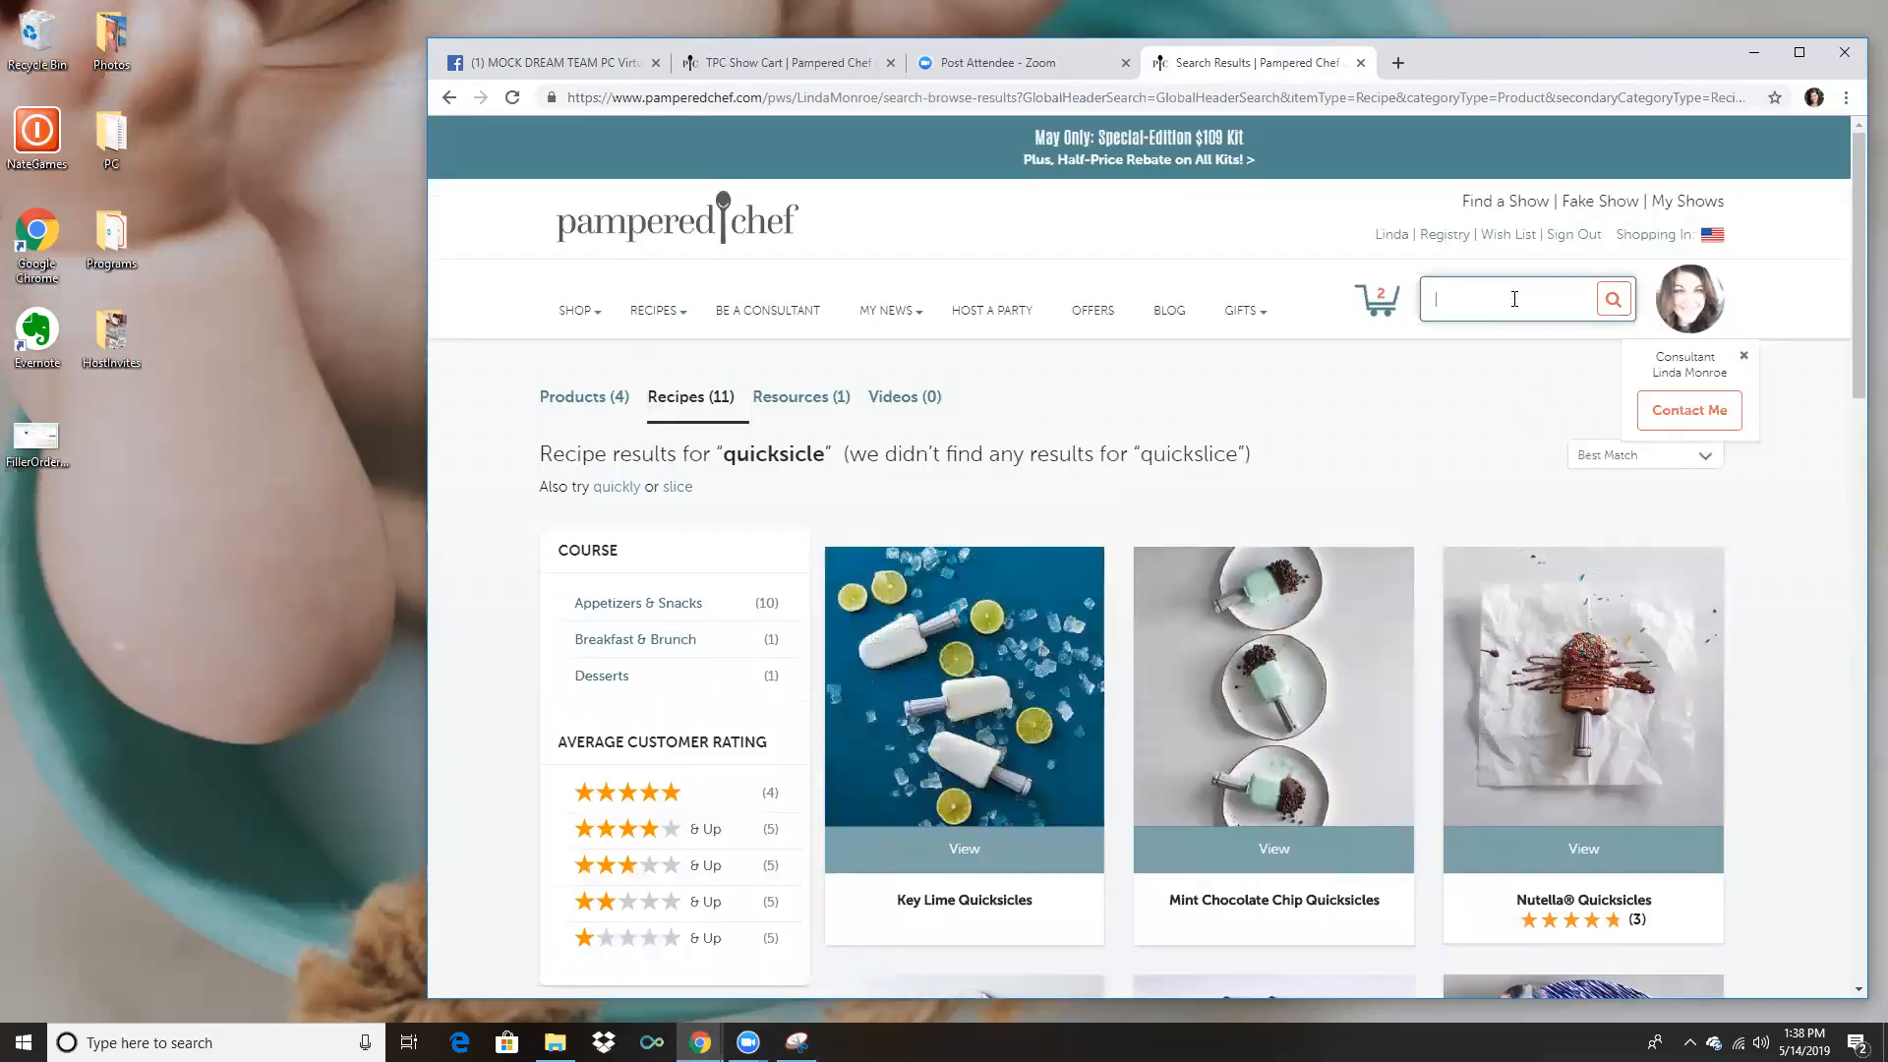
{"action": "type", "text": "quickslice"}
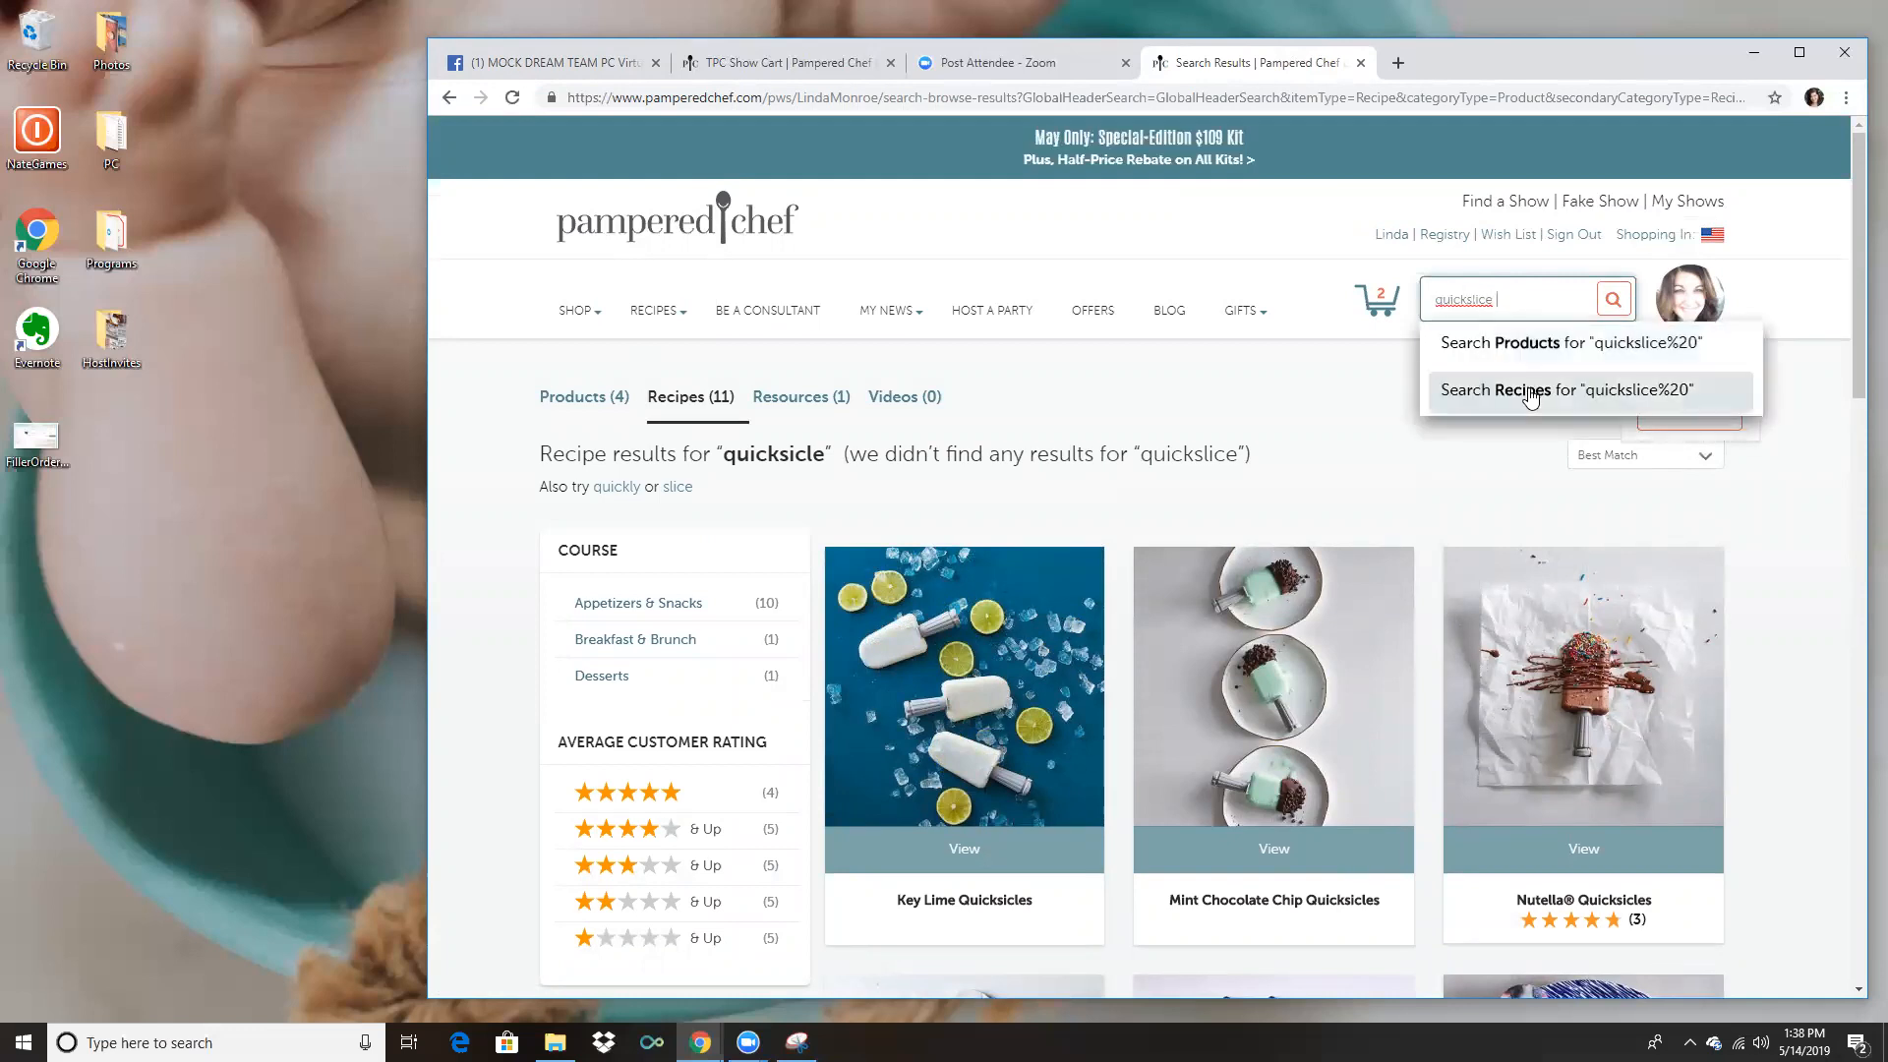
{"action": "left_click", "coordinate": [1569, 390]}
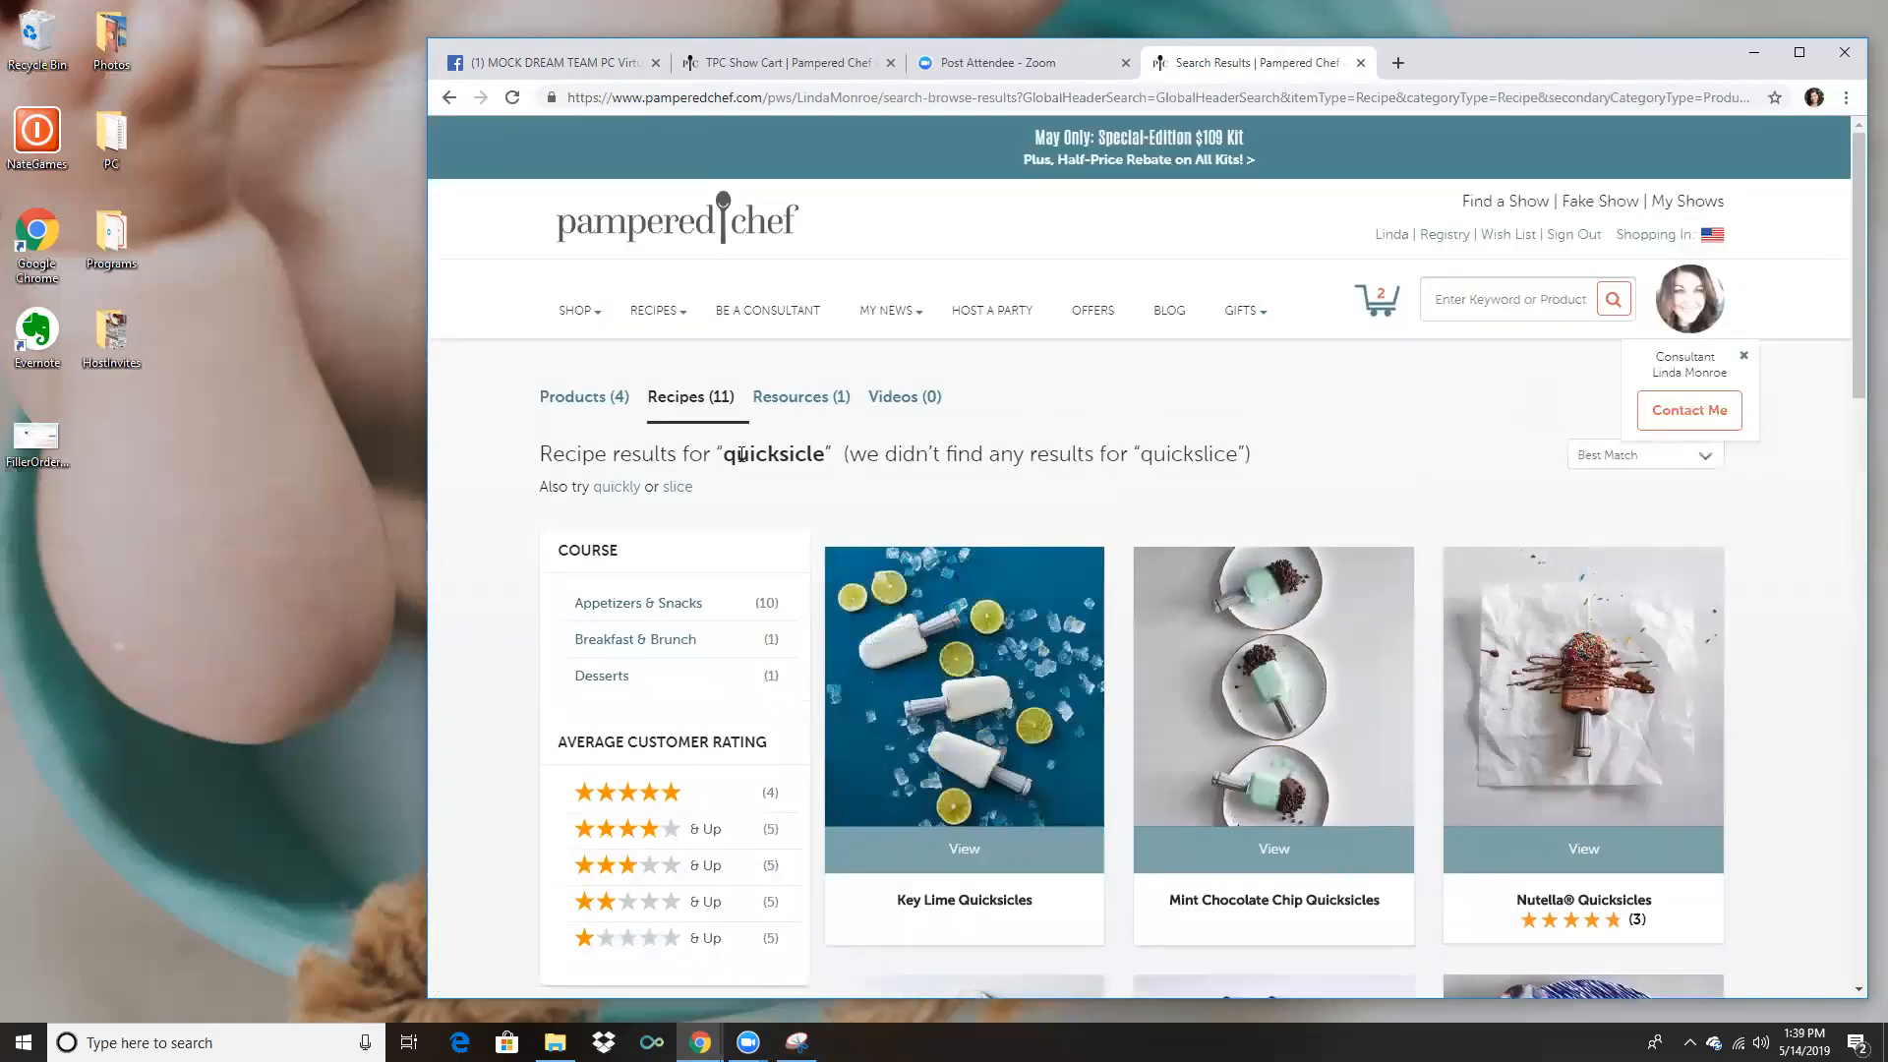
{"action": "left_click", "coordinate": [1512, 299]}
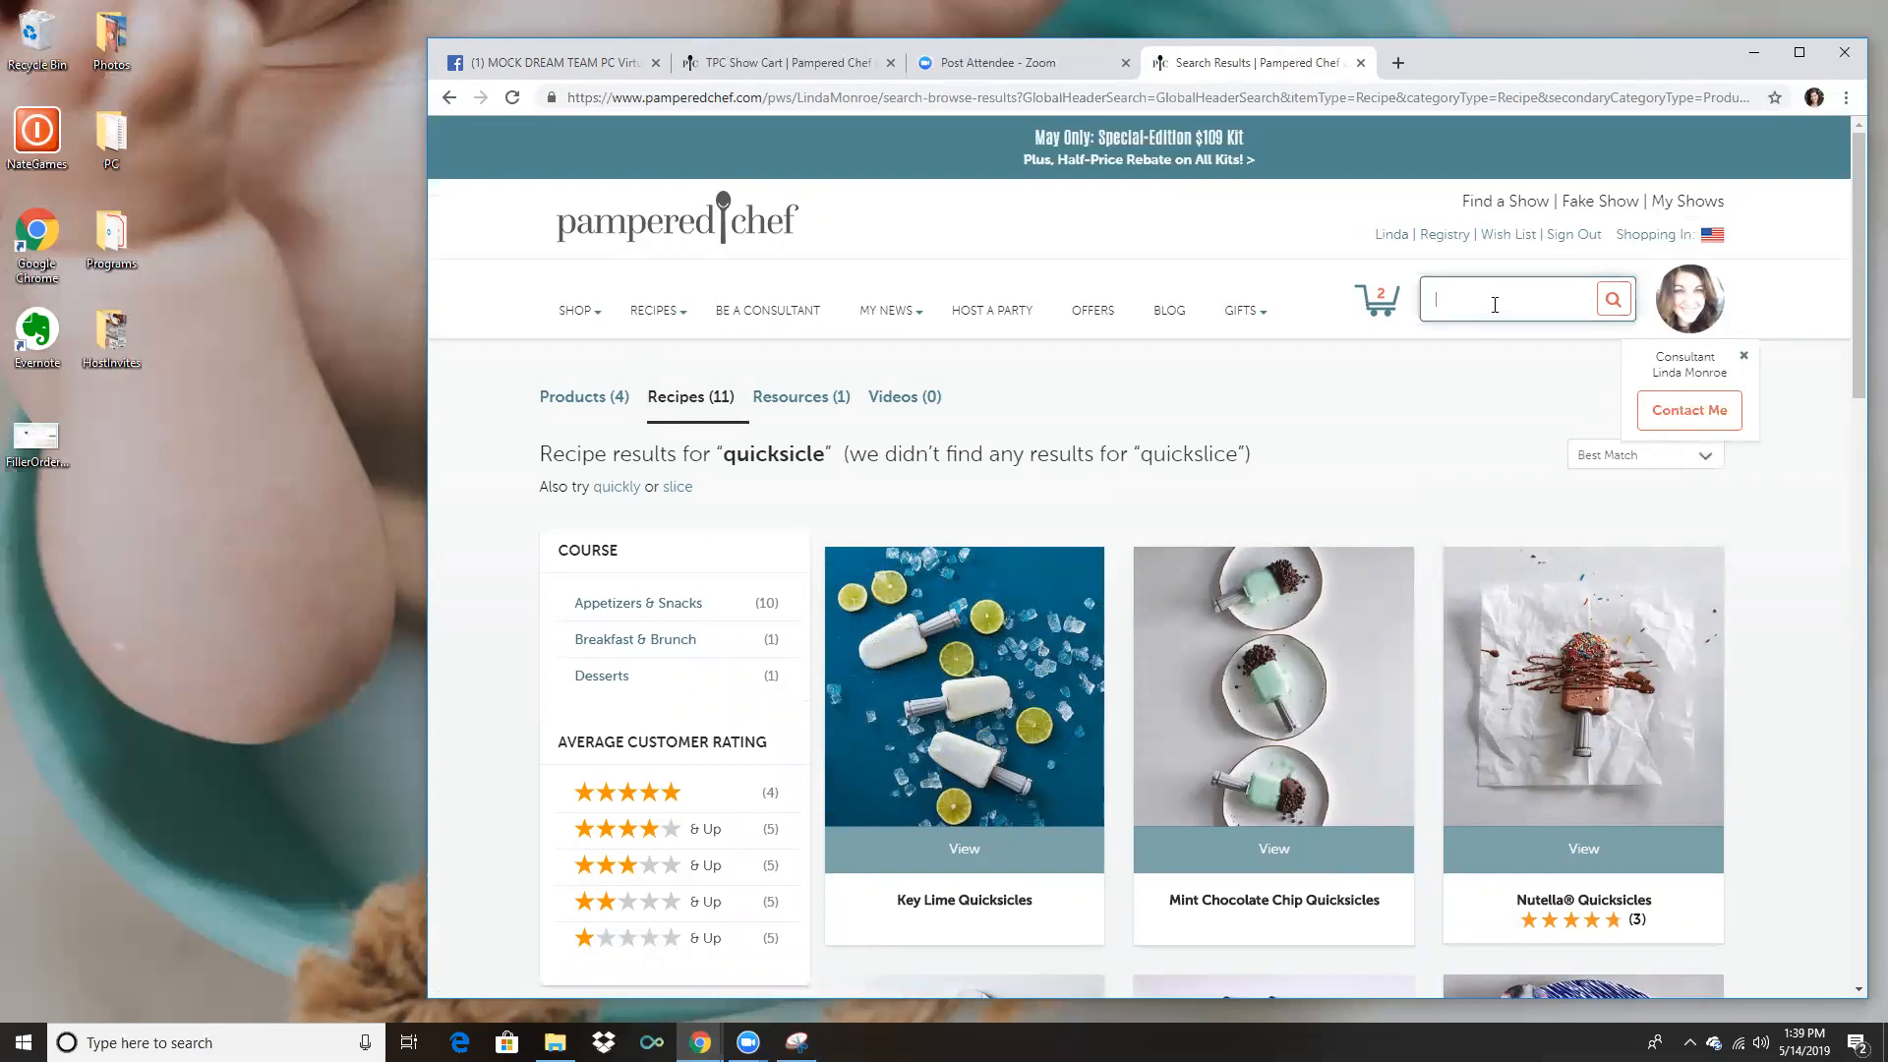
{"action": "type", "text": "quick slice"}
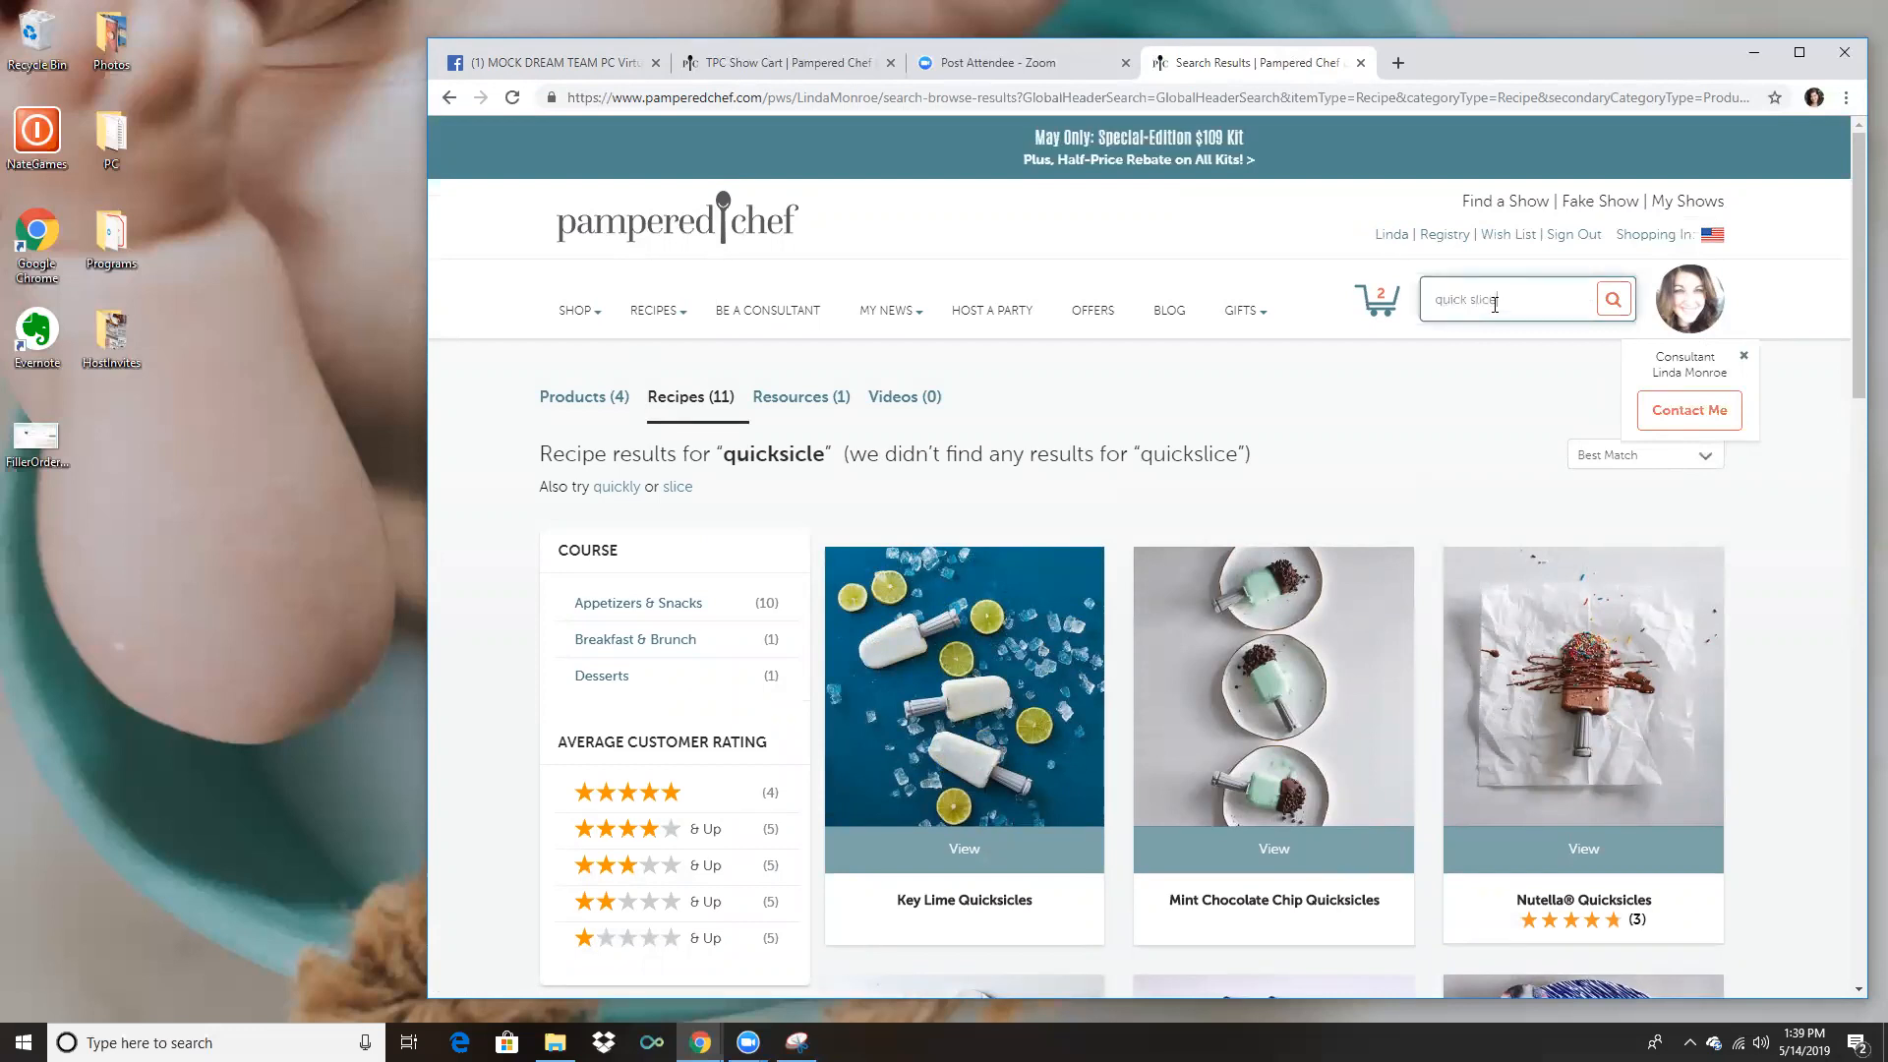
{"action": "left_click", "coordinate": [1613, 299]}
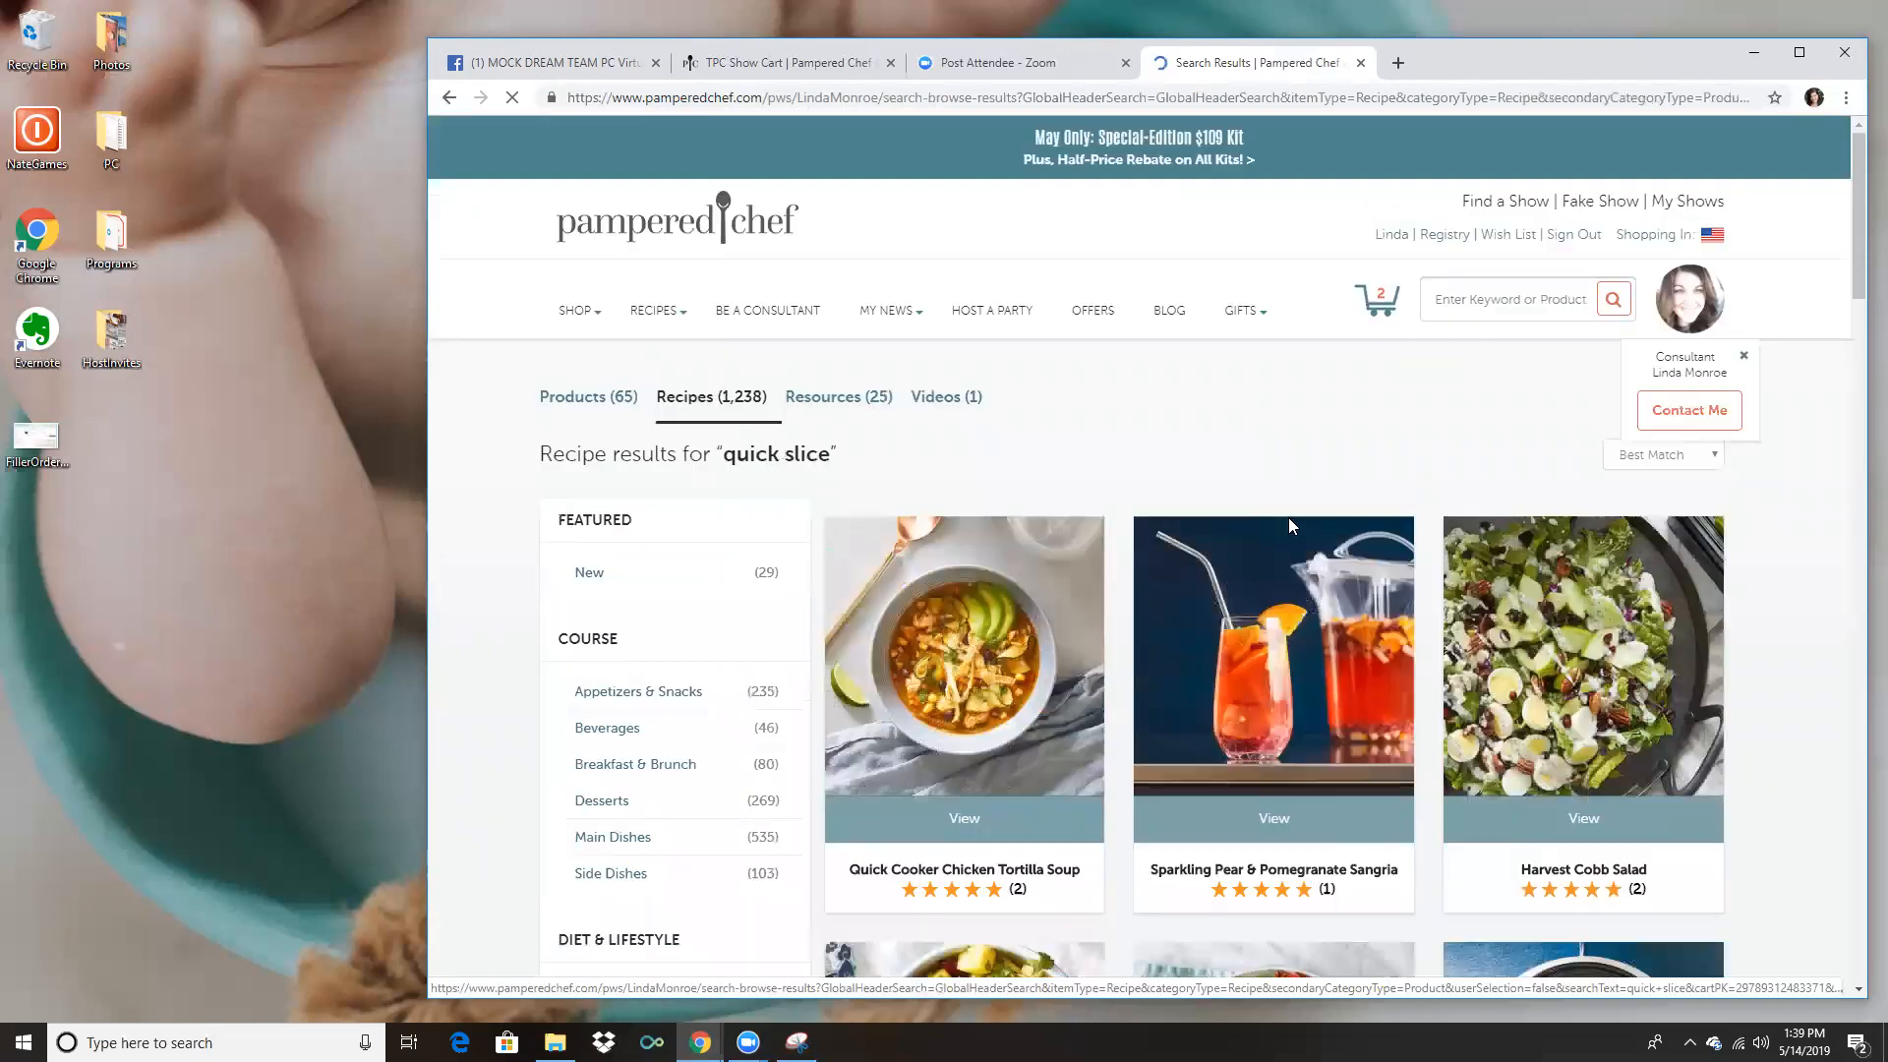
Open the Chicken Avocado Caprese Salad recipe, copy its link, and return to the group.
{"action": "scroll", "scroll_direction": "down", "scroll_amount": 3}
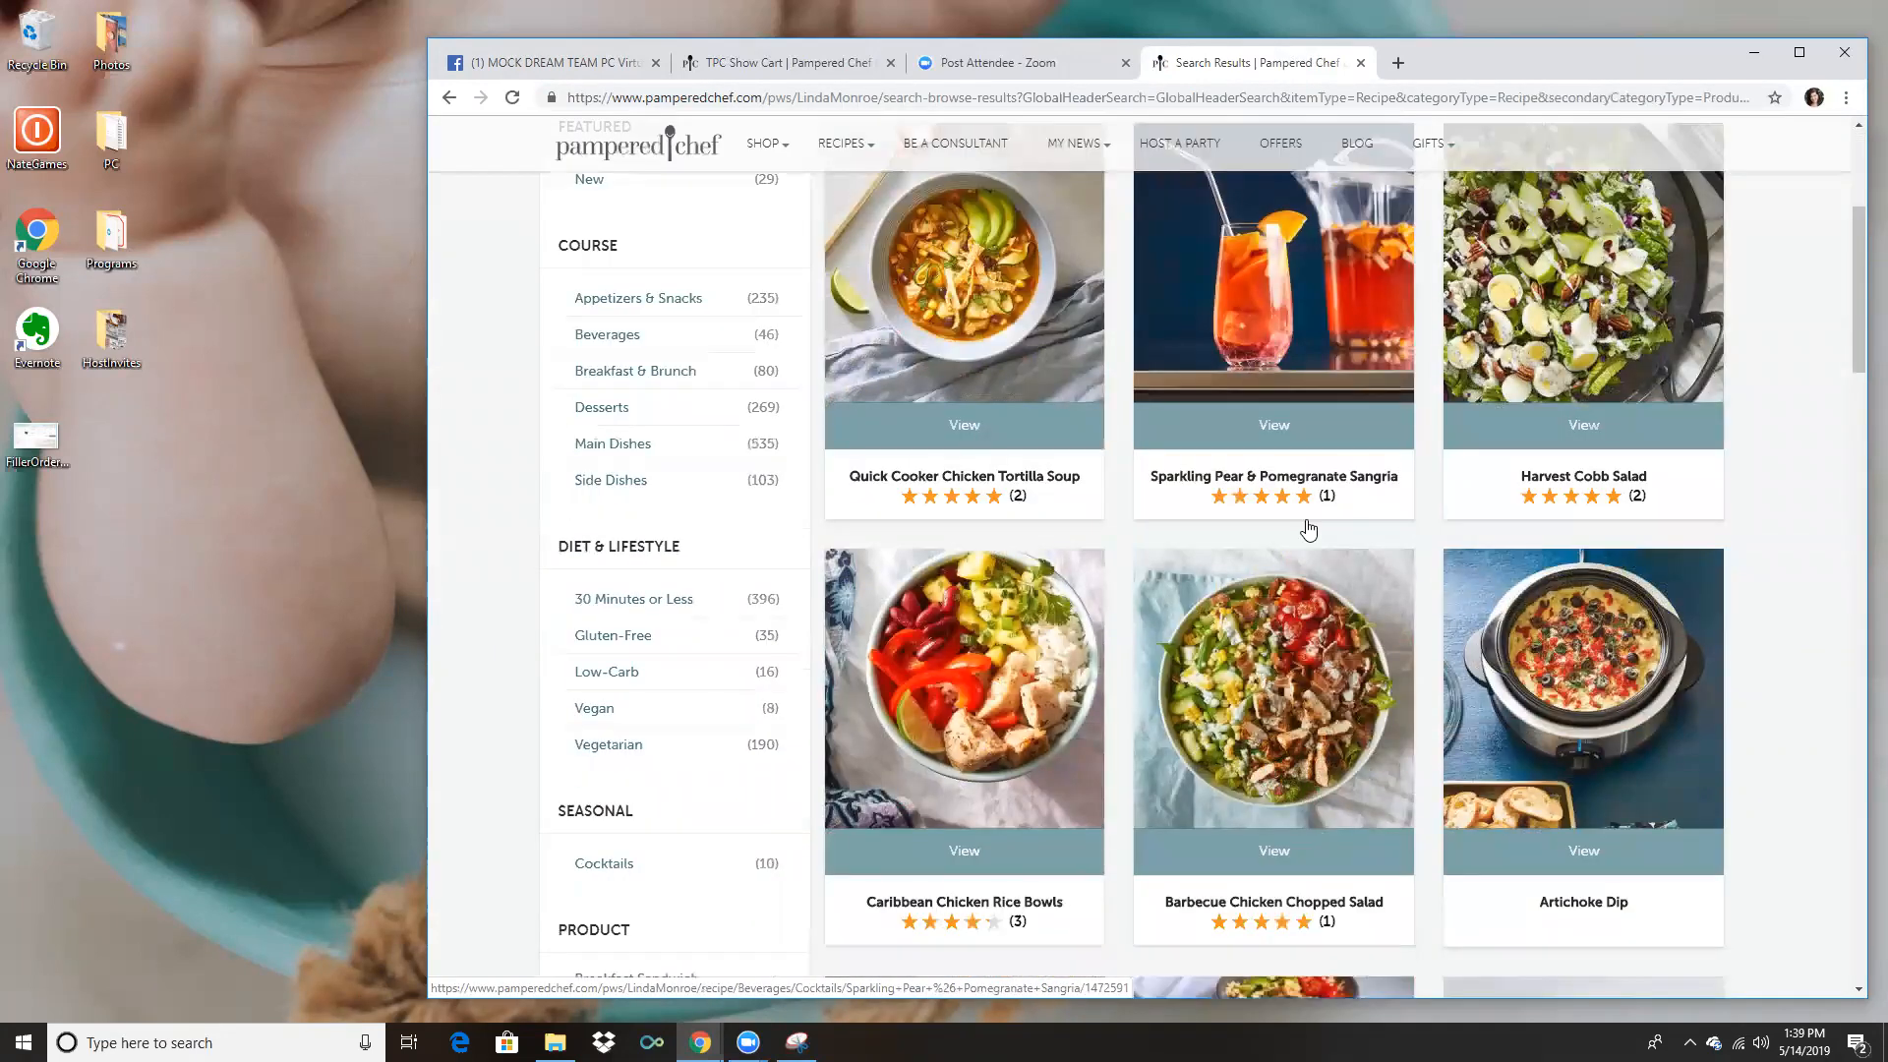
{"action": "scroll", "scroll_direction": "down", "scroll_amount": 3}
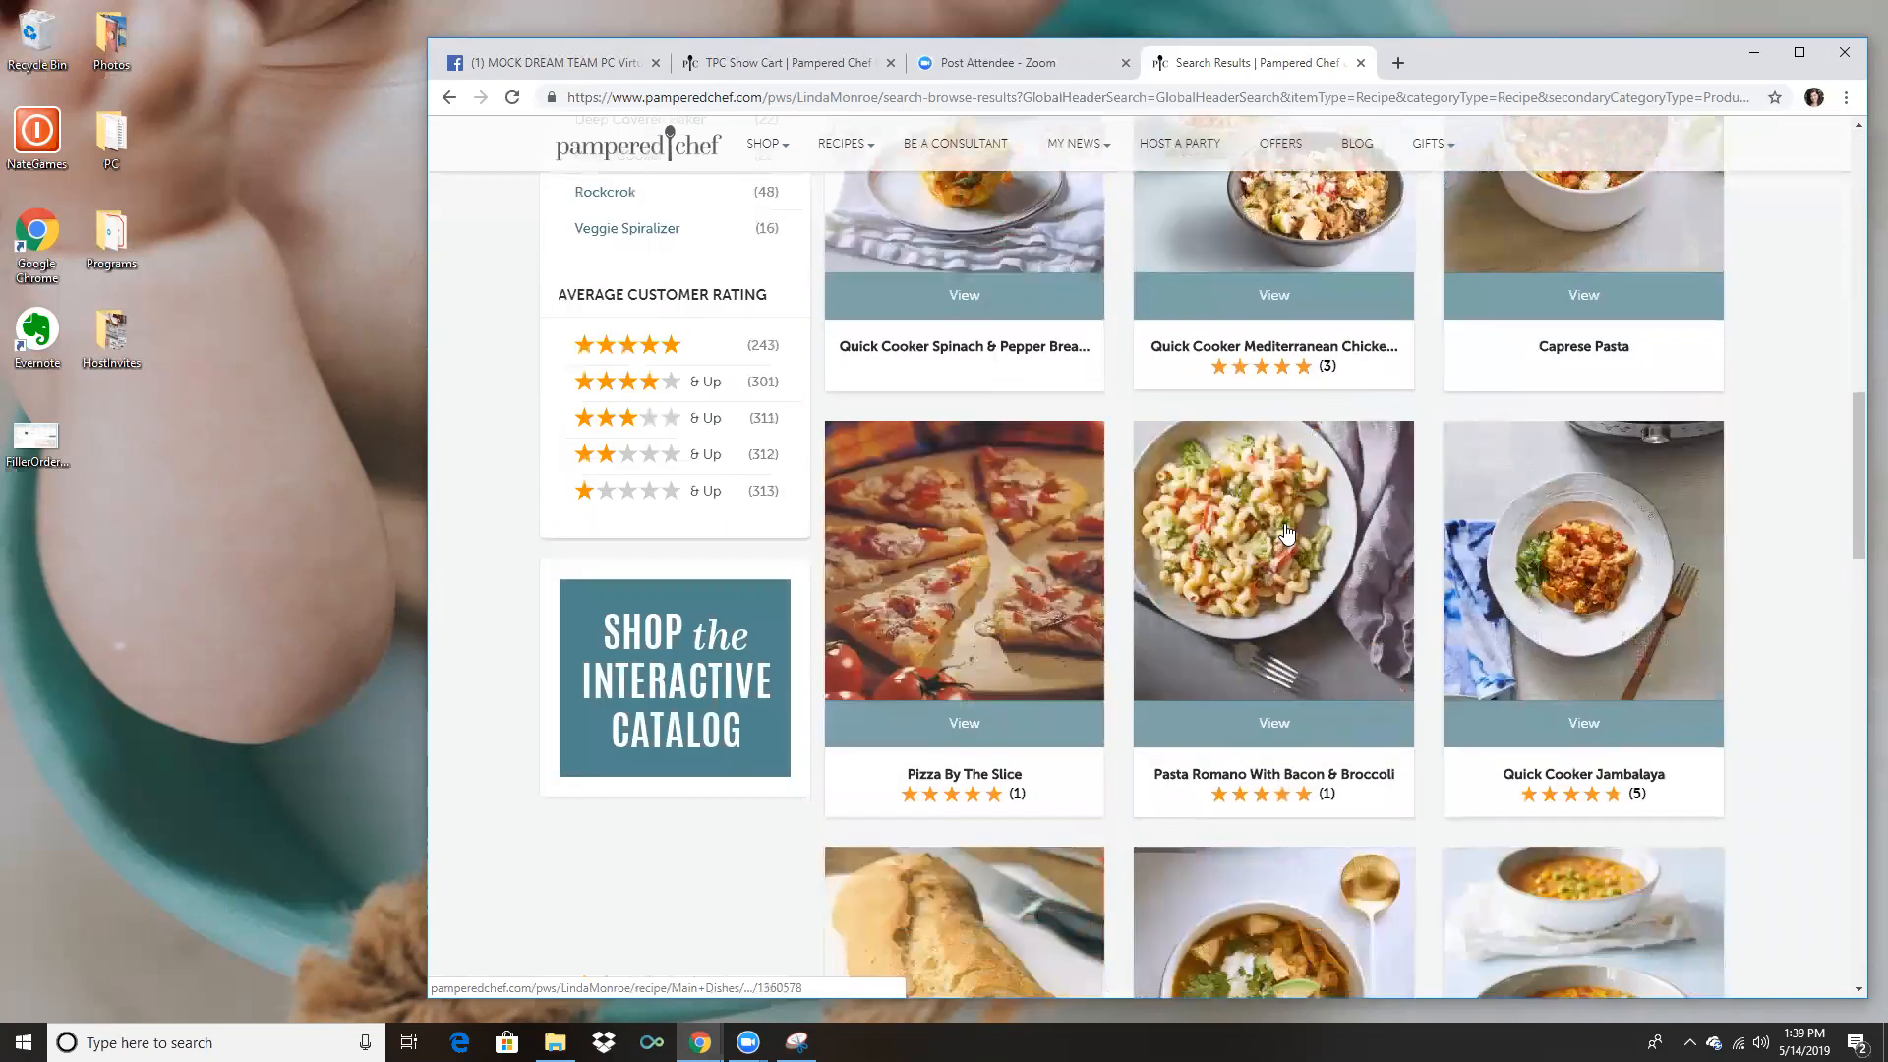
{"action": "scroll", "scroll_direction": "down", "scroll_amount": 3}
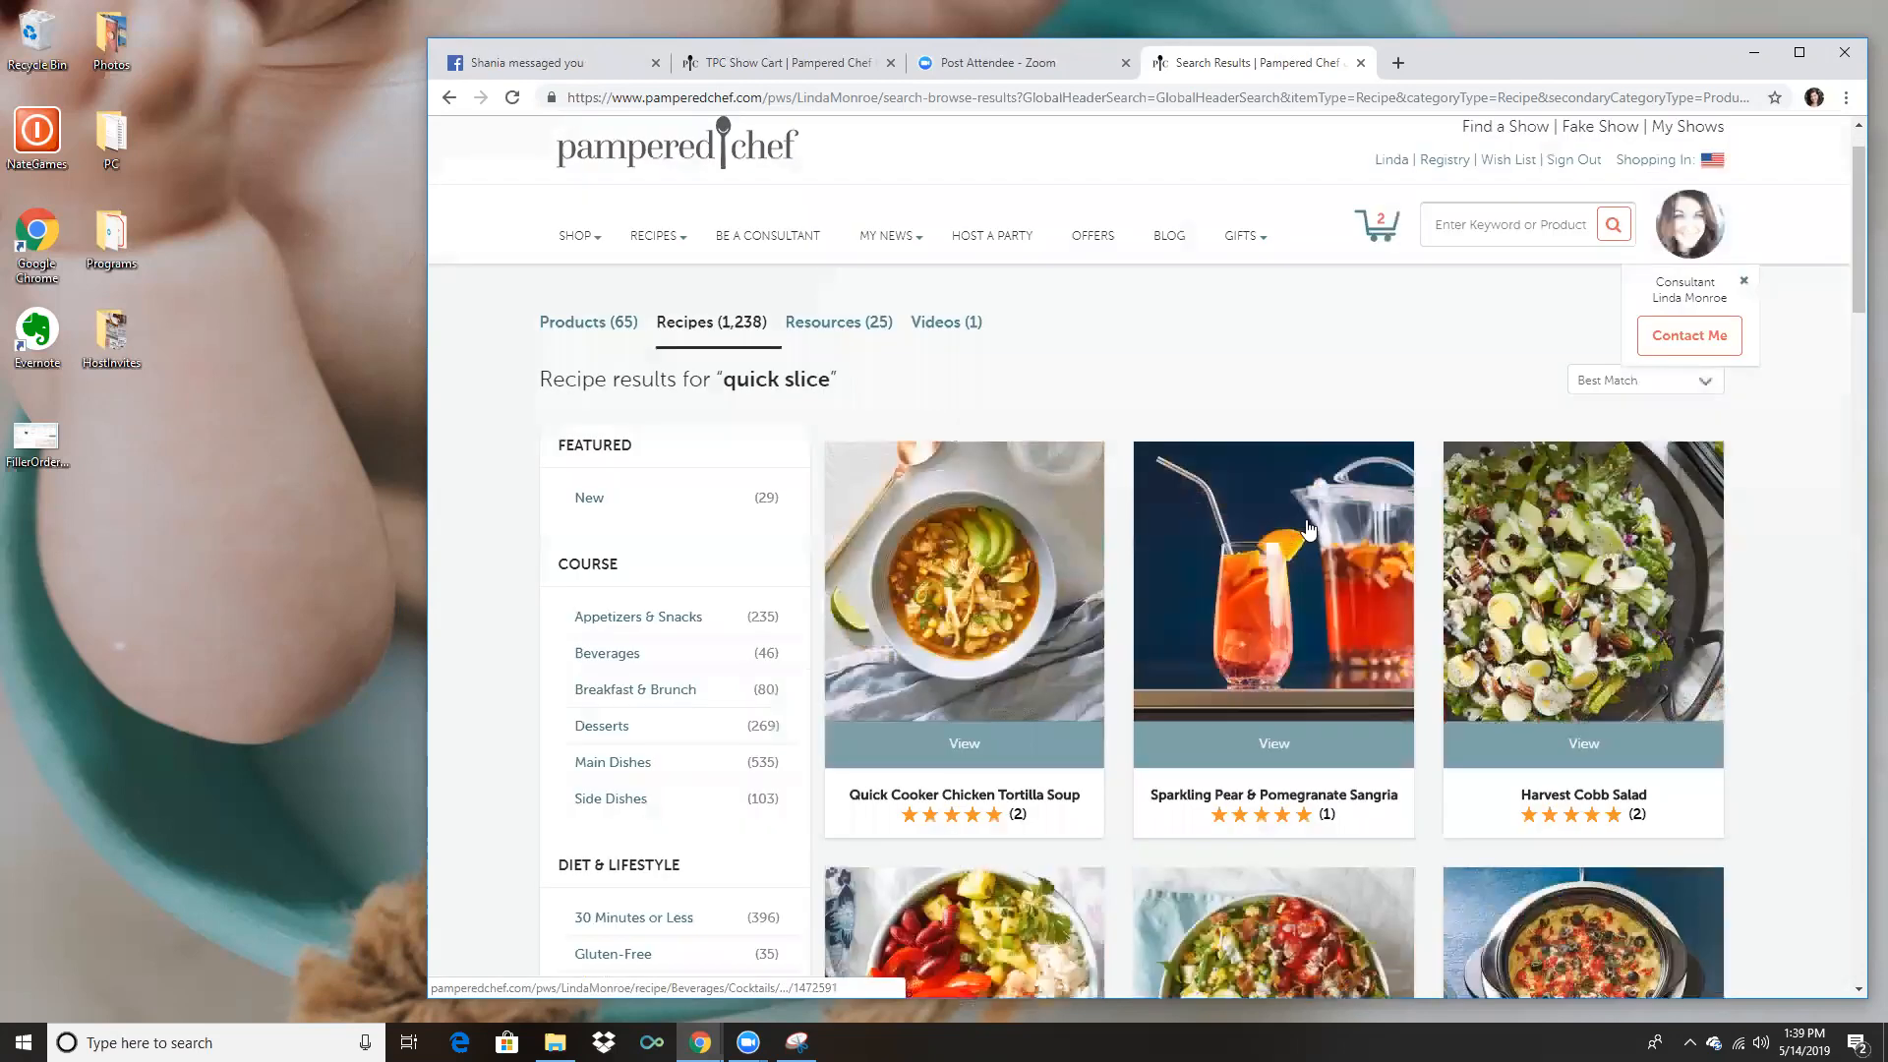
{"action": "type", "text": "cap"}
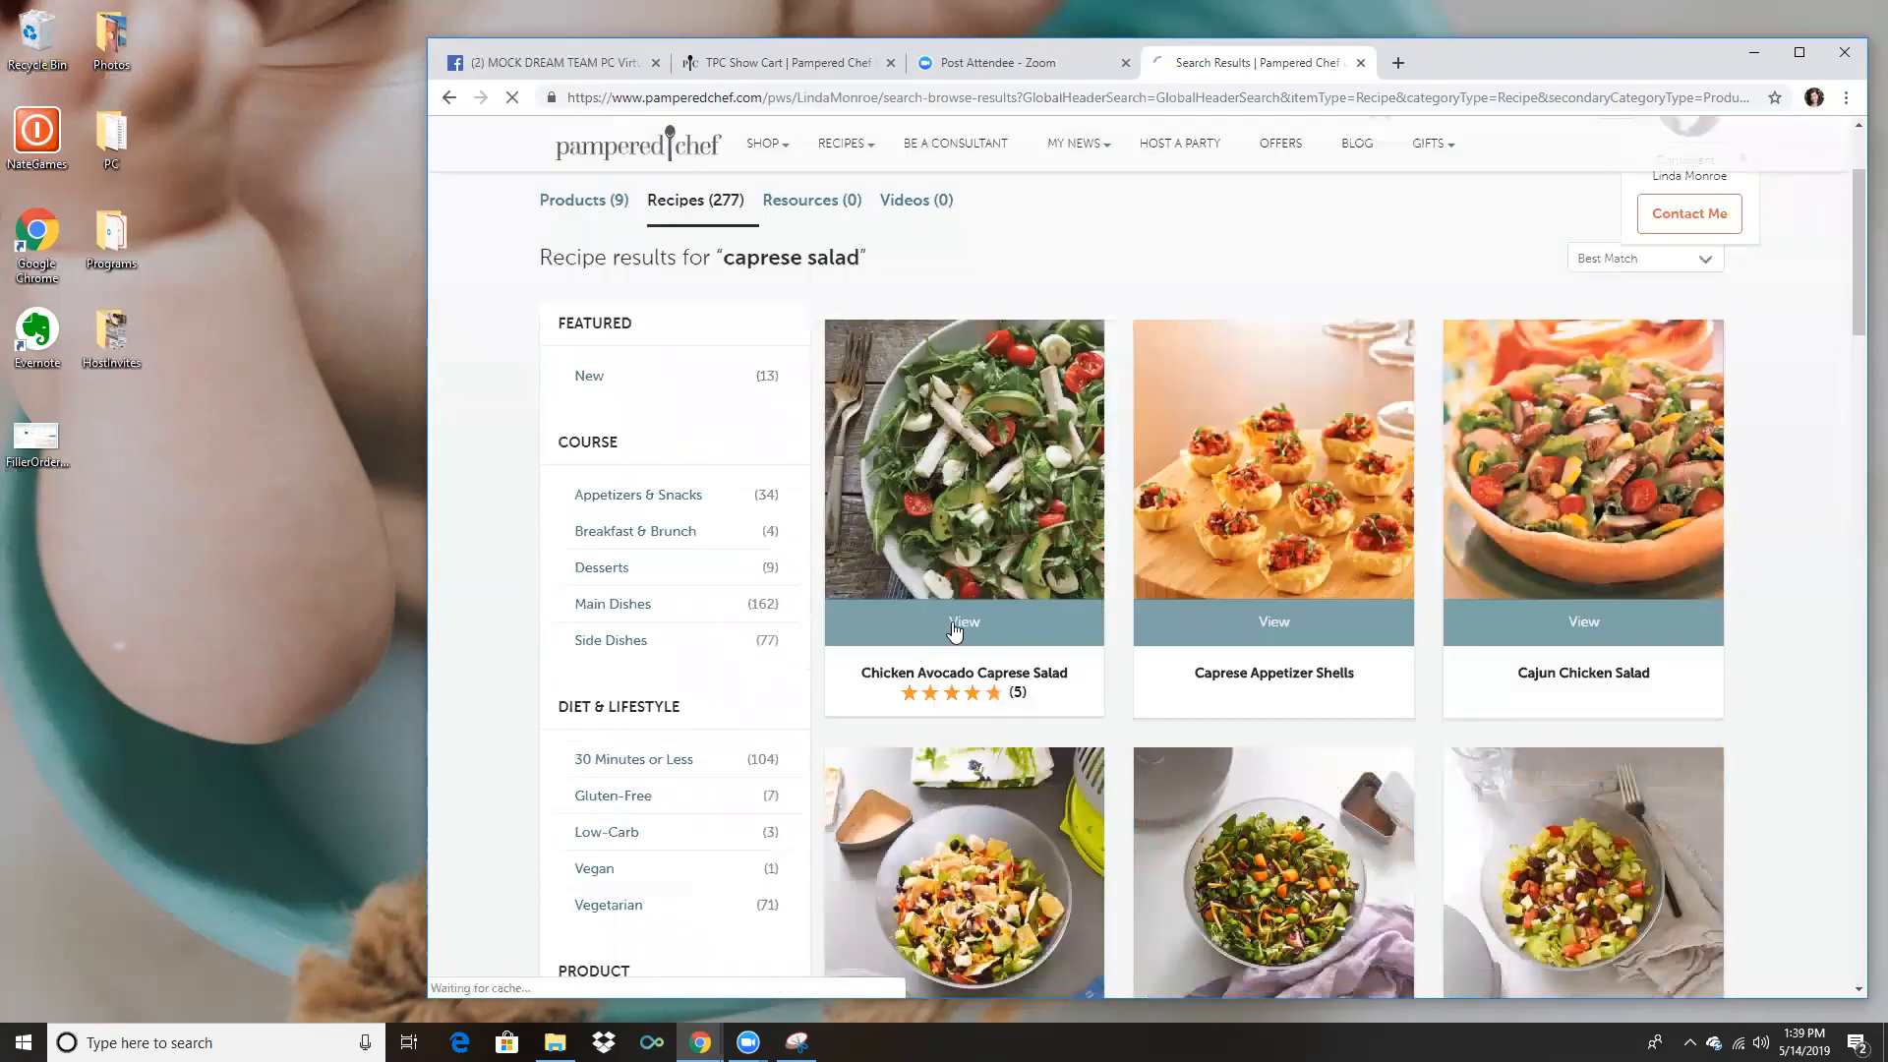
{"action": "left_click", "coordinate": [964, 622]}
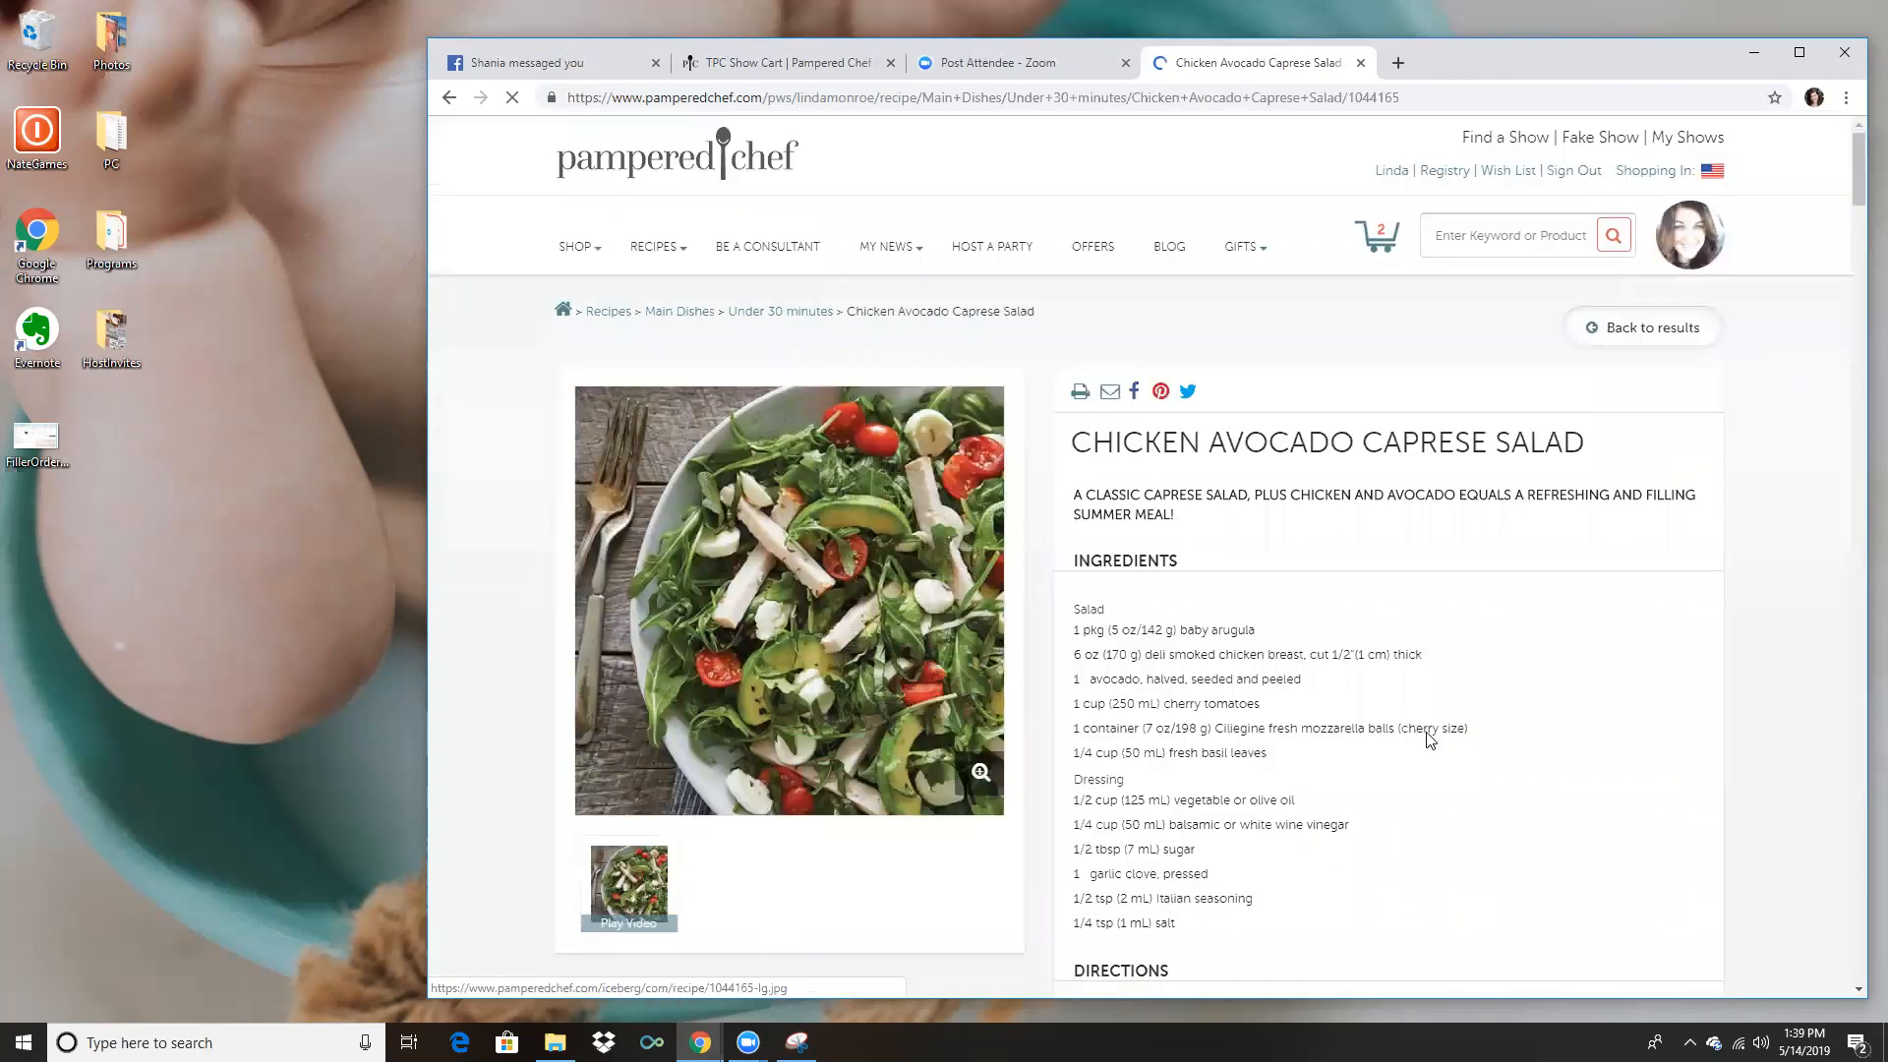
{"action": "scroll", "scroll_direction": "down", "scroll_amount": 3}
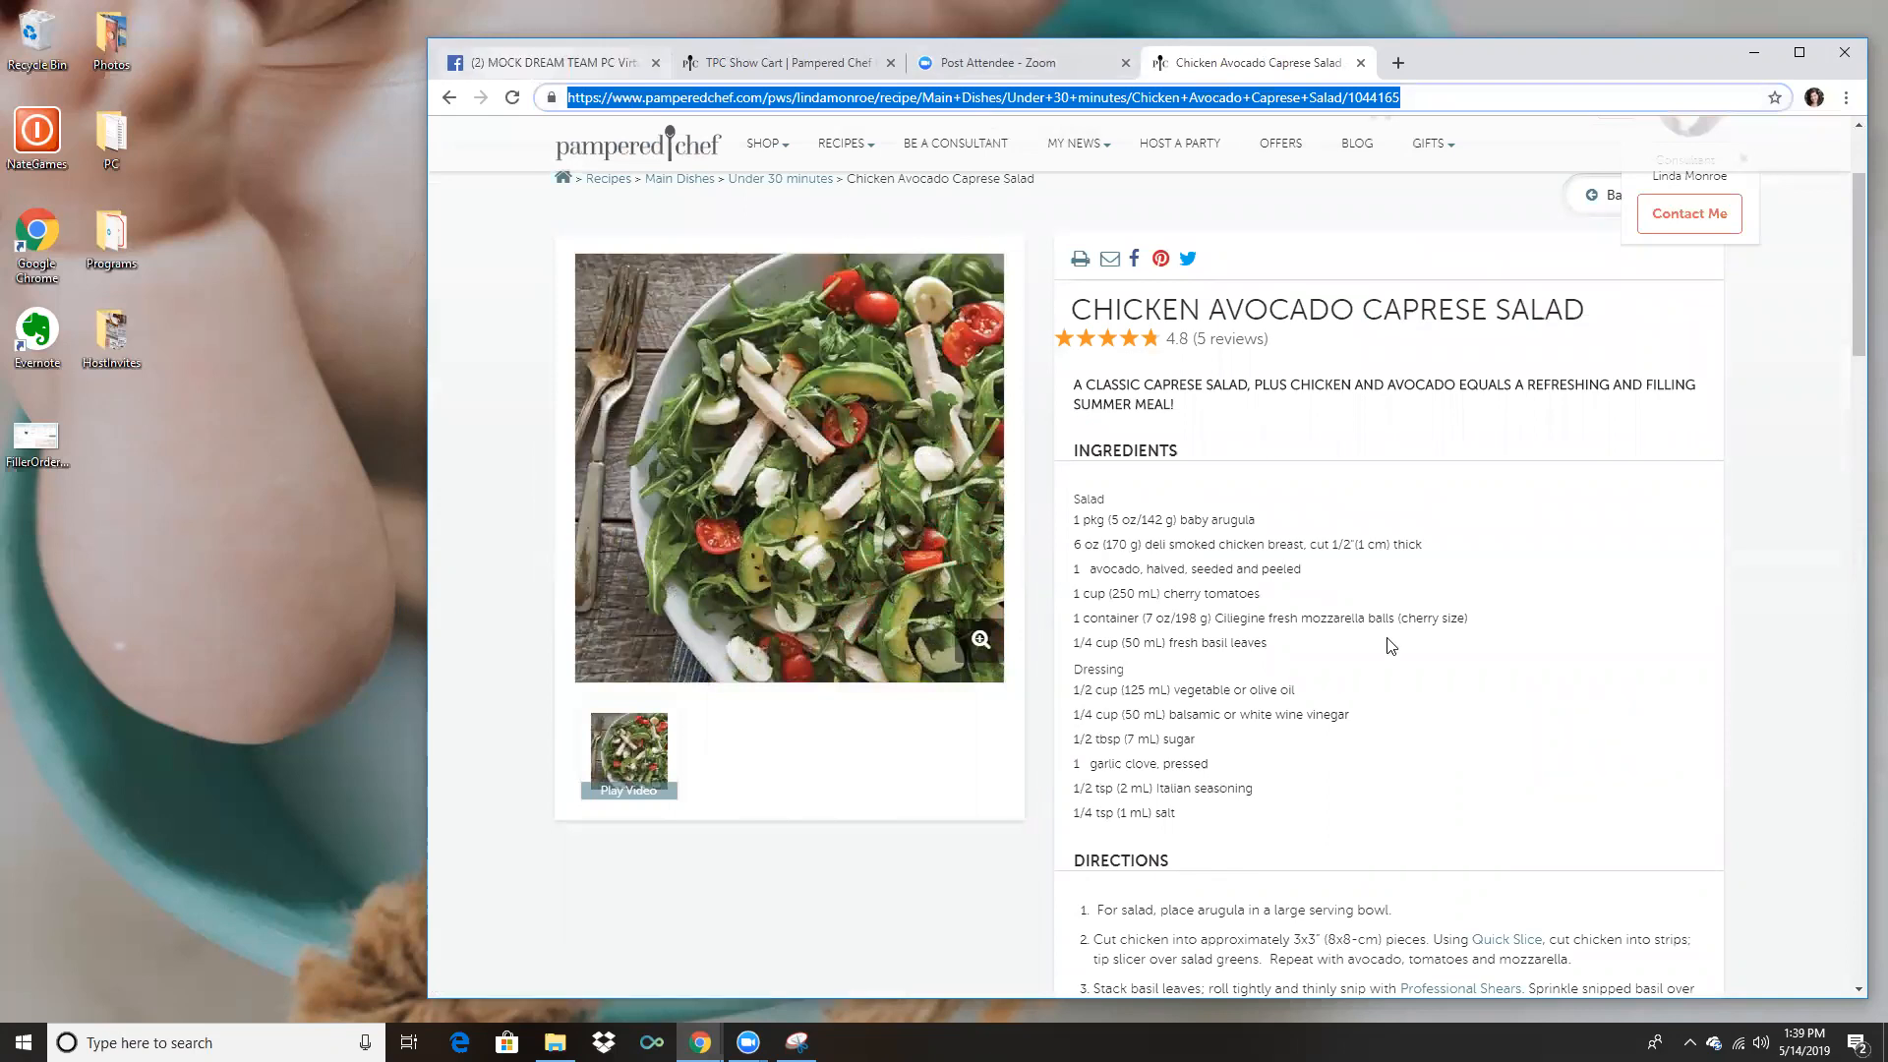
{"action": "left_click", "coordinate": [548, 60]}
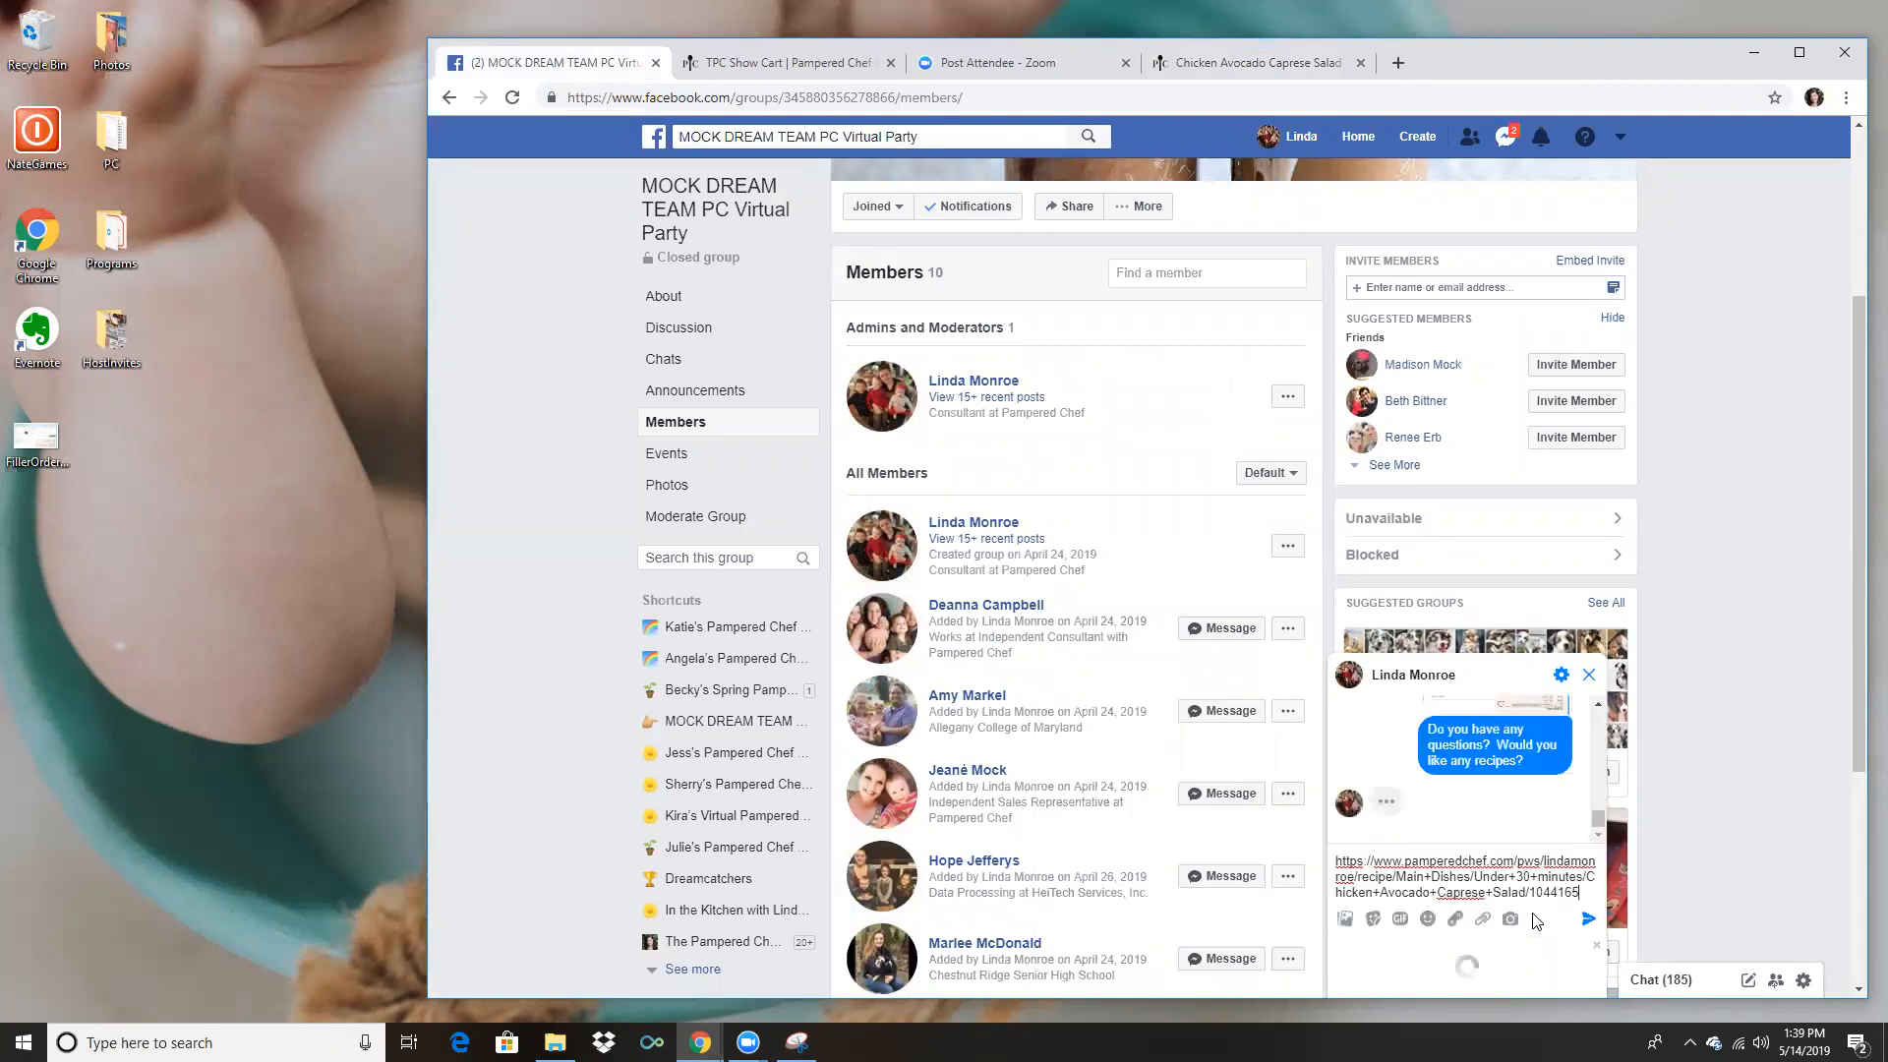
Send the recipe link, then say the HOST gets additional rewards for bookings, asking her thoughts.
{"action": "left_click", "coordinate": [1587, 921]}
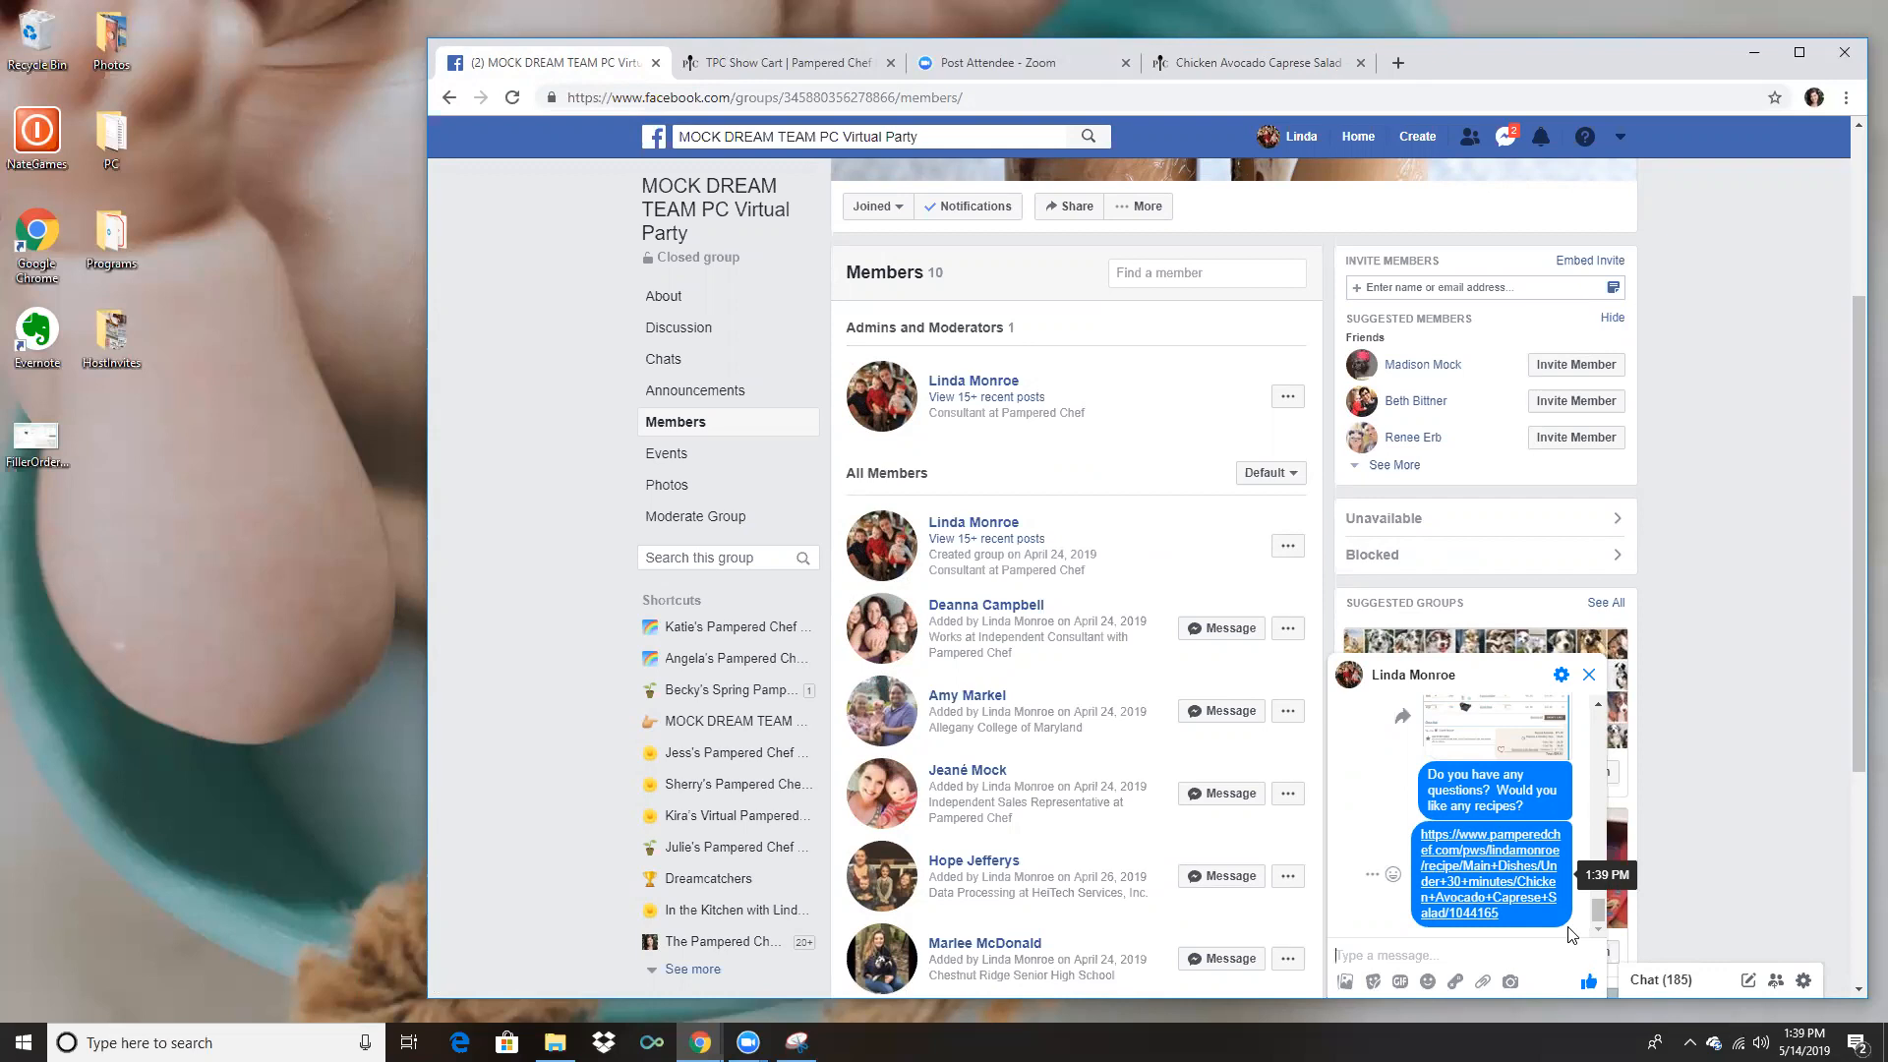
{"action": "type", "text": "Aw"}
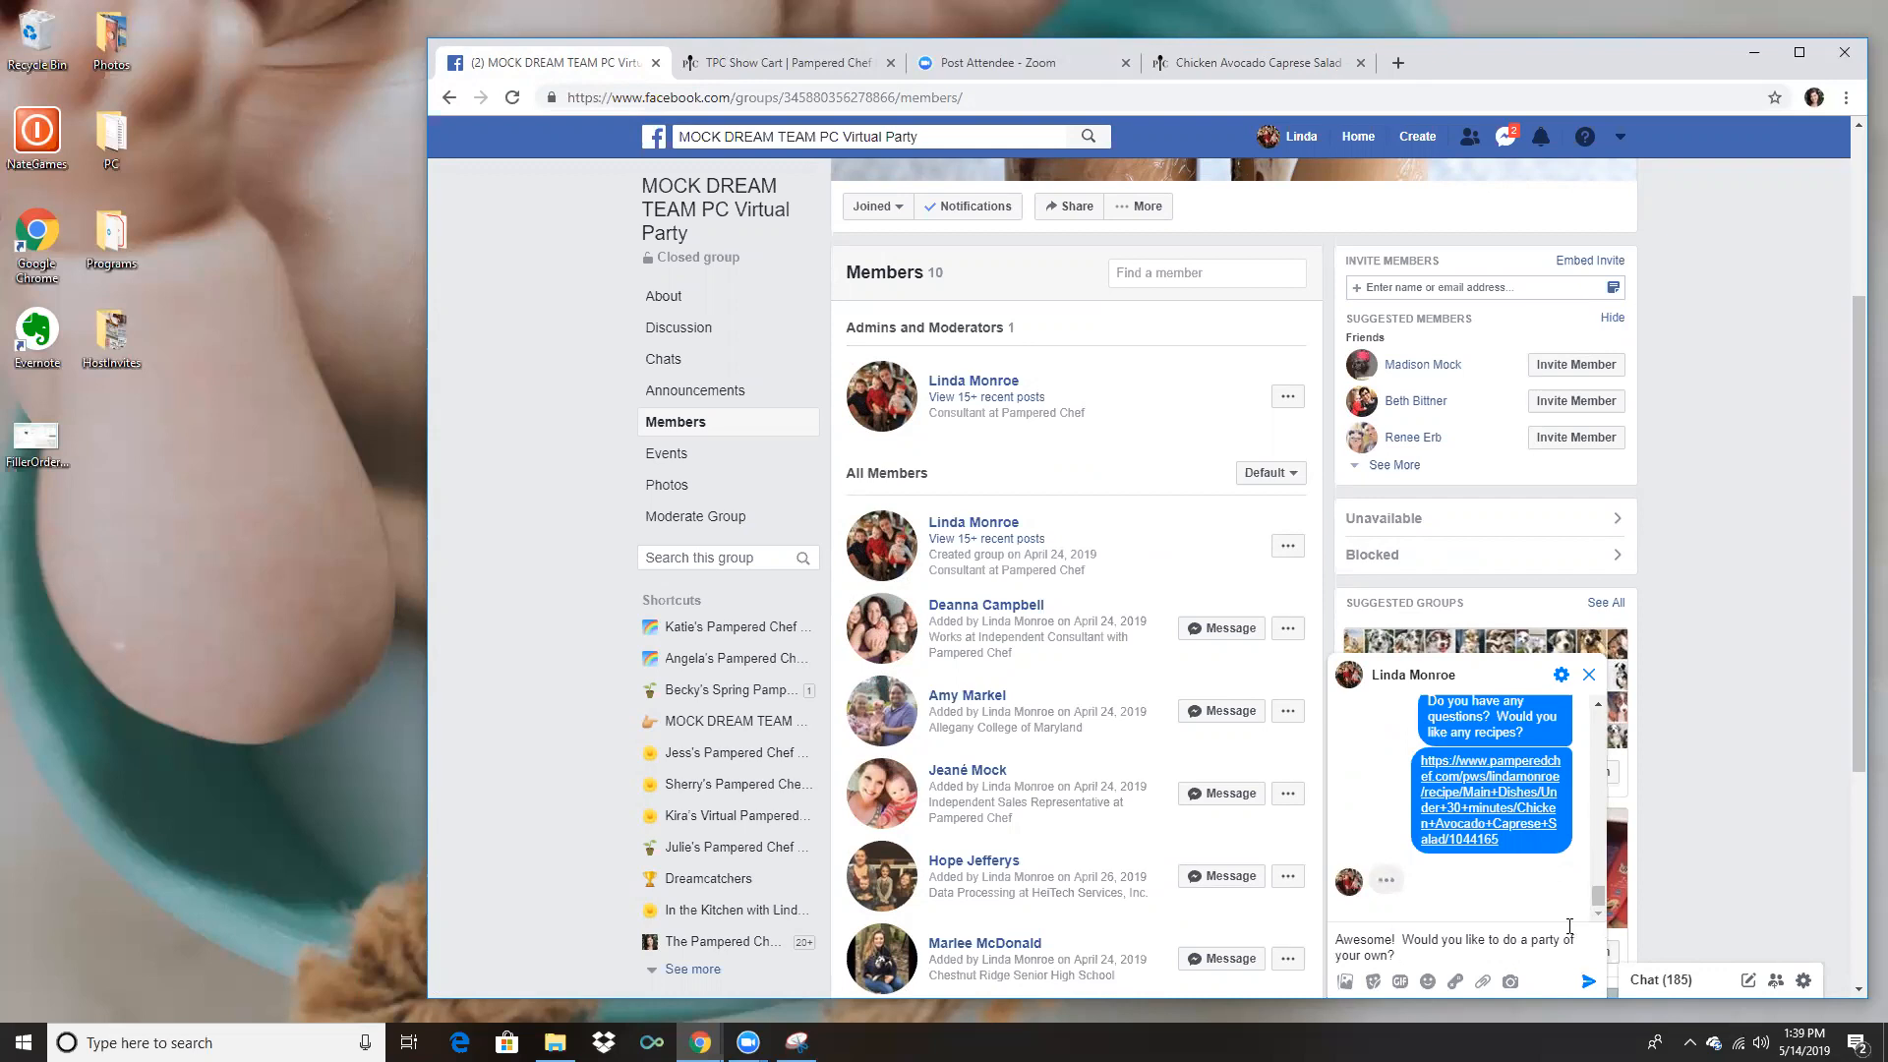
{"action": "type", "text": "HOST g"}
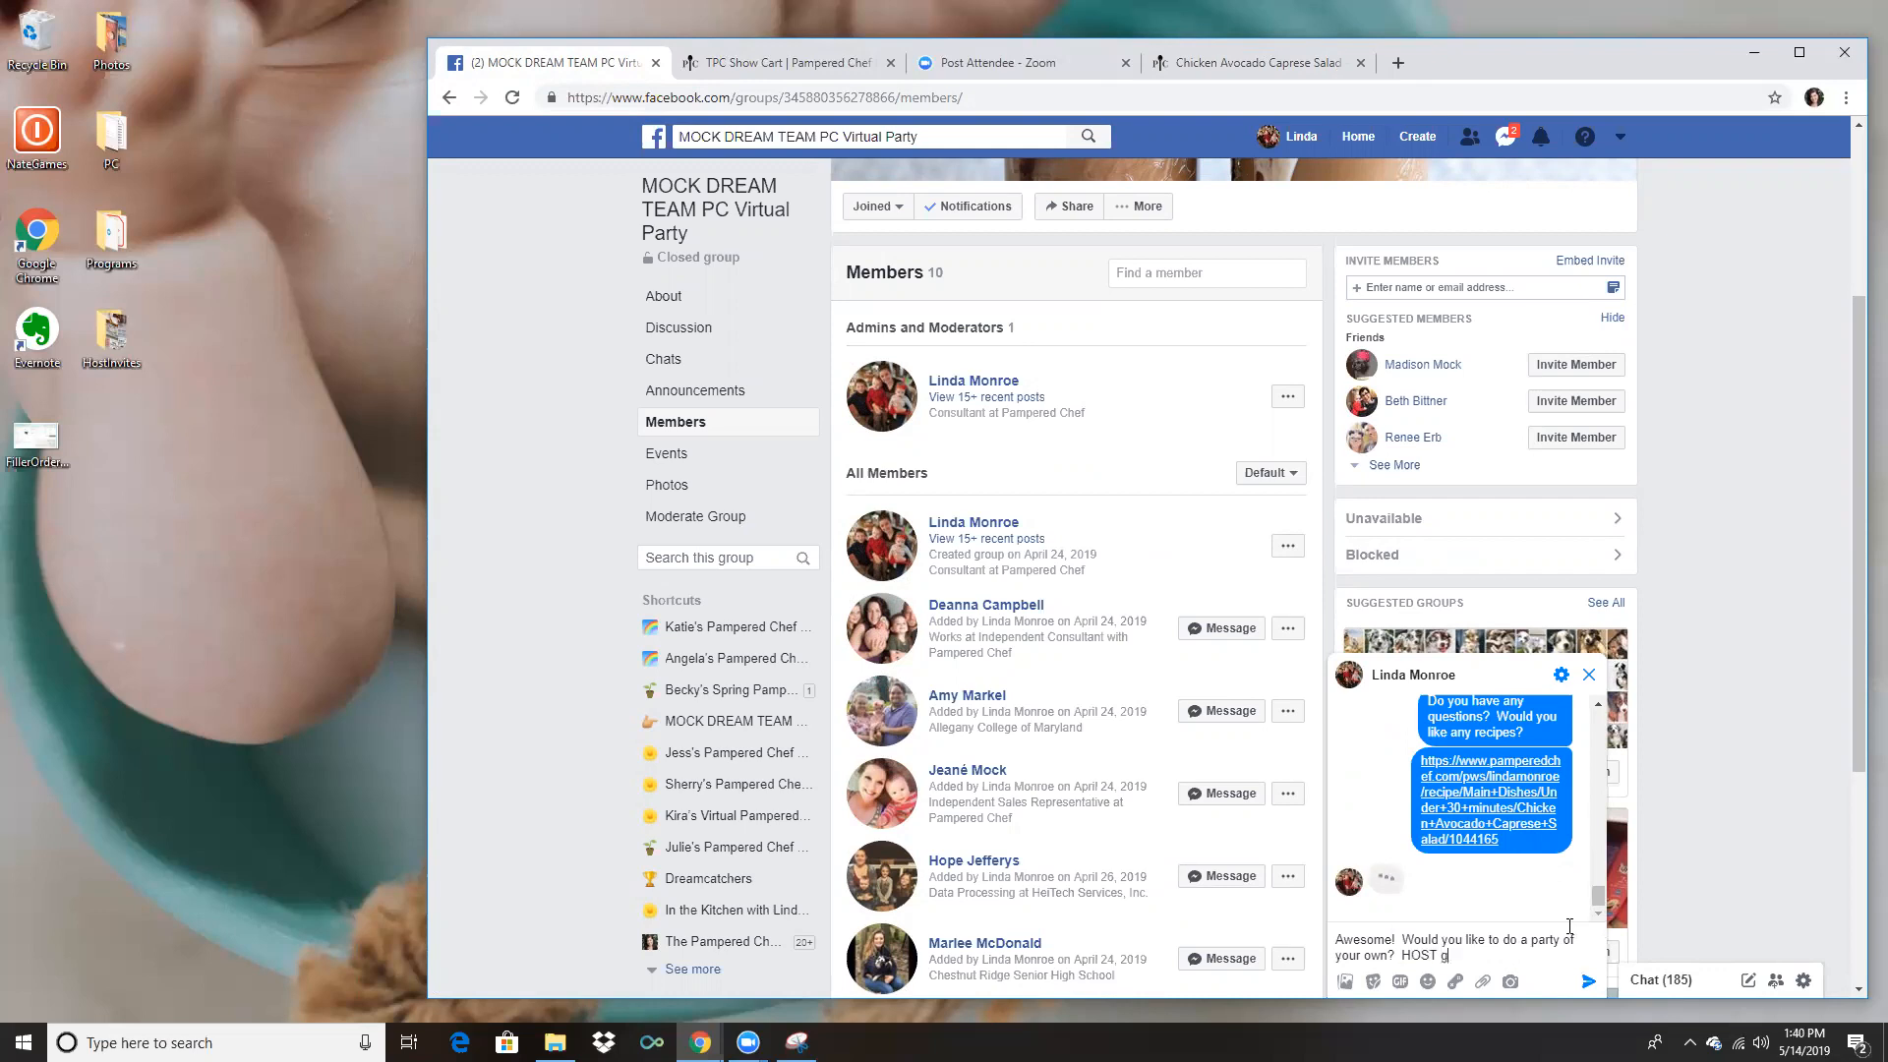
{"action": "type", "text": "ets a"}
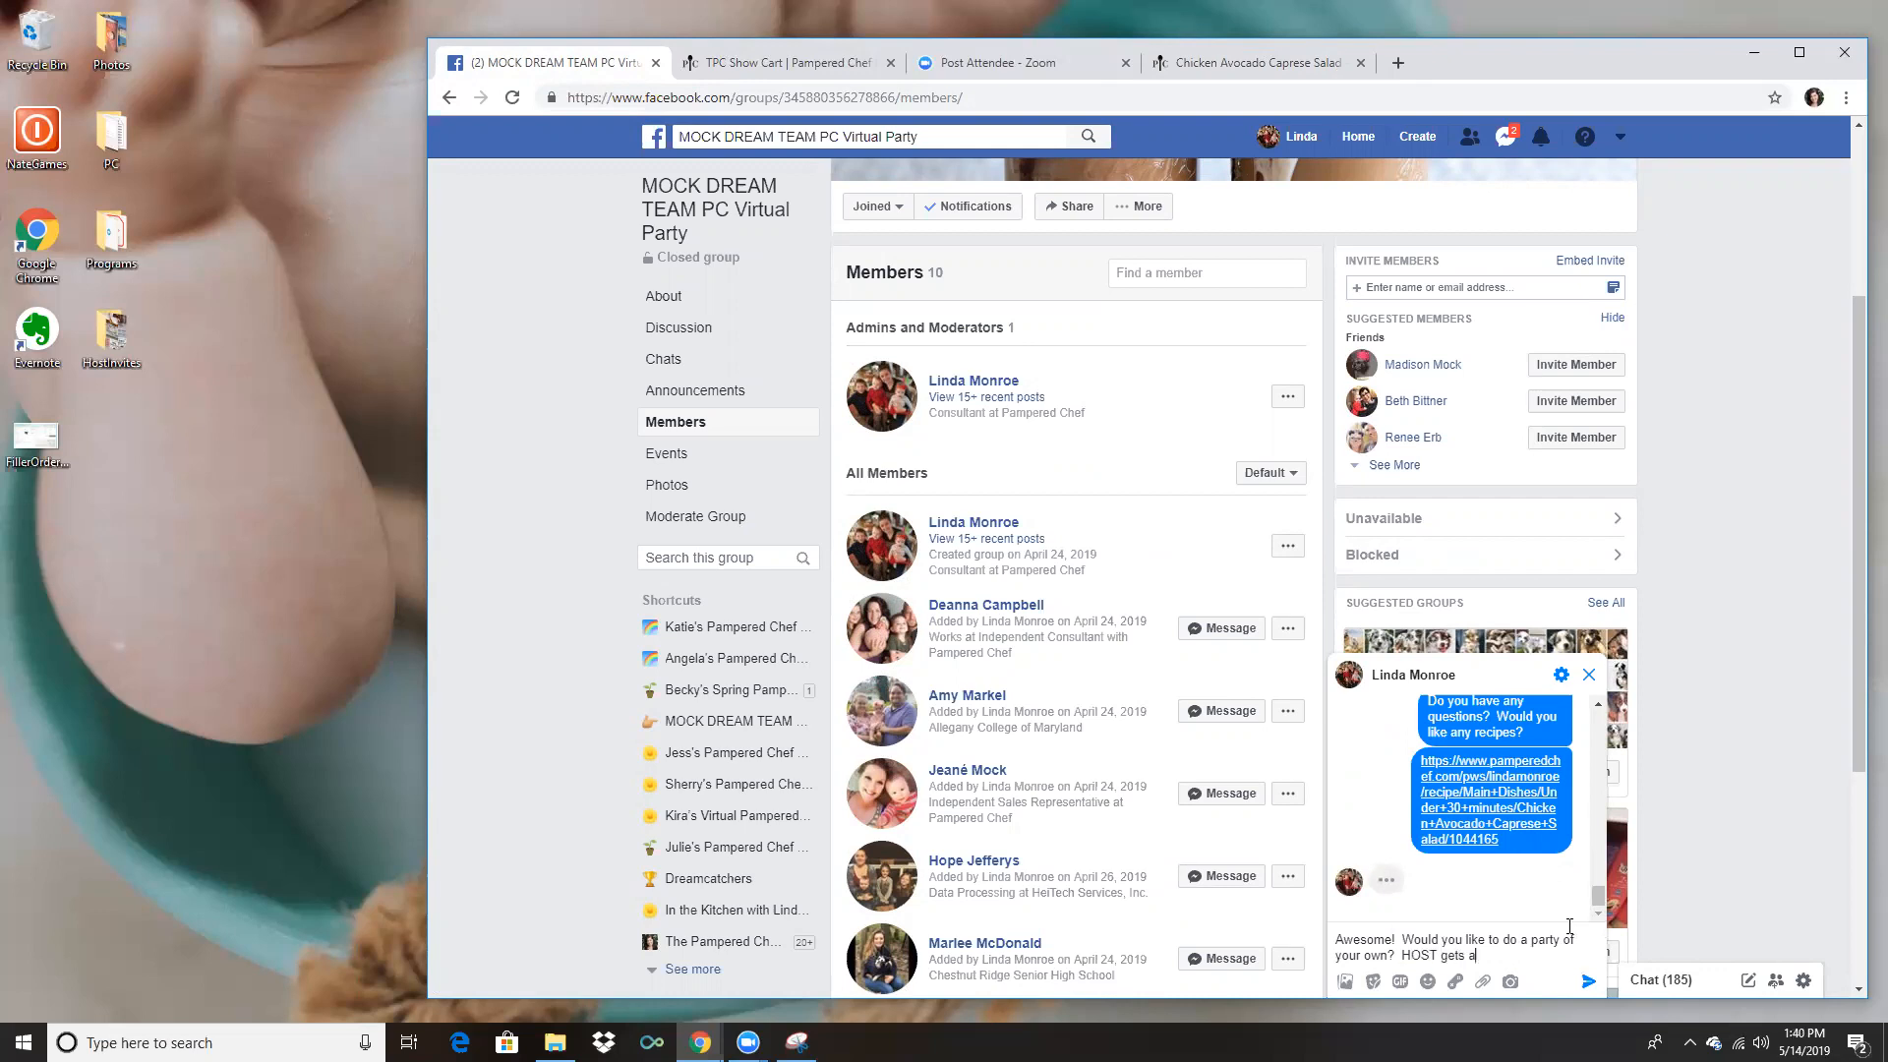
{"action": "type", "text": "dditional rewards"}
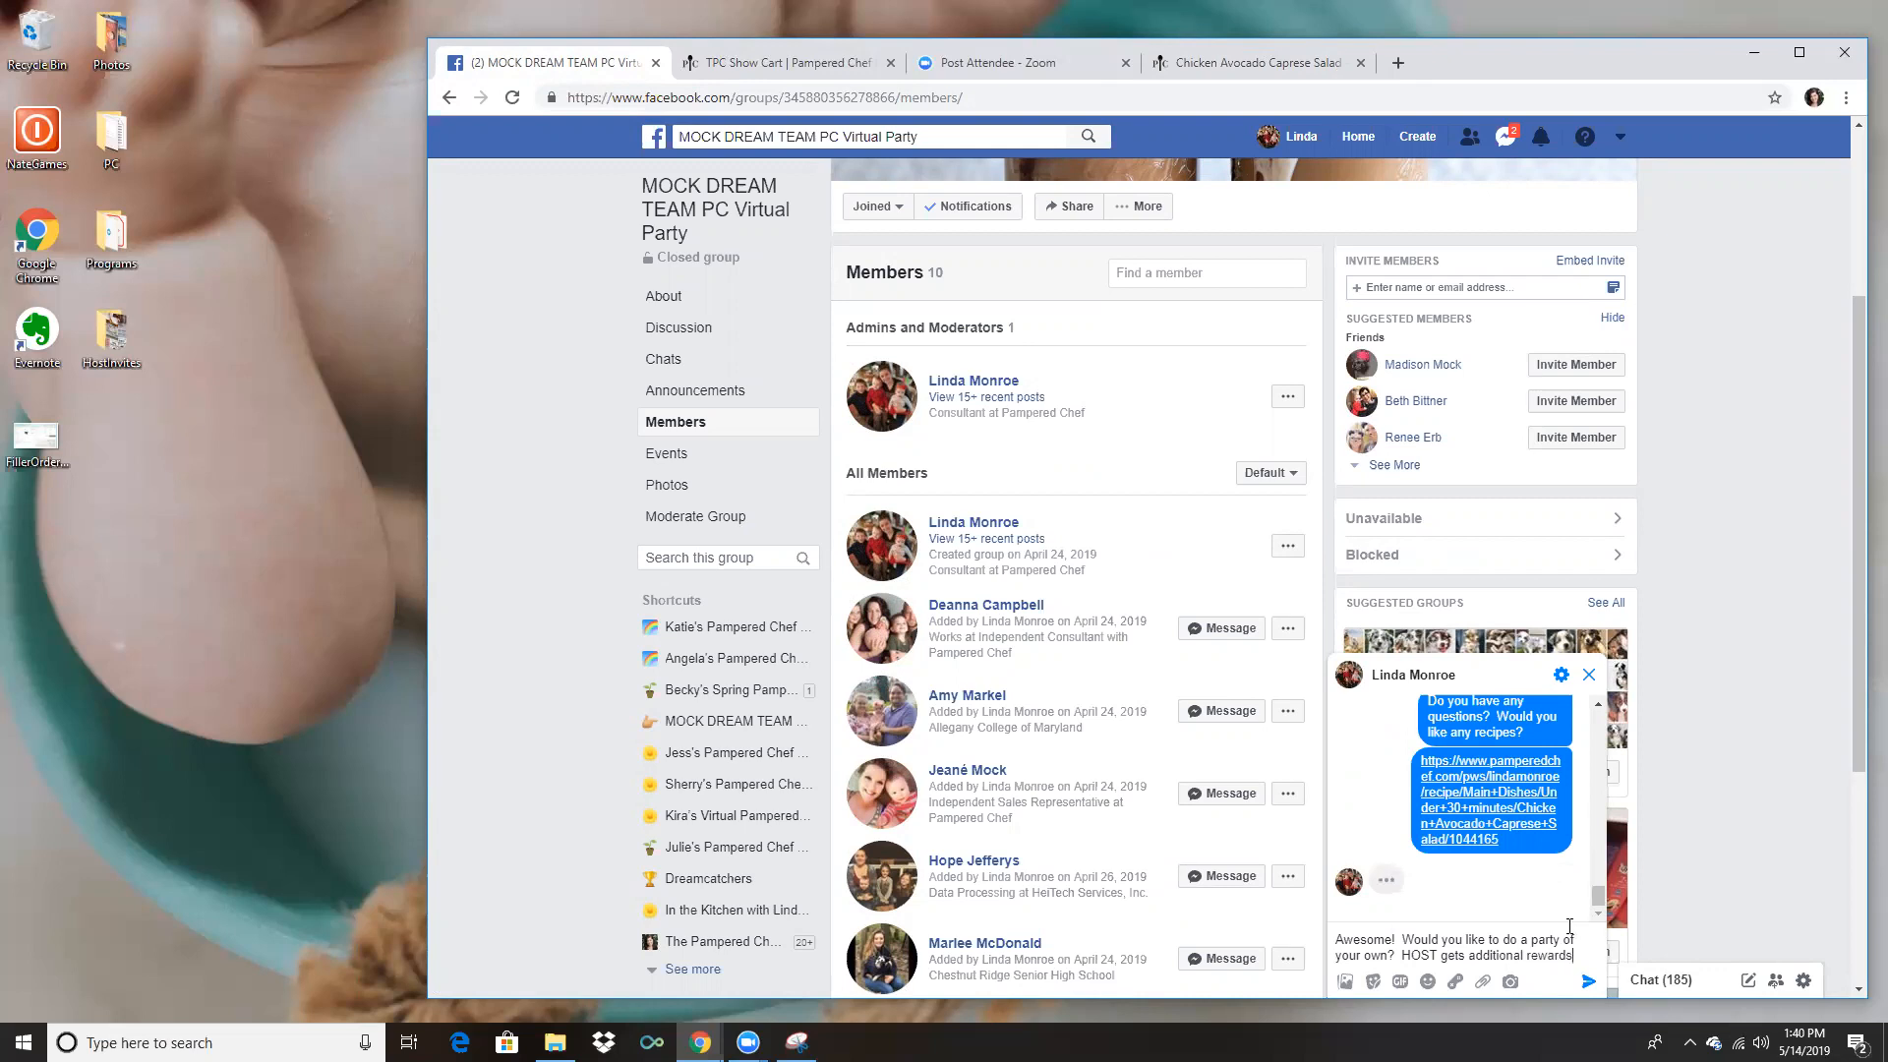
{"action": "type", "text": "for everyone who"}
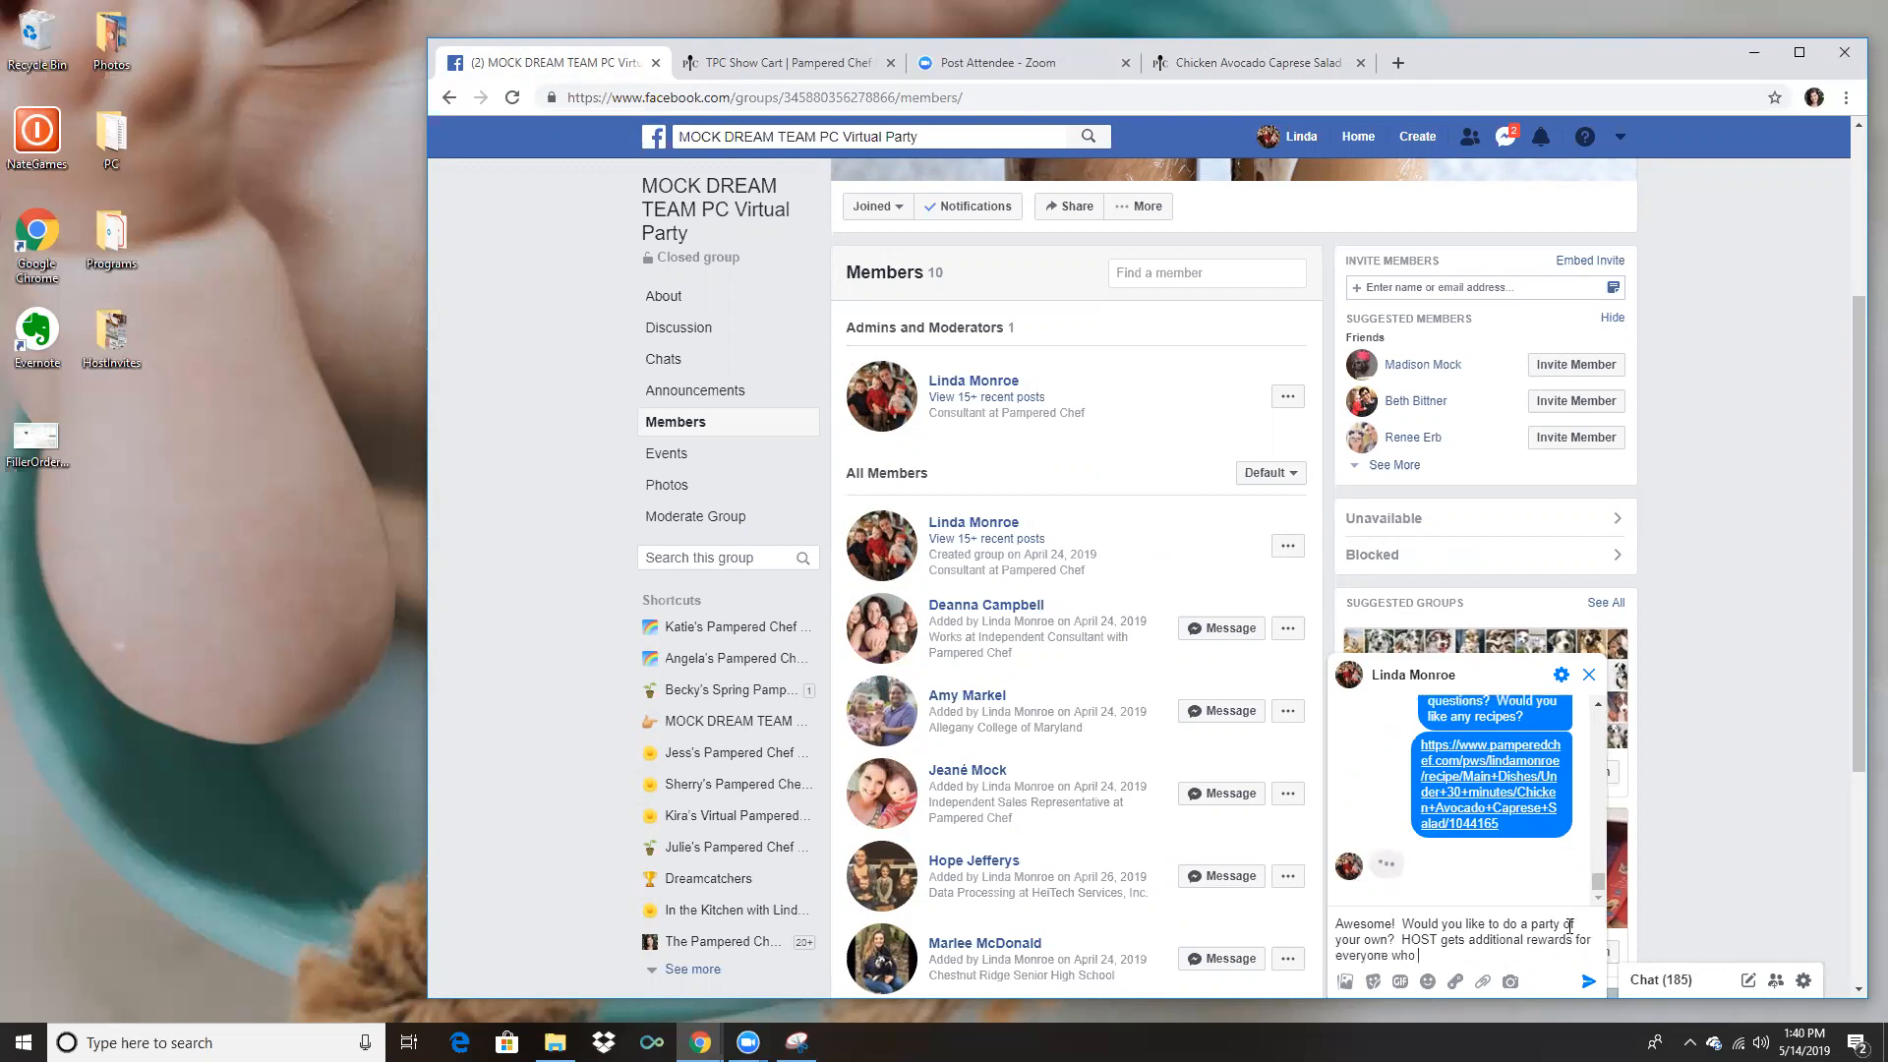
{"action": "type", "text": "books from her, and I would love to do the same for you and your friends!  W"}
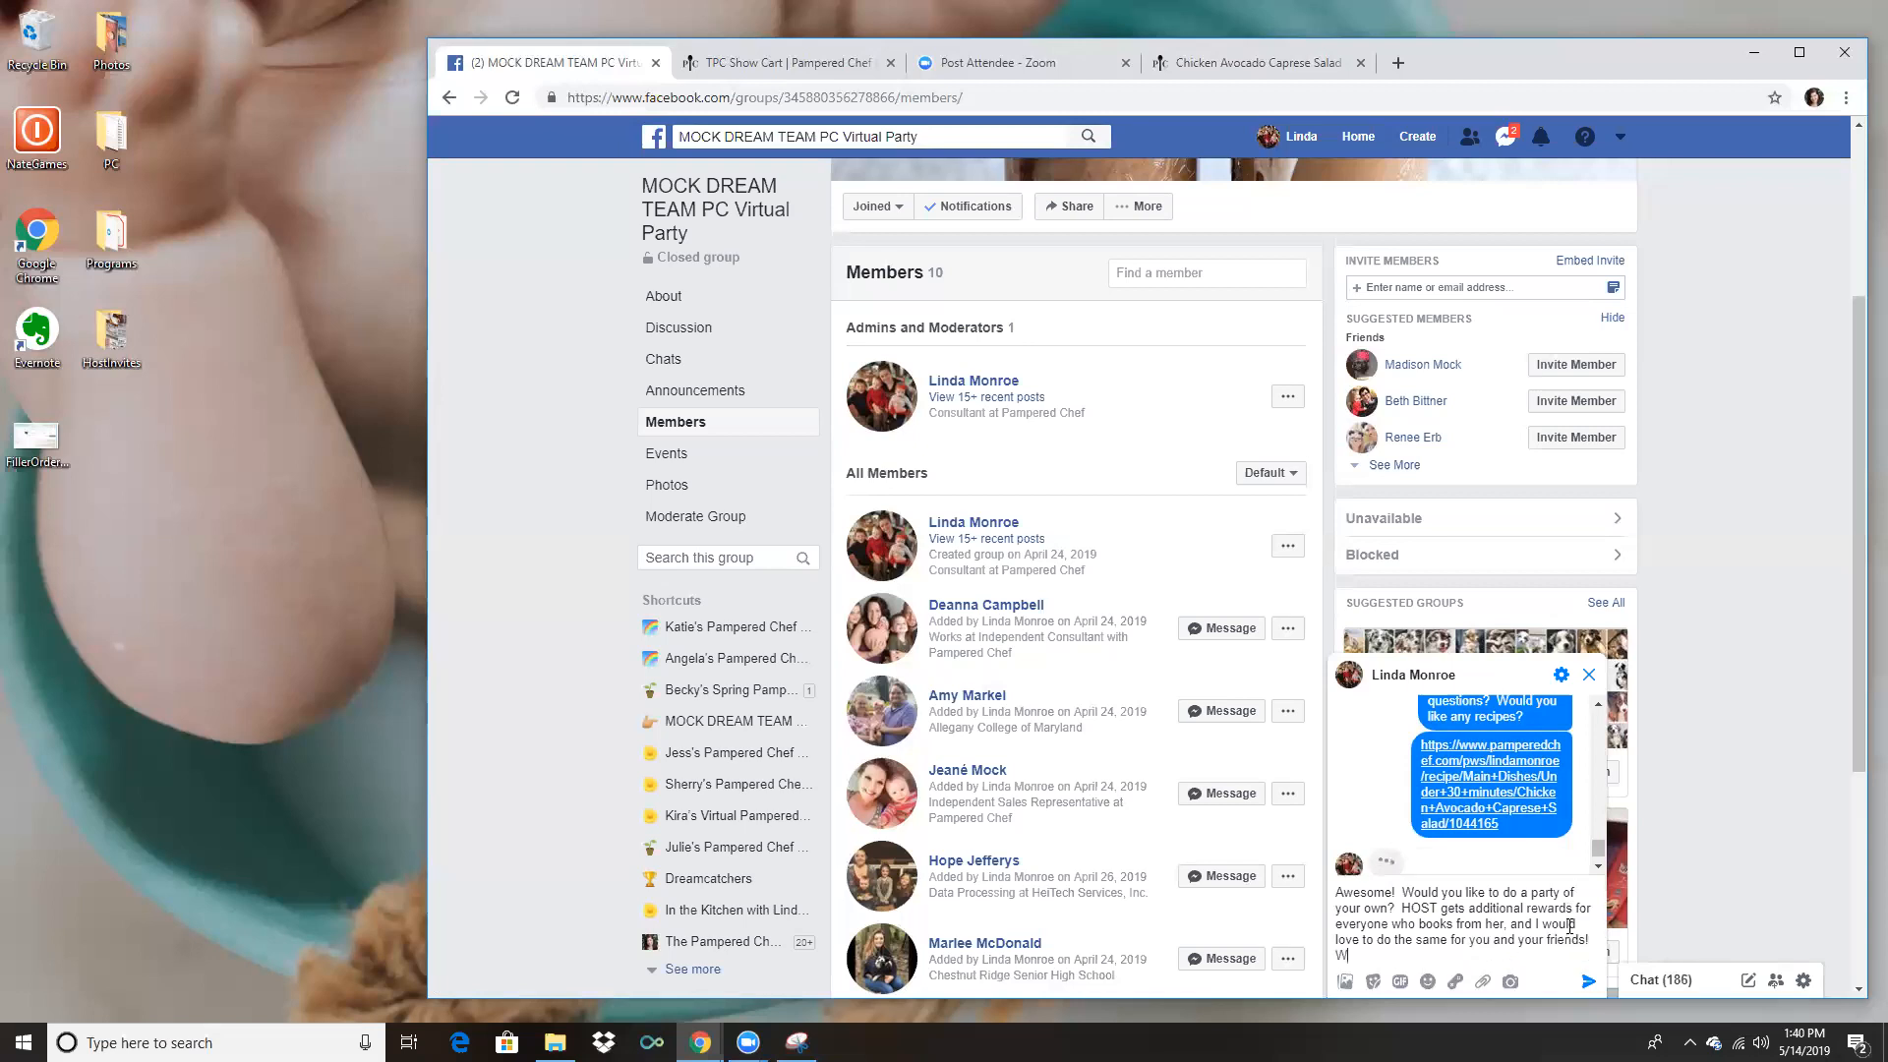
{"action": "type", "text": "hat do you think?"}
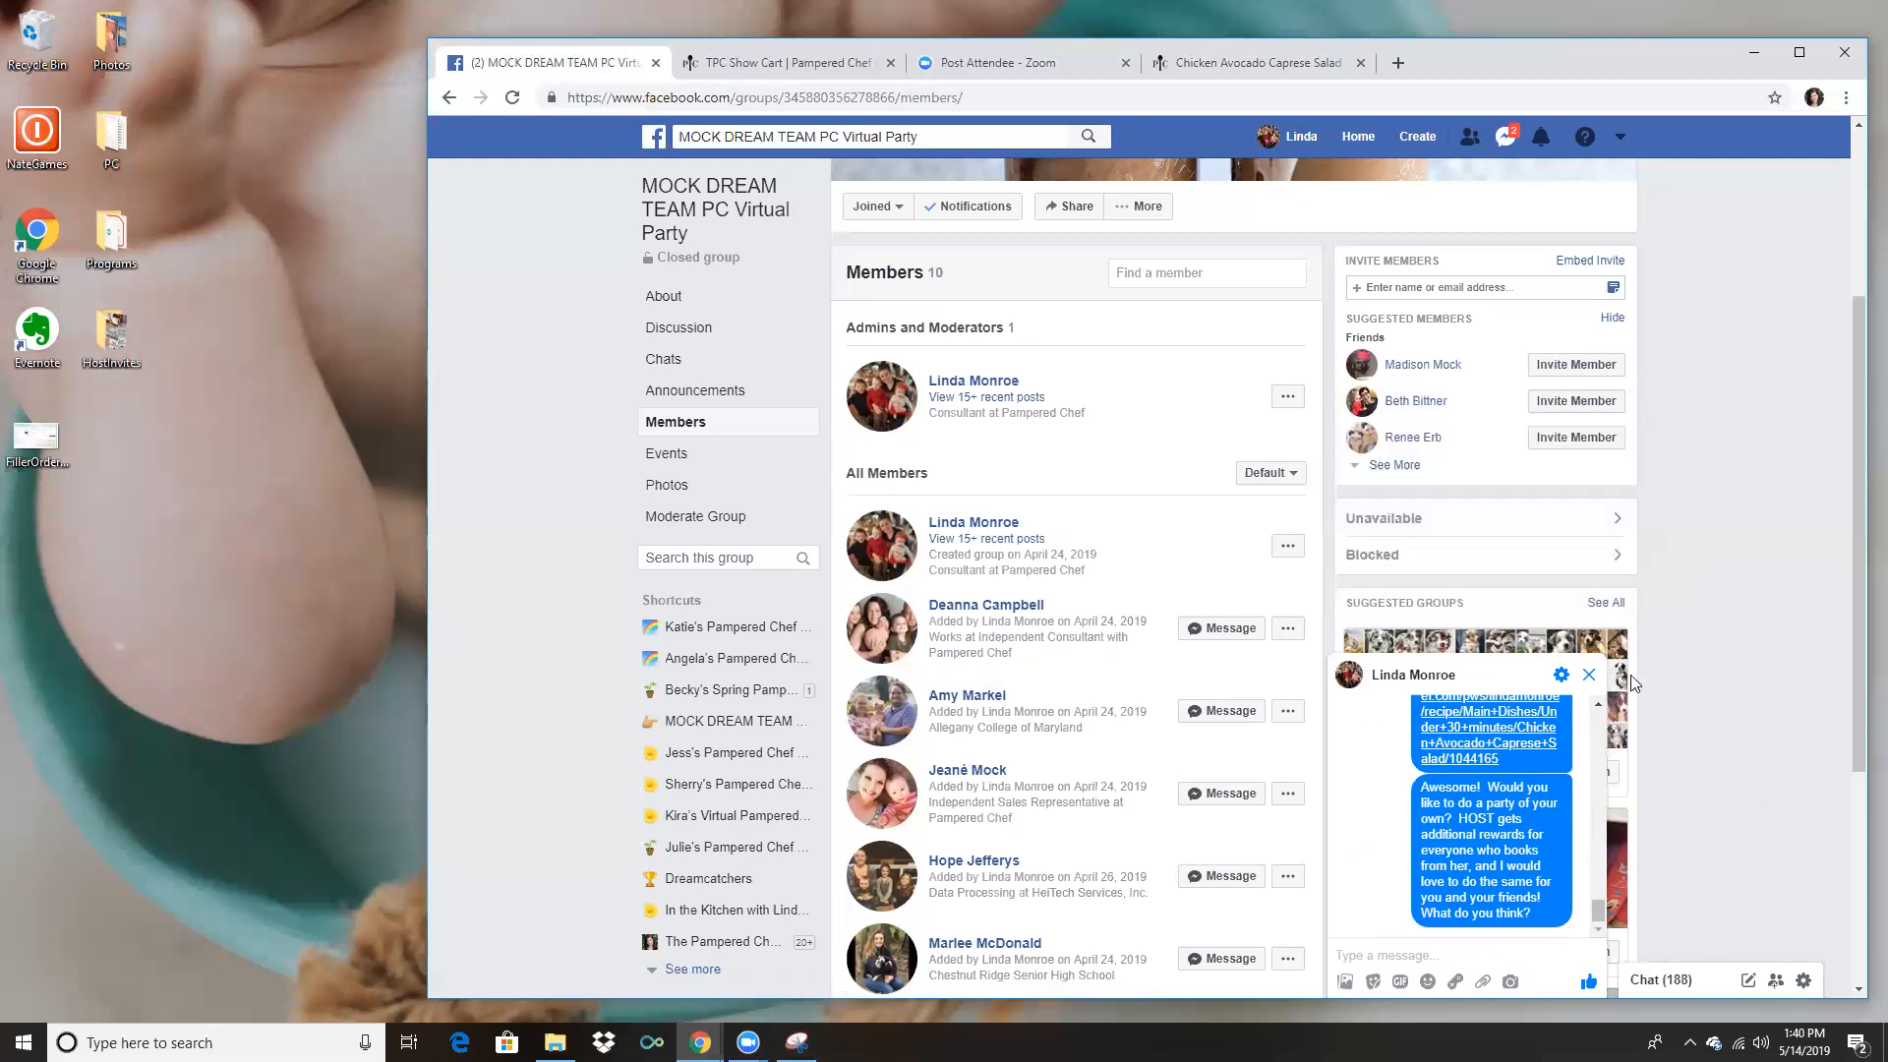
{"action": "mouse_move", "coordinate": [1299, 704]}
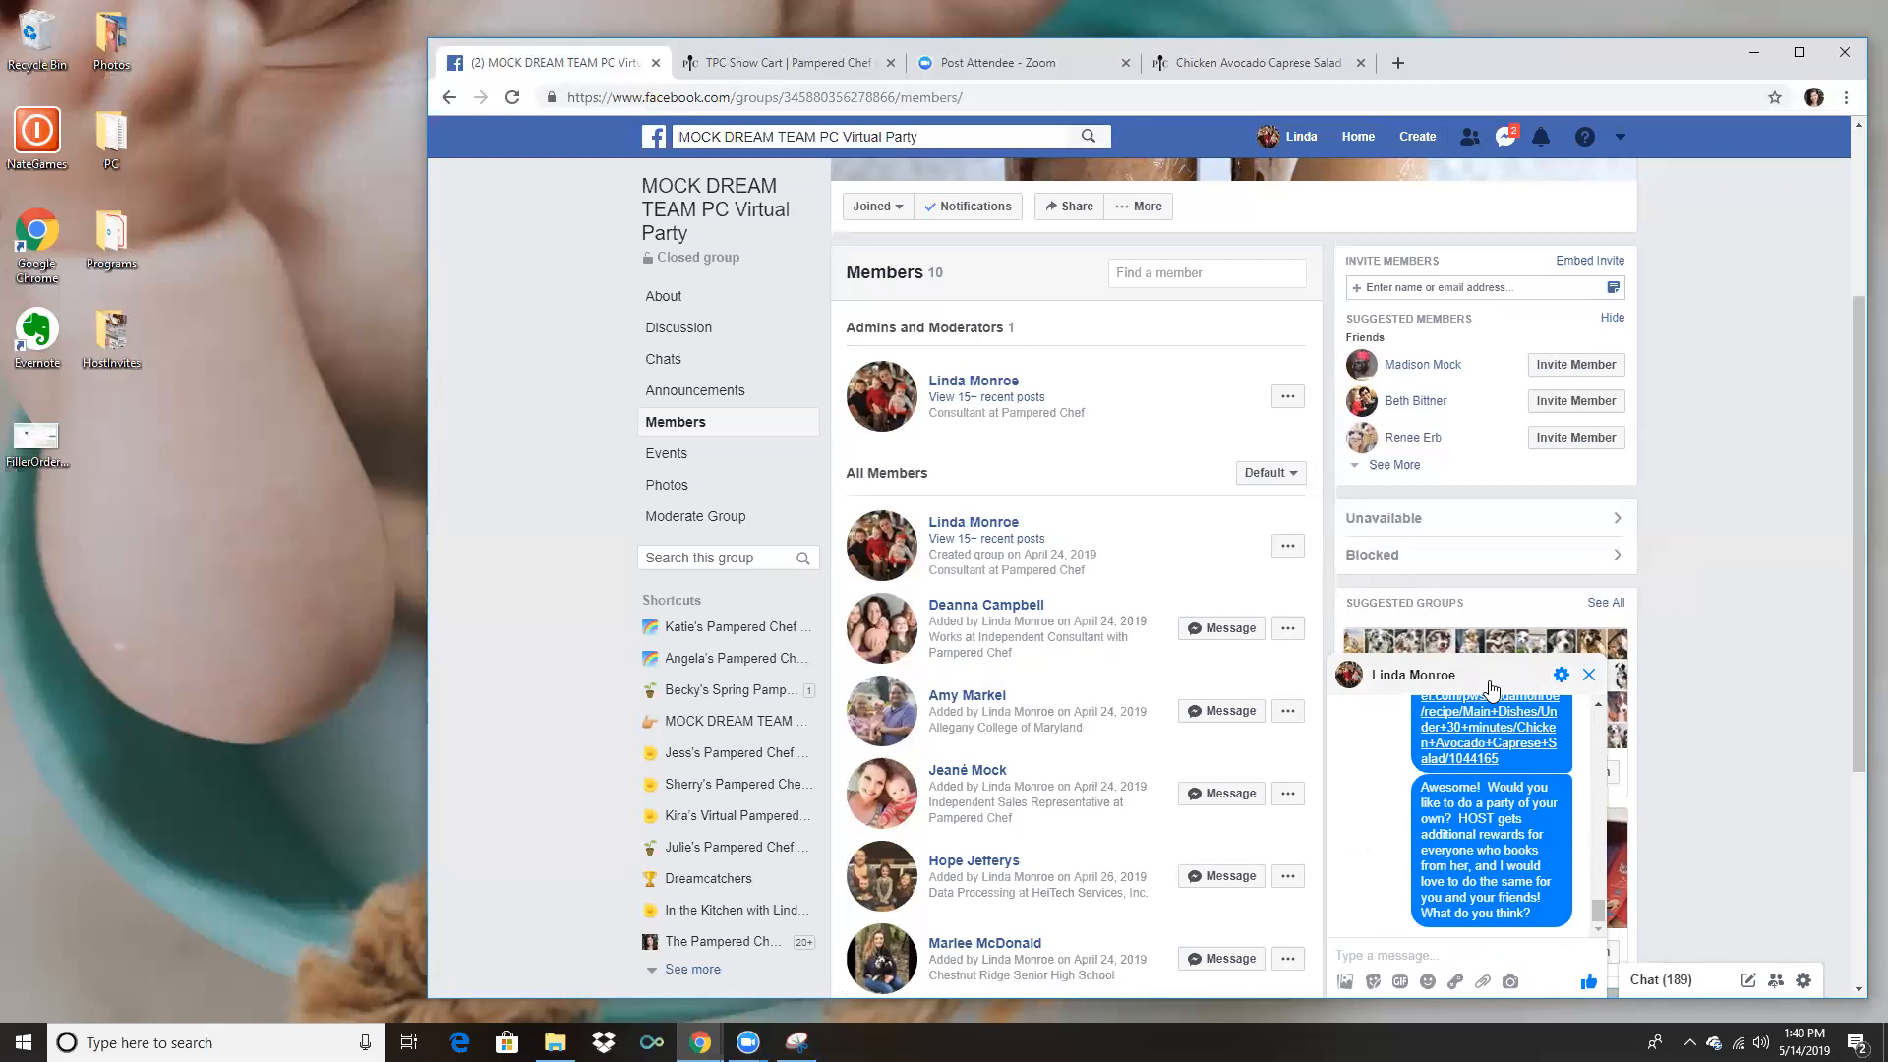
{"action": "mouse_move", "coordinate": [1471, 687]}
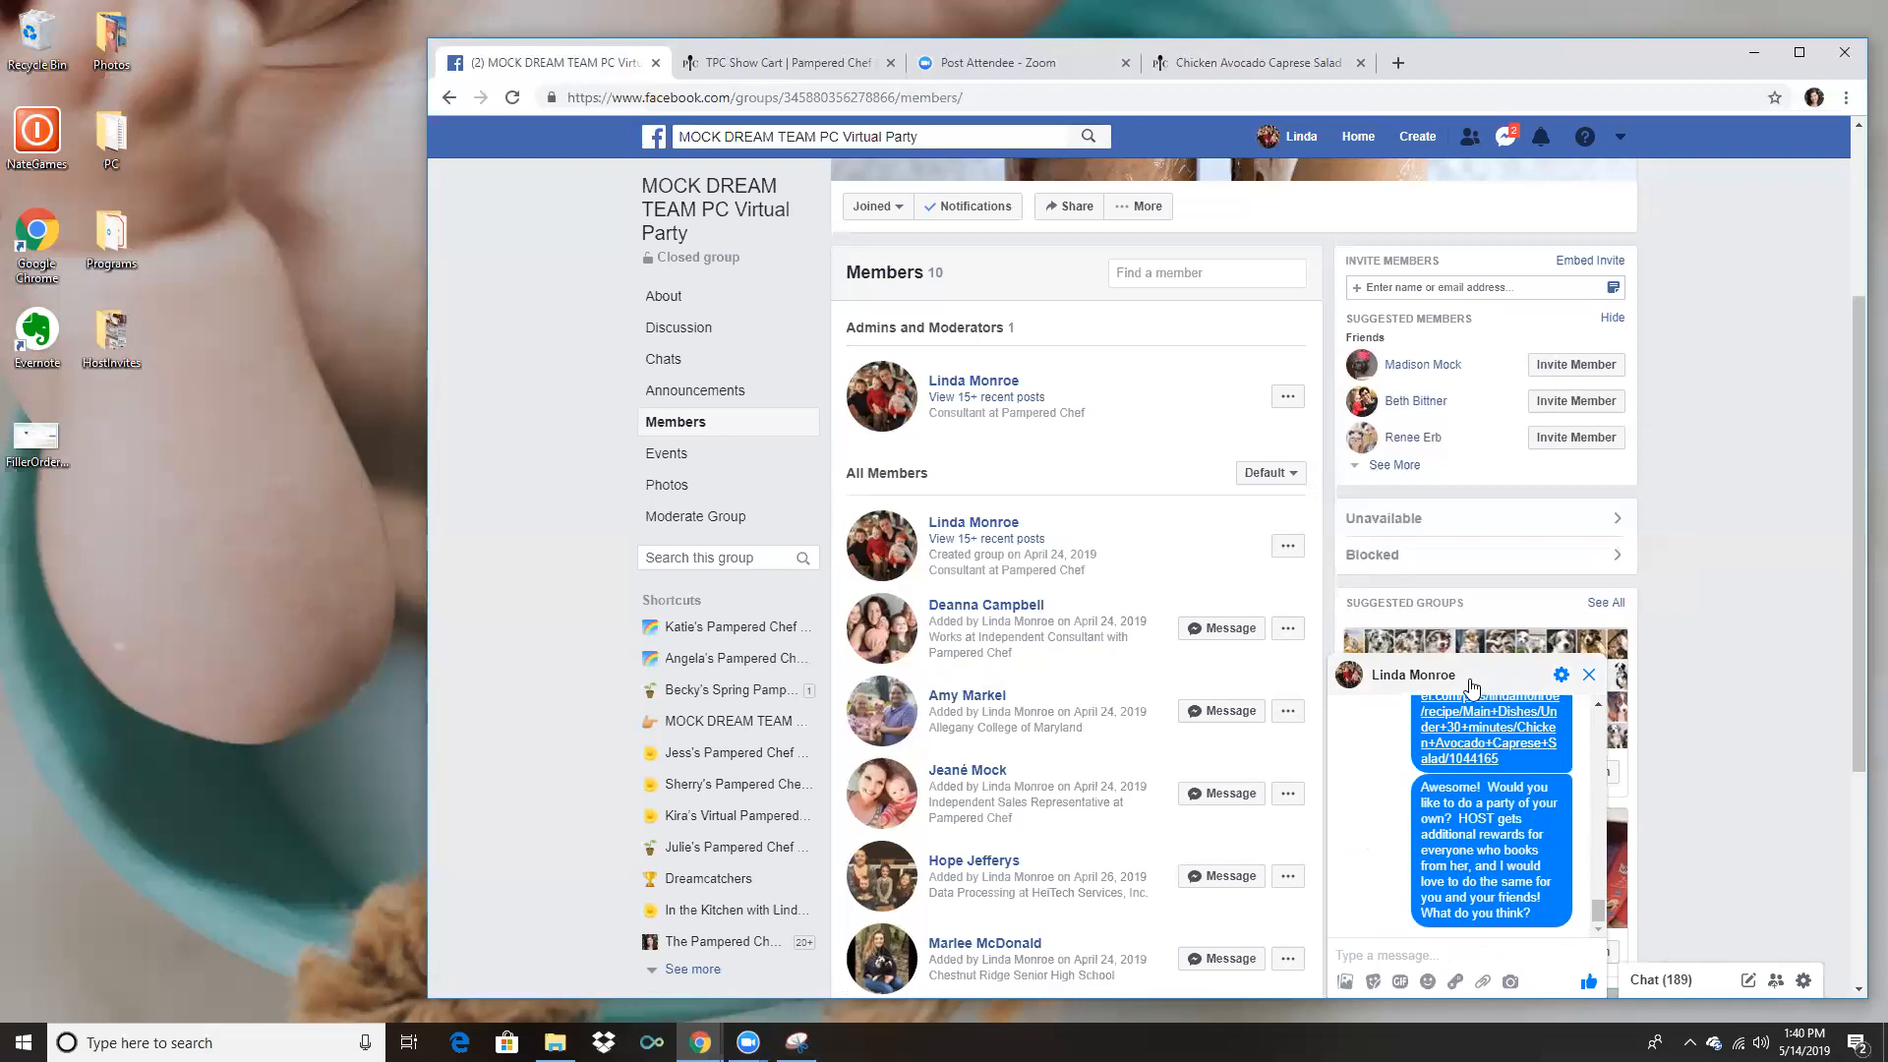
{"action": "mouse_move", "coordinate": [1457, 624]}
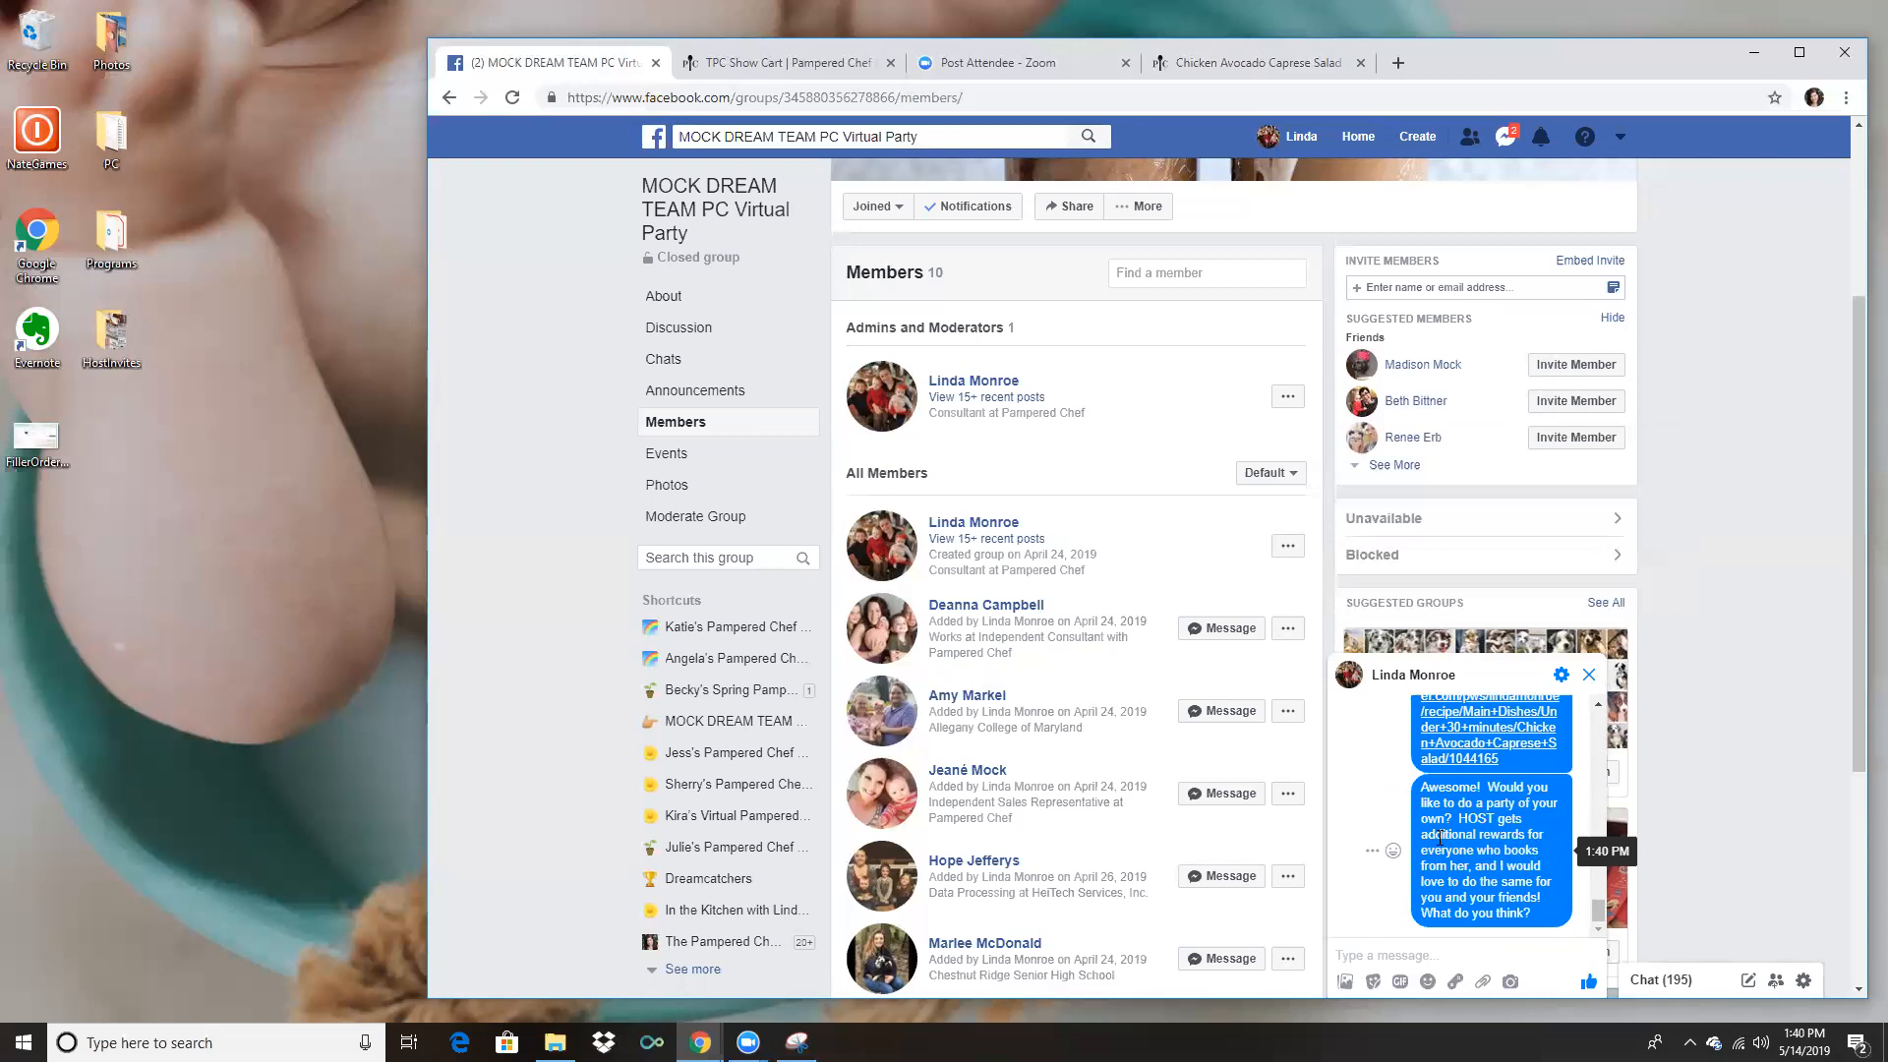
{"action": "mouse_move", "coordinate": [1589, 674]}
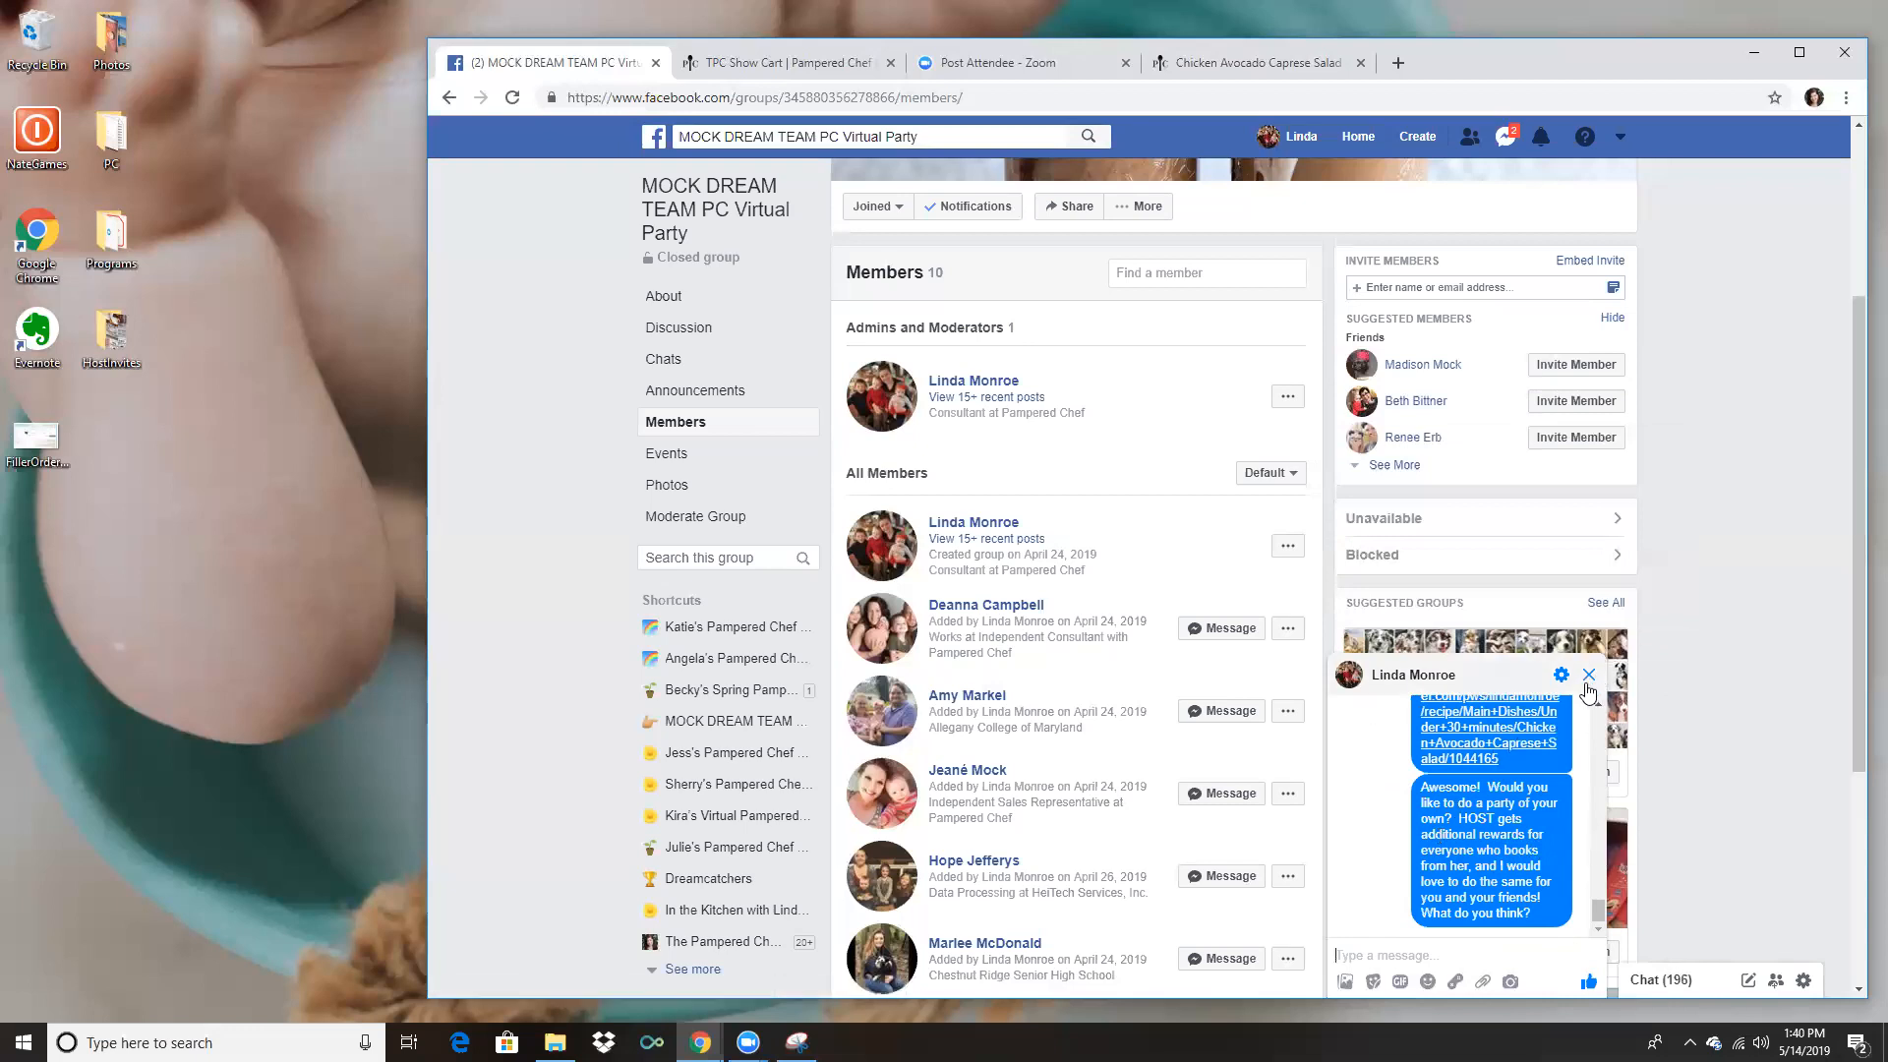
{"action": "mouse_move", "coordinate": [1588, 675]}
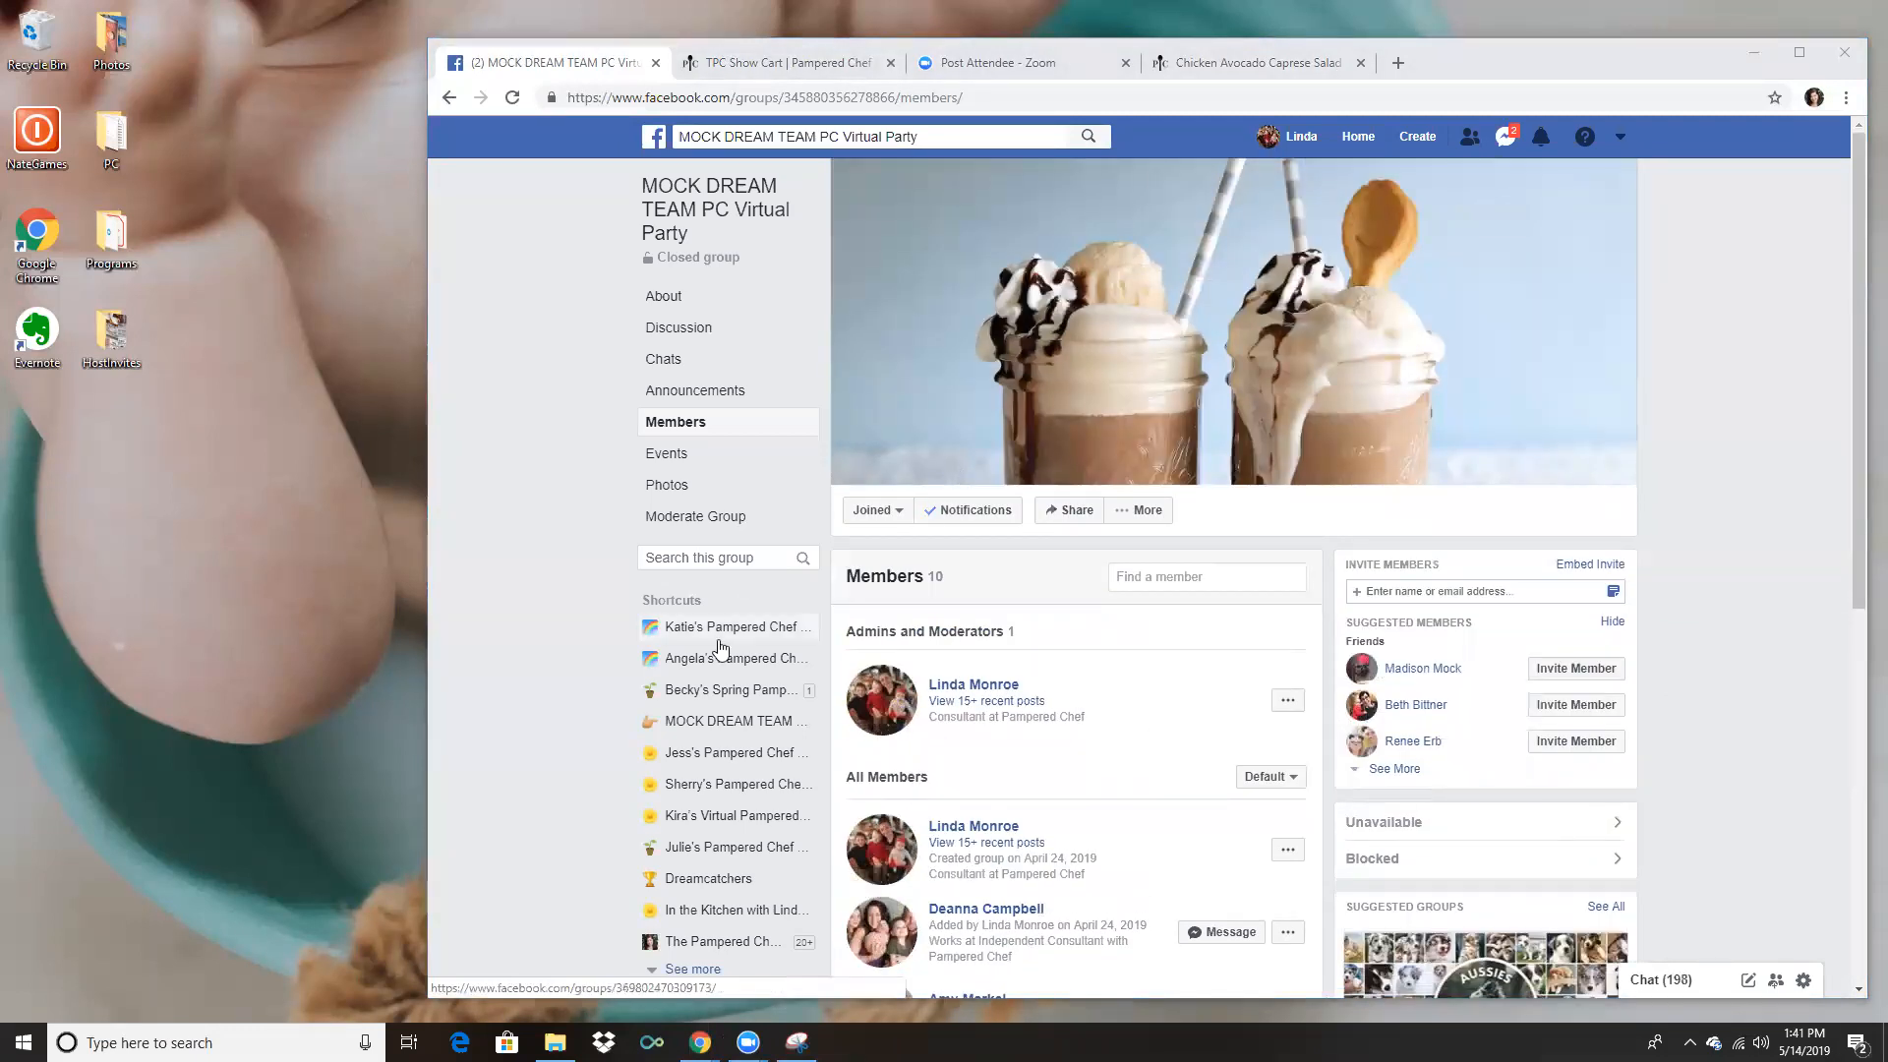
Open the group's Discussion page and start a new post.
{"action": "left_click", "coordinate": [709, 209]}
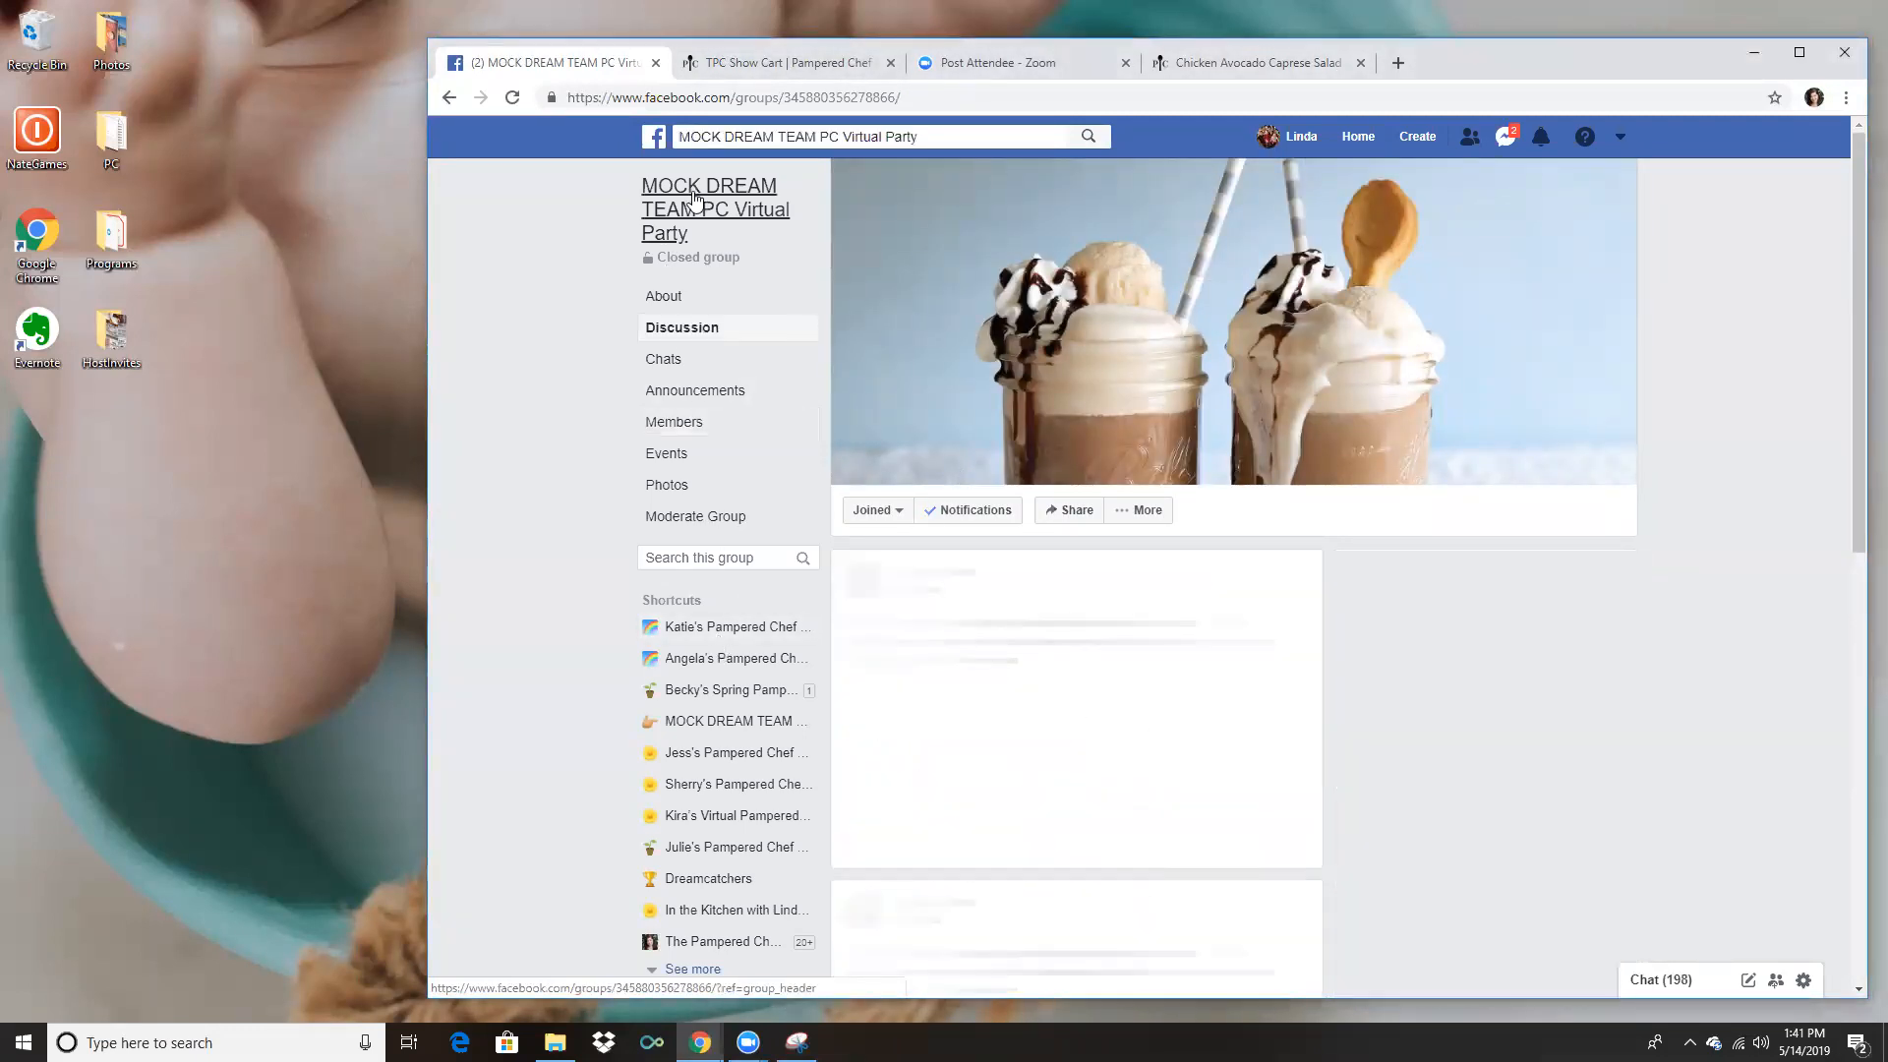
{"action": "scroll", "scroll_direction": "down", "scroll_amount": 3}
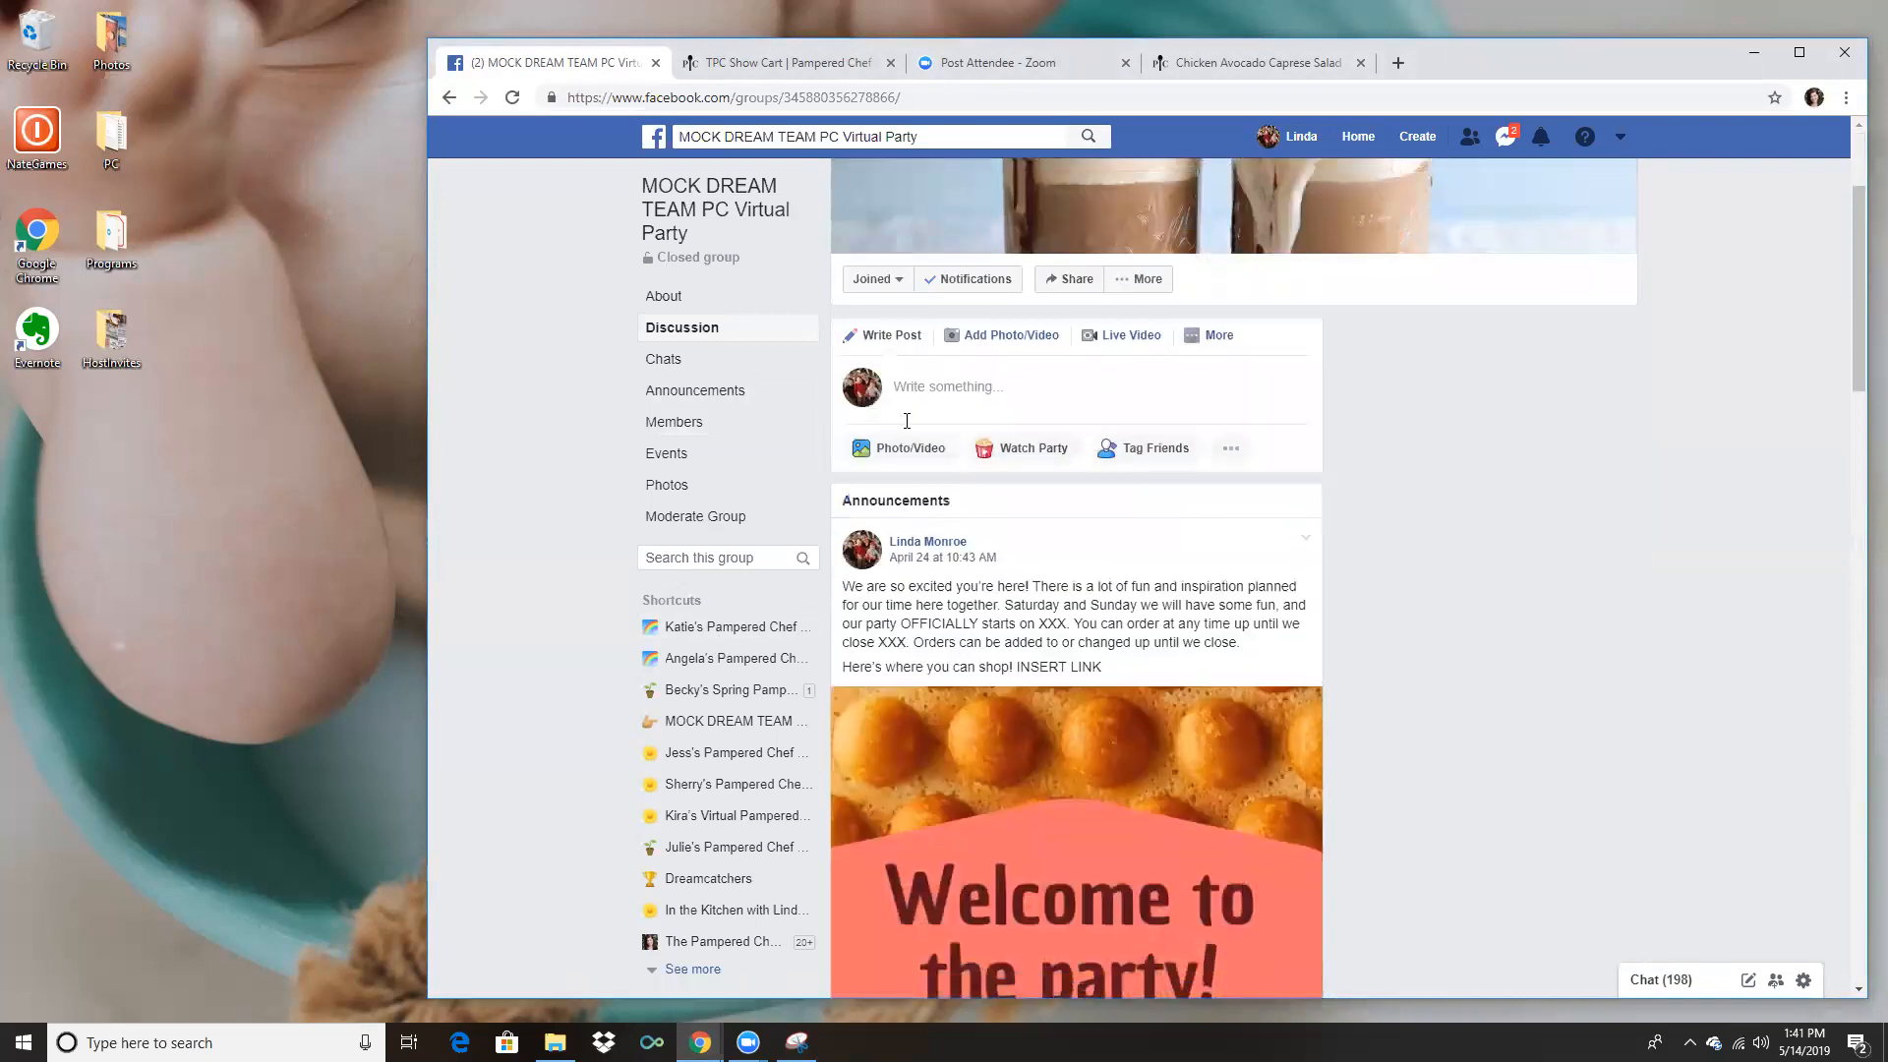
{"action": "left_click", "coordinate": [948, 385]}
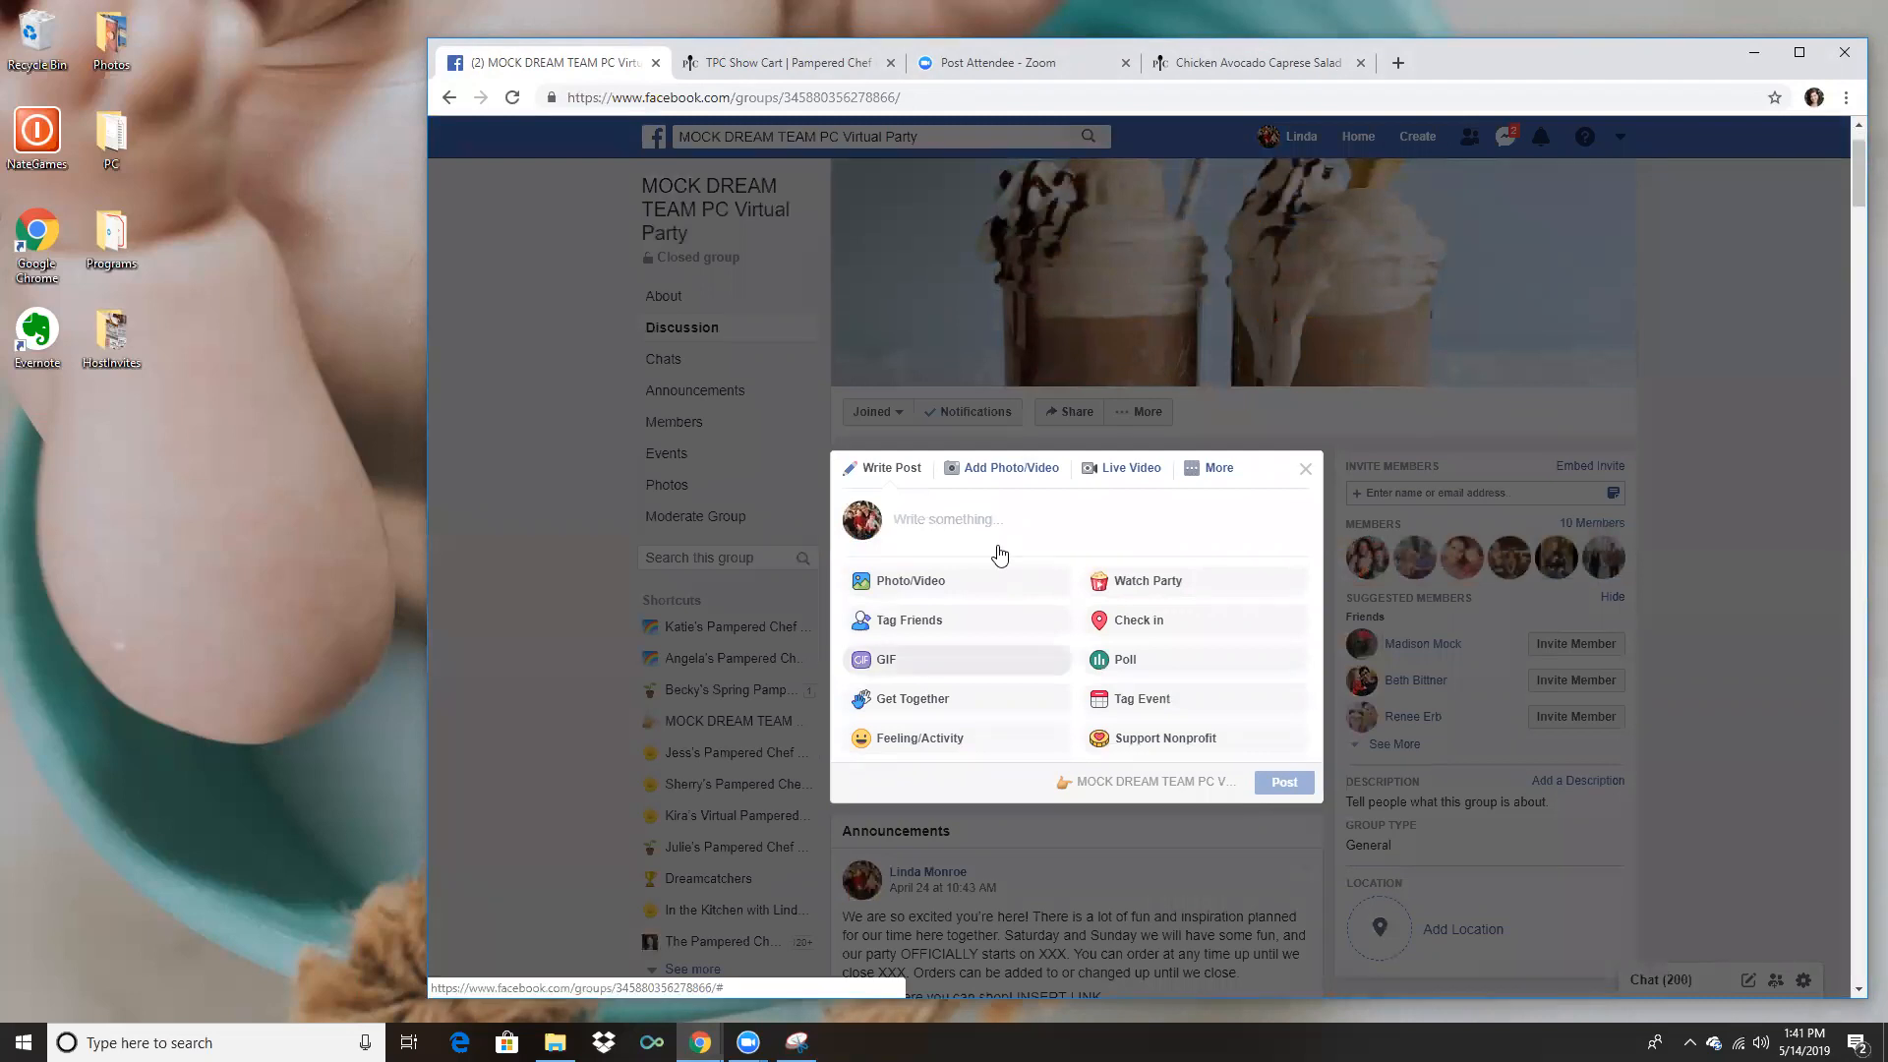
Draft 'Please check your messages… make sure everything looks good!' and close it unpublished.
{"action": "type", "text": "PLe"}
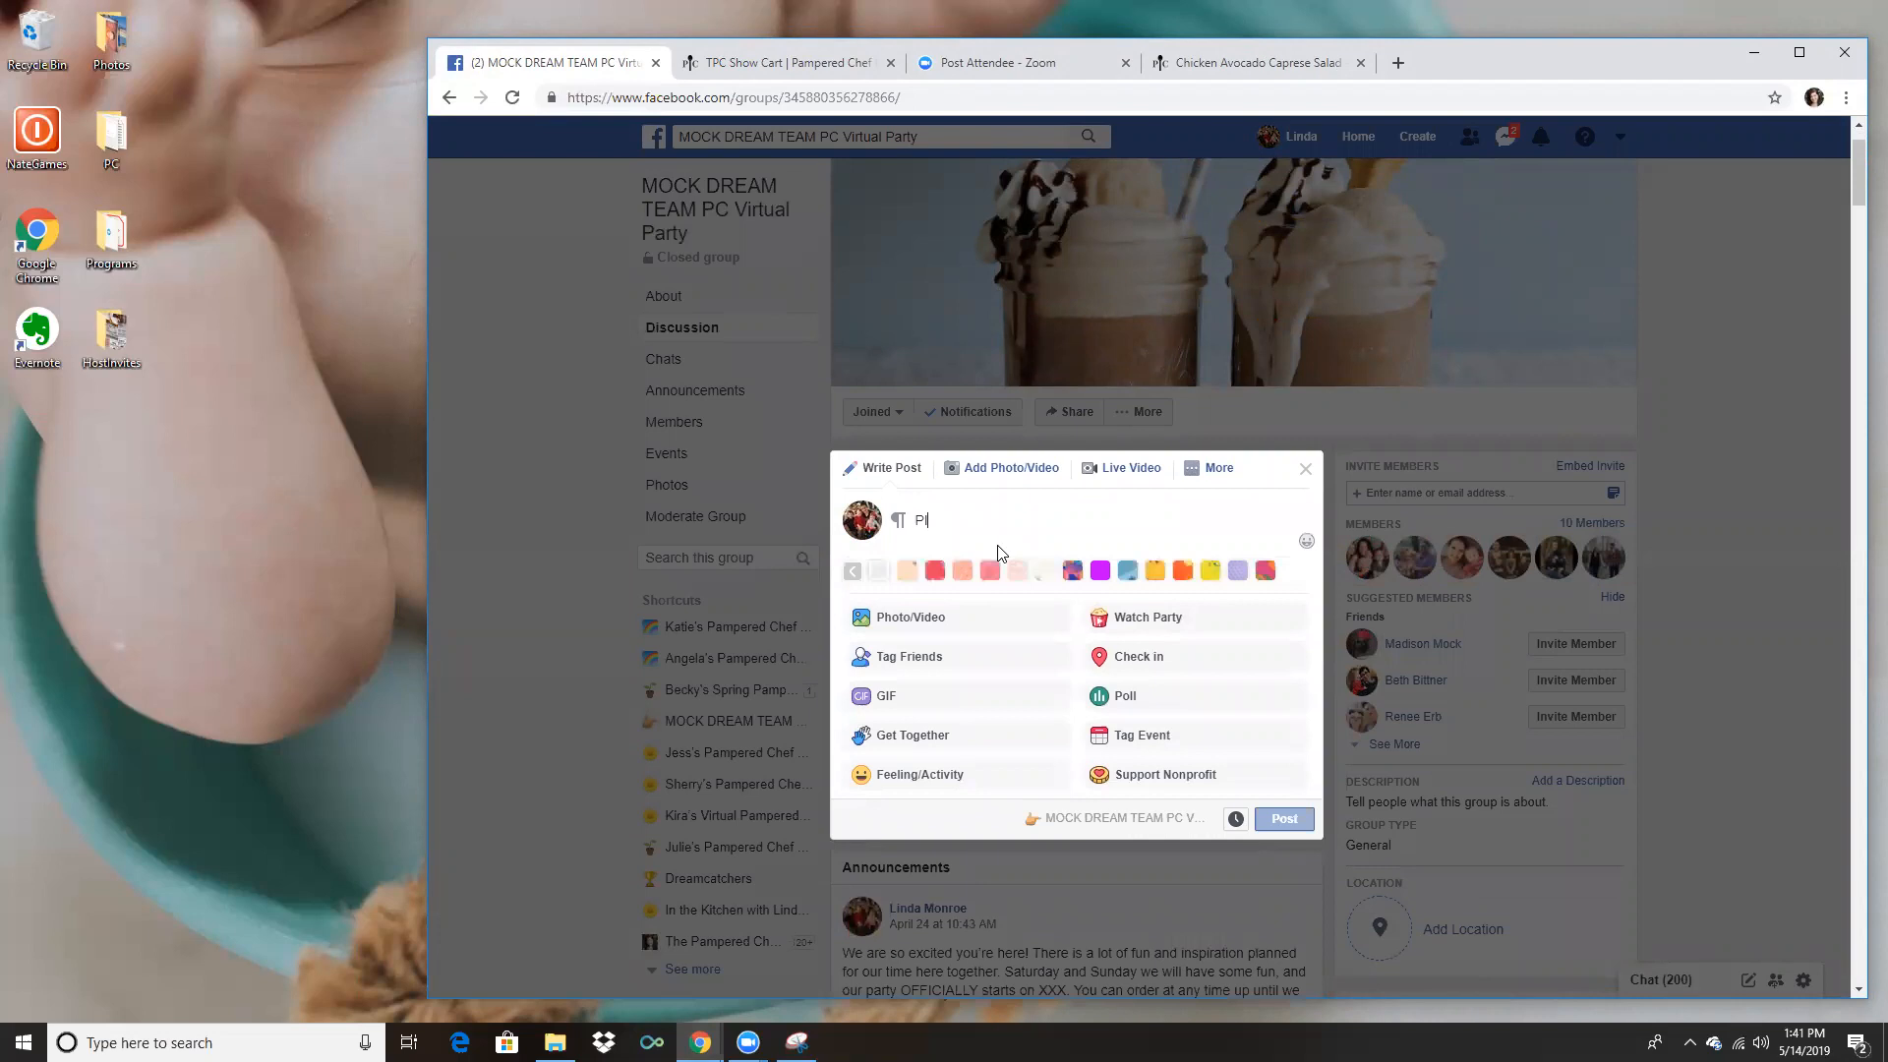
{"action": "type", "text": "Please check your messages to"}
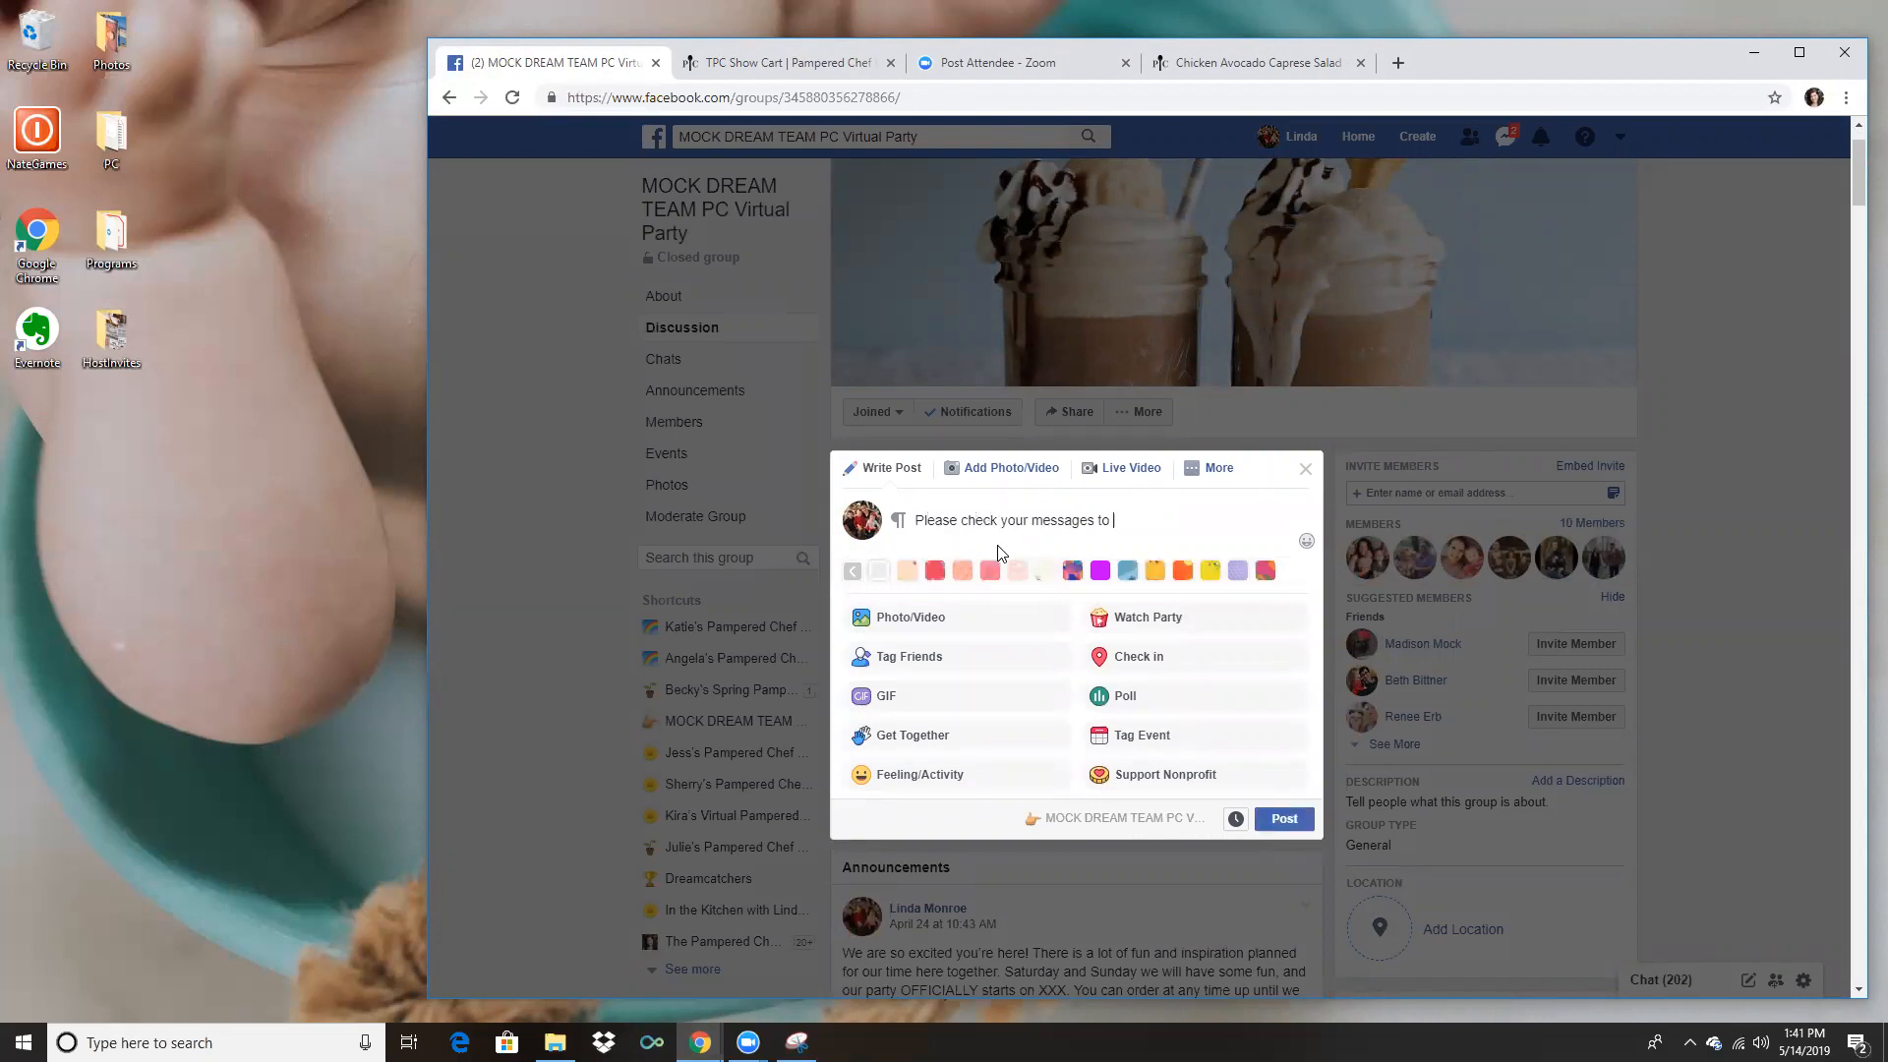
{"action": "type", "text": "g"}
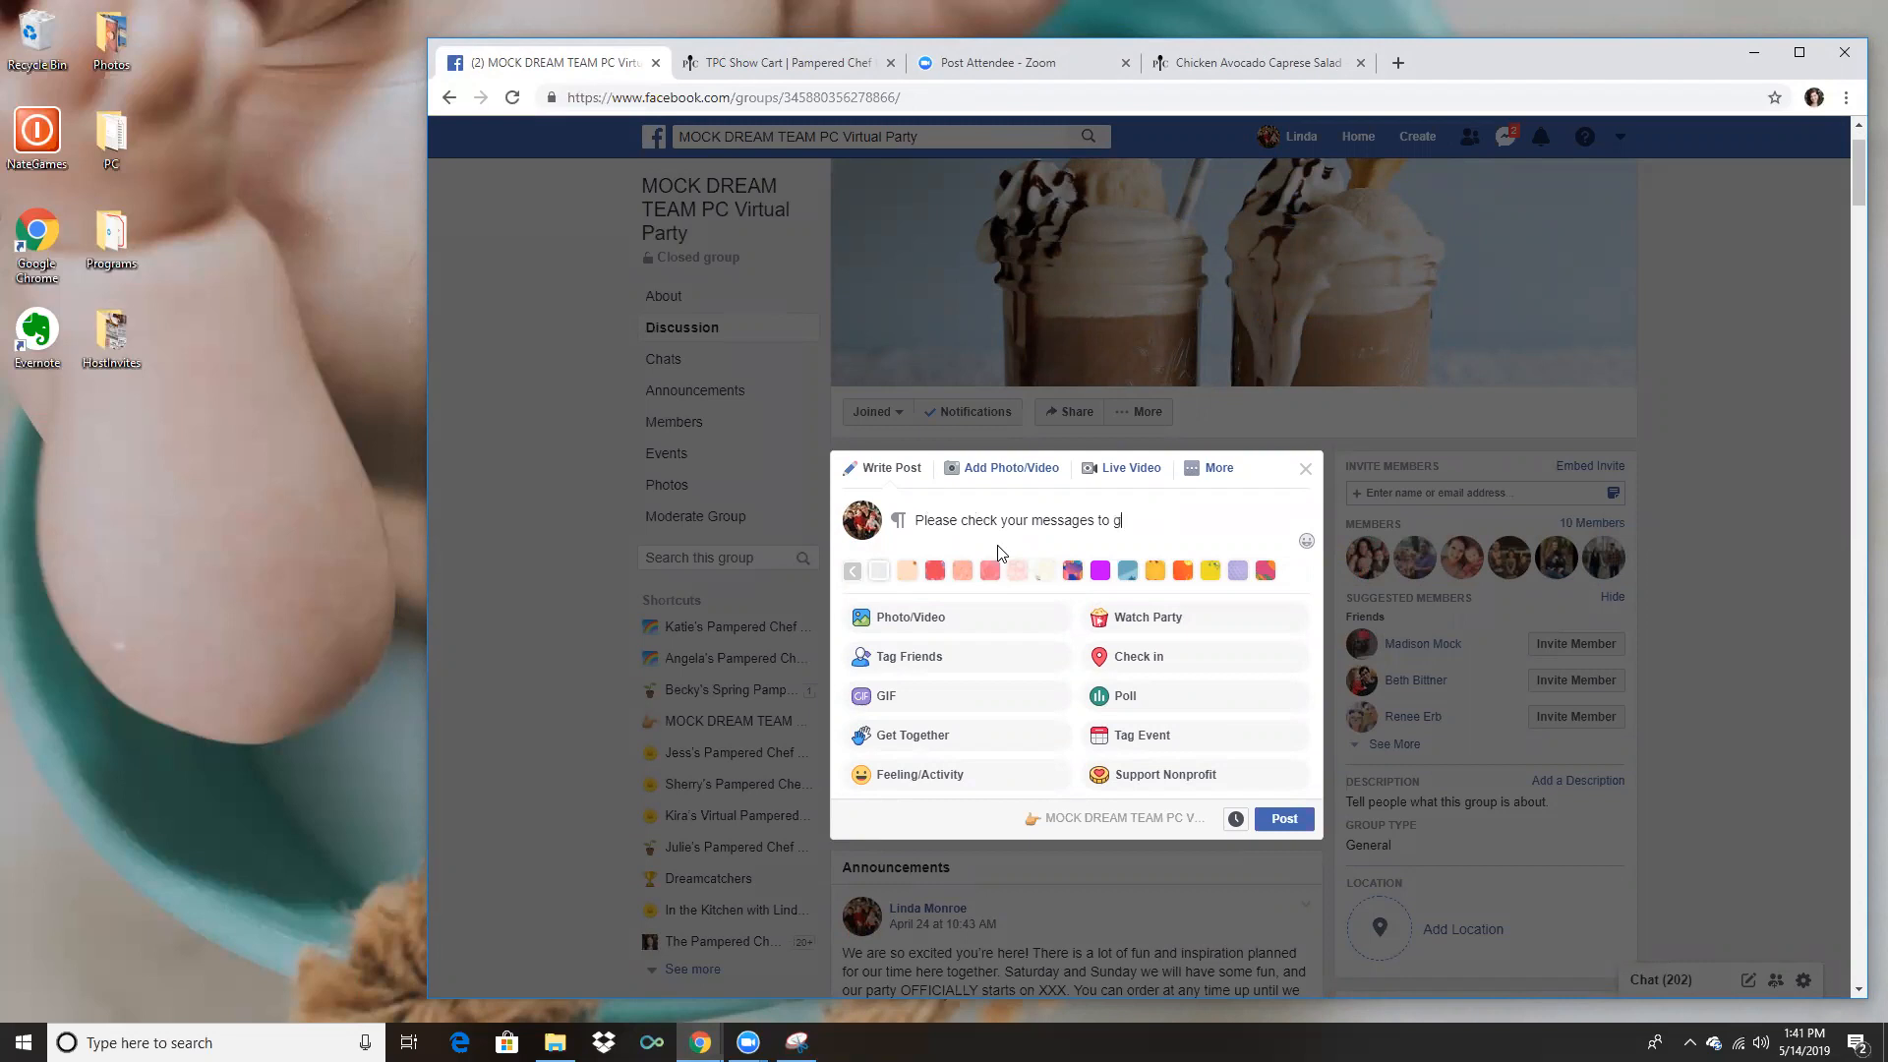
{"action": "key", "text": "Backspace"}
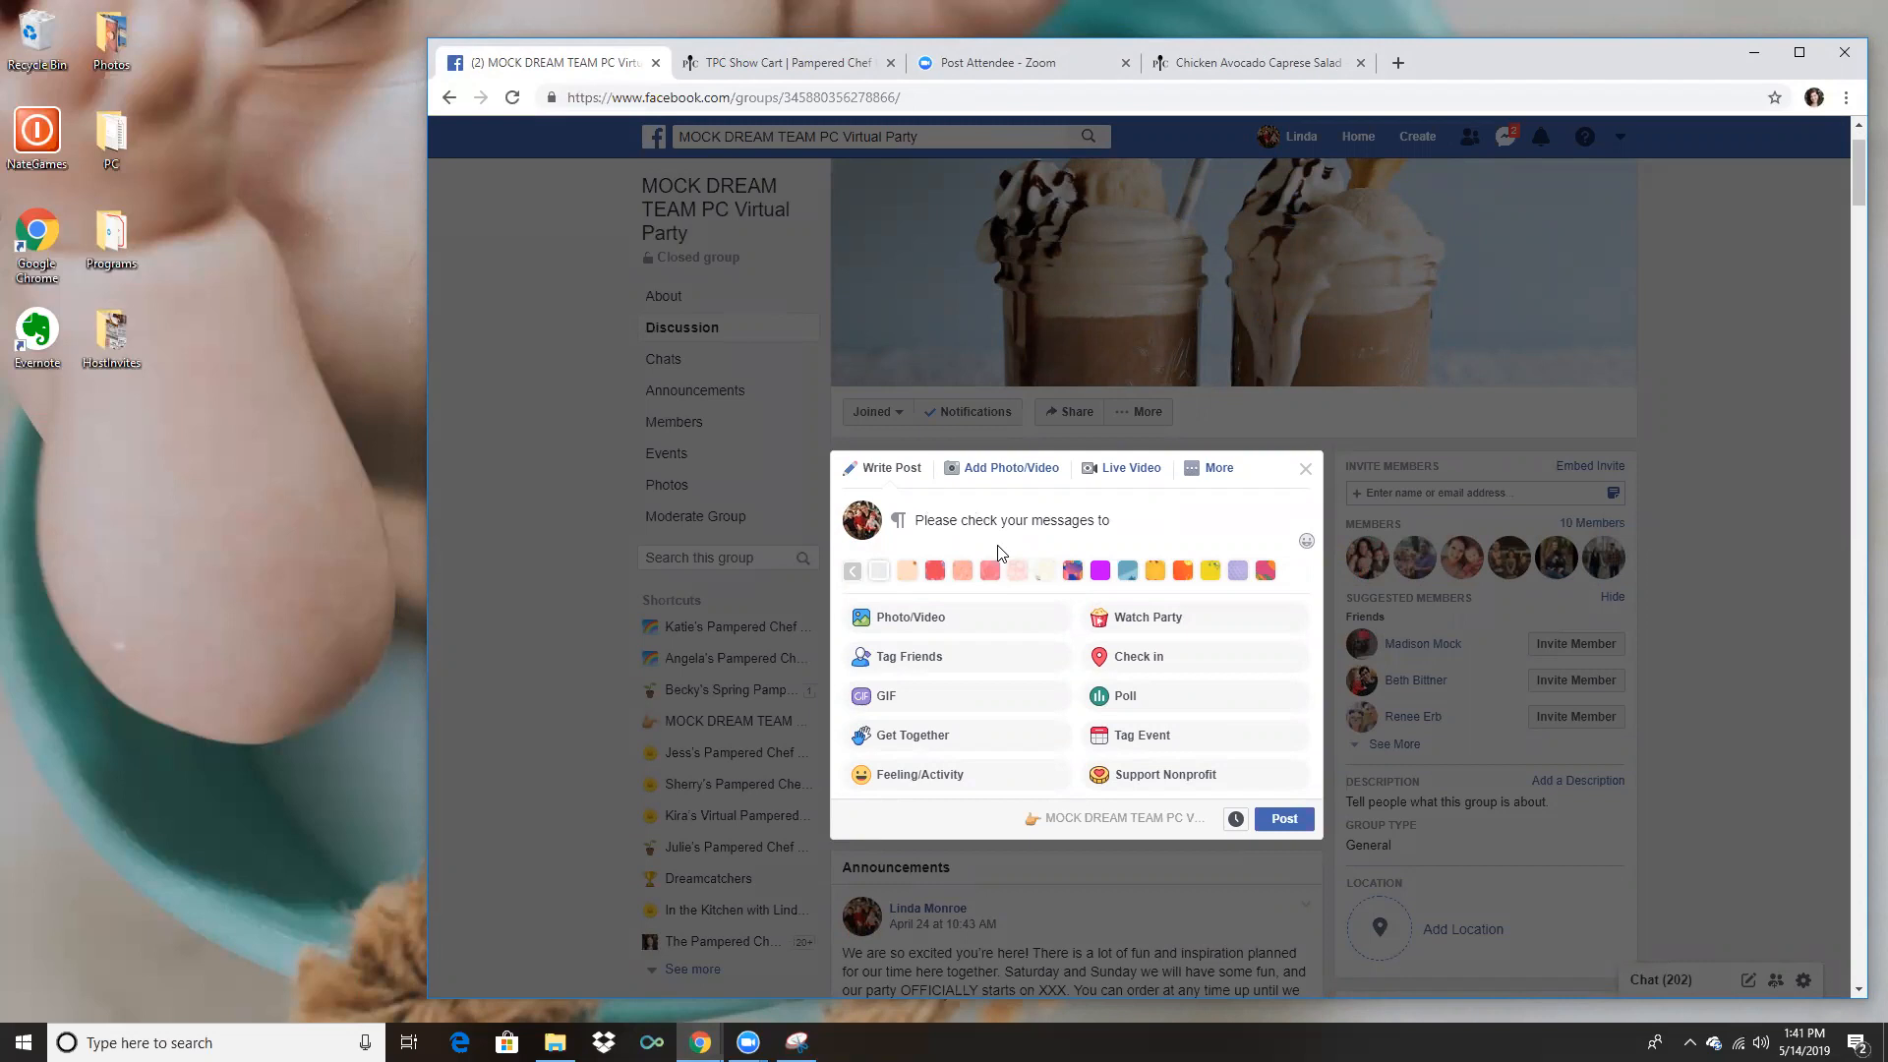
{"action": "type", "text": "go over eve"}
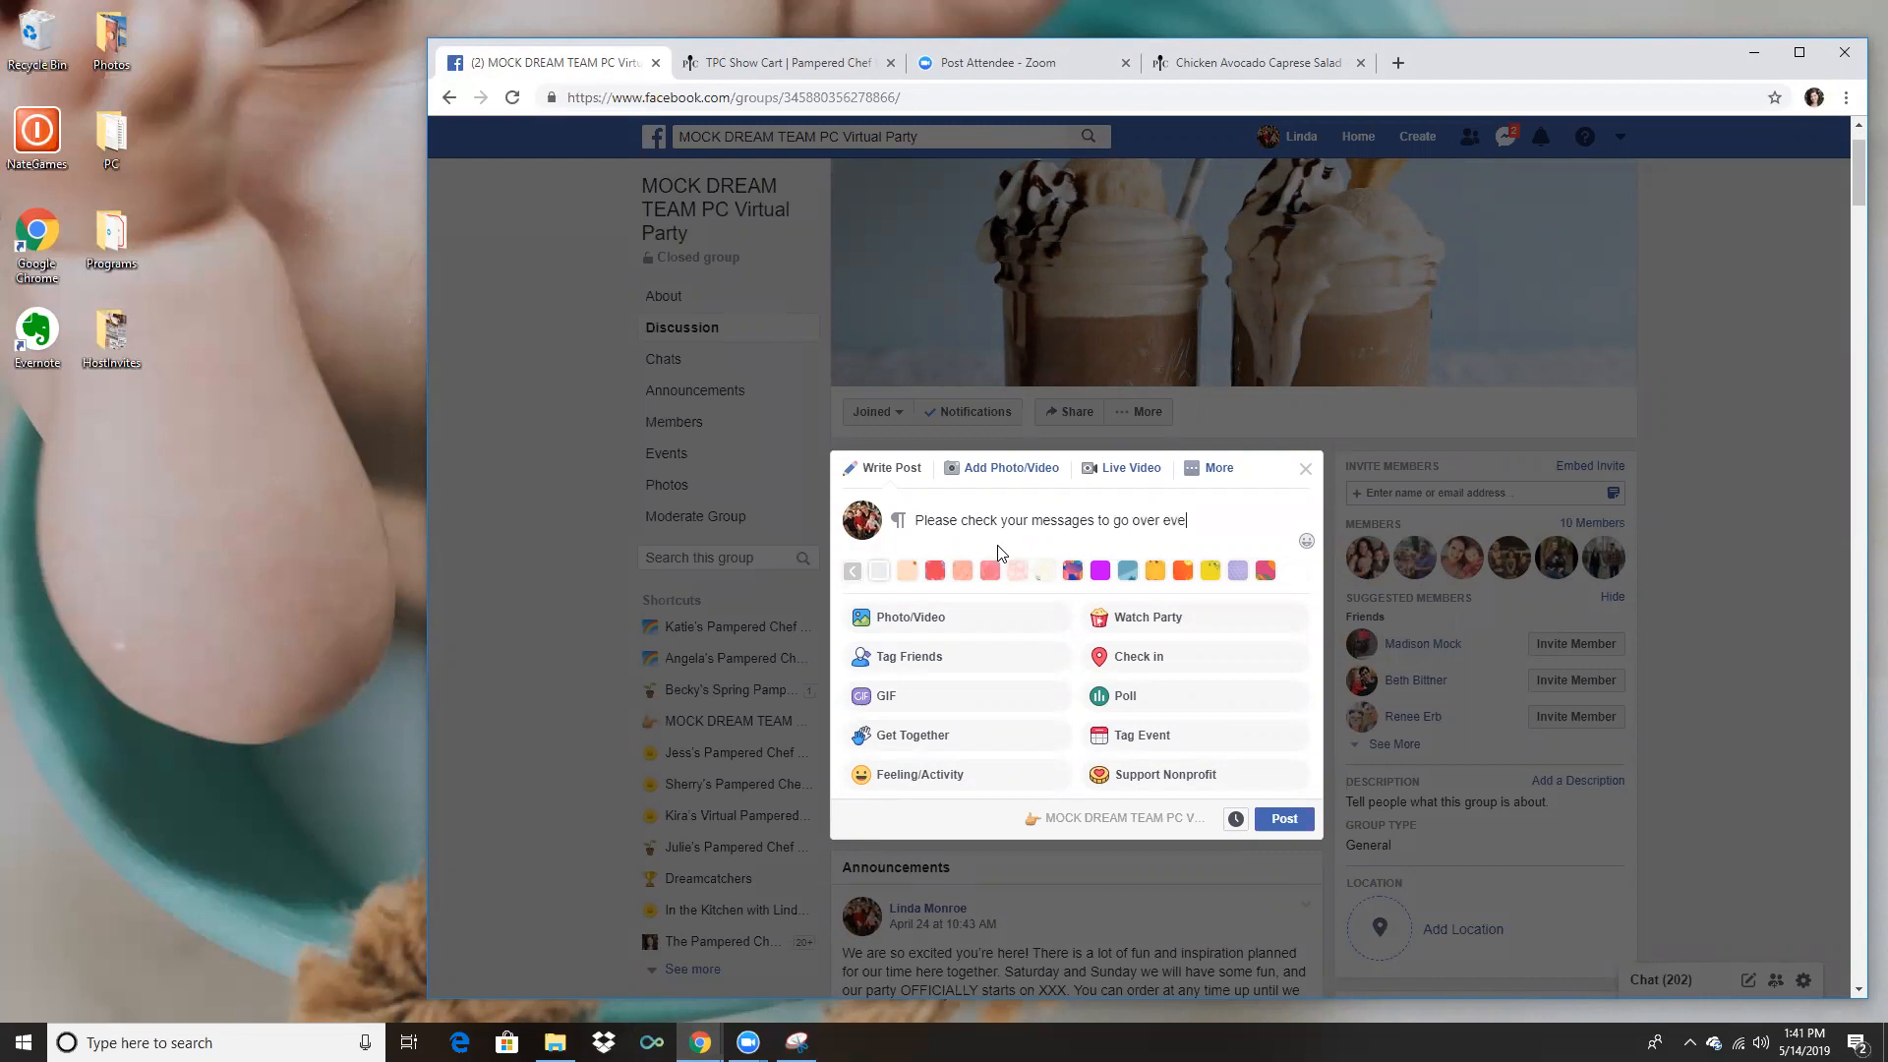
{"action": "type", "text": "rything and make sure"}
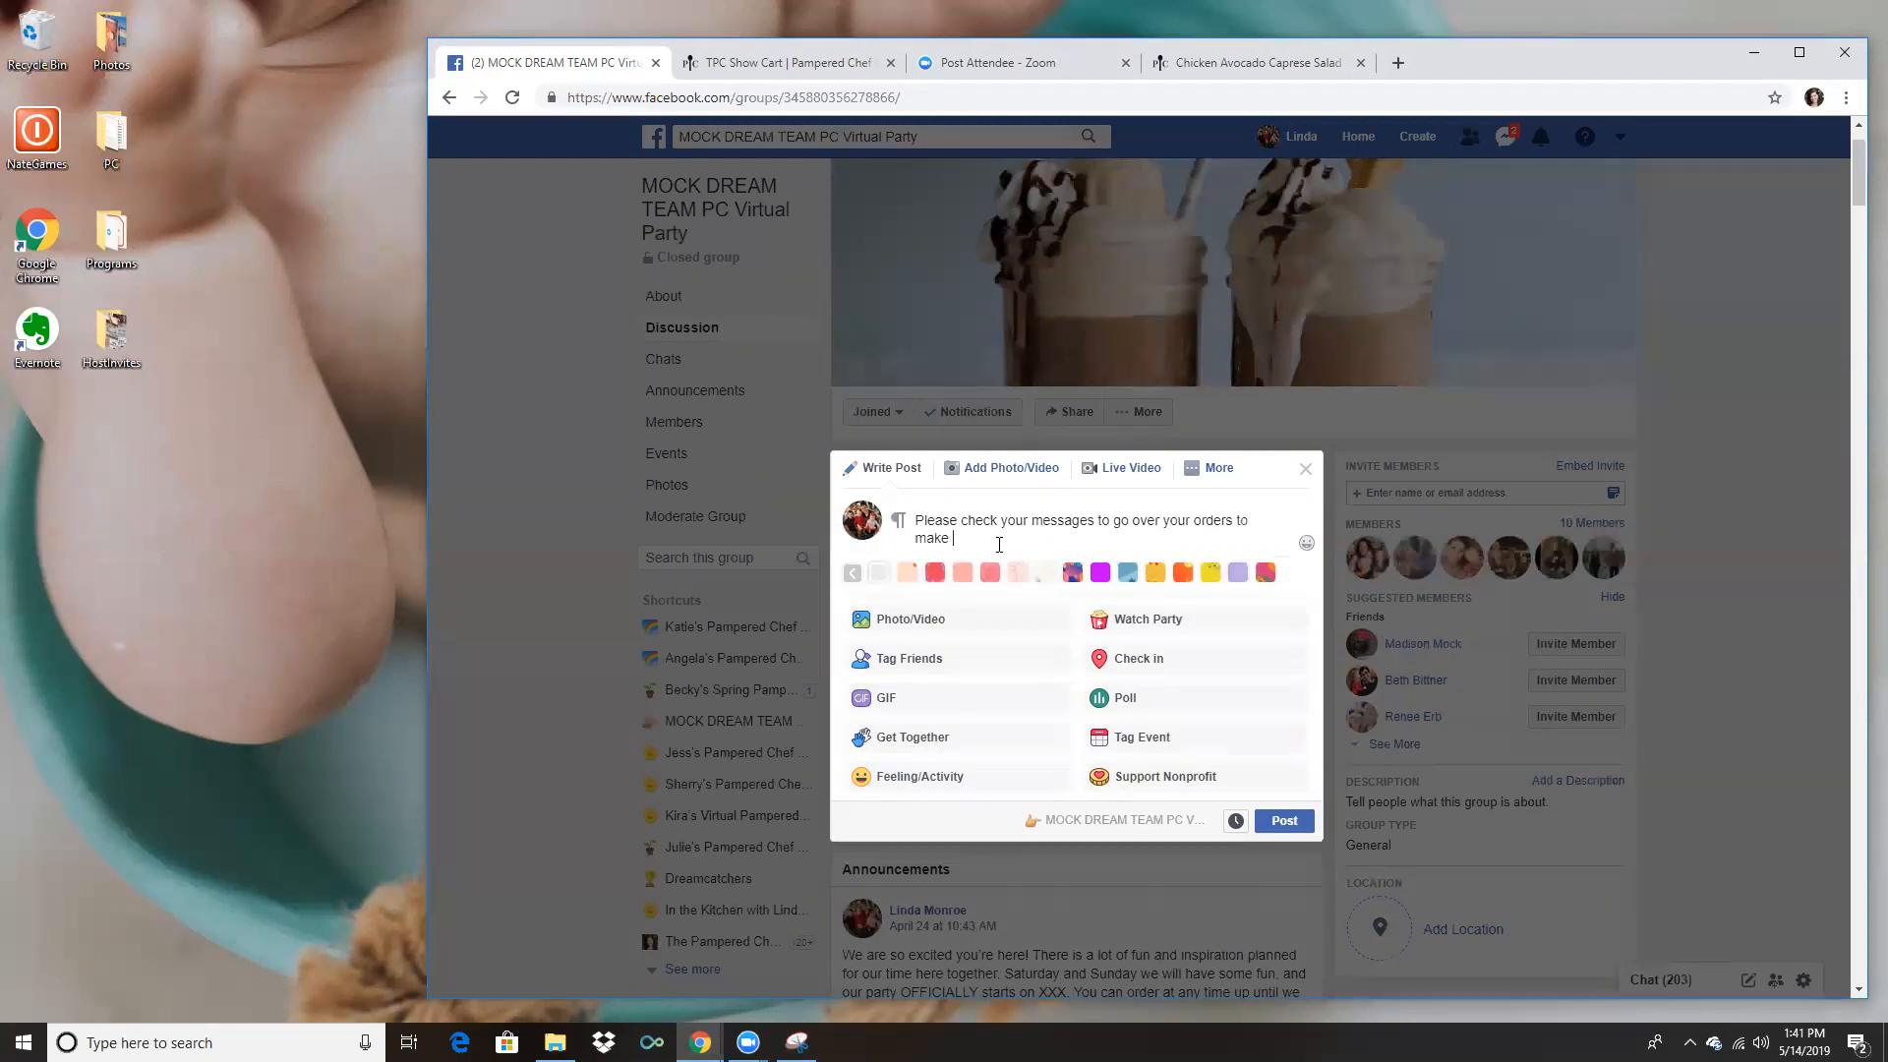
{"action": "type", "text": "sure everything look"}
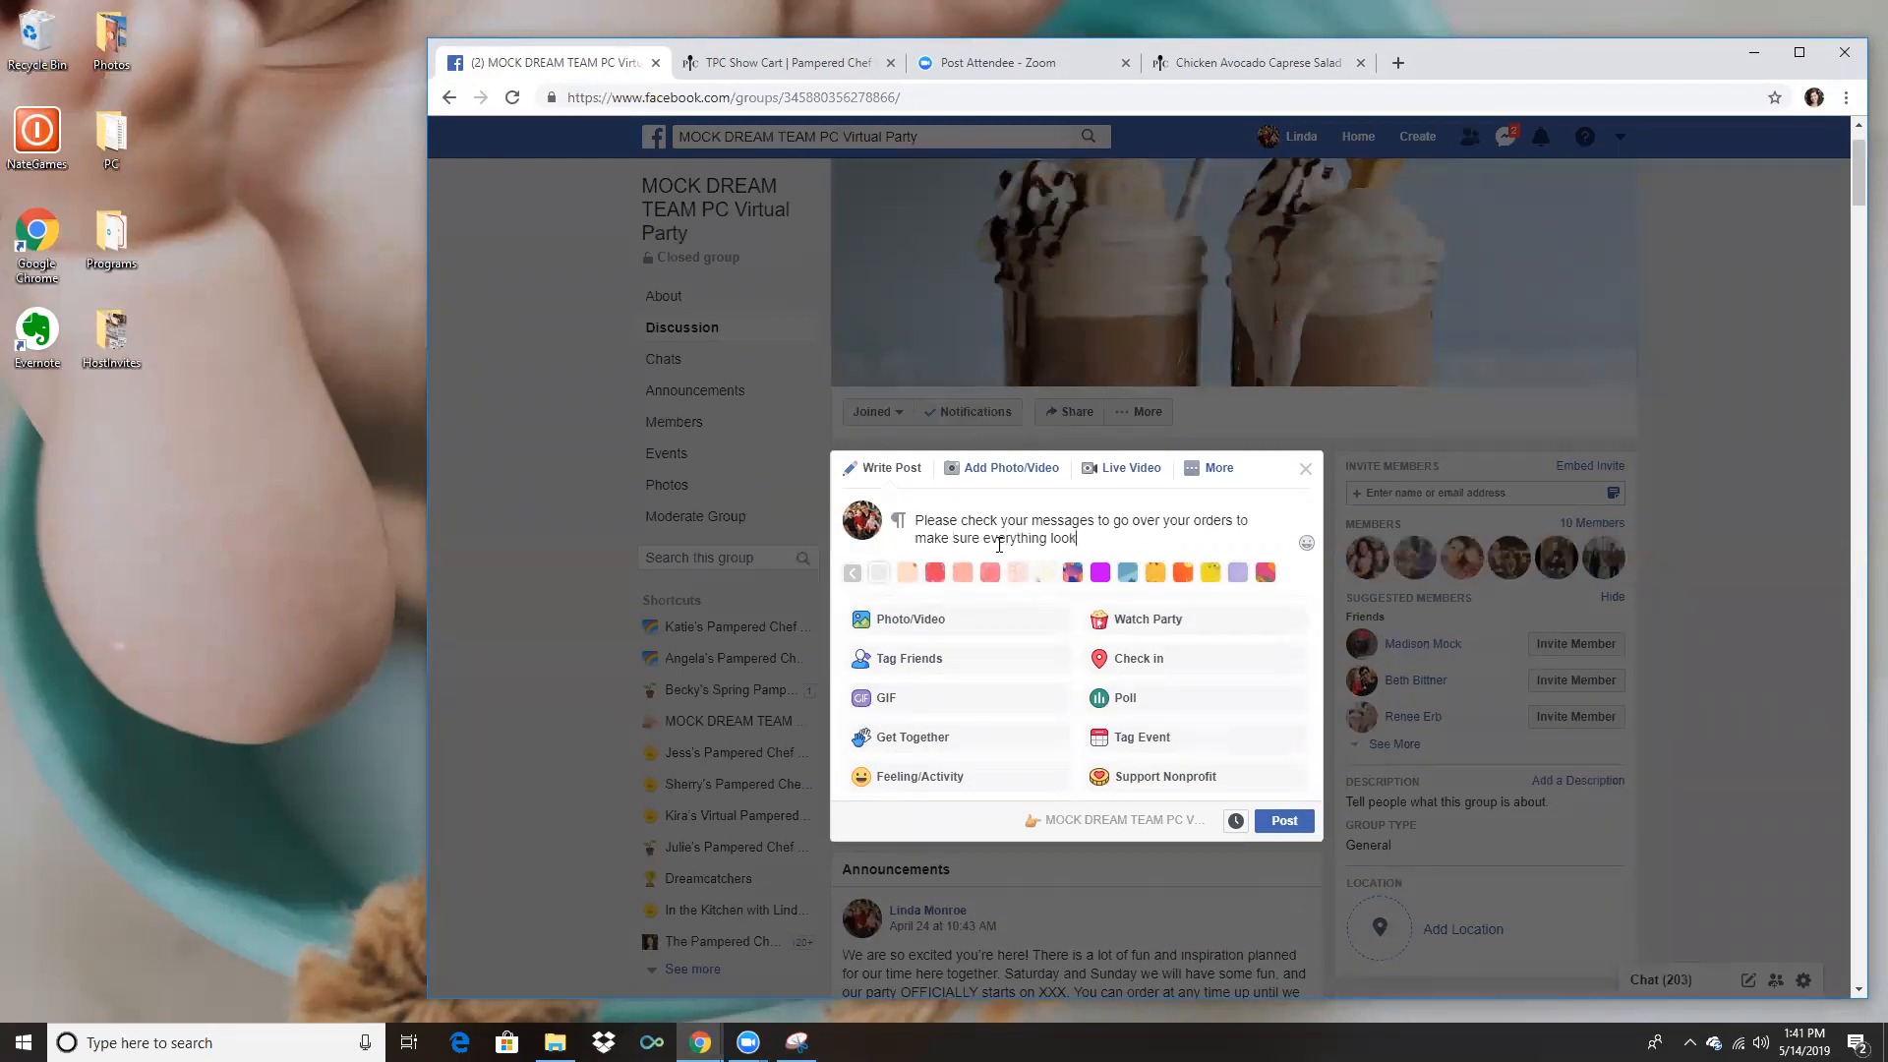
{"action": "type", "text": "s good!"}
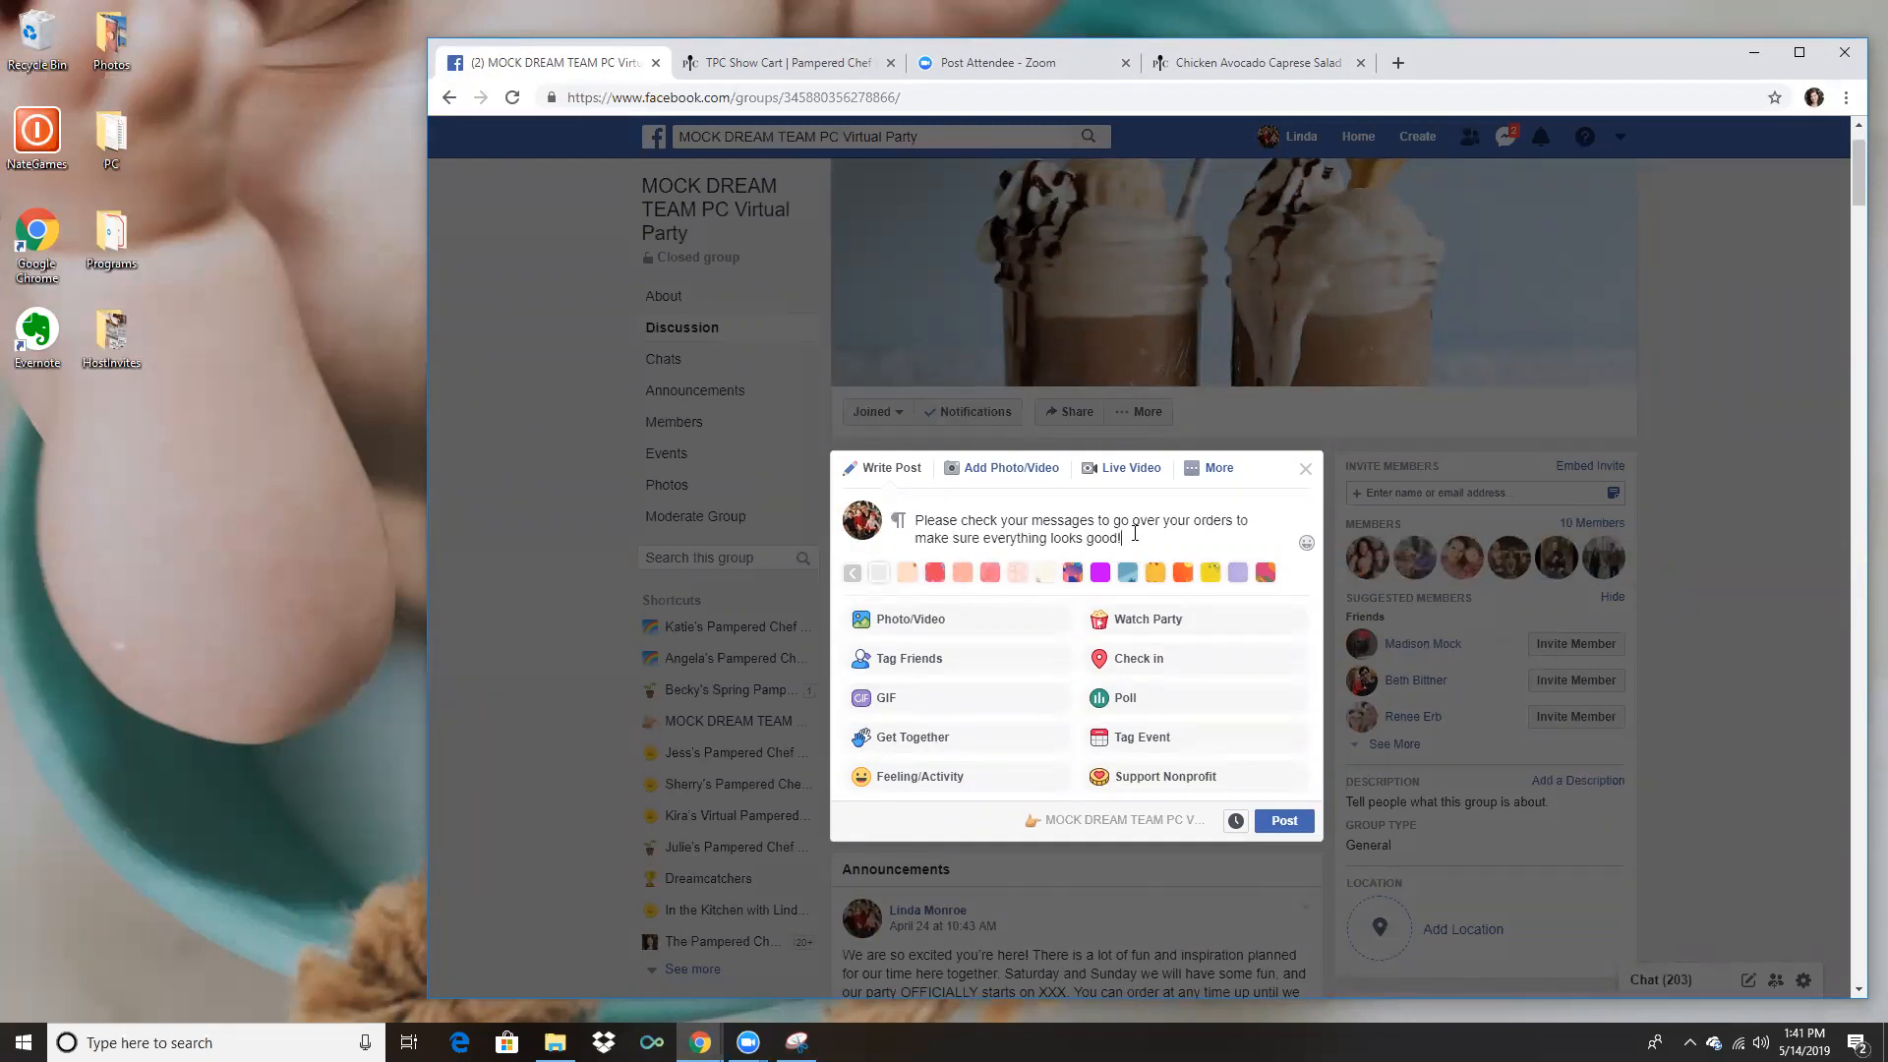
{"action": "mouse_move", "coordinate": [918, 1029]}
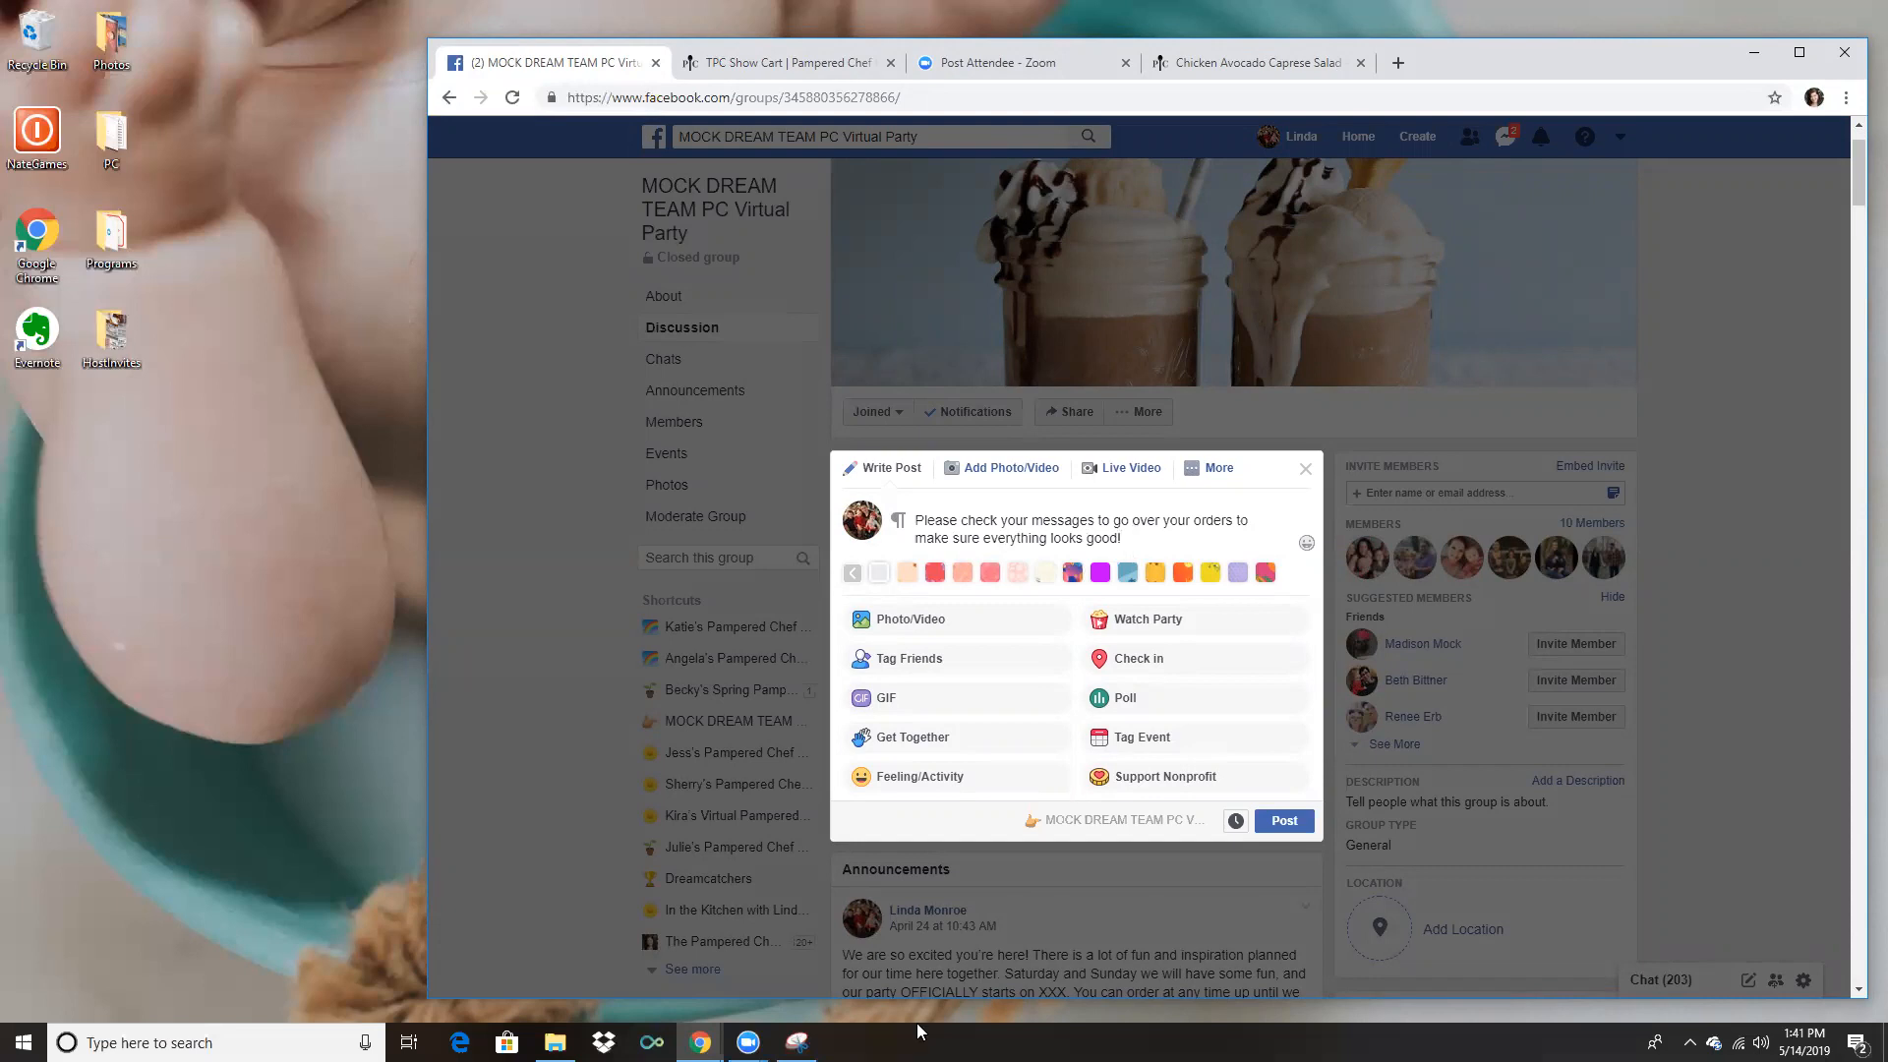
{"action": "mouse_move", "coordinate": [918, 970]}
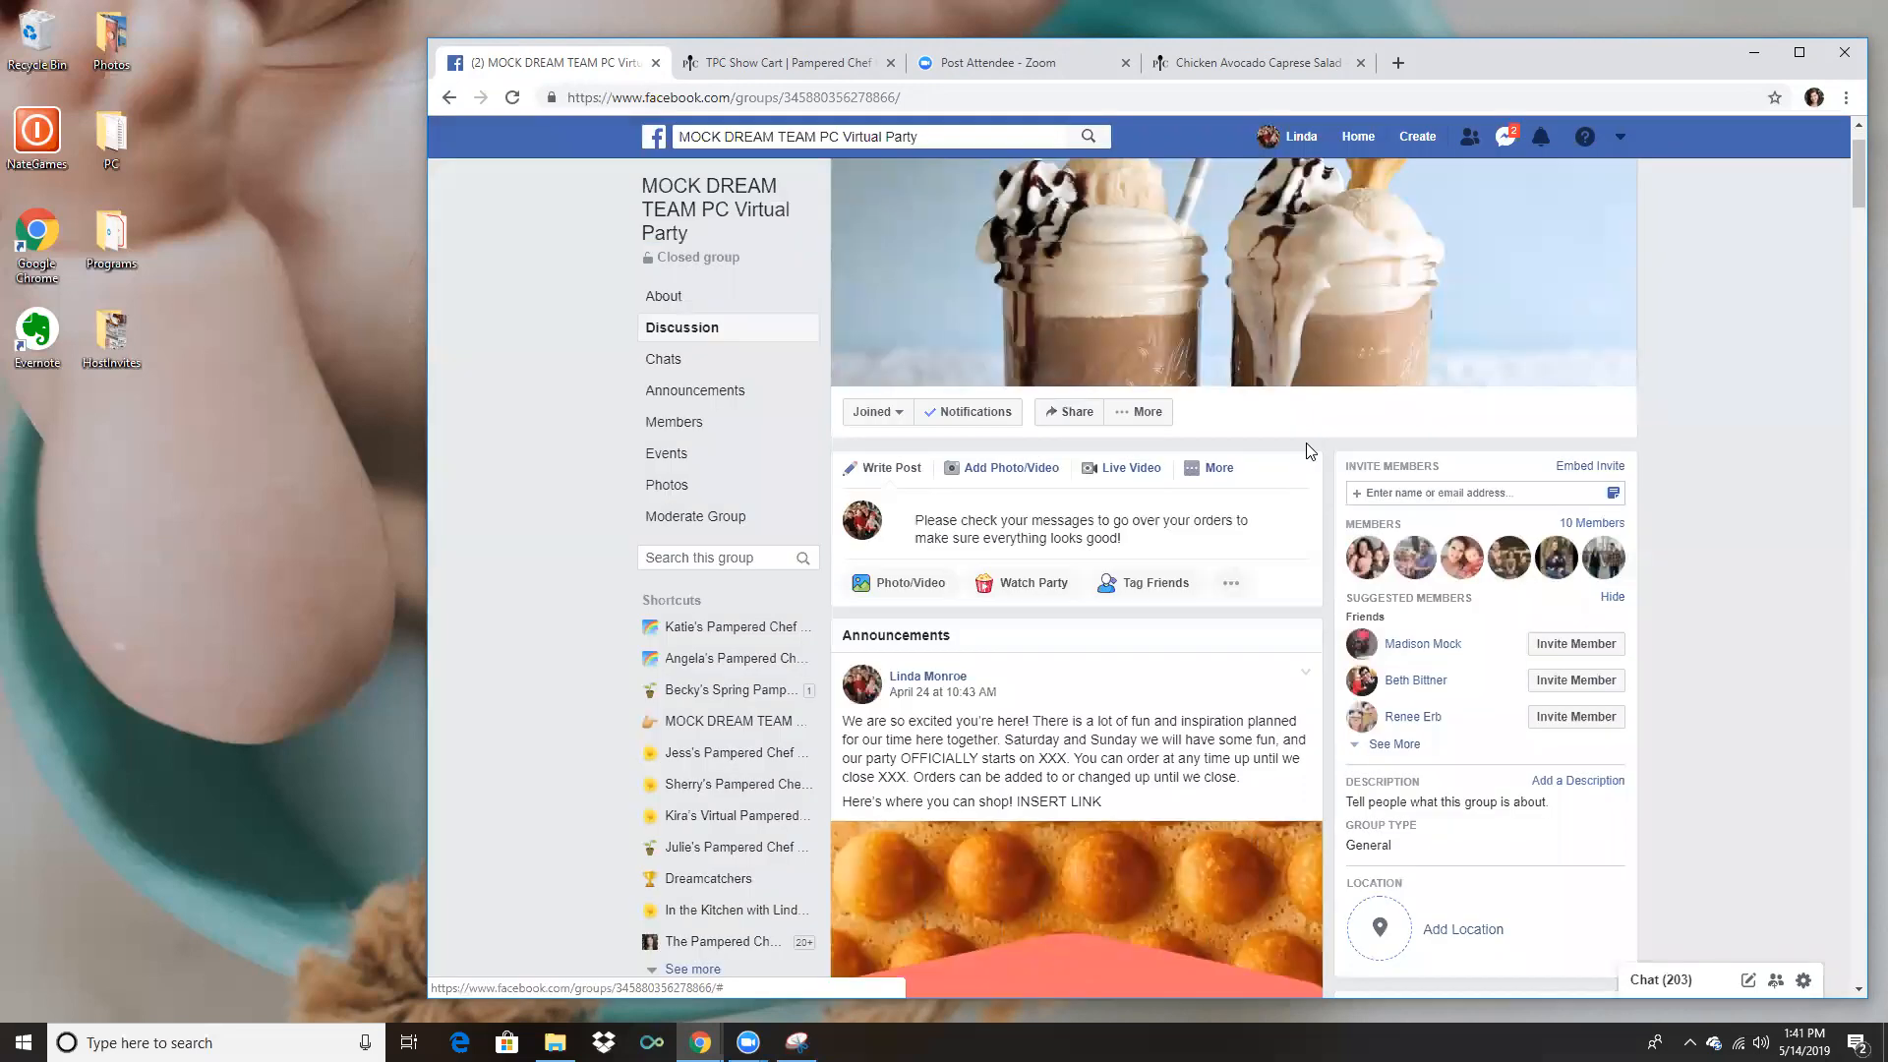
{"action": "left_click", "coordinate": [1218, 468]}
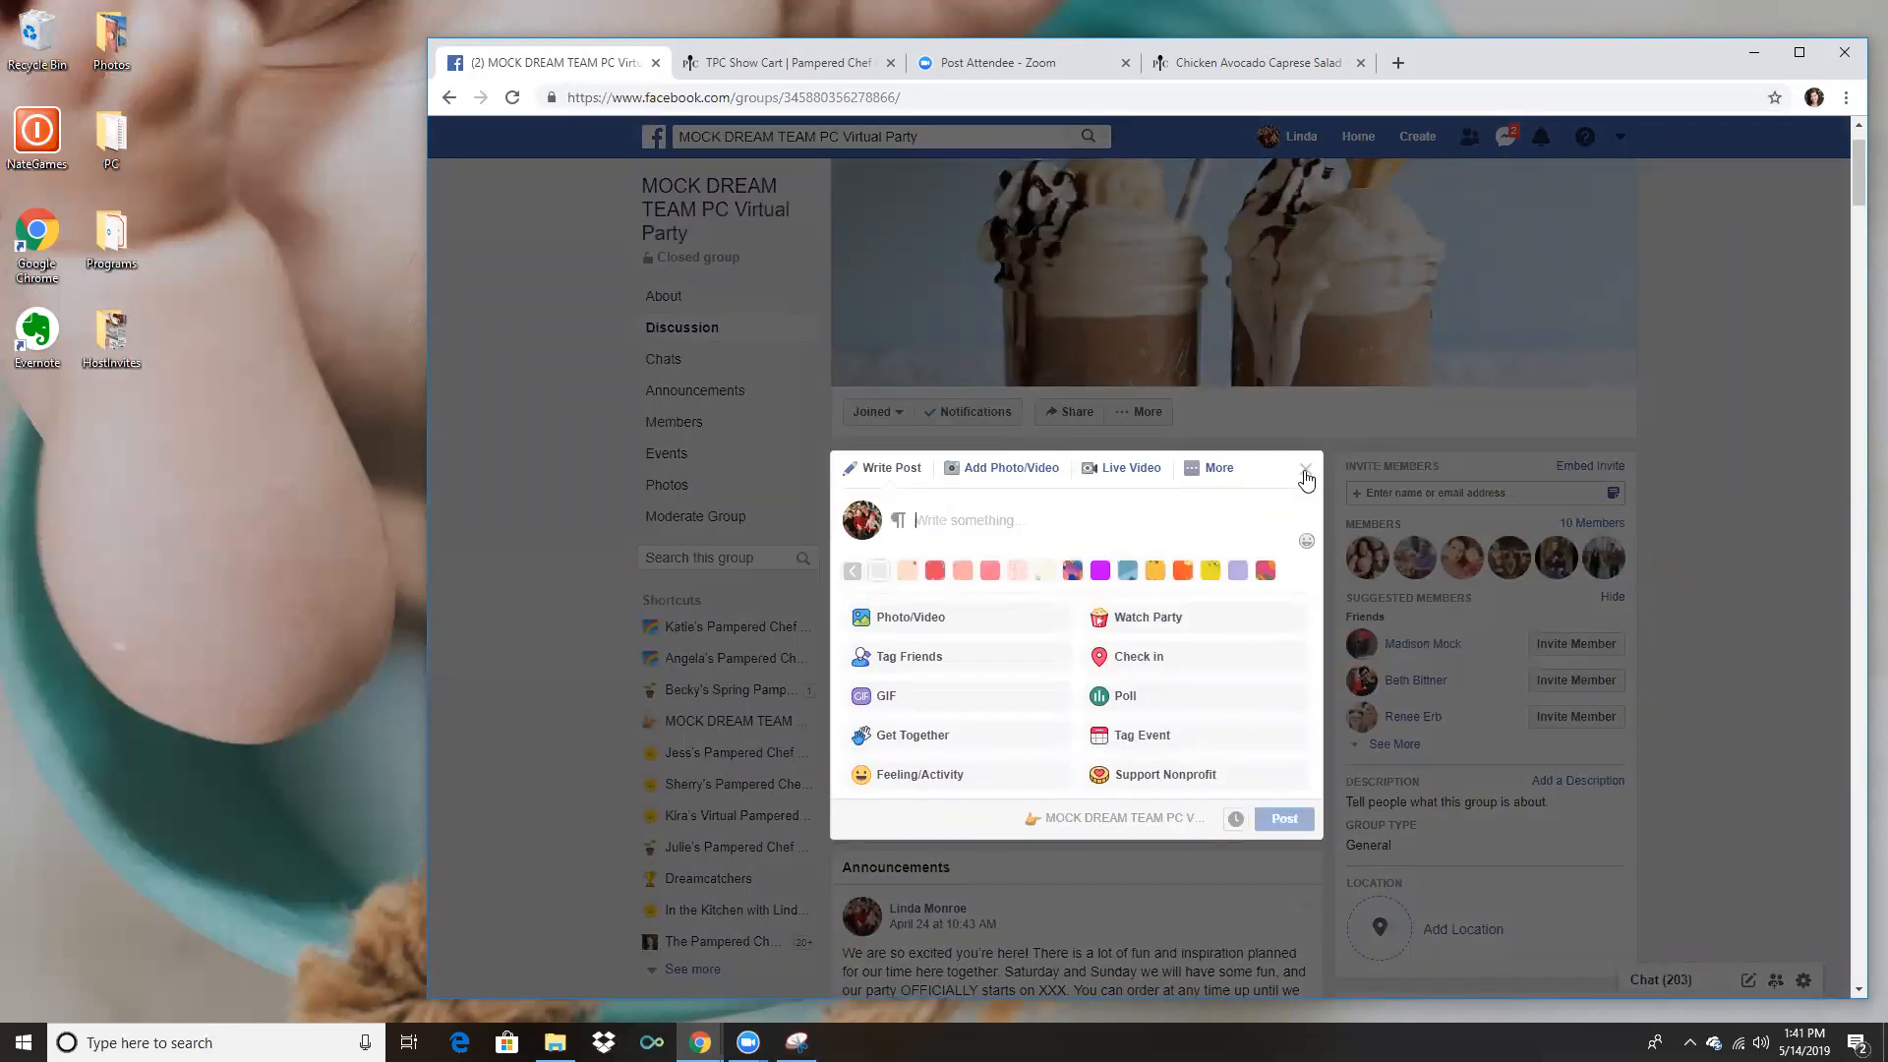
{"action": "left_click", "coordinate": [1304, 470]}
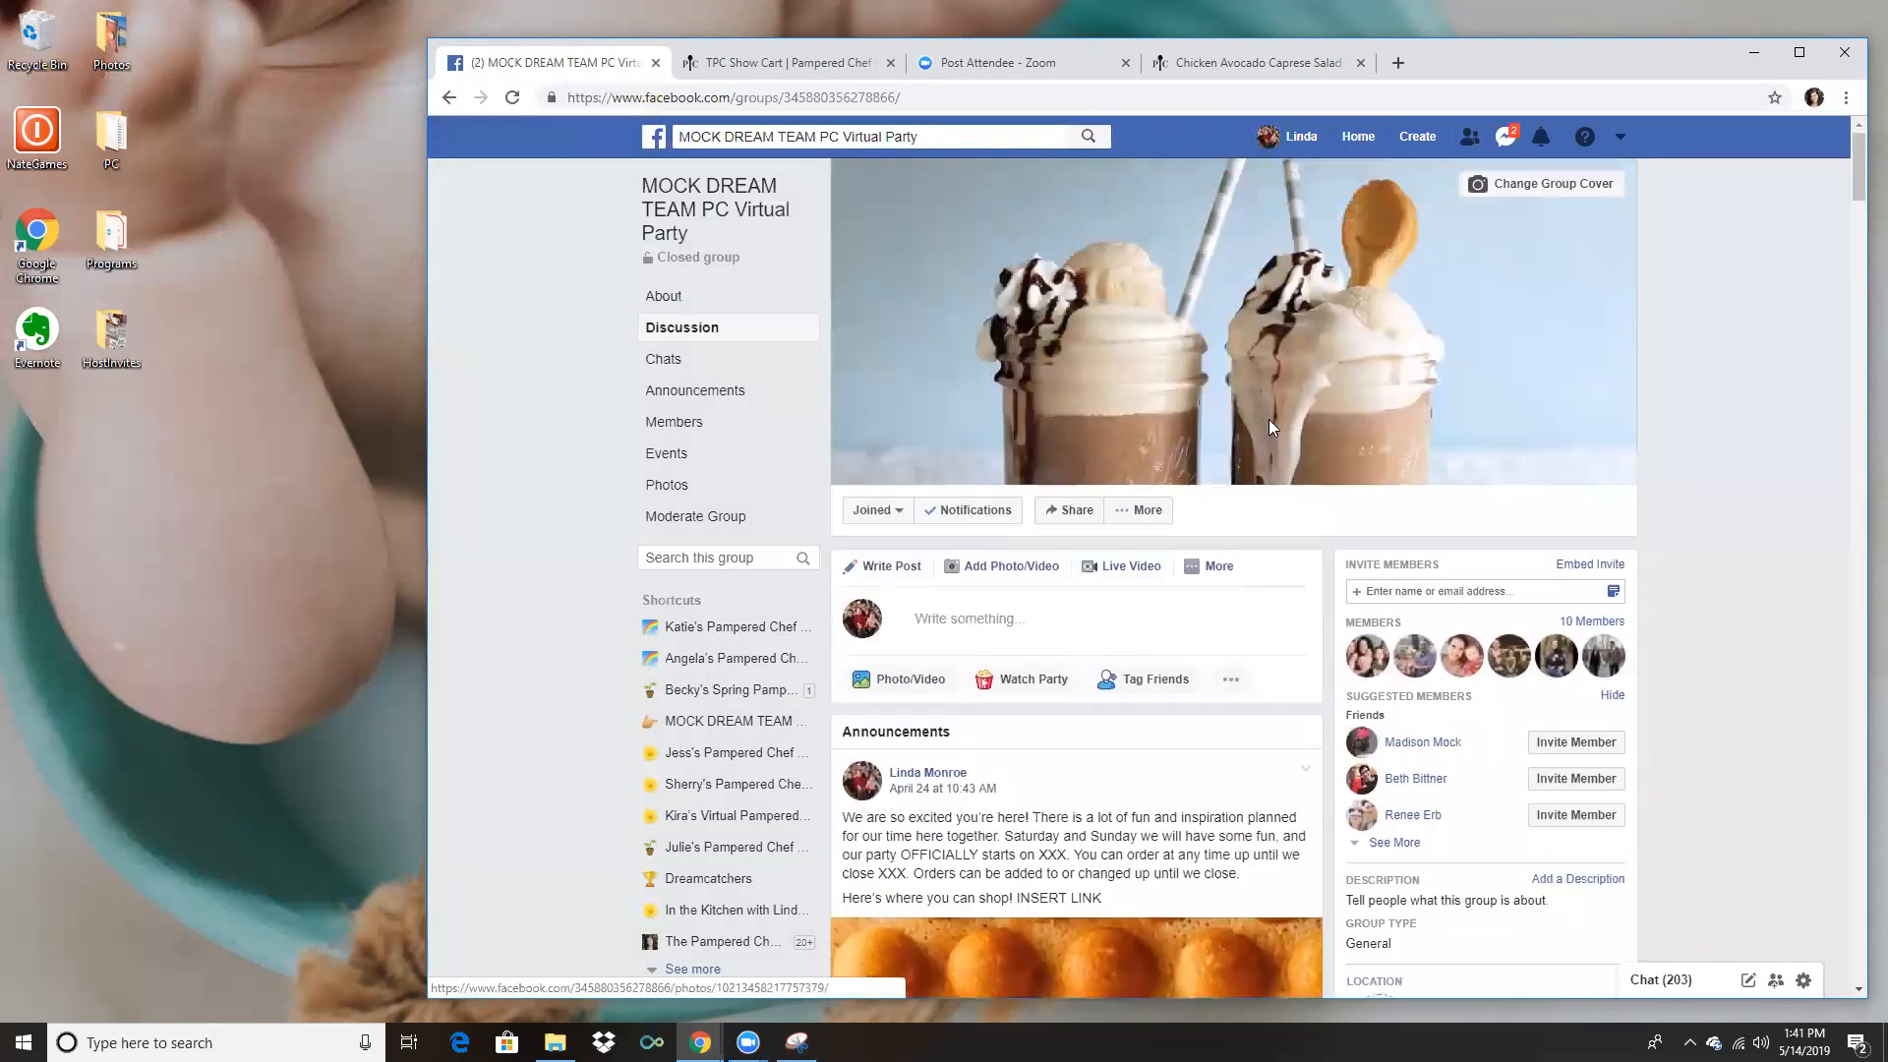